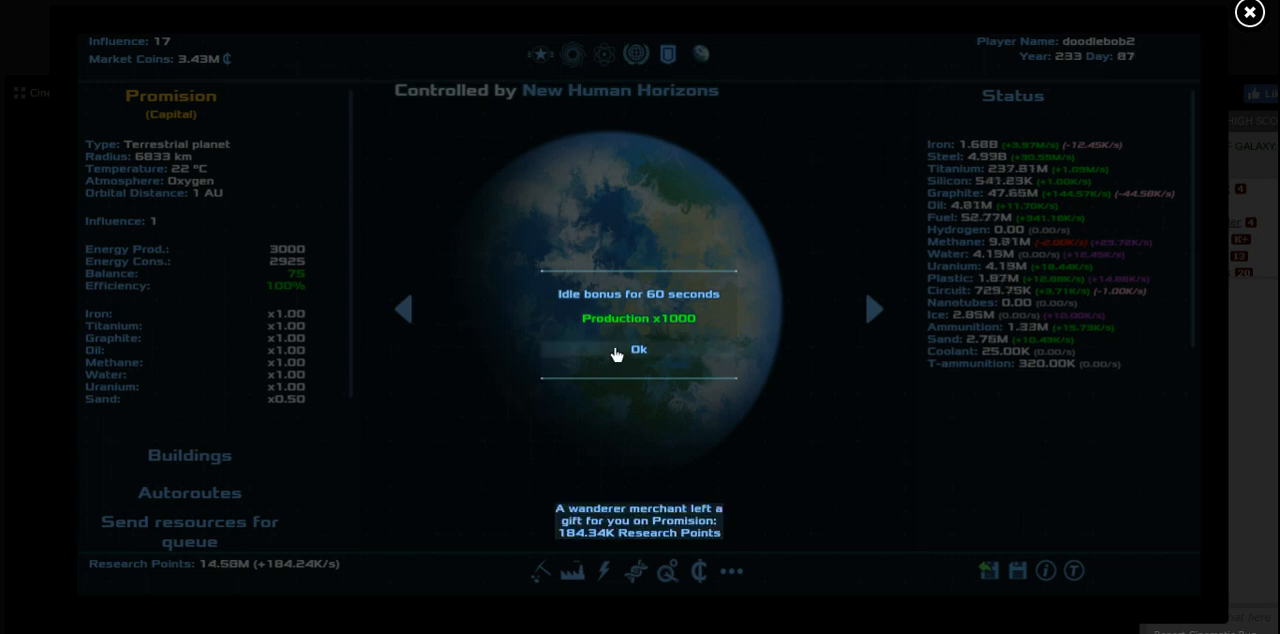
Accept the idle production bonus notice to reveal Promision's planet overview
left_click(638, 348)
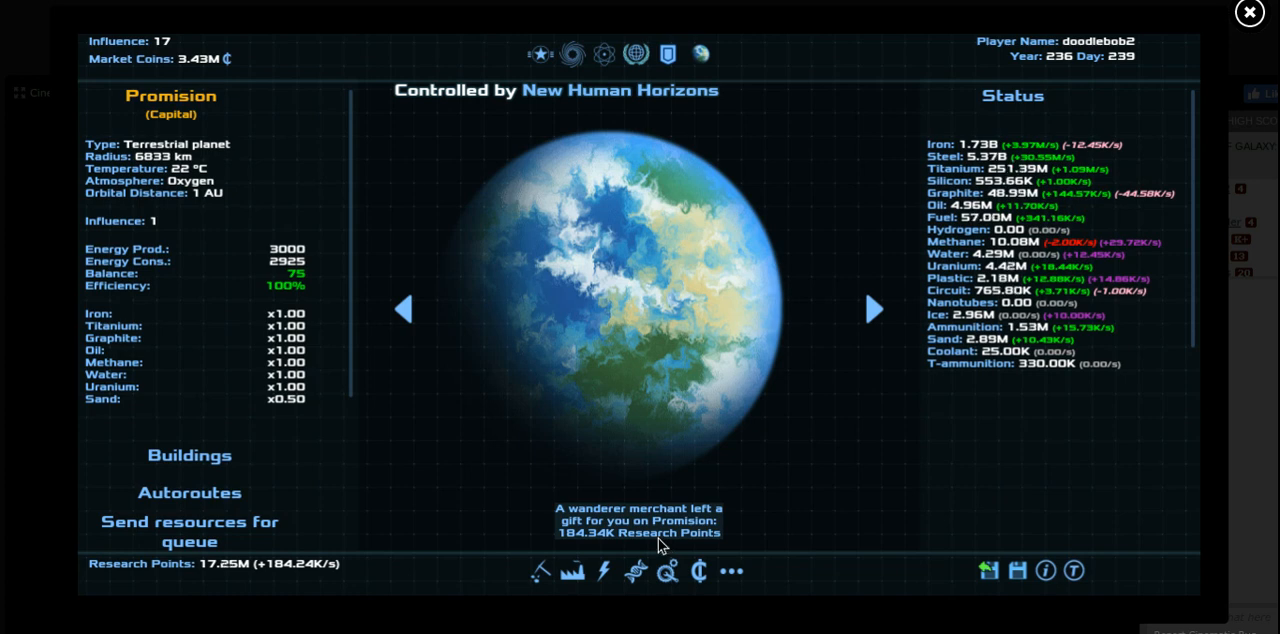
mouse_move(538, 54)
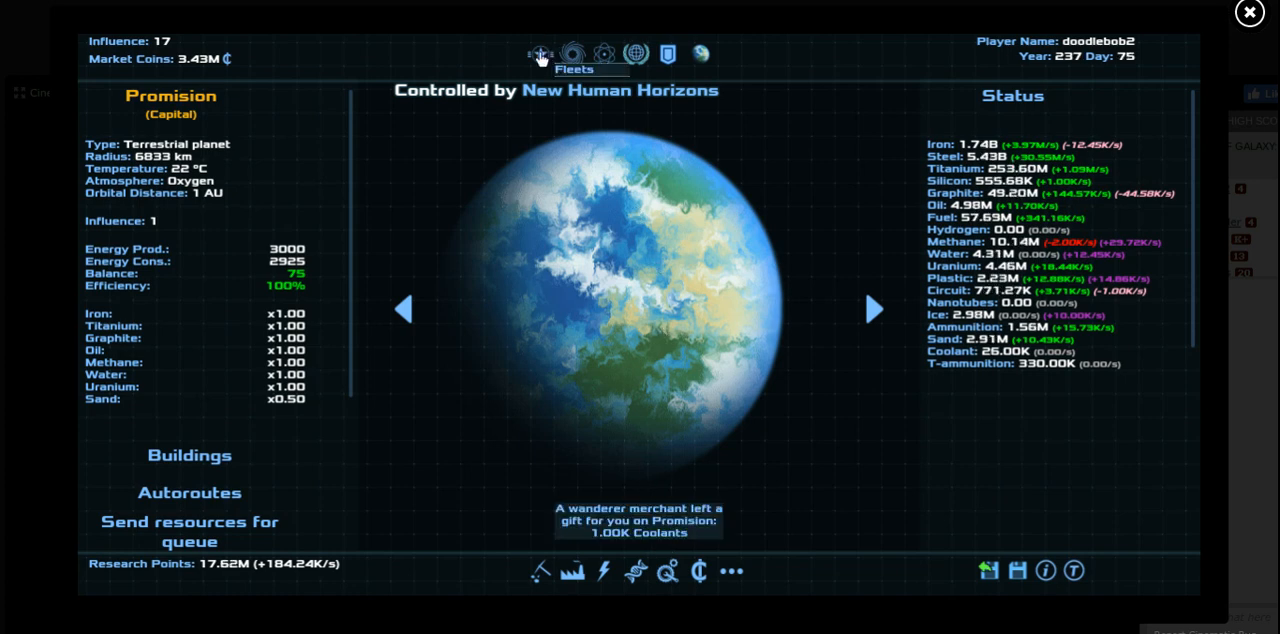
Show the fleet overview, inspect the Promision cargo fleet and list the war fleets
left_click(538, 54)
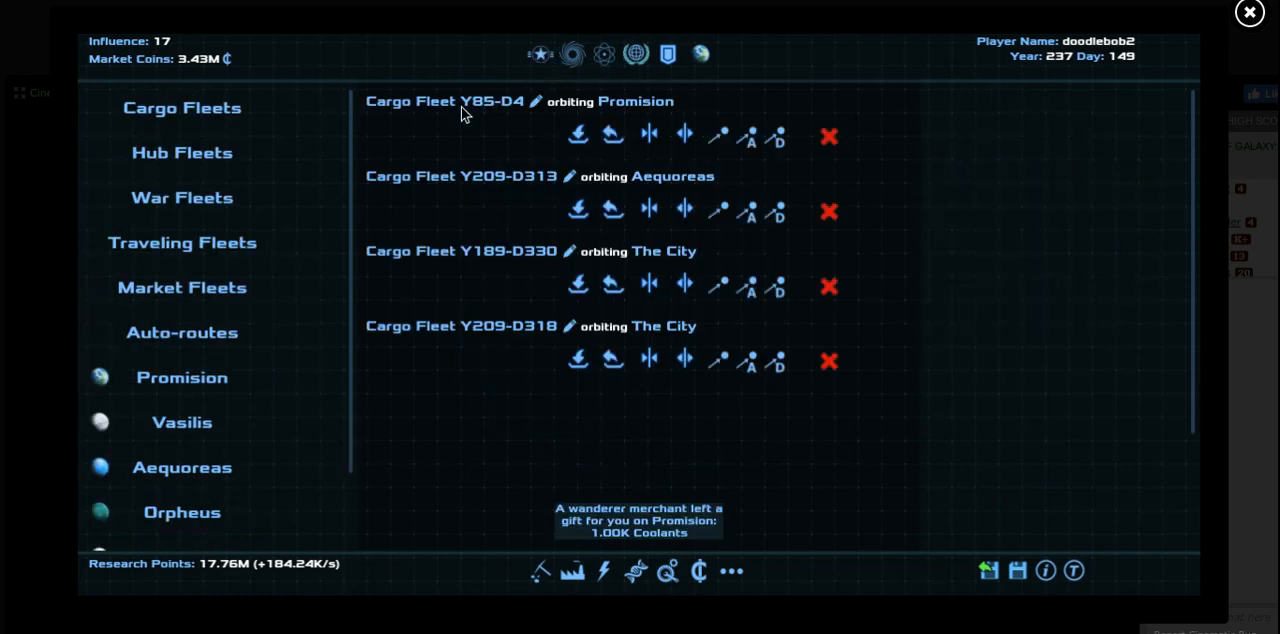
left_click(460, 176)
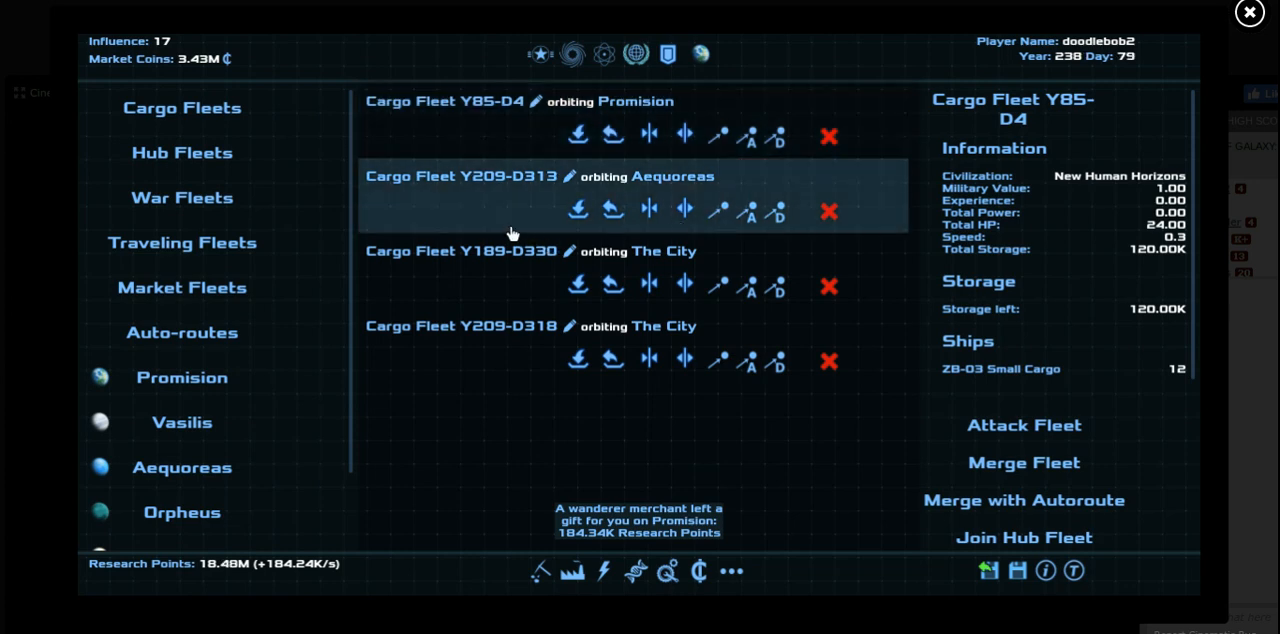
left_click(180, 196)
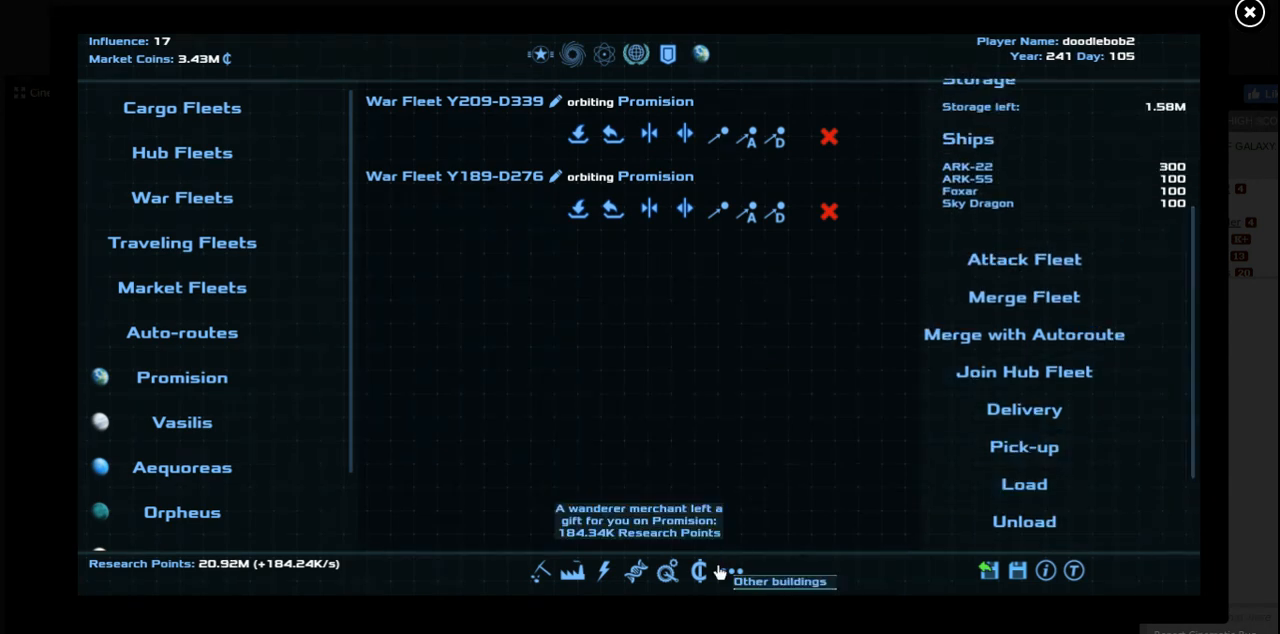
Review Promision's shipyard and buildings, save the game and return to the fleet listings
left_click(658, 572)
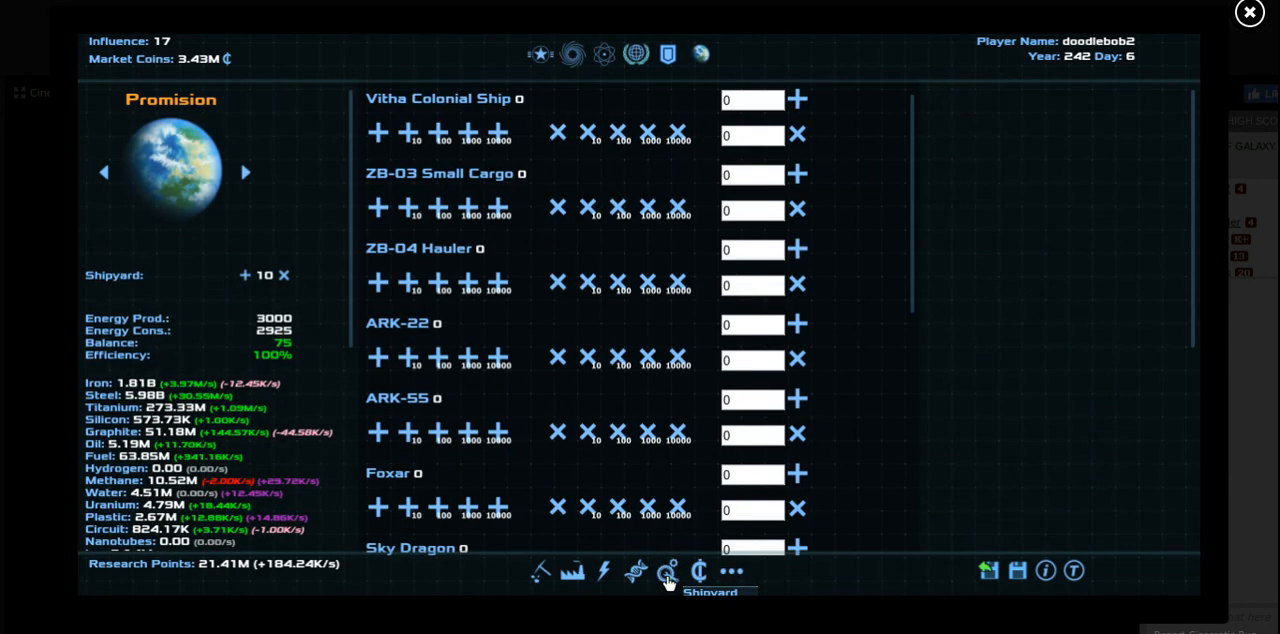
mouse_move(524, 194)
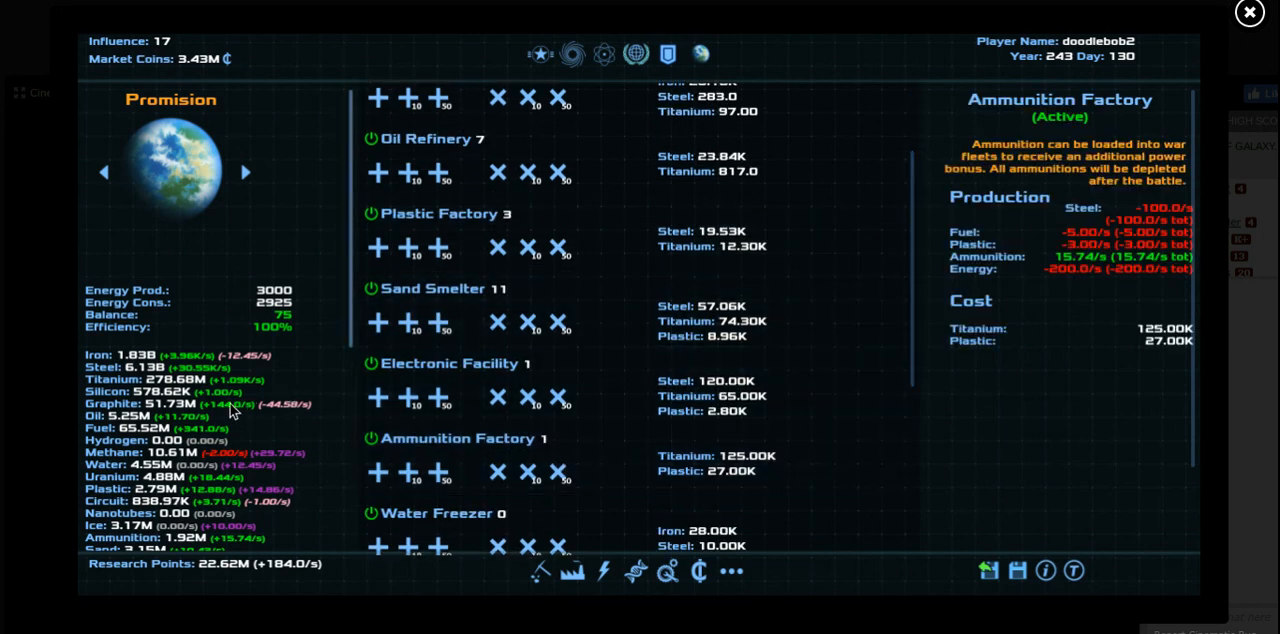
left_click(1016, 570)
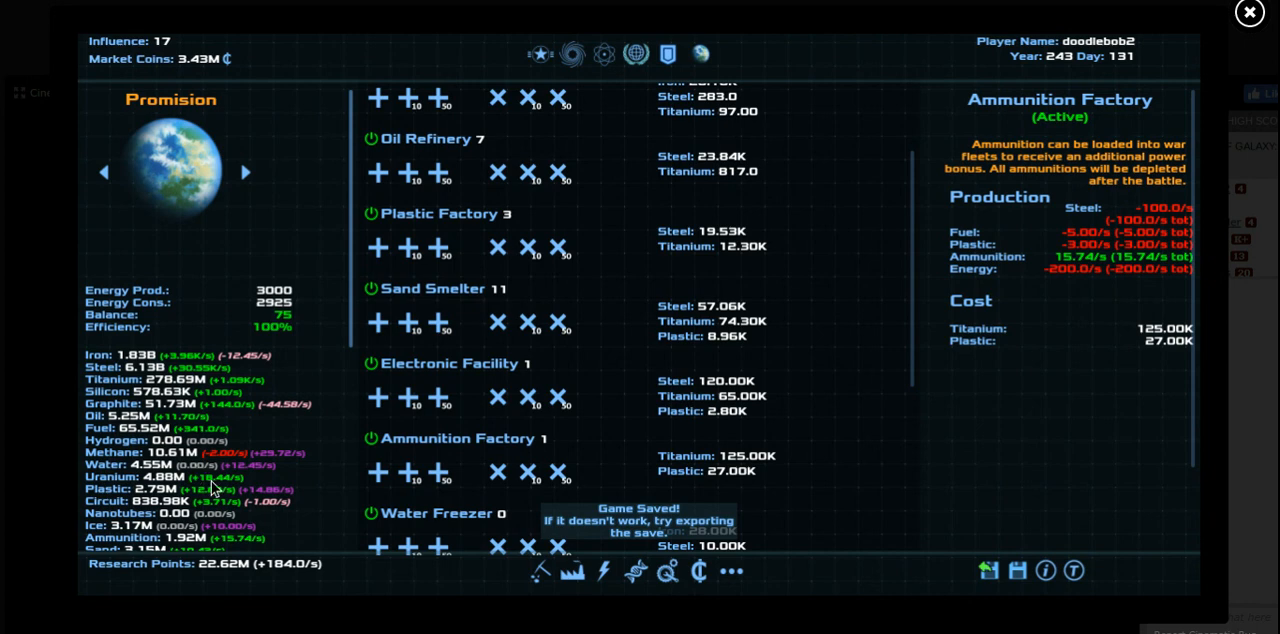
left_click(732, 570)
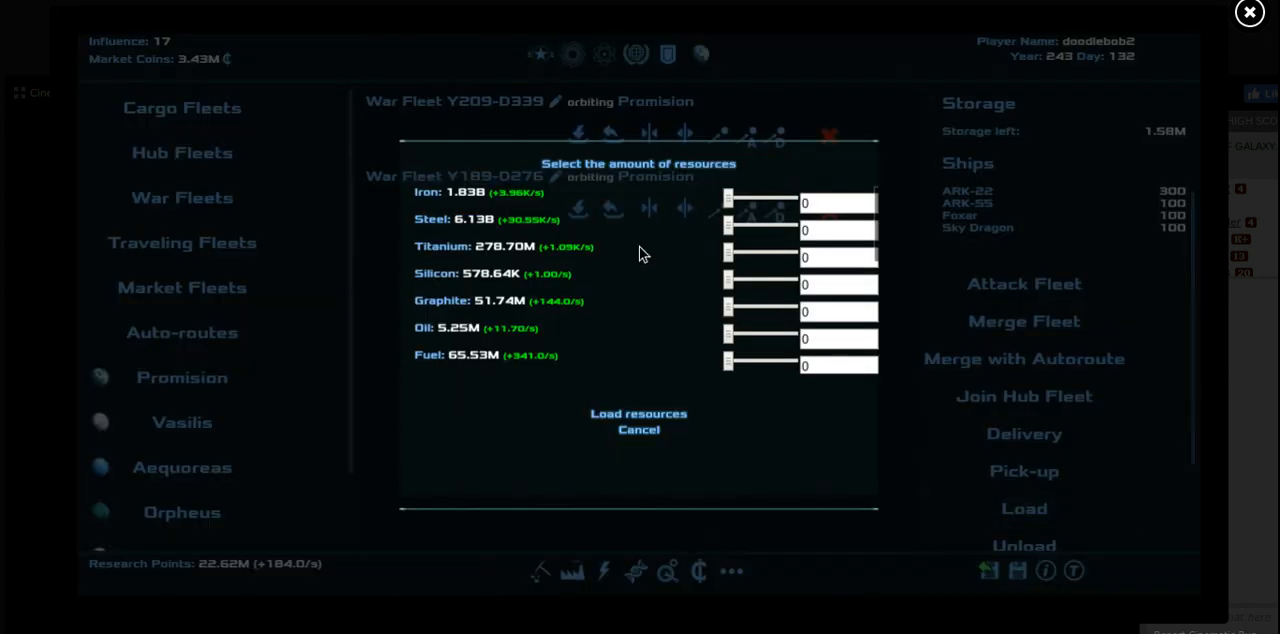
Load all available ammunition (1.58M) onto War Fleet Y209-D339 and view its updated details
scroll("down", 3)
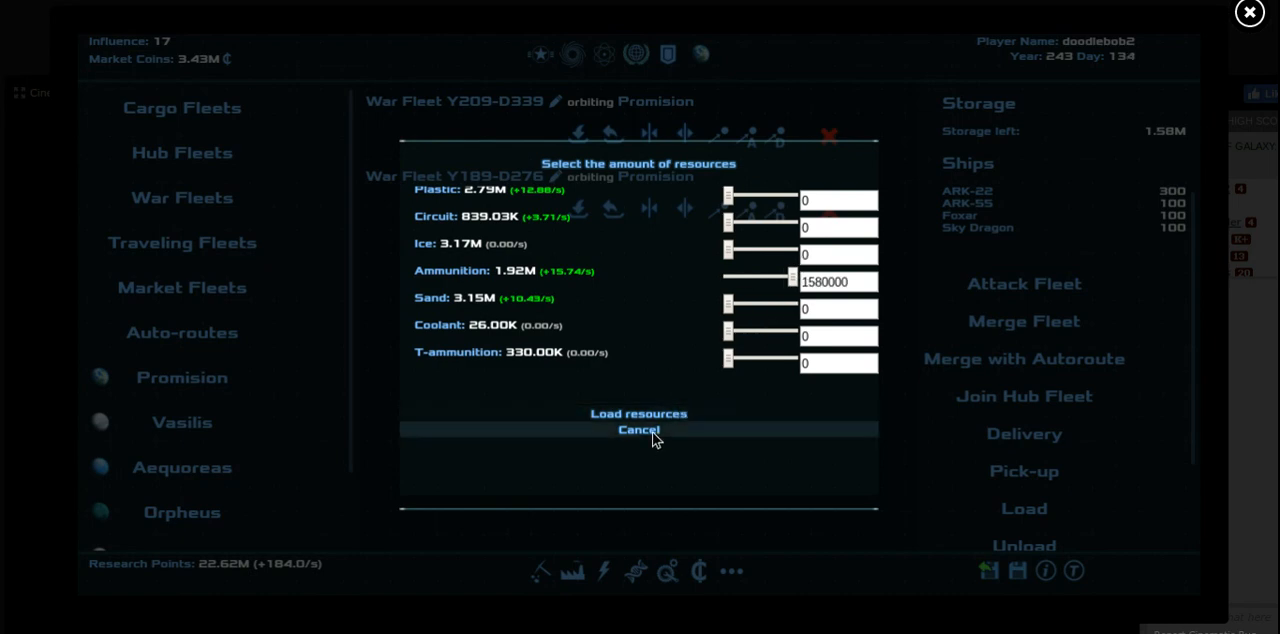
left_click(638, 430)
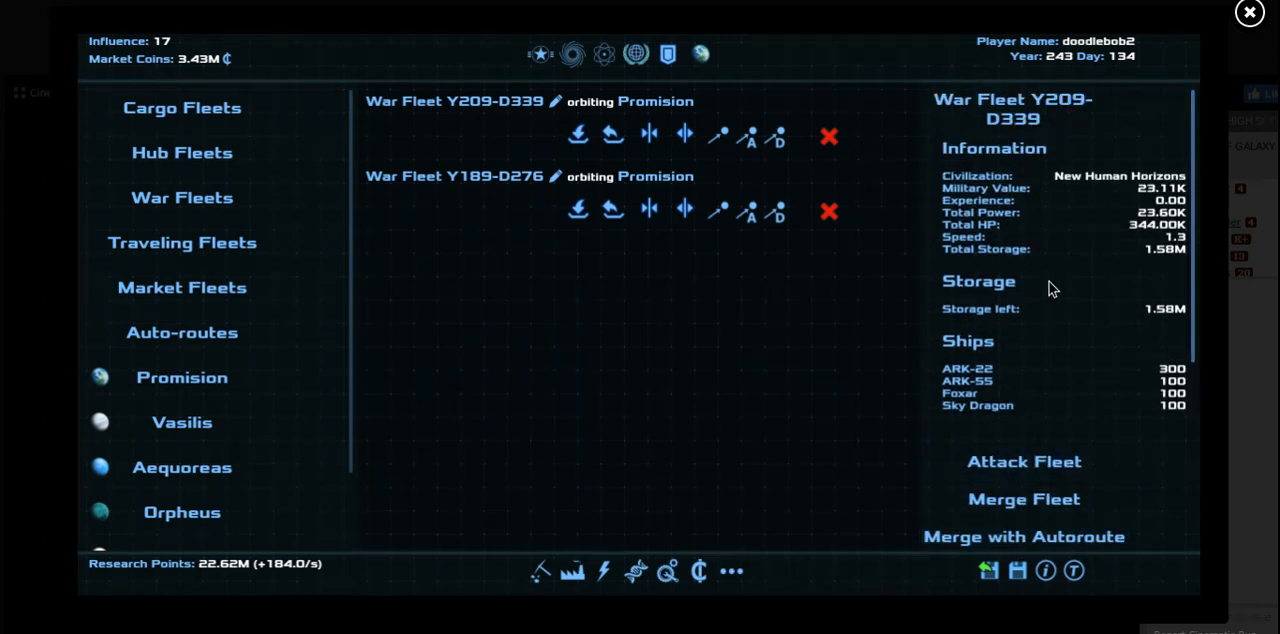
mouse_move(1036, 236)
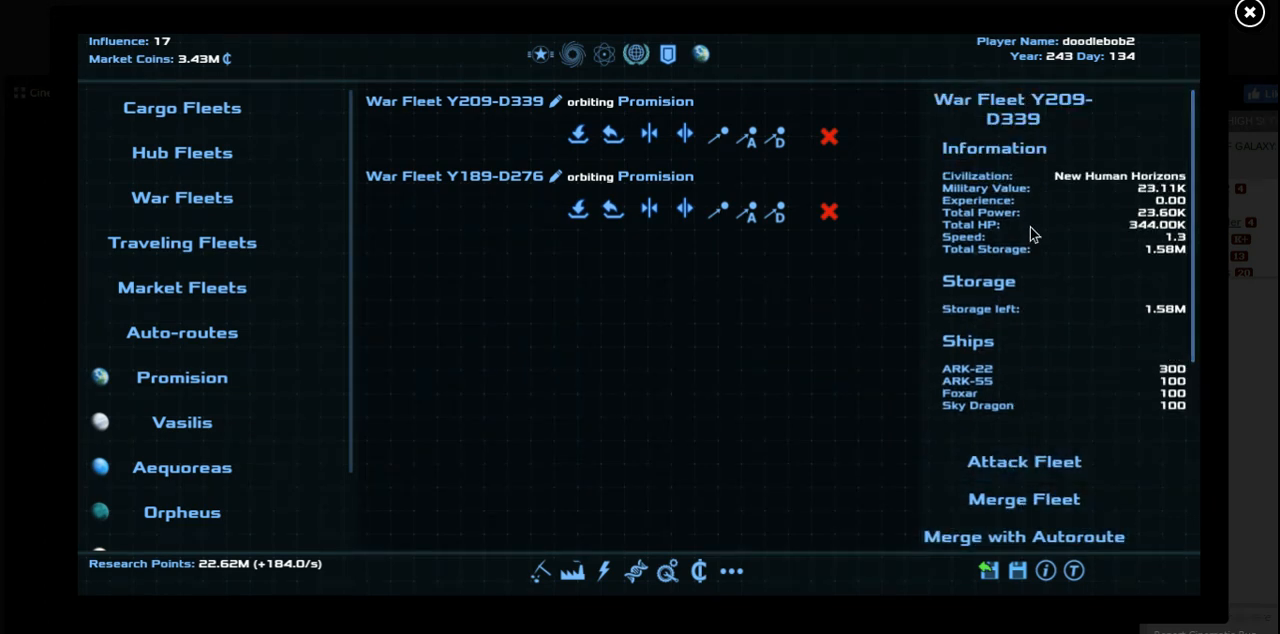
scroll("down", 3)
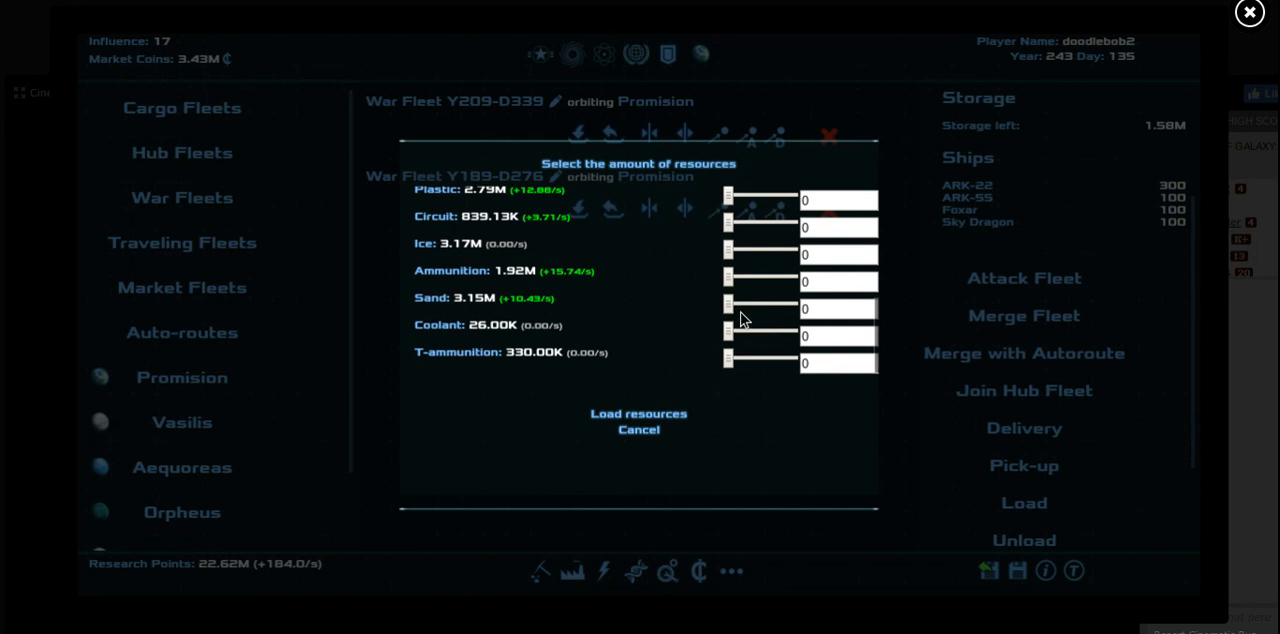
left_click_drag(728, 282, 790, 282)
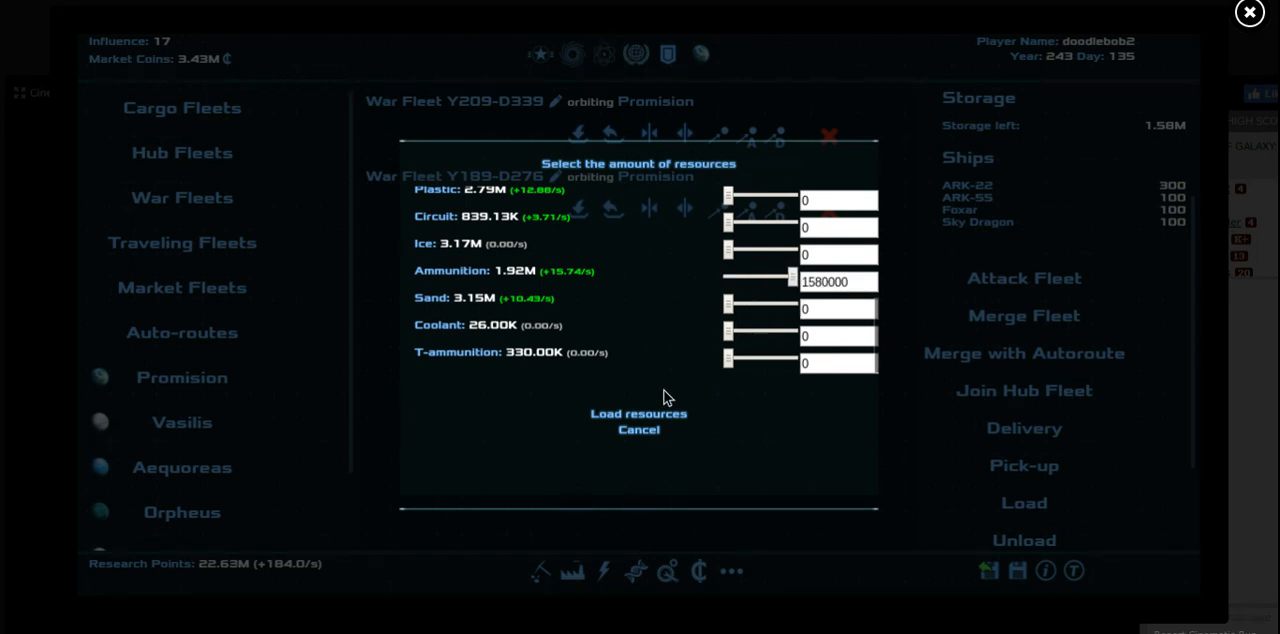
left_click(638, 412)
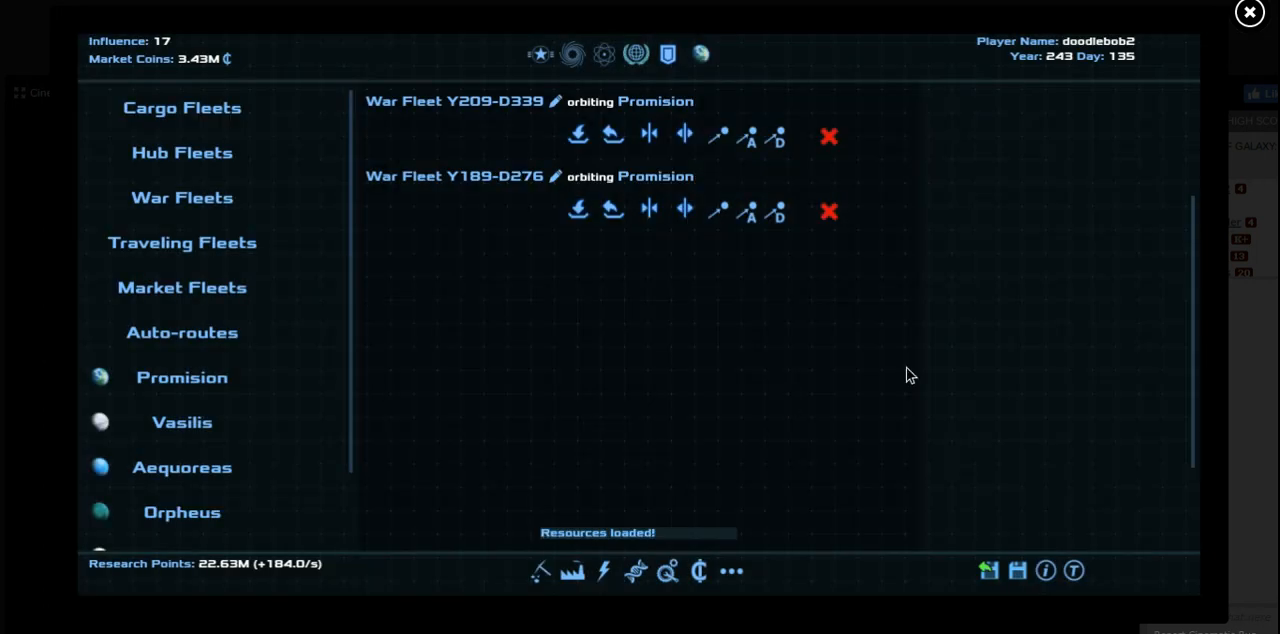
left_click(456, 120)
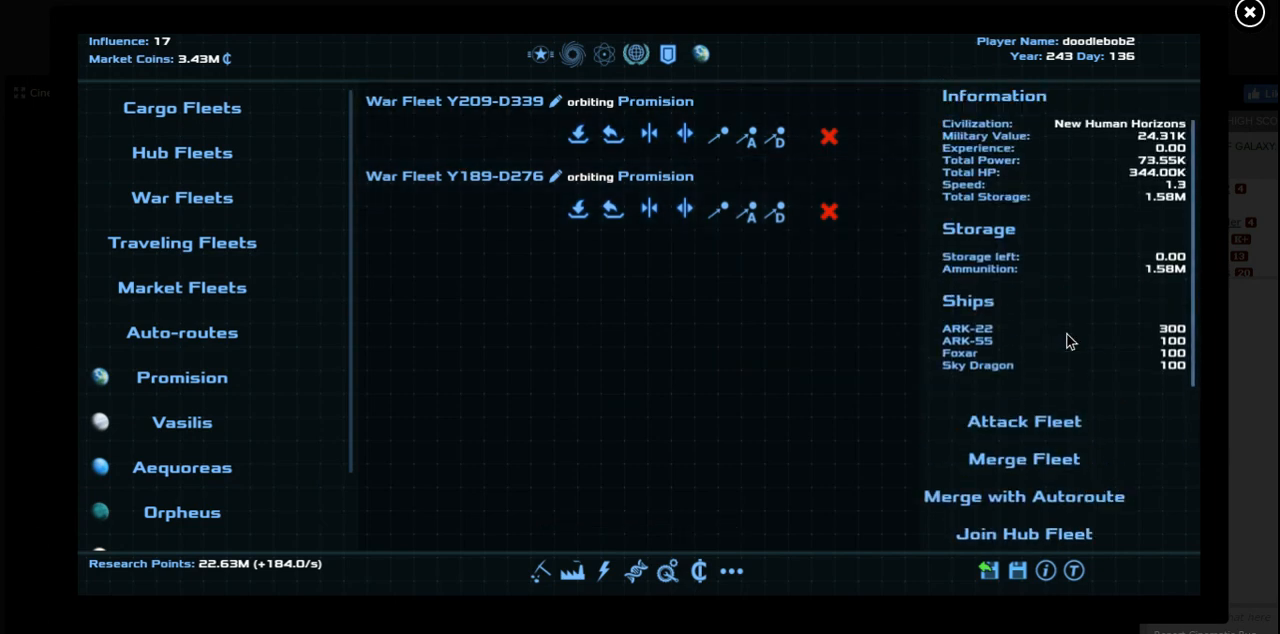
mouse_move(1164, 164)
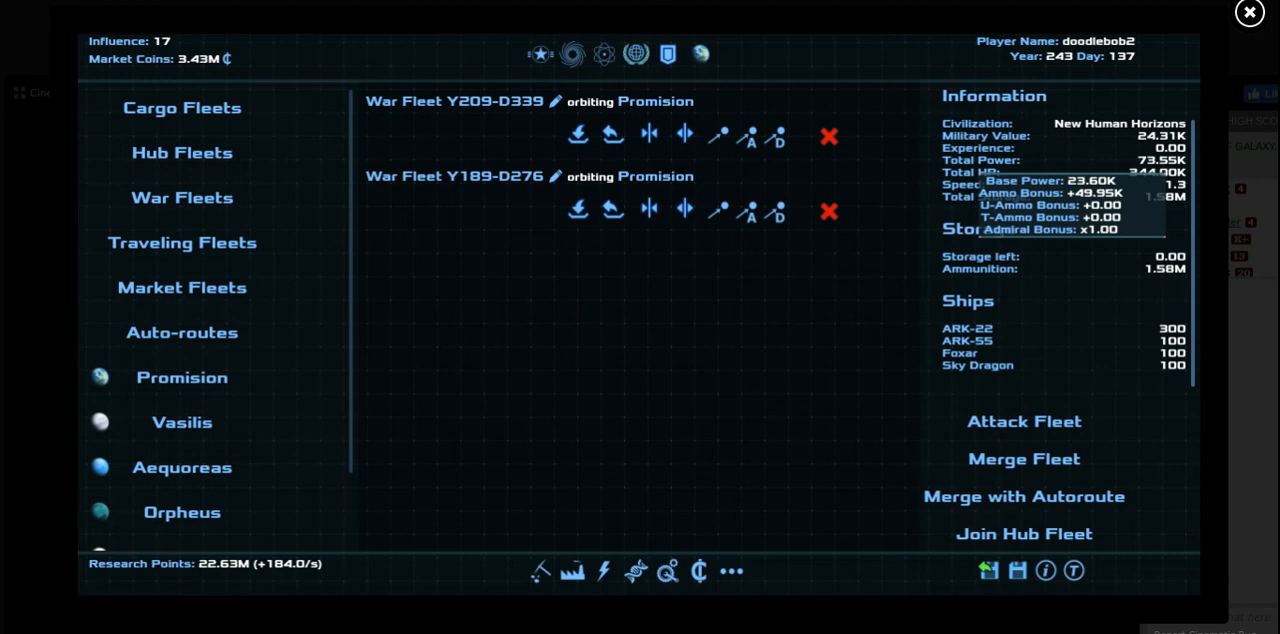
mouse_move(472, 212)
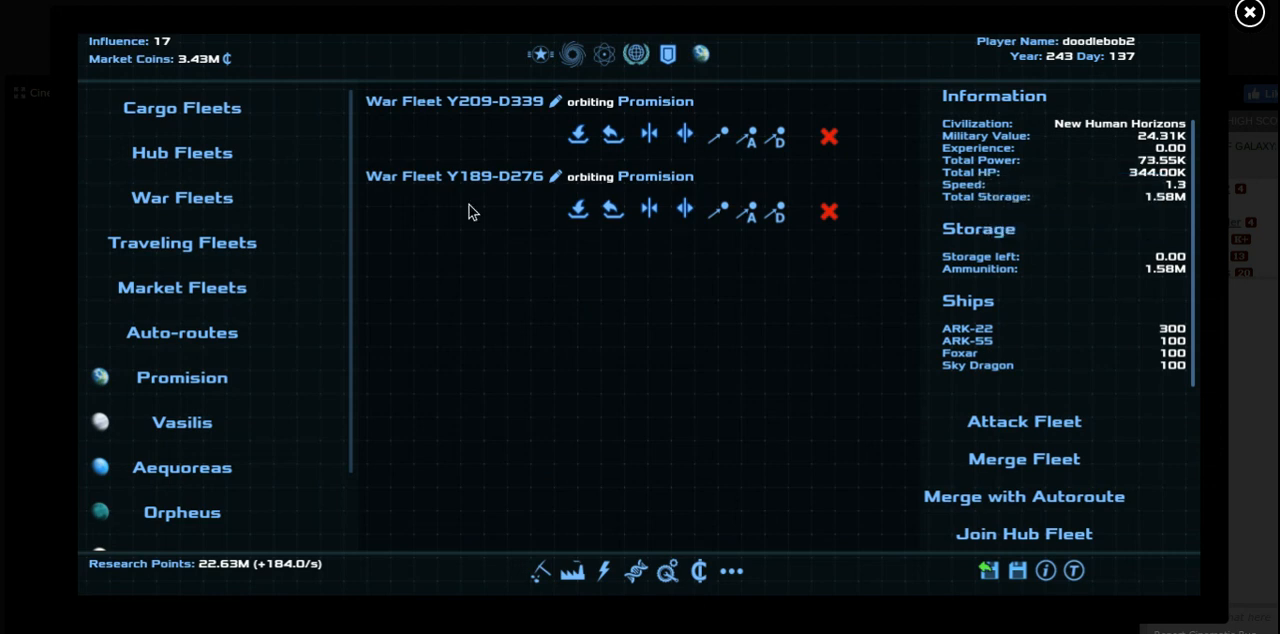
mouse_move(484, 144)
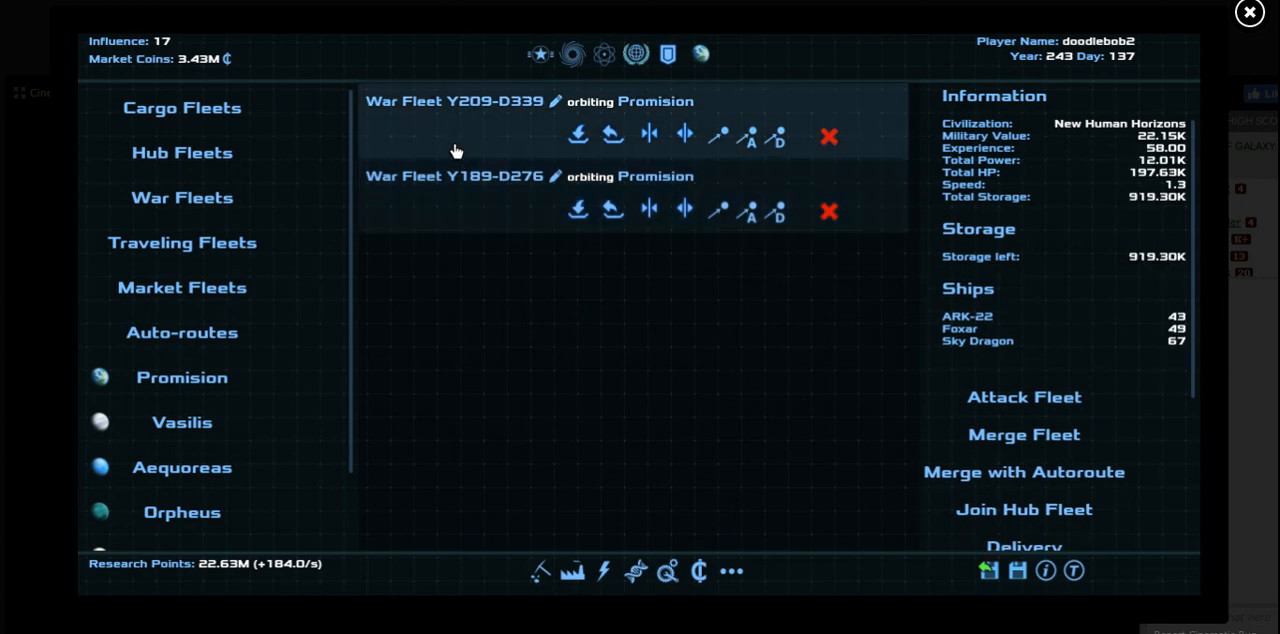
Save, then load 342.59K ammunition and 330.00K T-ammunition onto War Fleet Y189-D276
left_click(1016, 570)
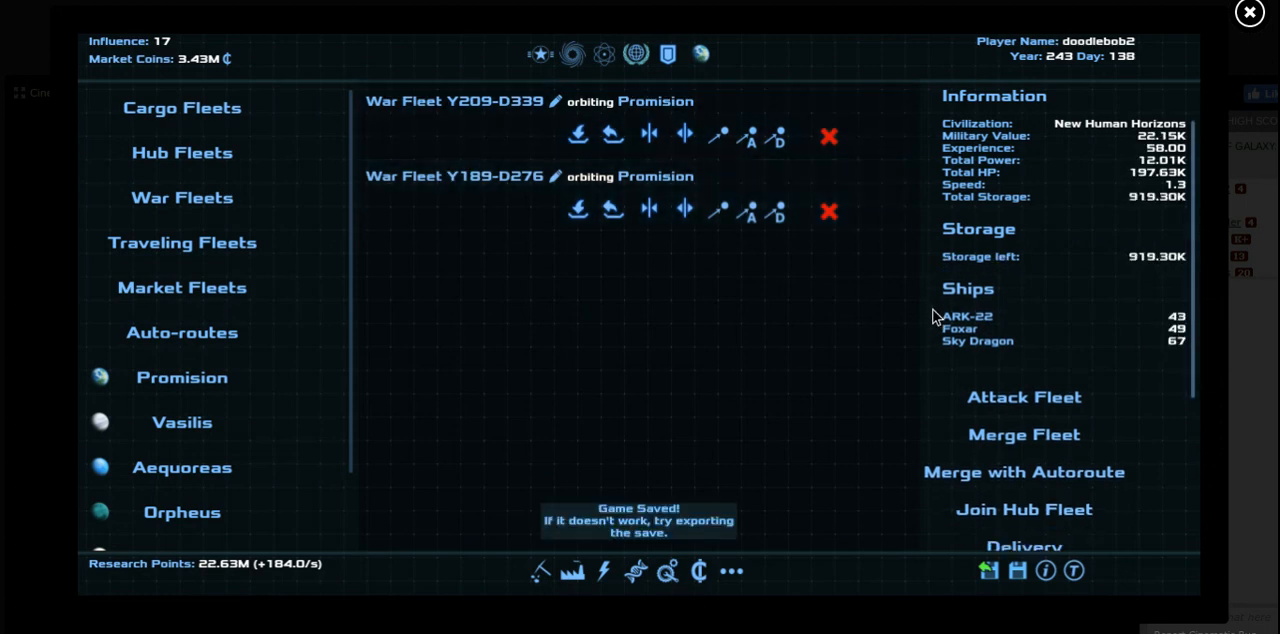
scroll("down", 3)
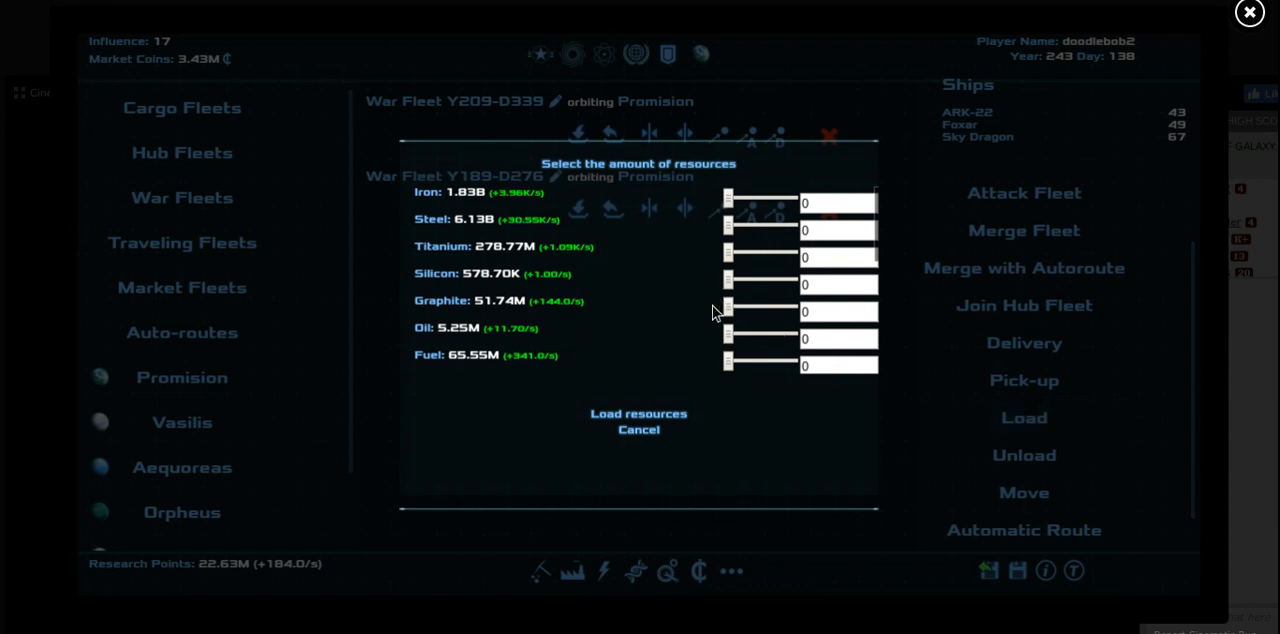
mouse_move(988, 256)
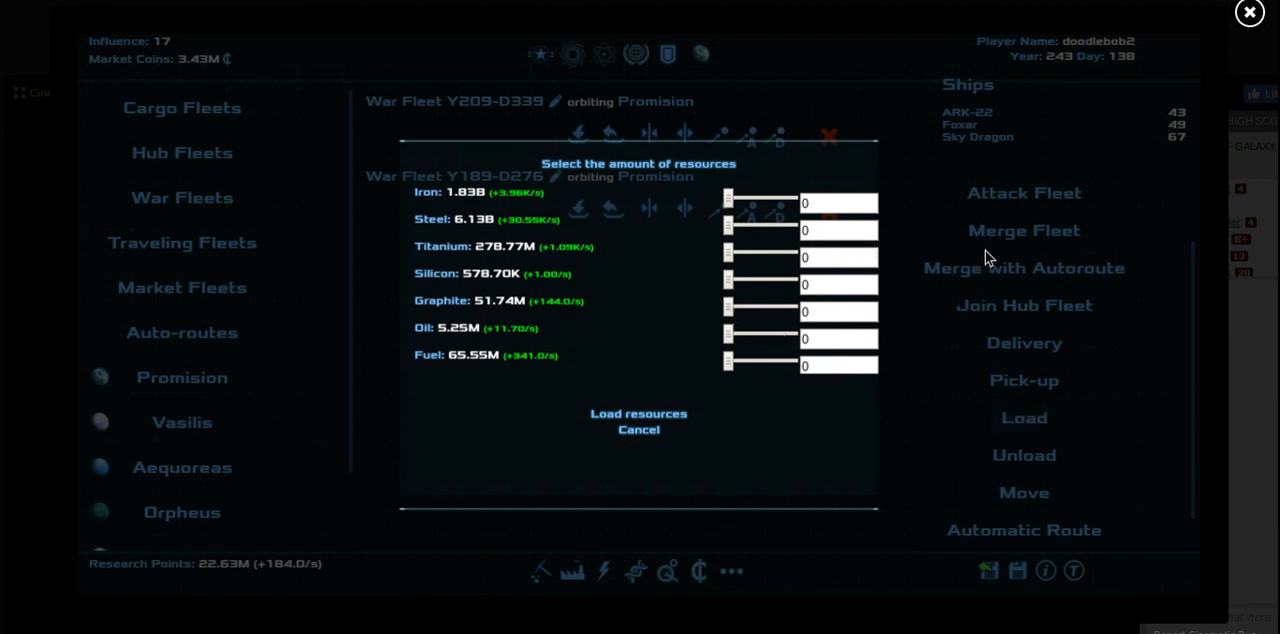
left_click(638, 428)
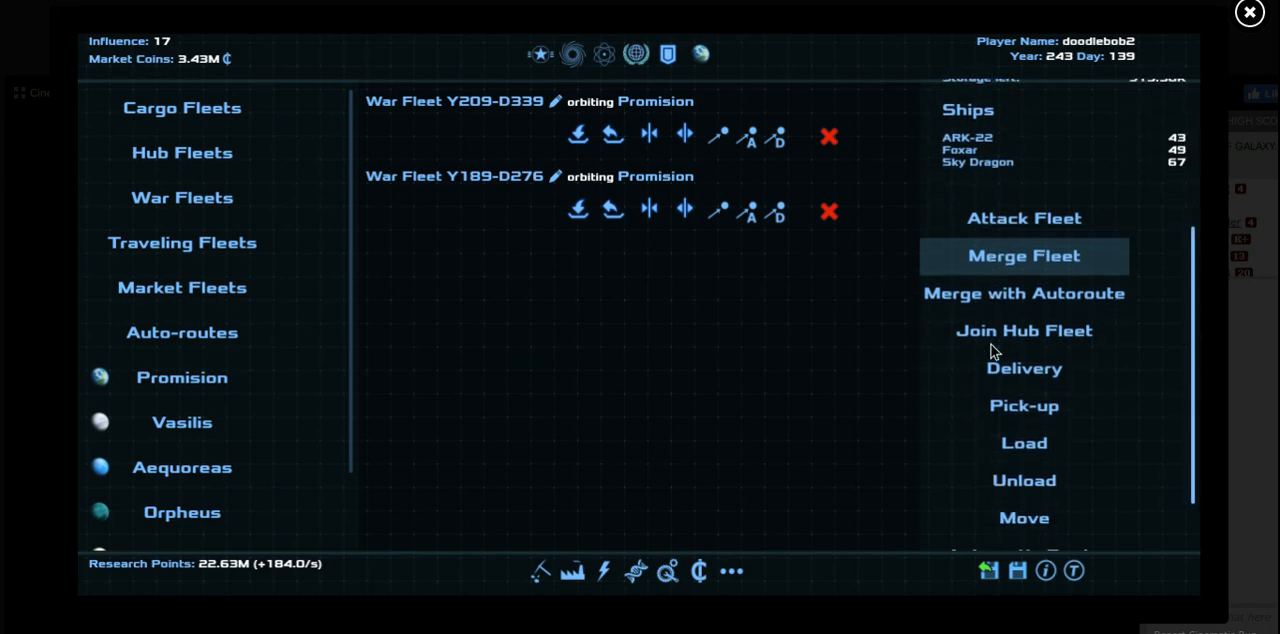
scroll("down", 3)
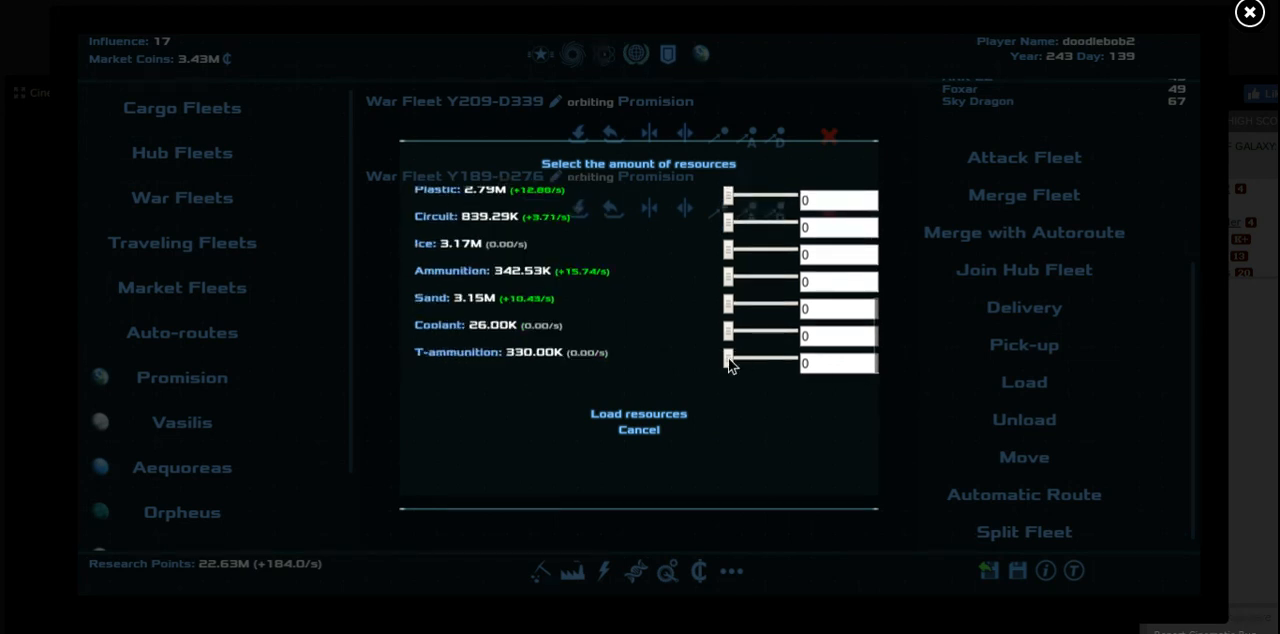
left_click_drag(728, 360, 792, 360)
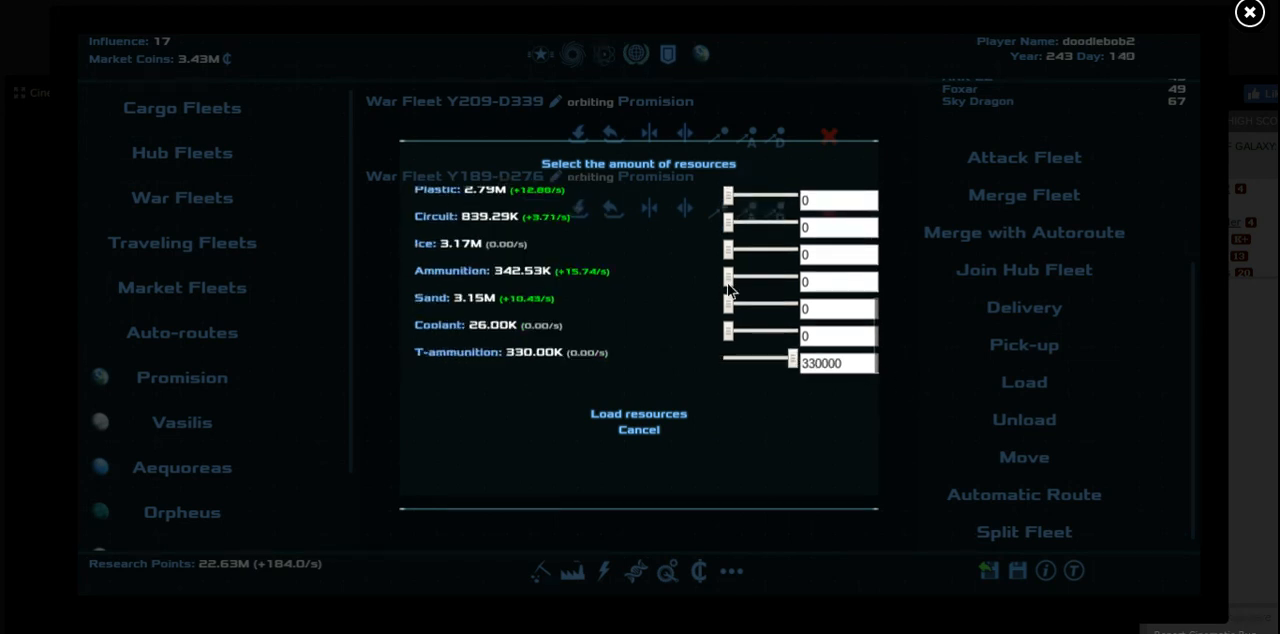
left_click_drag(728, 280, 770, 280)
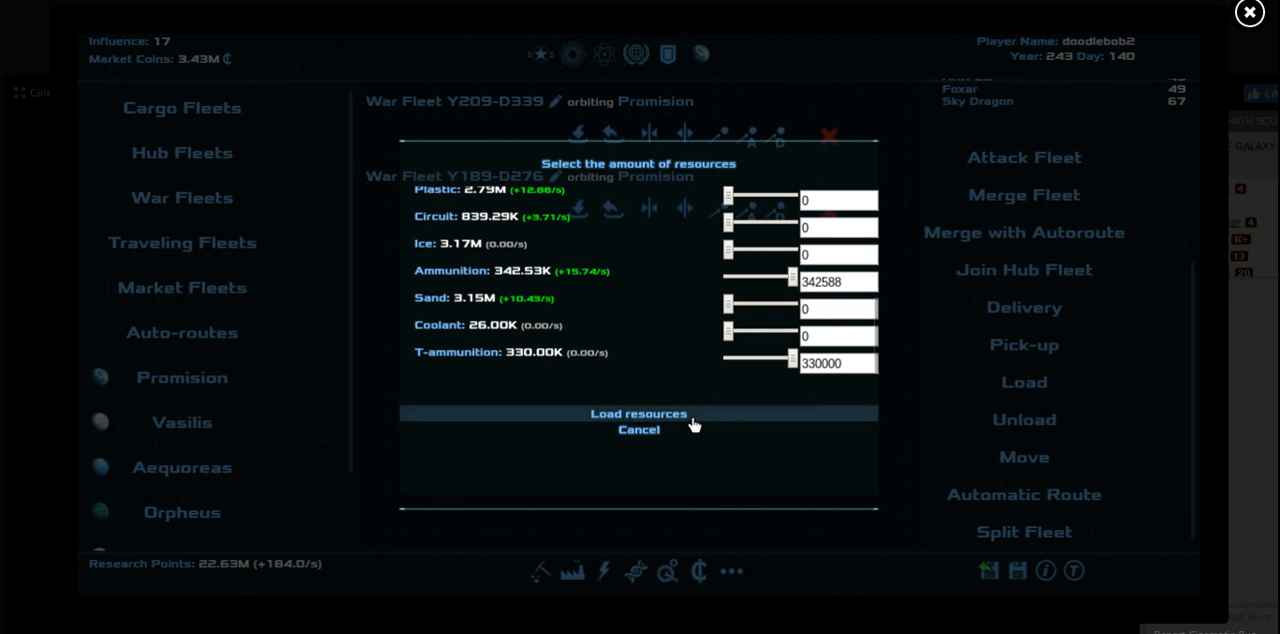
left_click(638, 412)
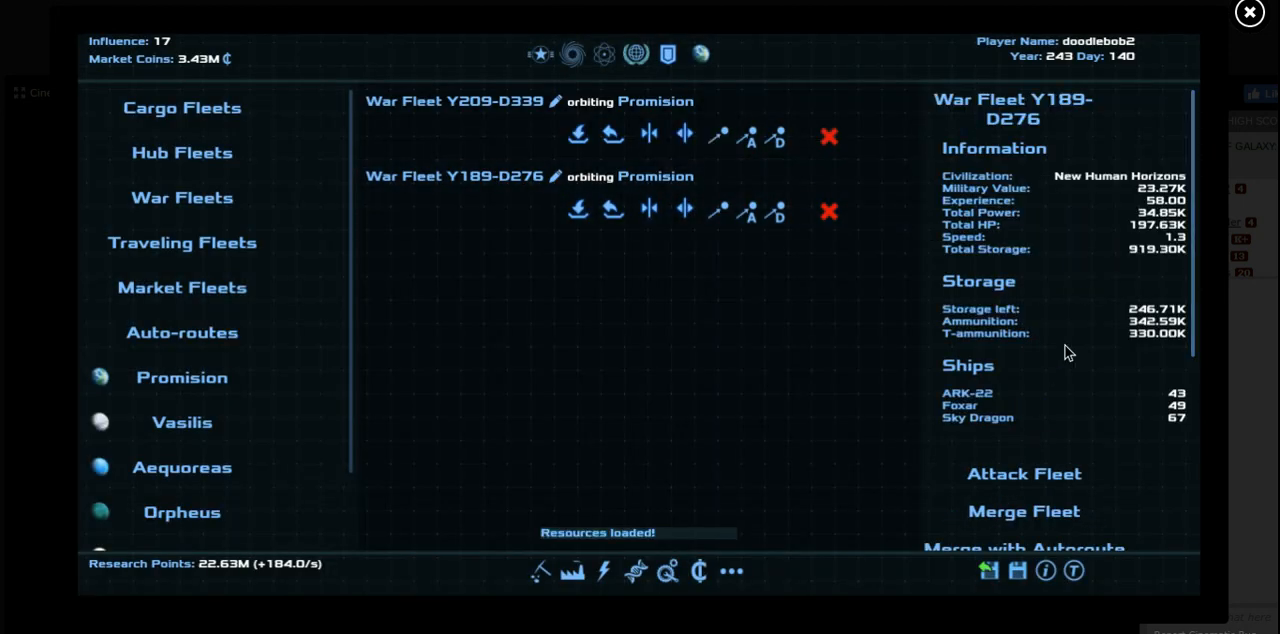
mouse_move(1050, 336)
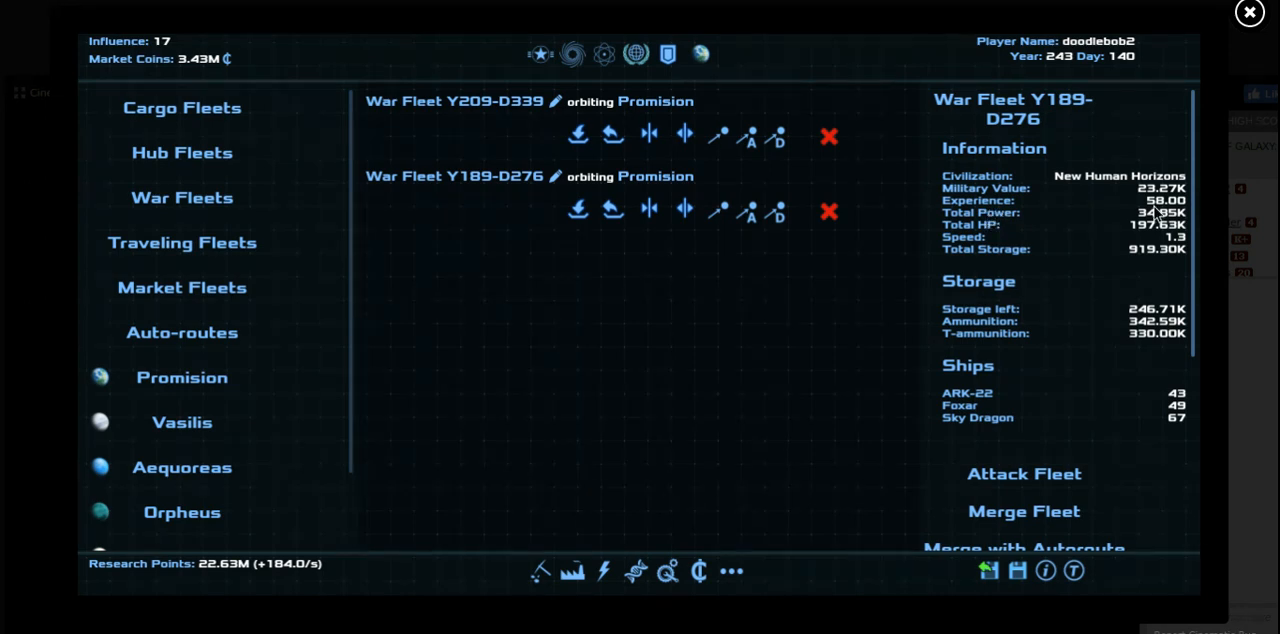
mouse_move(1156, 212)
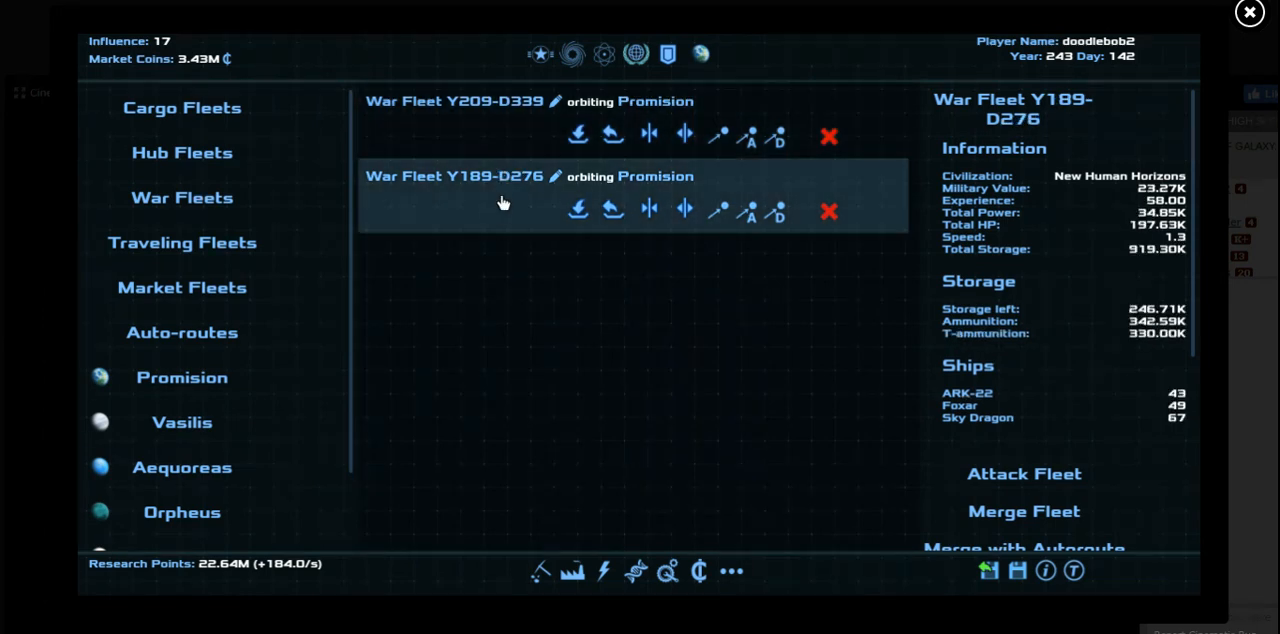
mouse_move(500, 212)
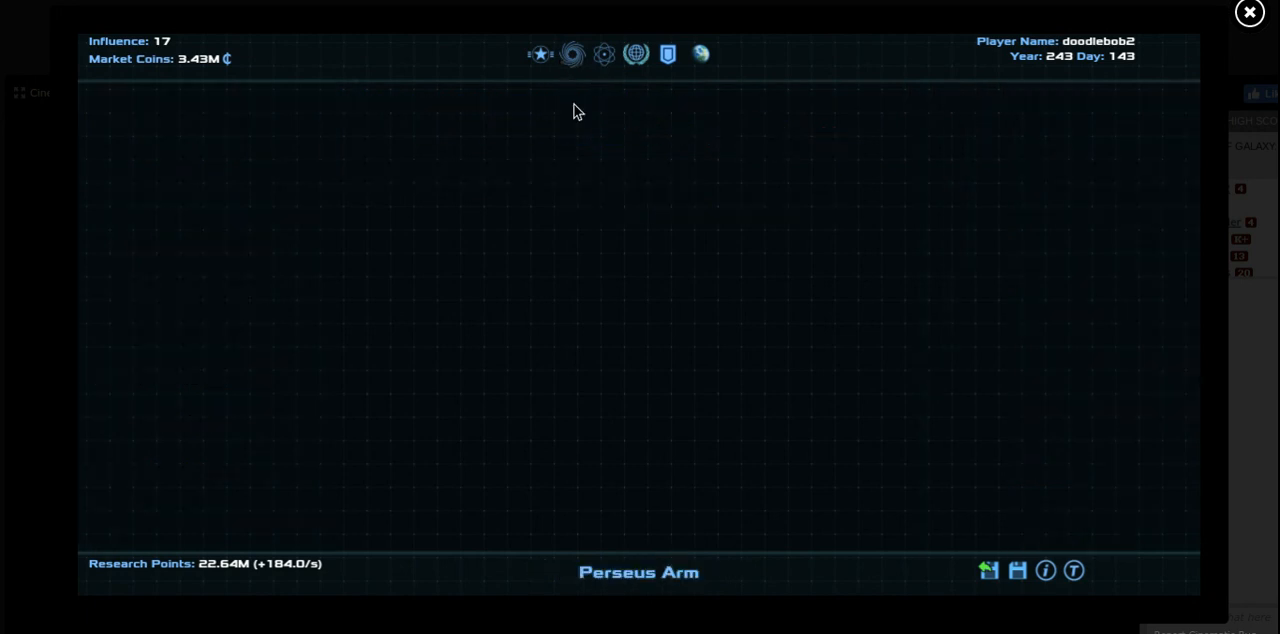
From the galaxy map, open The City's buildings and show its production buildings list
left_click(540, 54)
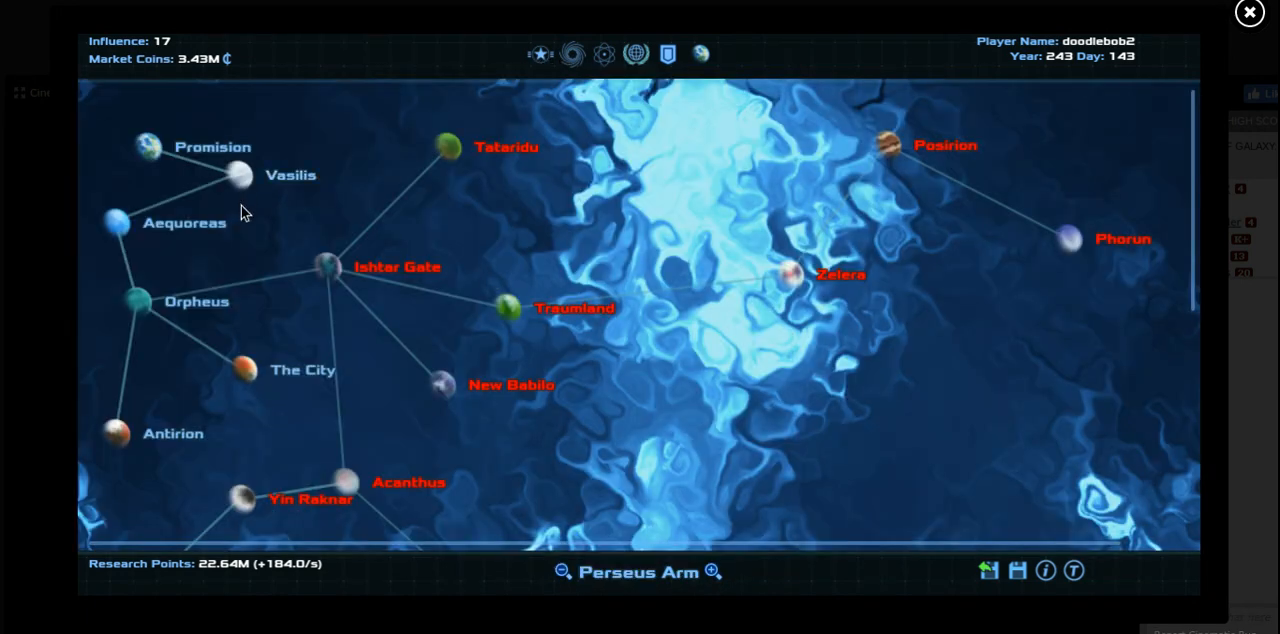
left_click(240, 370)
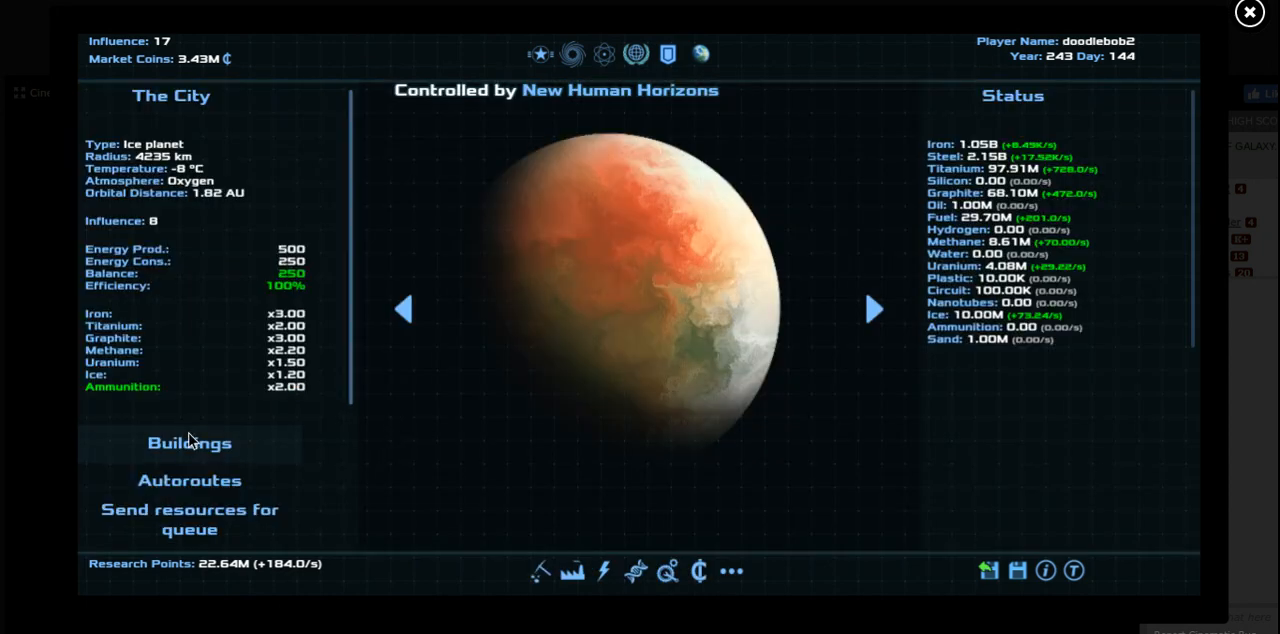
left_click(188, 444)
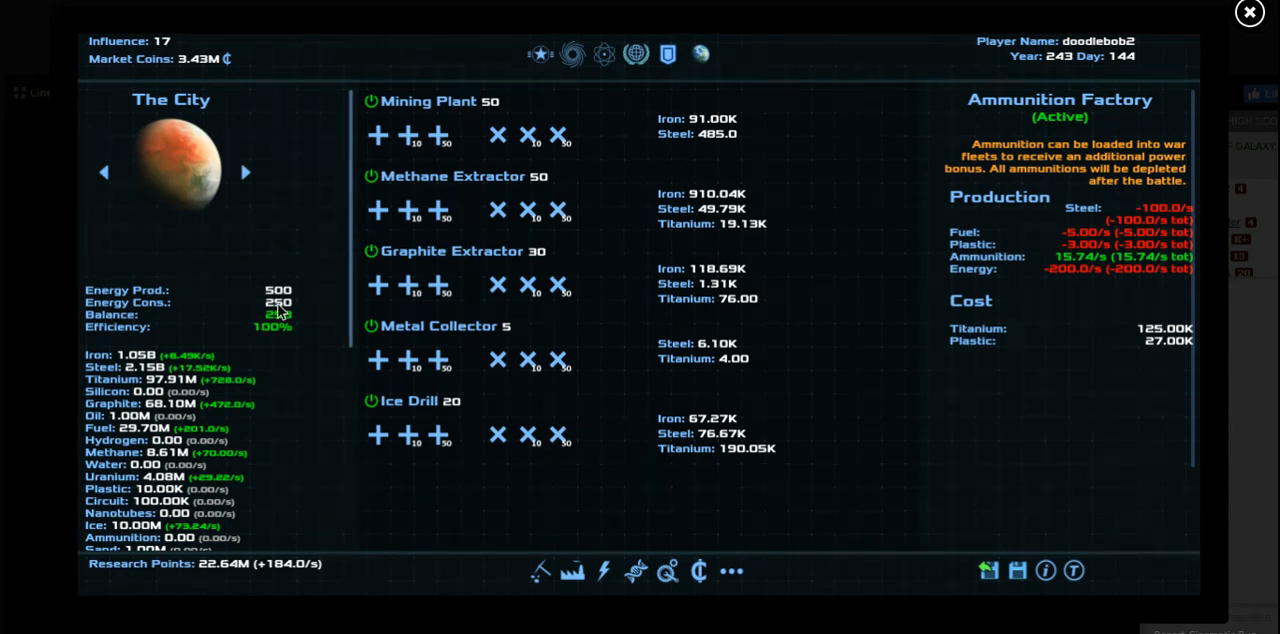
left_click(572, 572)
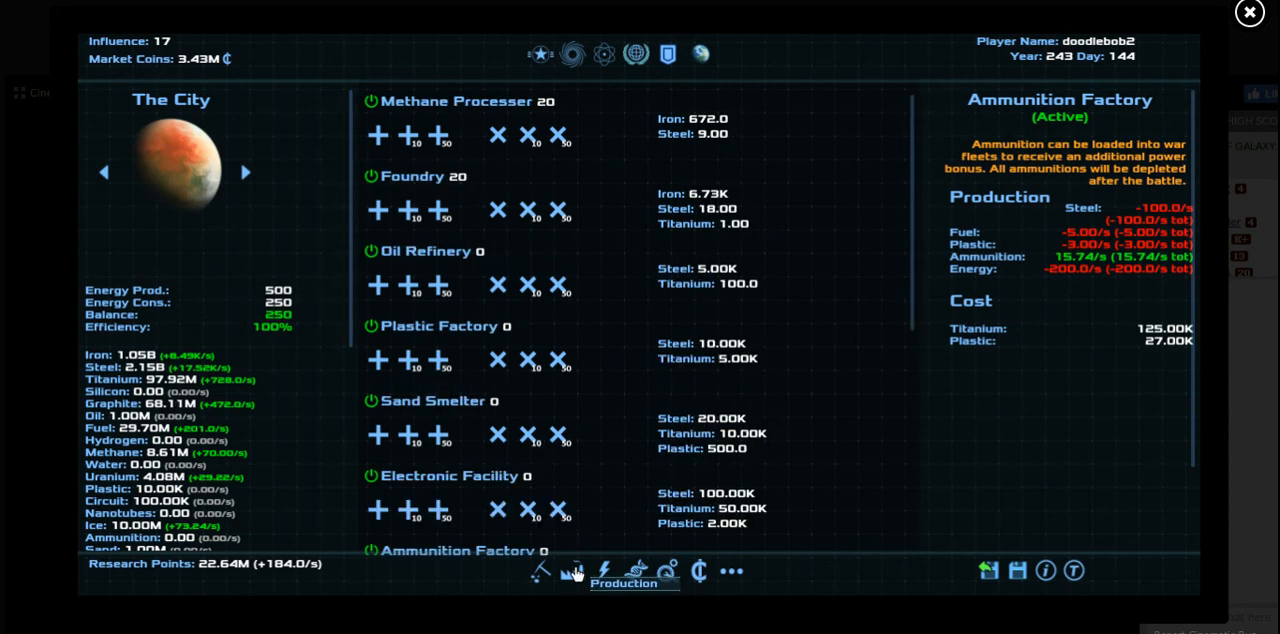
left_click(1016, 570)
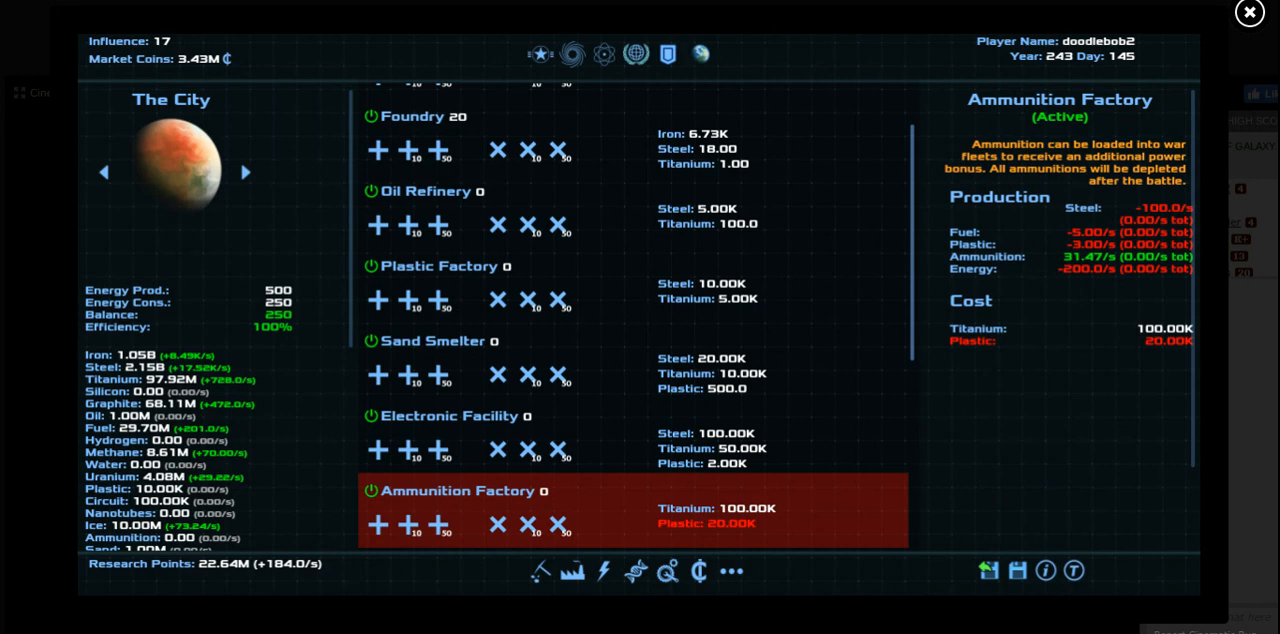
mouse_move(588, 492)
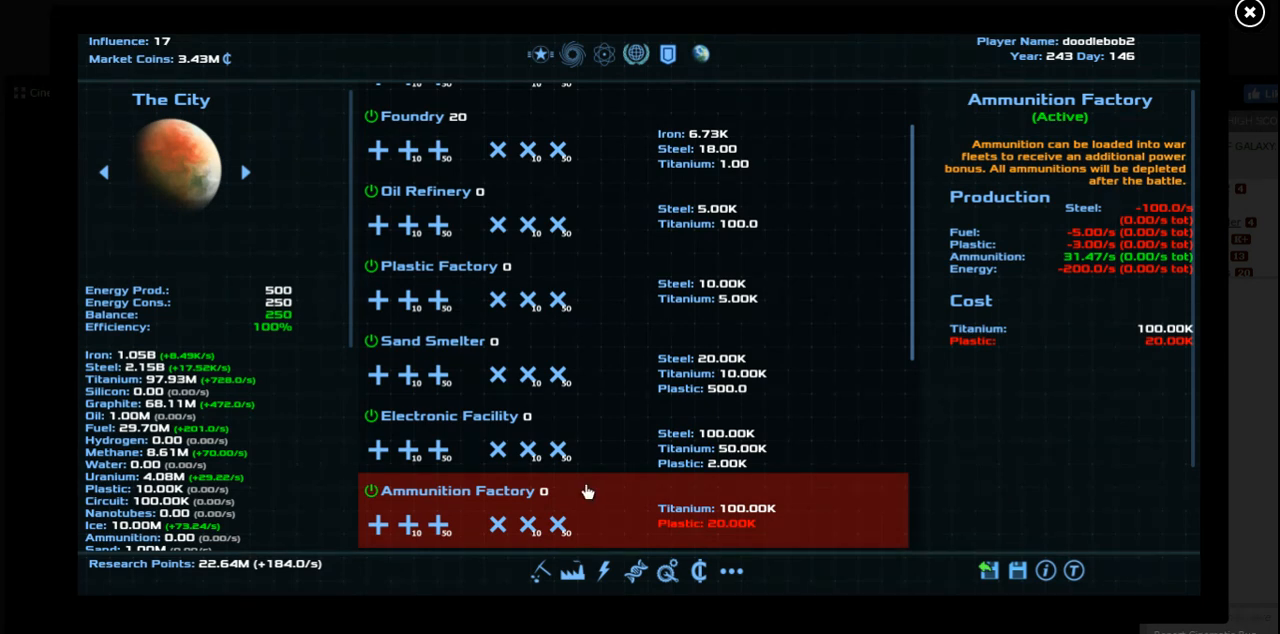
mouse_move(468, 398)
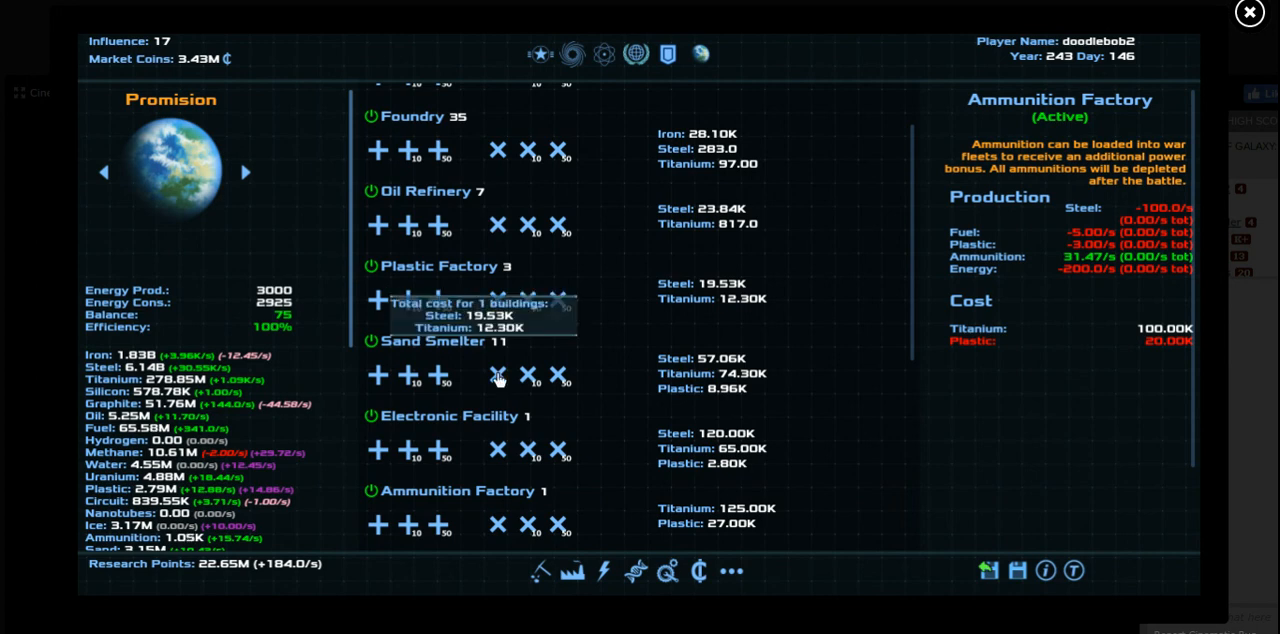
Buy the next Electronics research level with research points
scroll("down", 3)
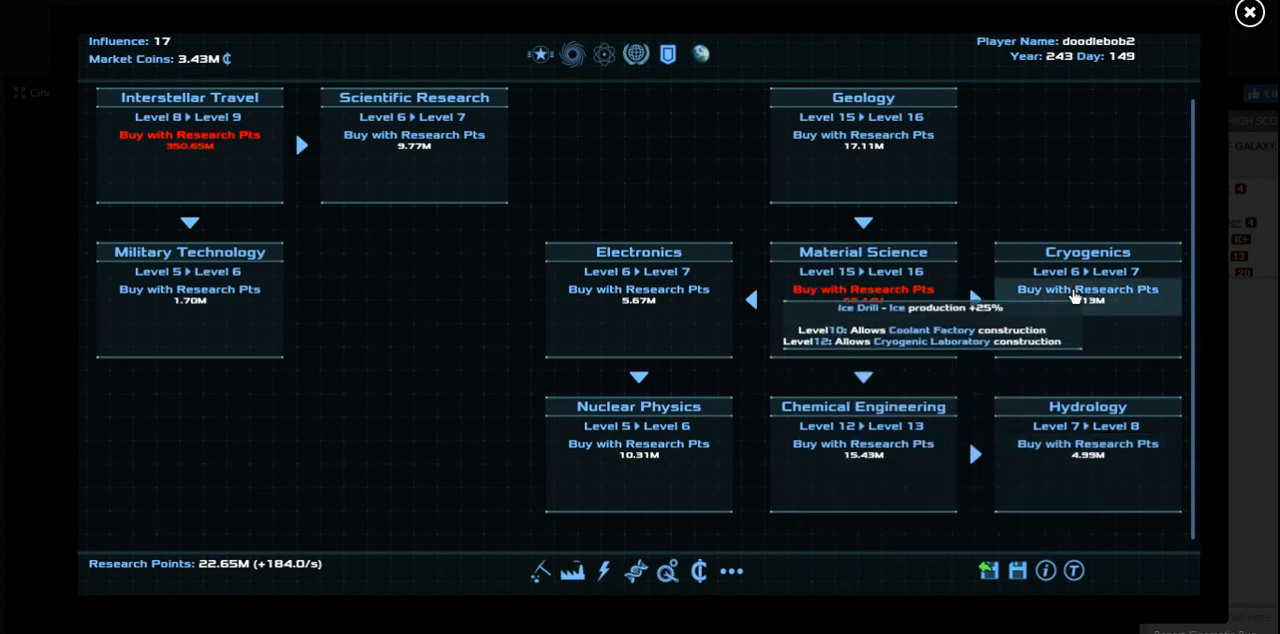
mouse_move(960, 276)
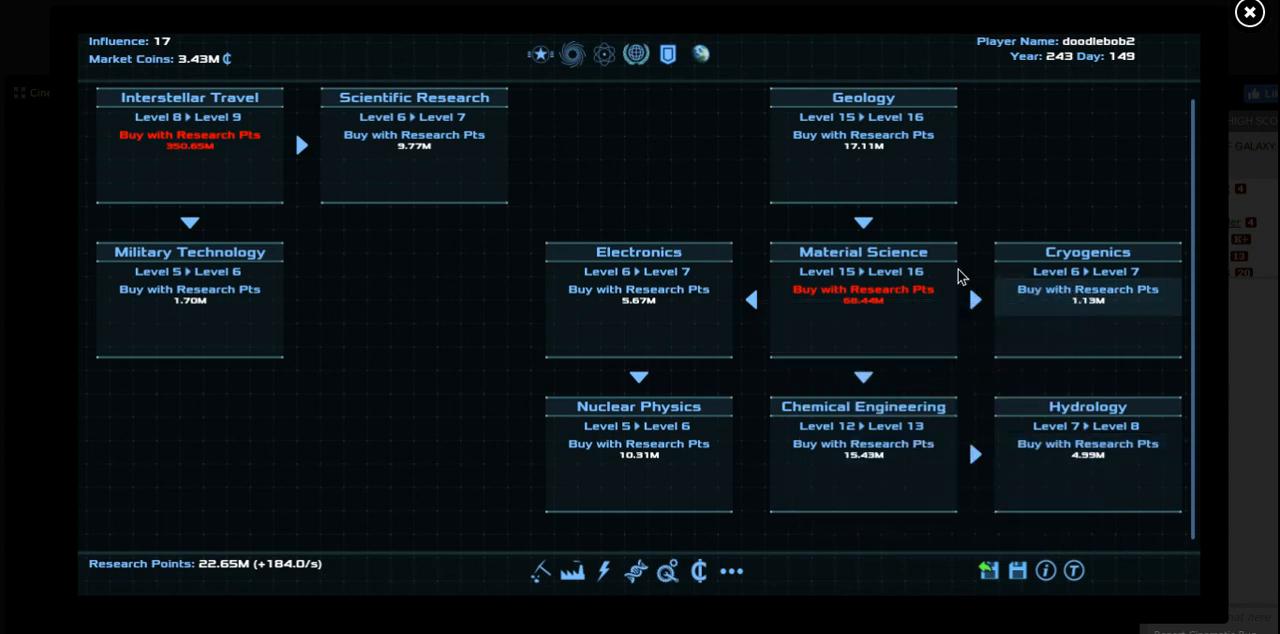
mouse_move(656, 290)
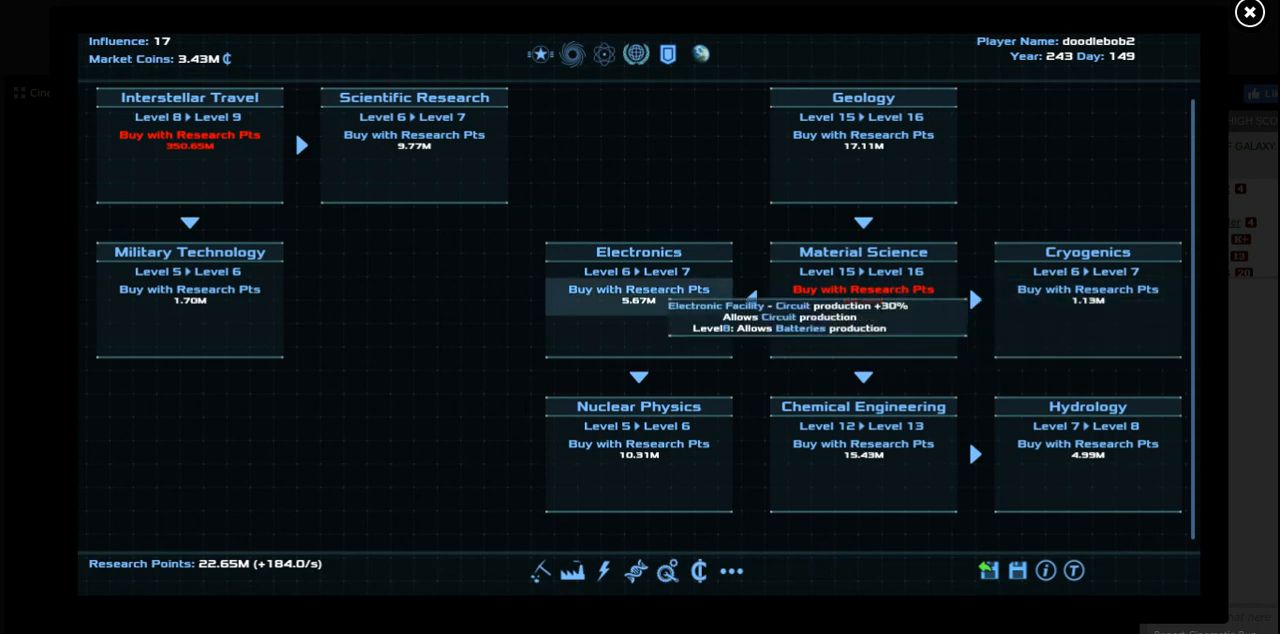
left_click(636, 288)
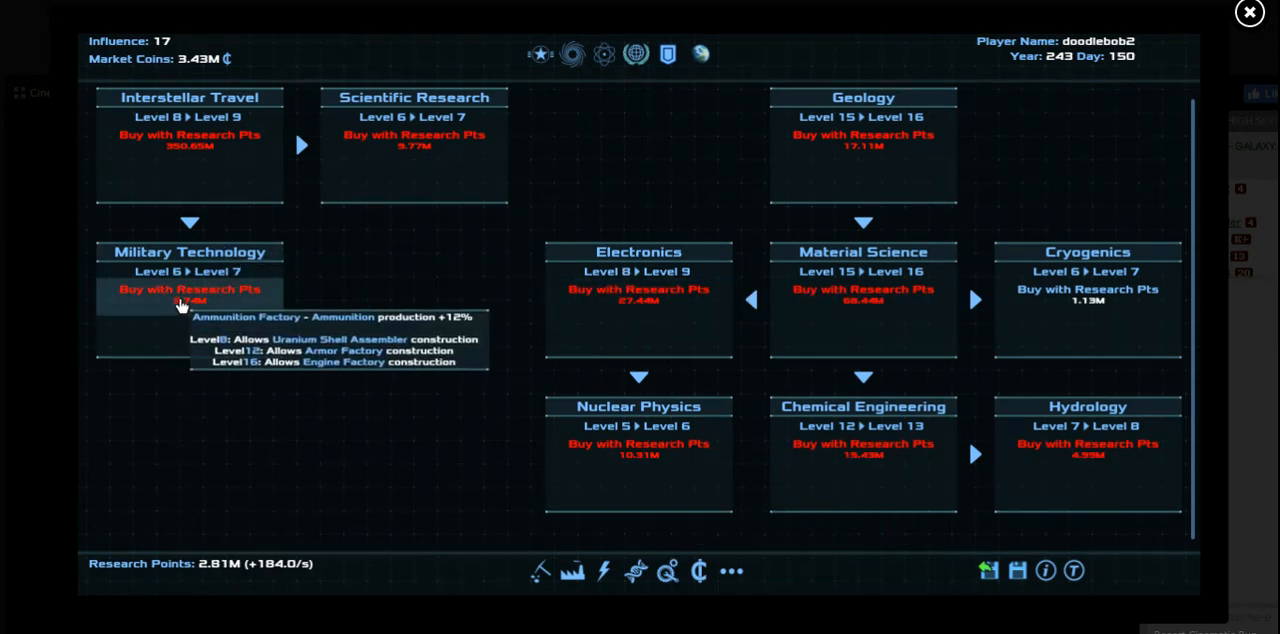
mouse_move(536, 572)
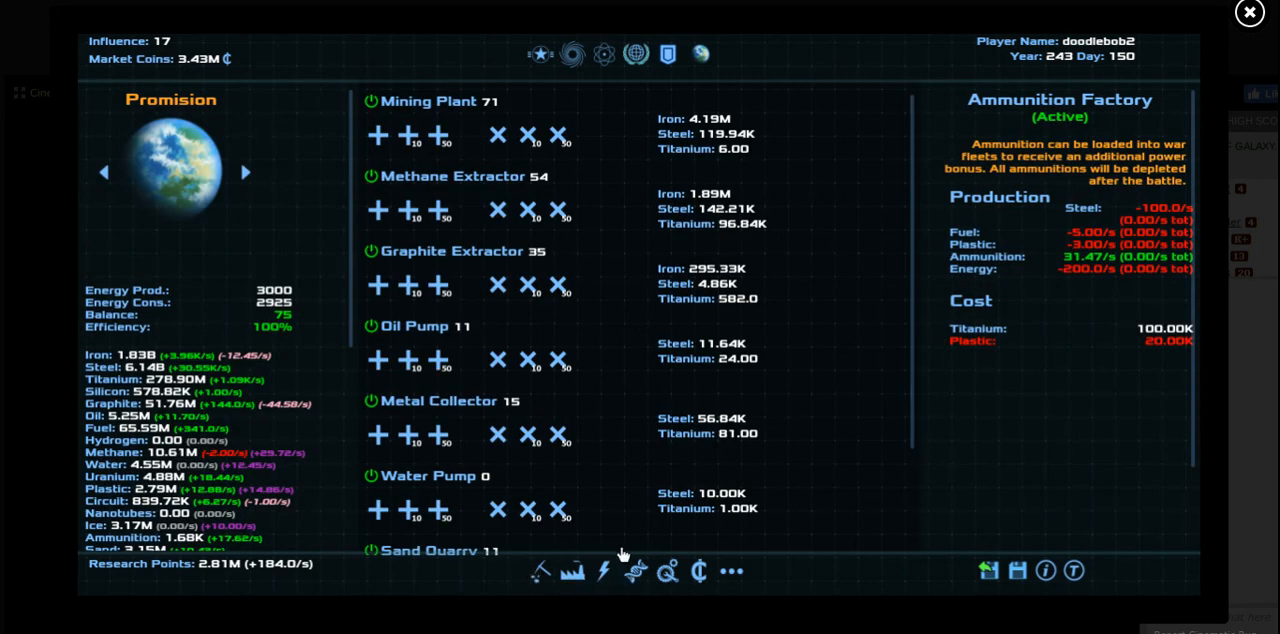
Check the Water Pump's production and cost, then browse Promision's production buildings
scroll("down", 3)
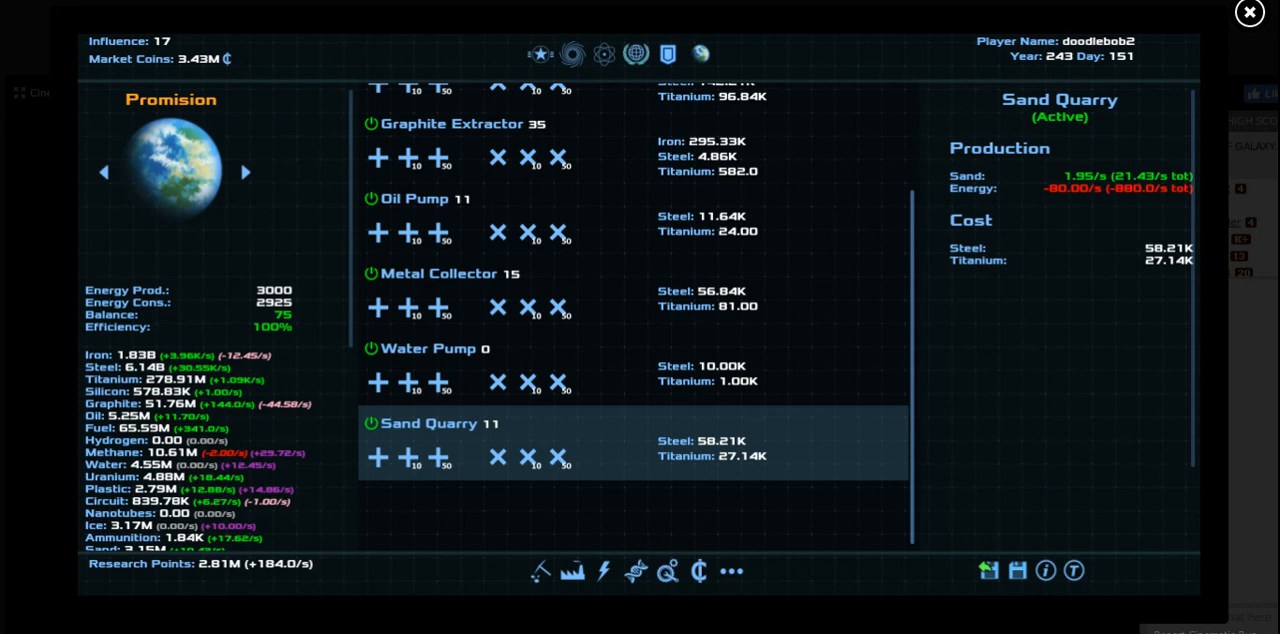
mouse_move(622, 436)
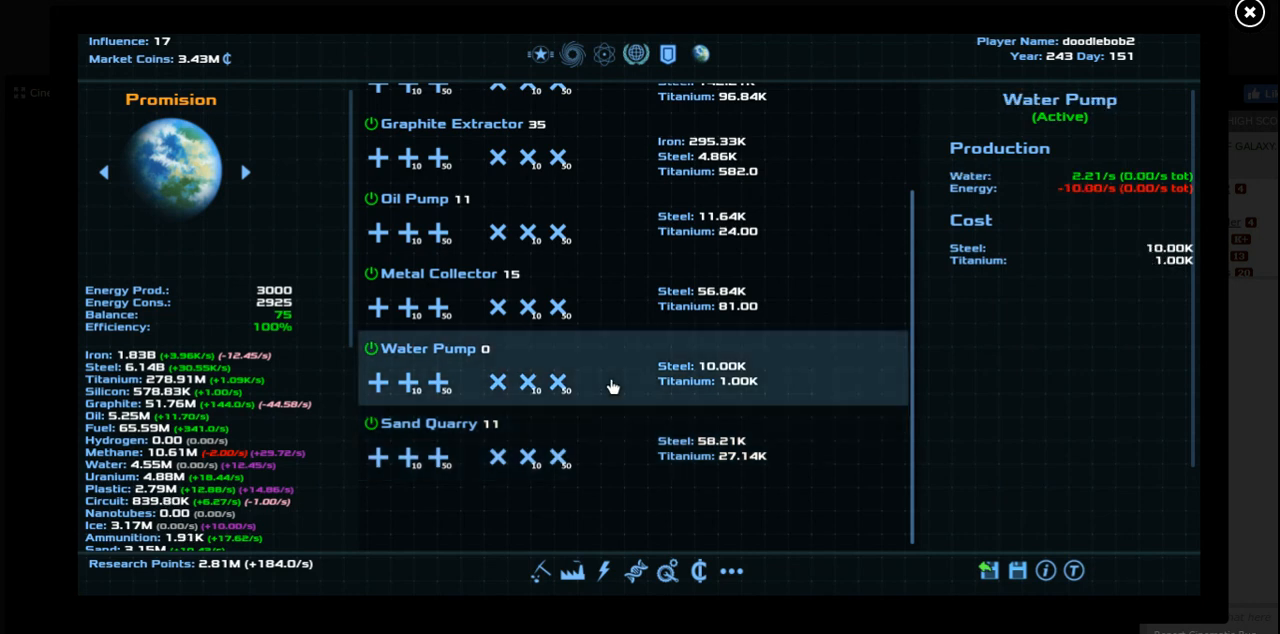
left_click(1016, 570)
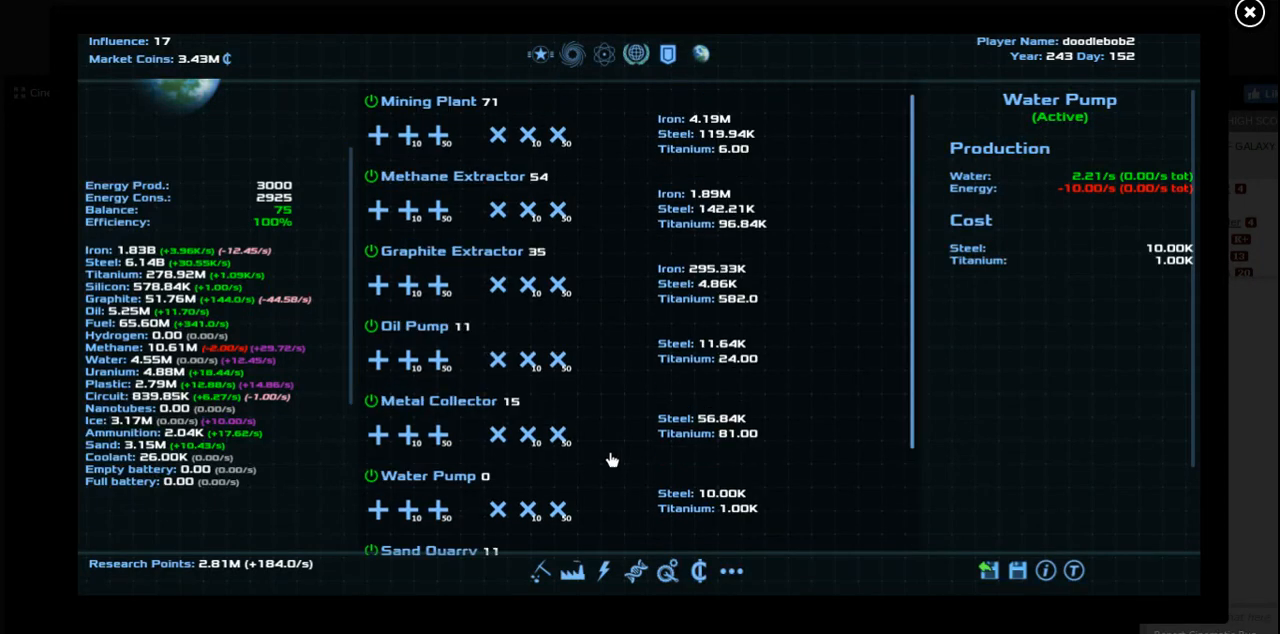
left_click(572, 570)
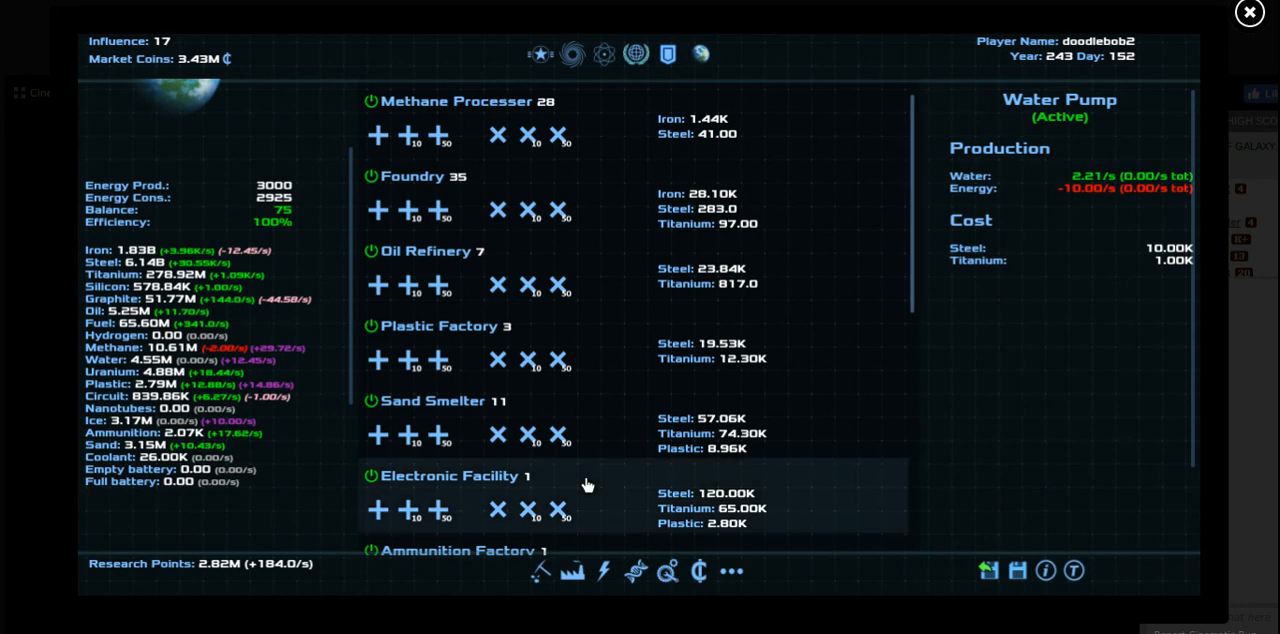
scroll("down", 3)
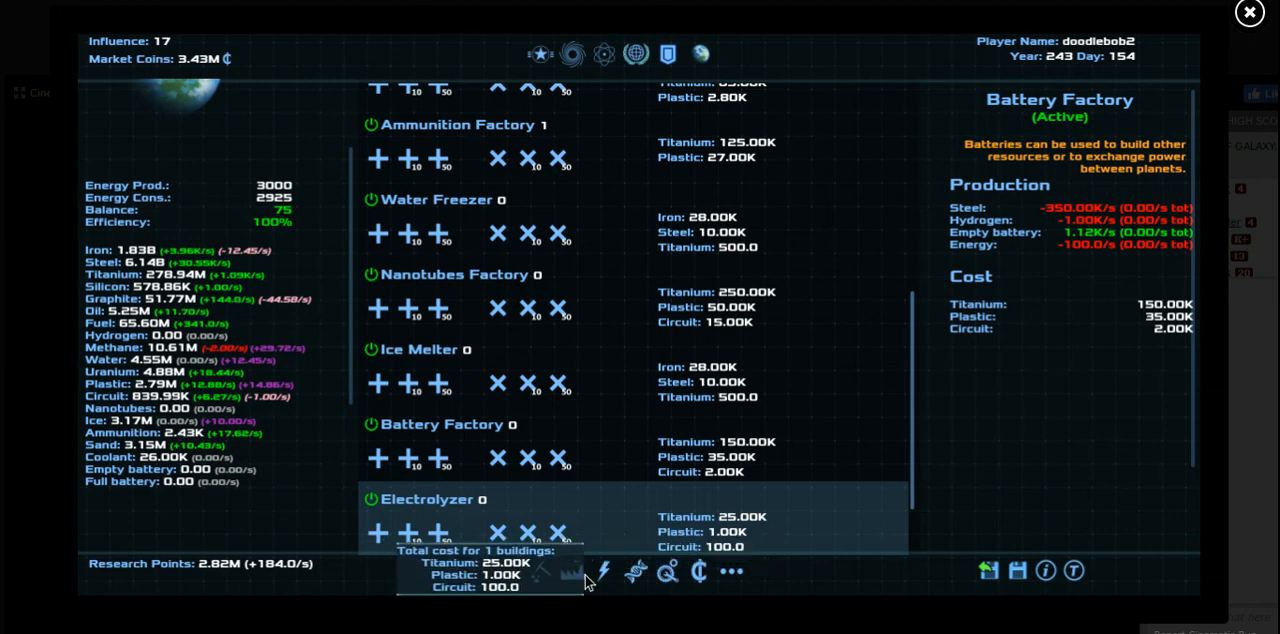
Review the energy buildings, then return to production and scroll to the Nanotubes Factory details
left_click(572, 570)
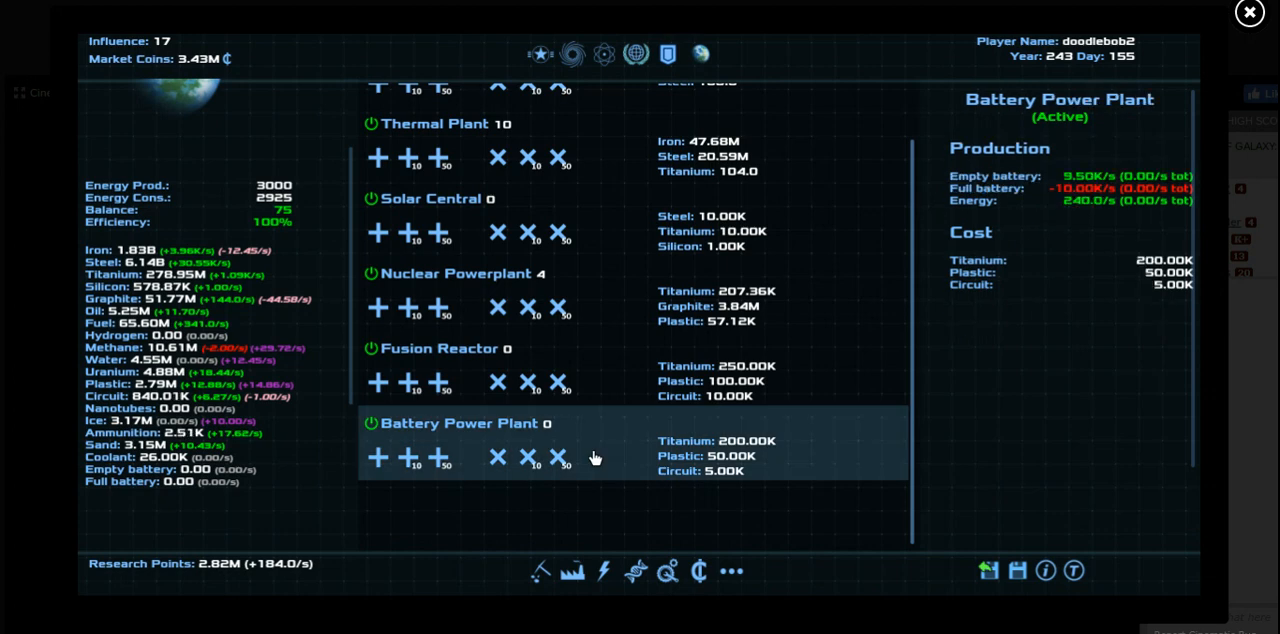
mouse_move(610, 512)
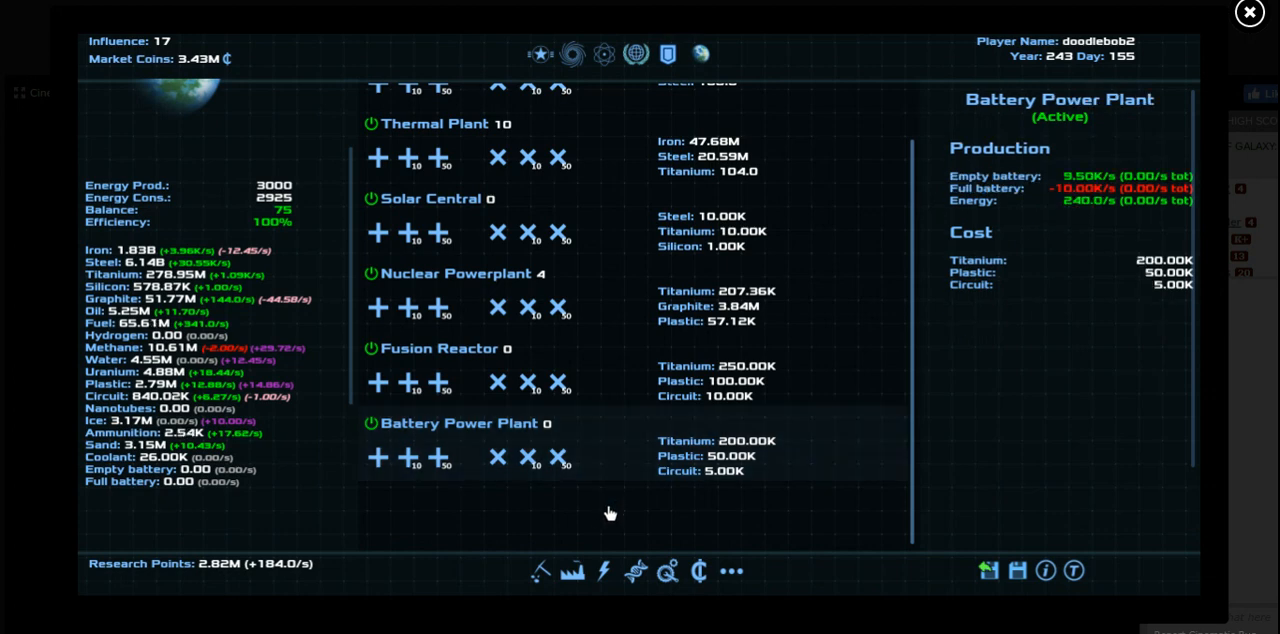
mouse_move(616, 532)
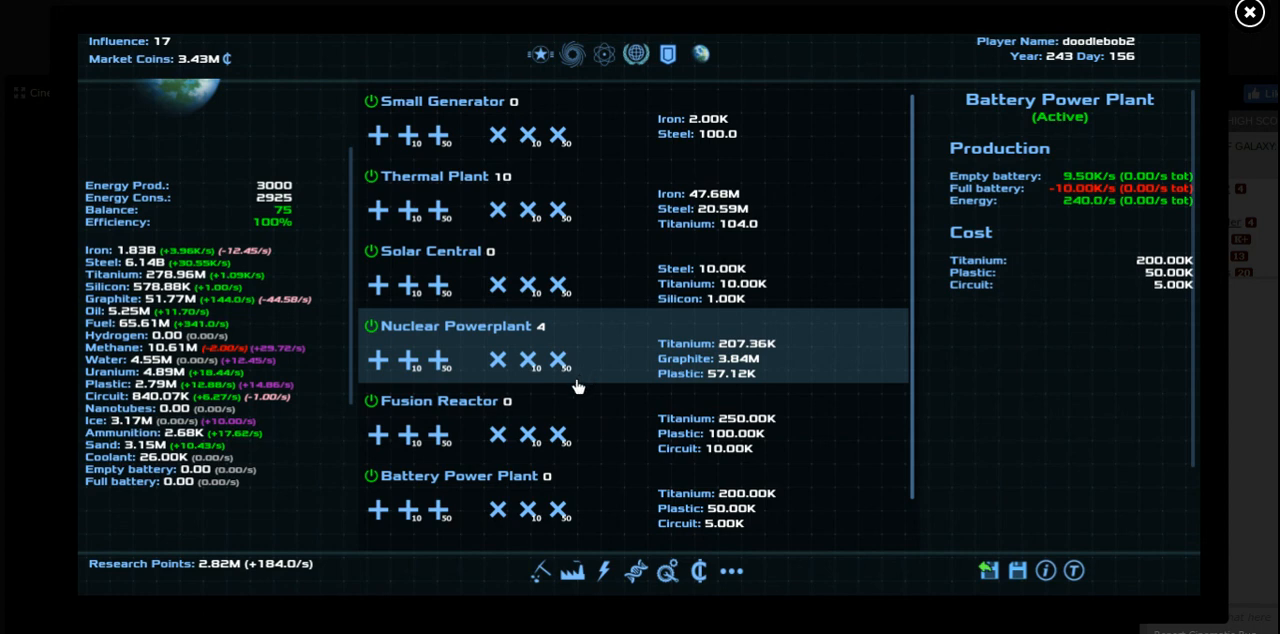
left_click(572, 572)
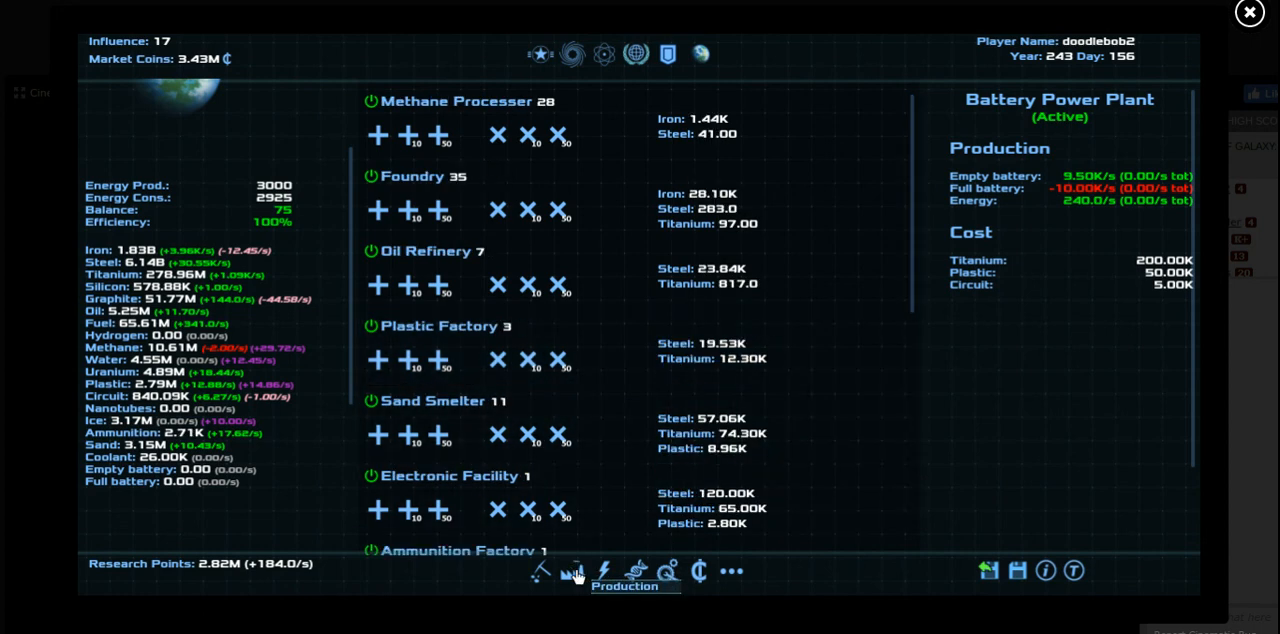
mouse_move(624, 462)
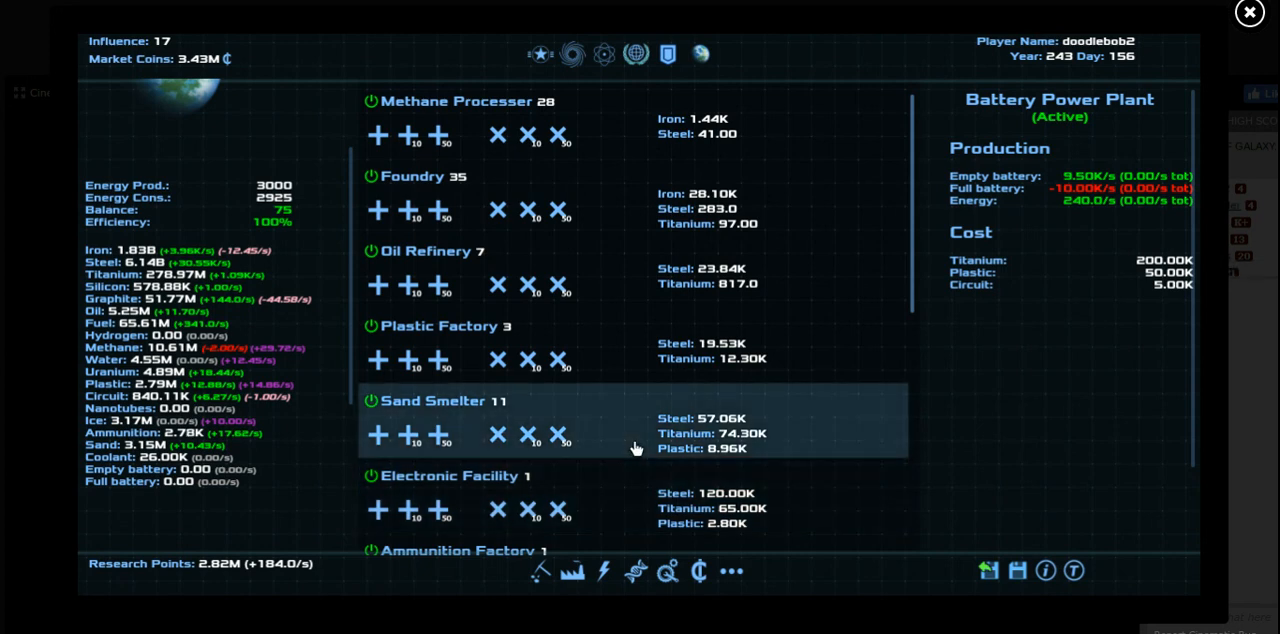
scroll("down", 3)
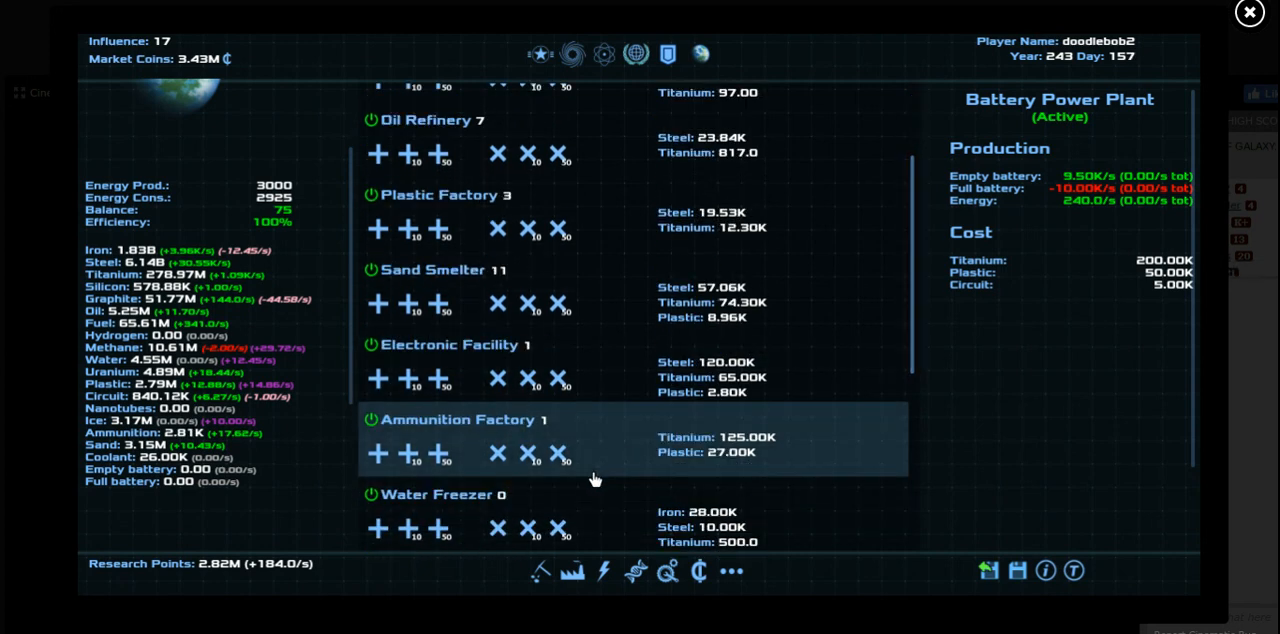
scroll("down", 3)
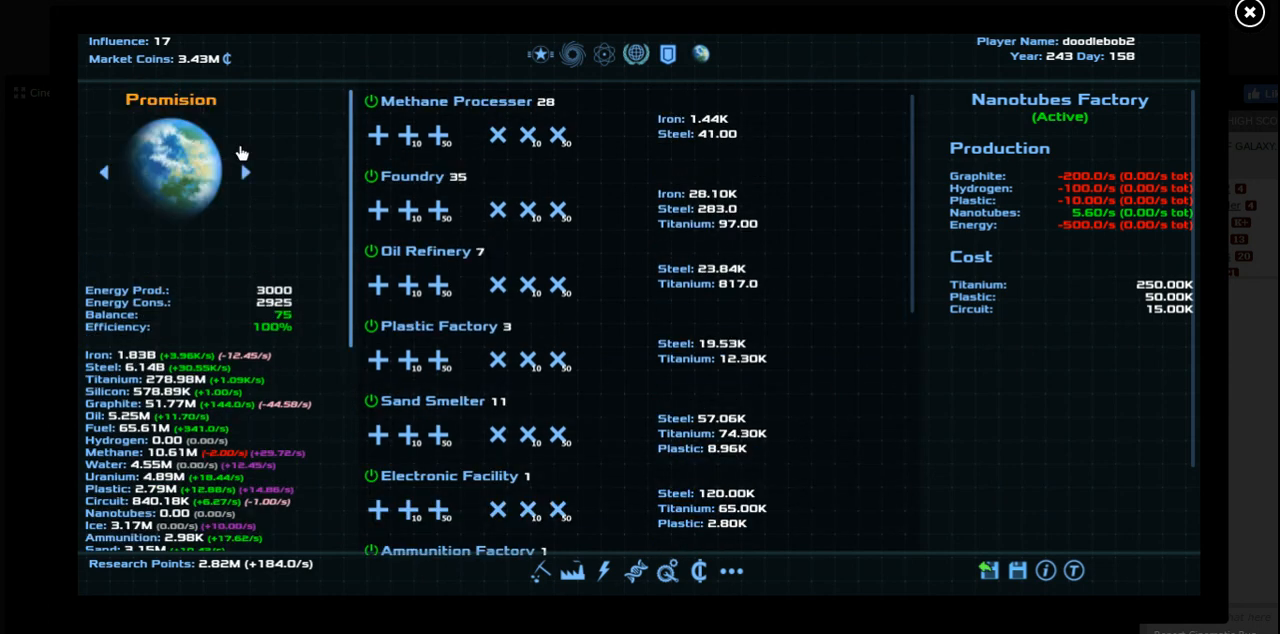
Switch to Orpheus, view its extraction buildings, then show the overview of all fleets
left_click(244, 172)
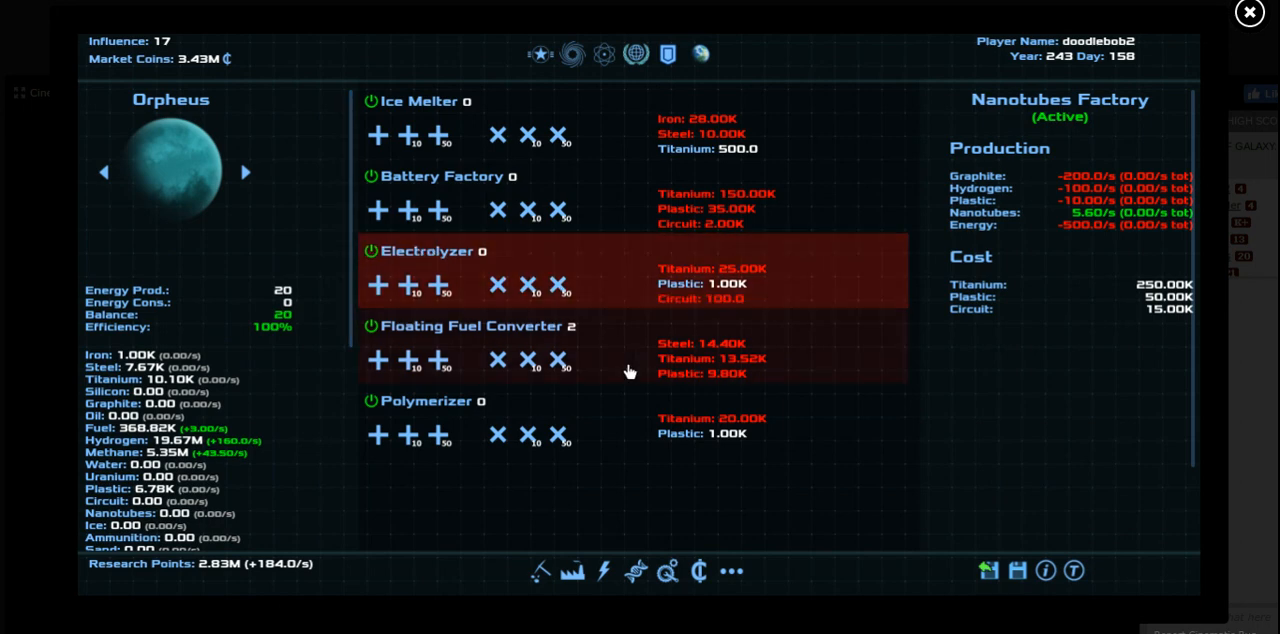
left_click(538, 570)
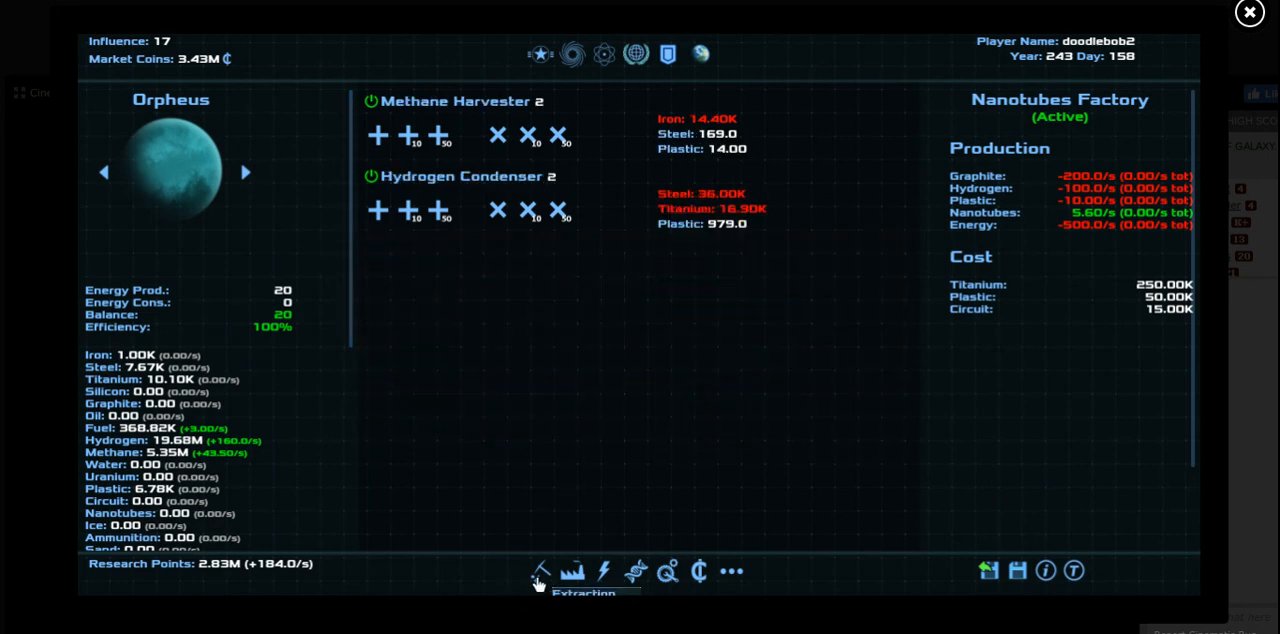
left_click(468, 176)
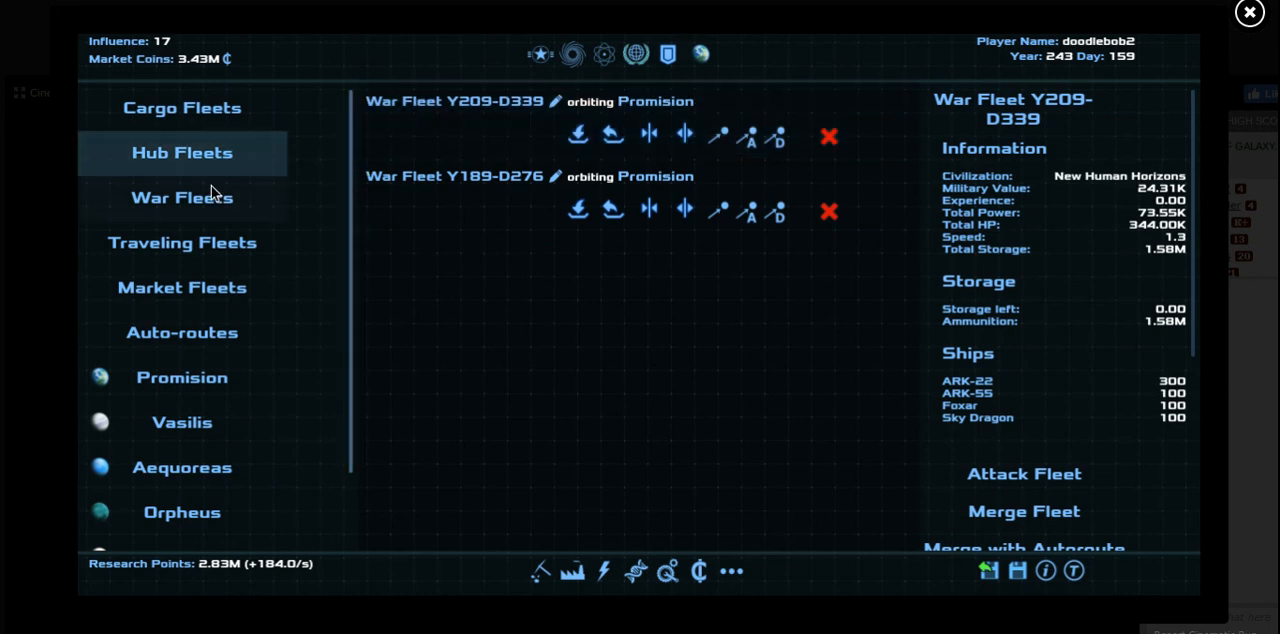
Inspect the Orpheus Hub Fleet and the travelling fleets, then show Orpheus's shipyard
left_click(182, 152)
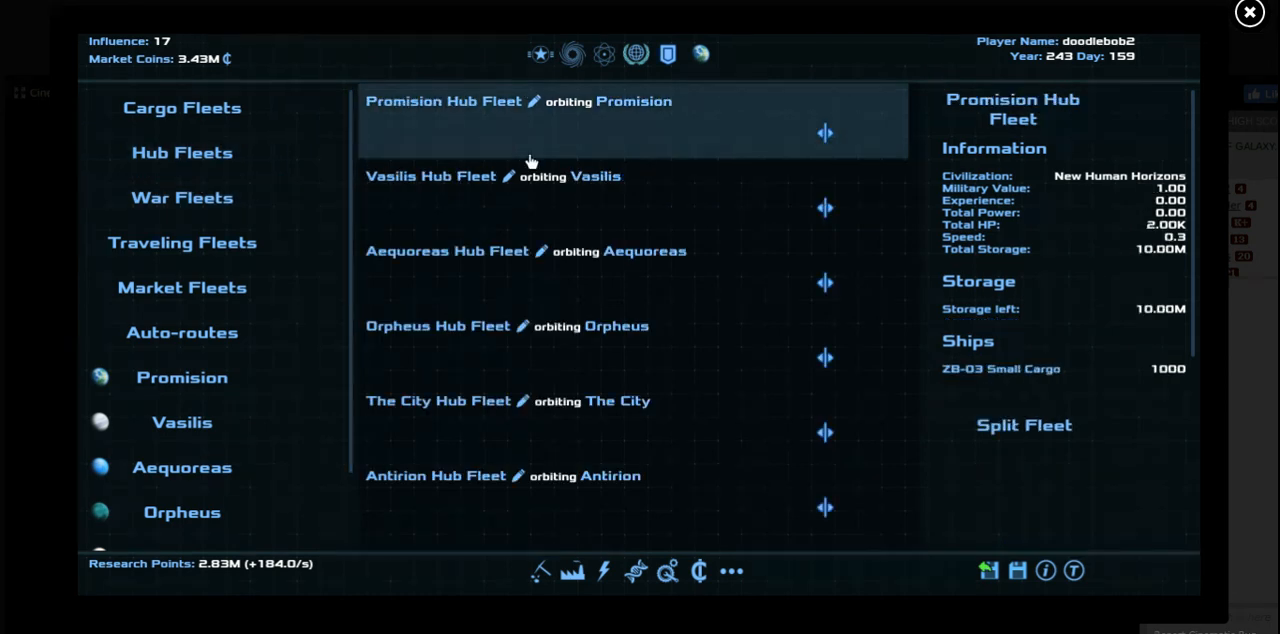
left_click(448, 252)
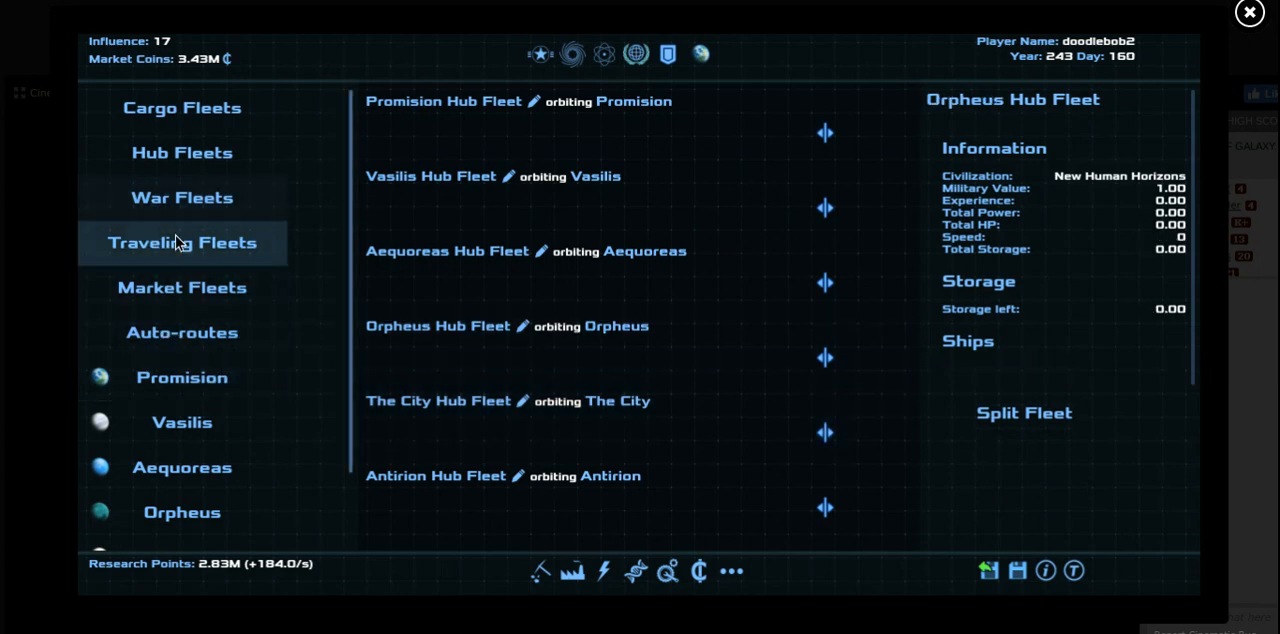
left_click(182, 332)
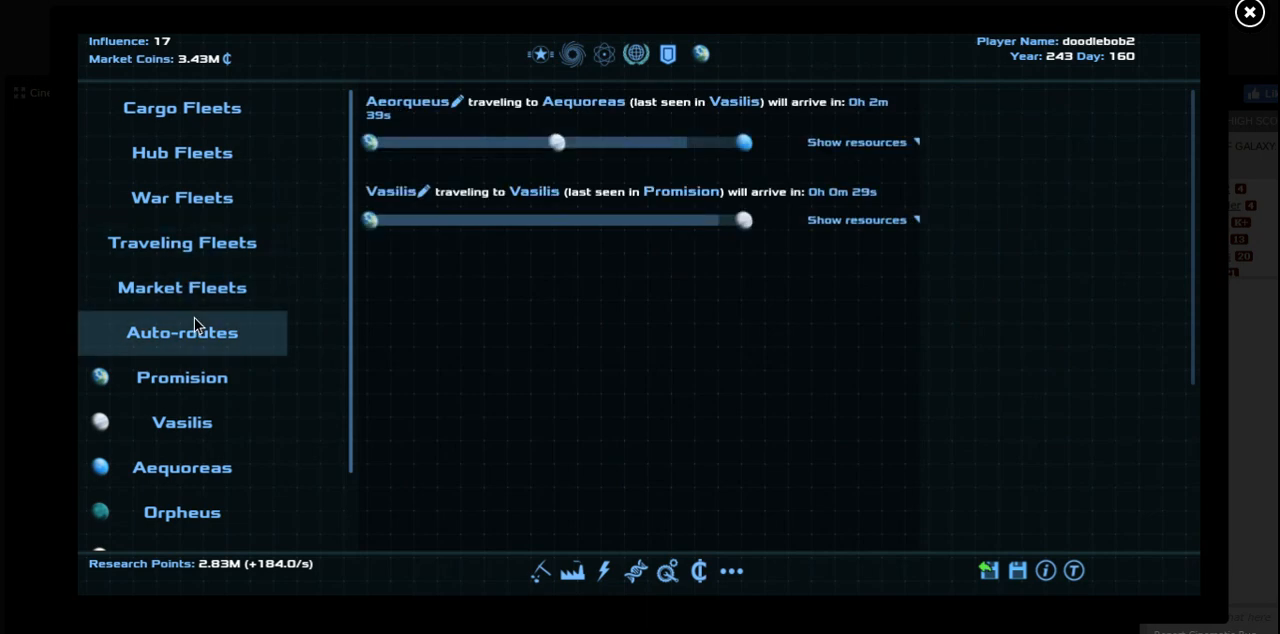
mouse_move(292, 220)
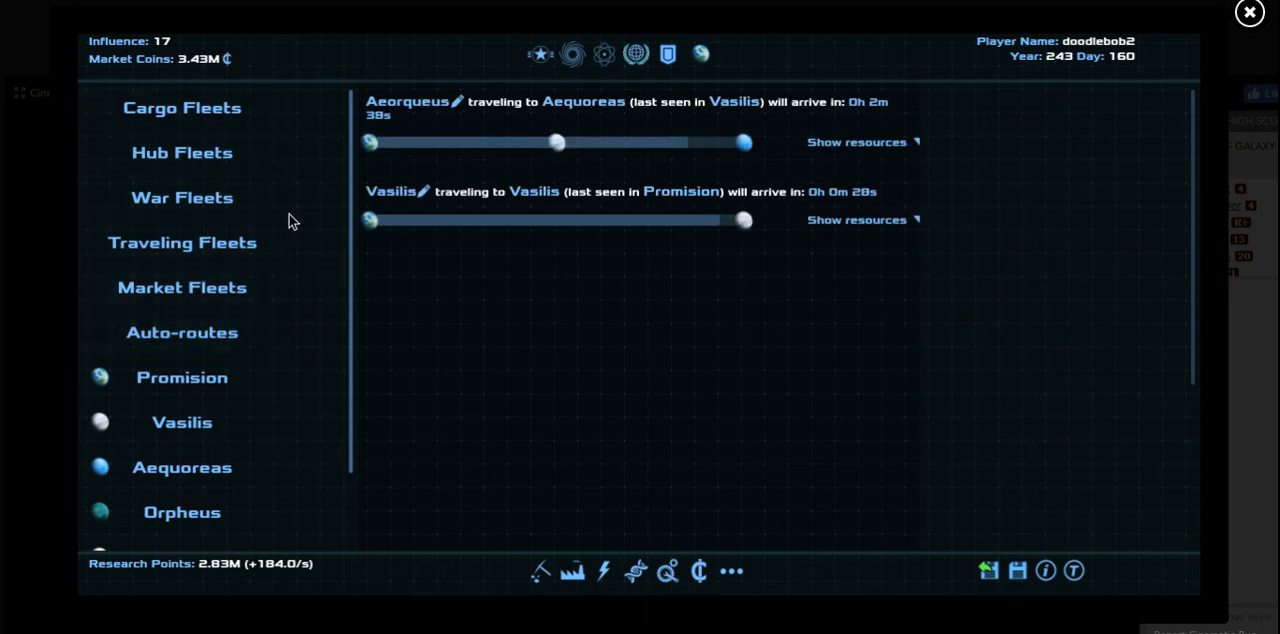
left_click(180, 108)
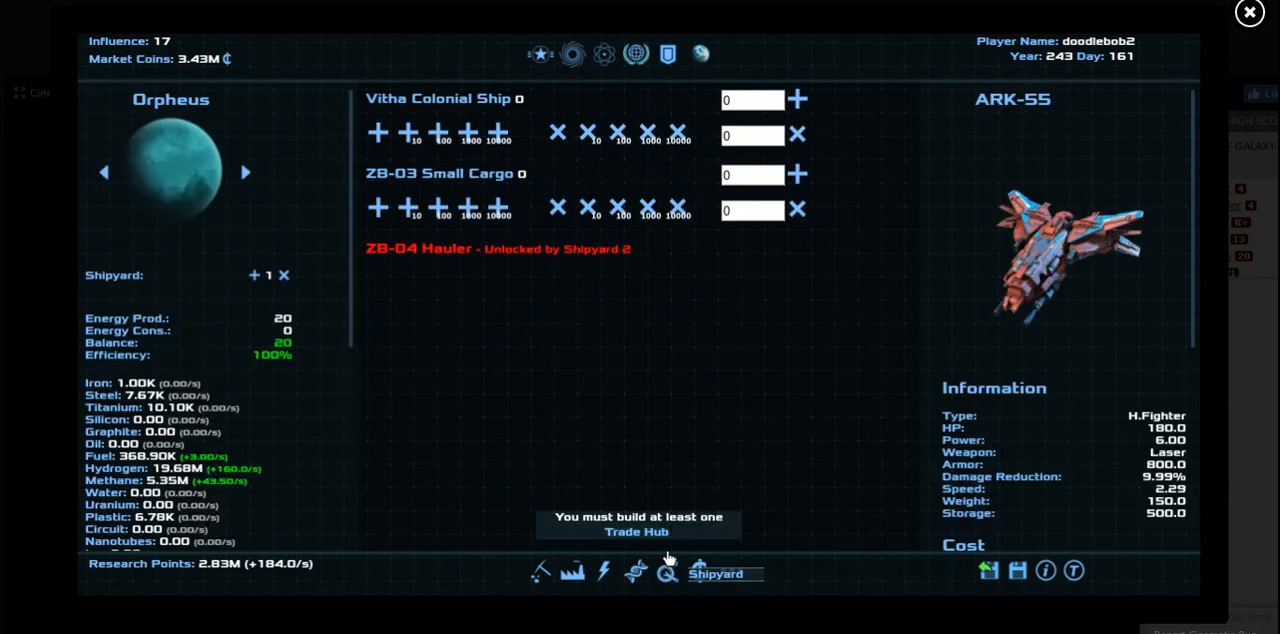
Build 10000 ZB-03 Small Cargo ships on Promision and list the cargo fleets
left_click(104, 172)
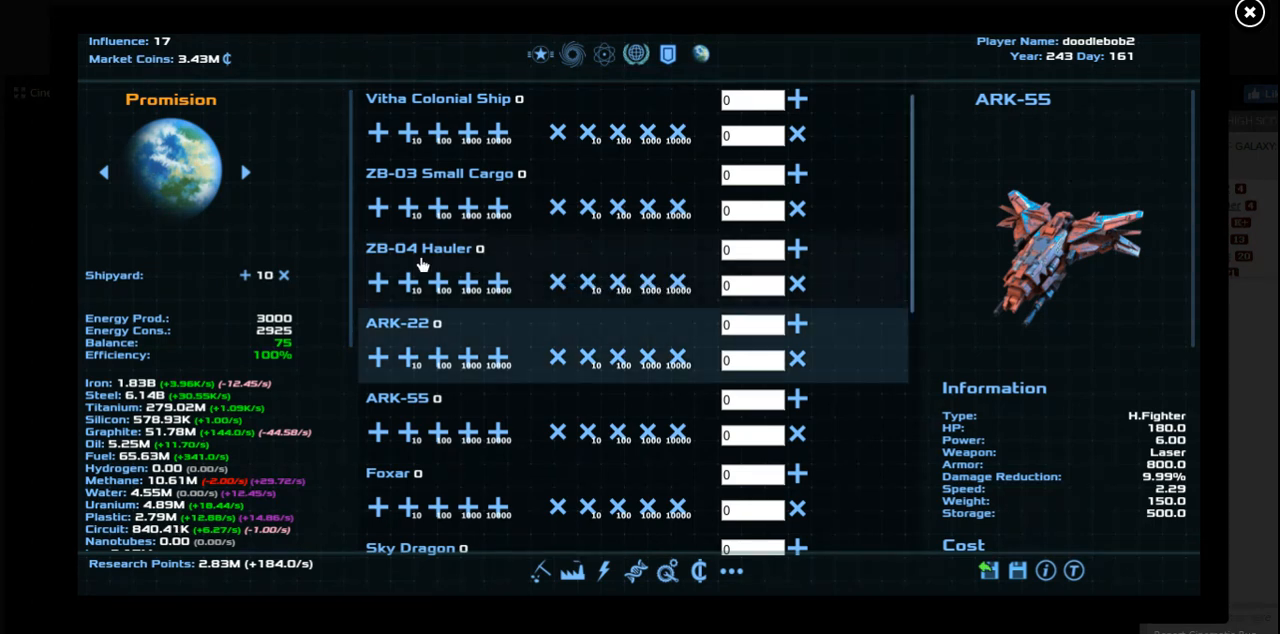
left_click(500, 210)
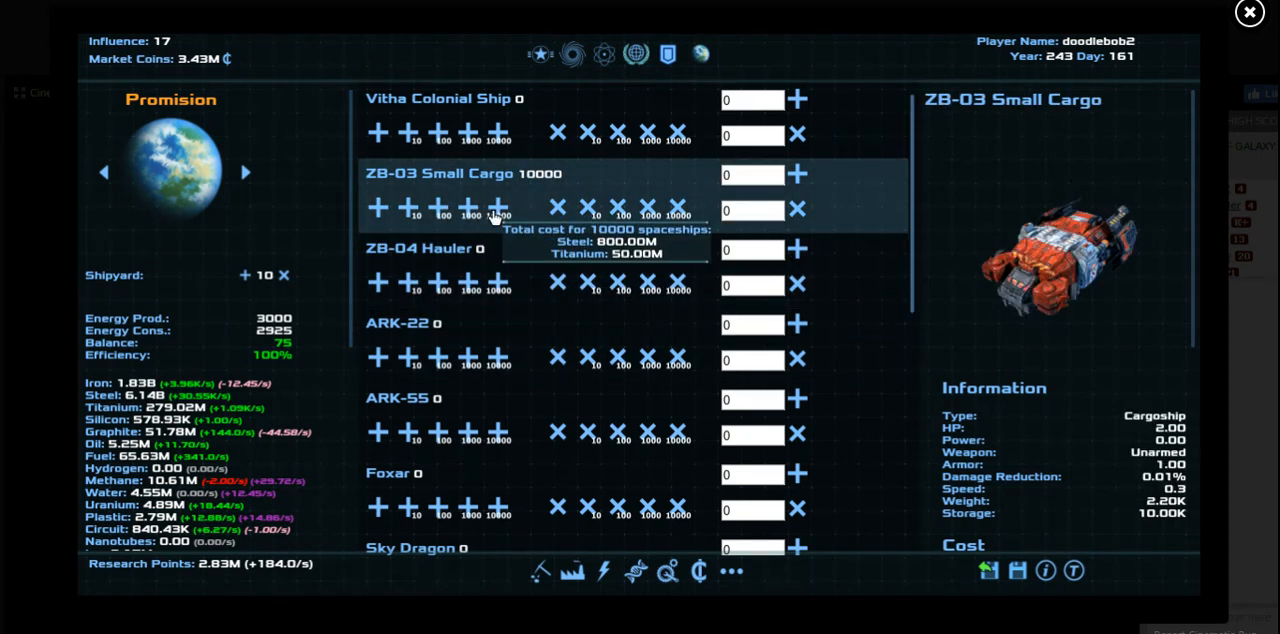
left_click(572, 52)
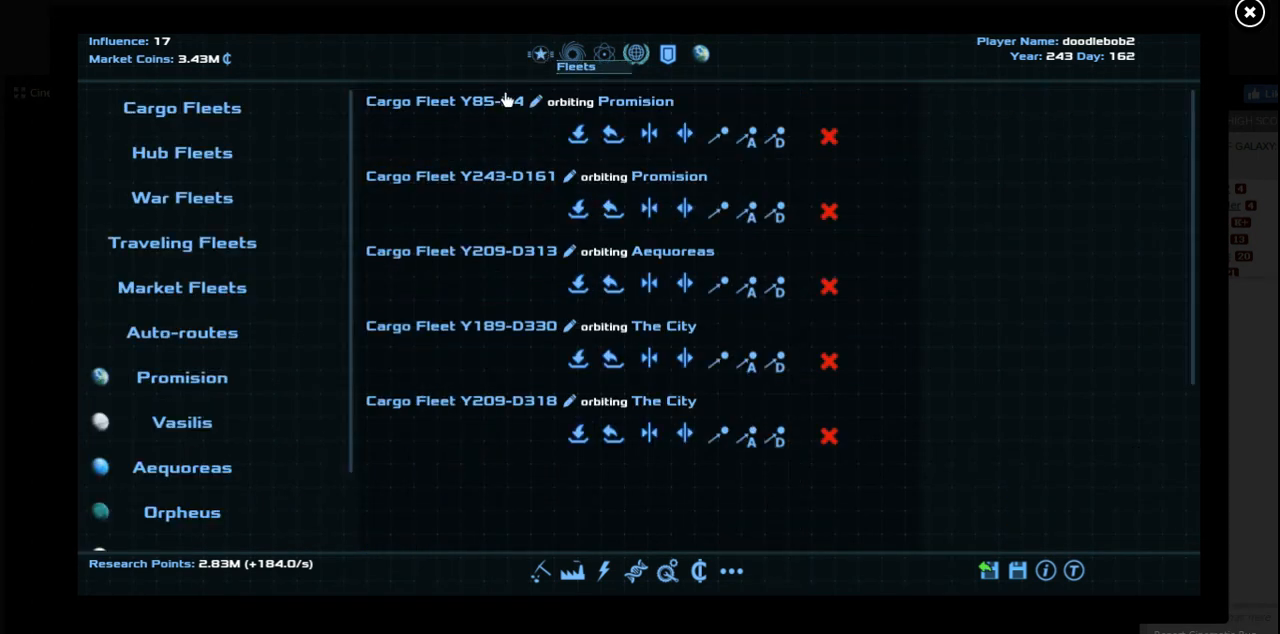
Send cargo fleet Y243-D161 moving, review fleet Y209-D318, then return to Promision's buildings
left_click(444, 100)
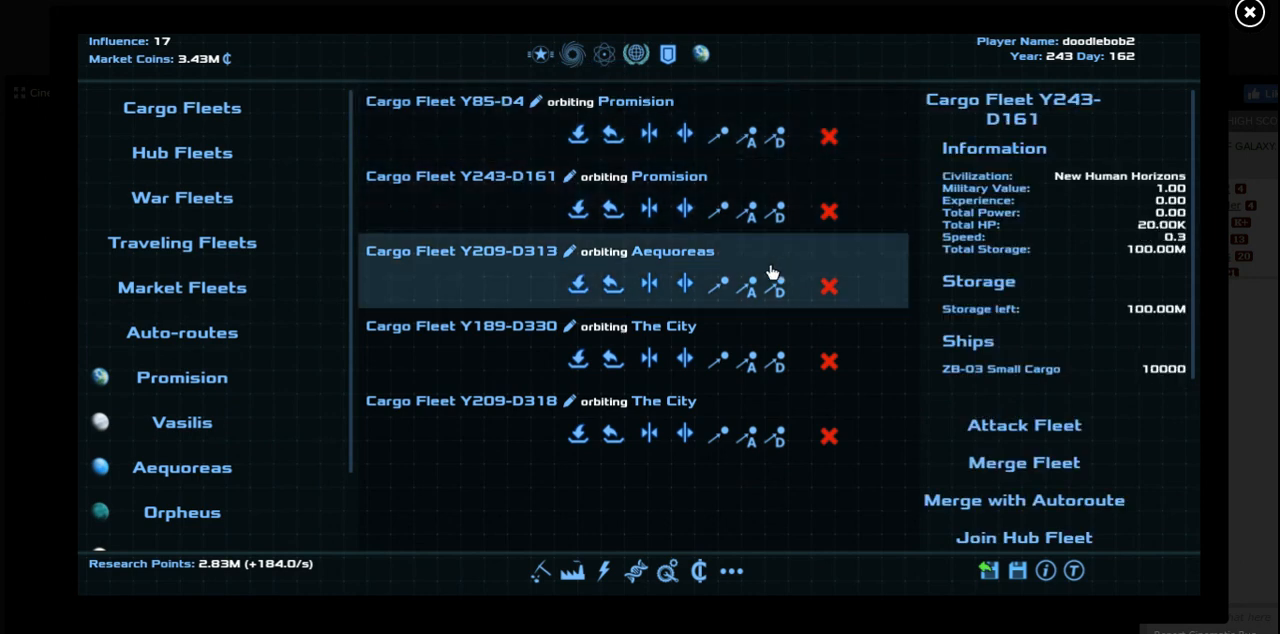
mouse_move(808, 288)
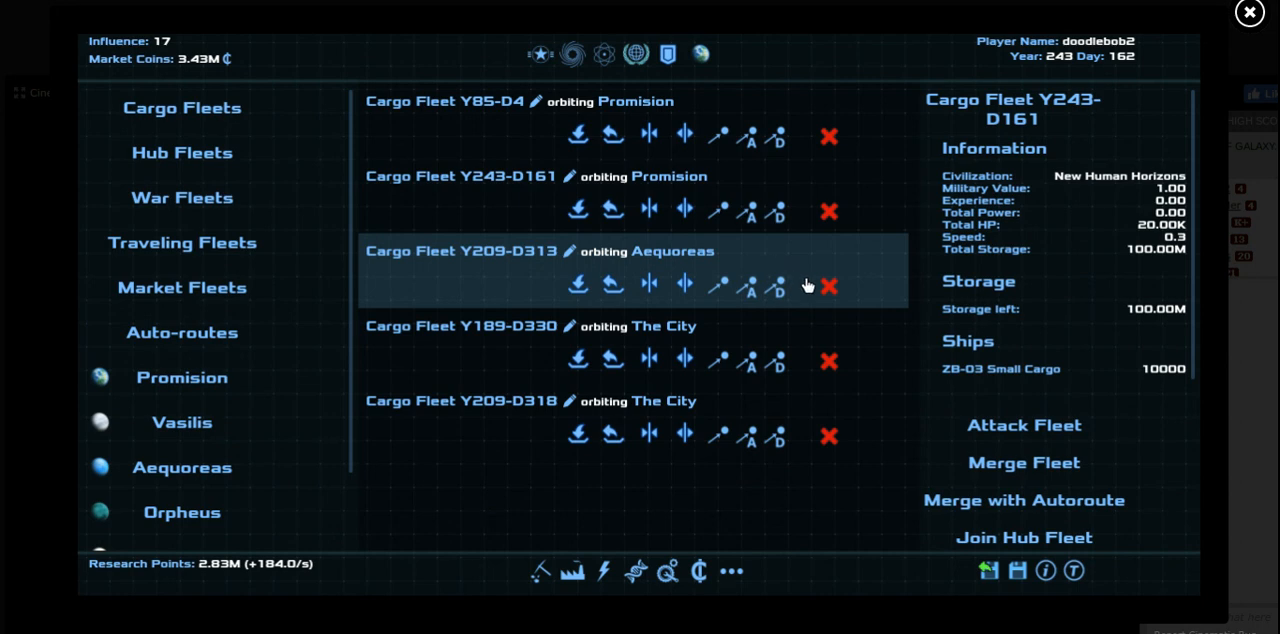
mouse_move(708, 252)
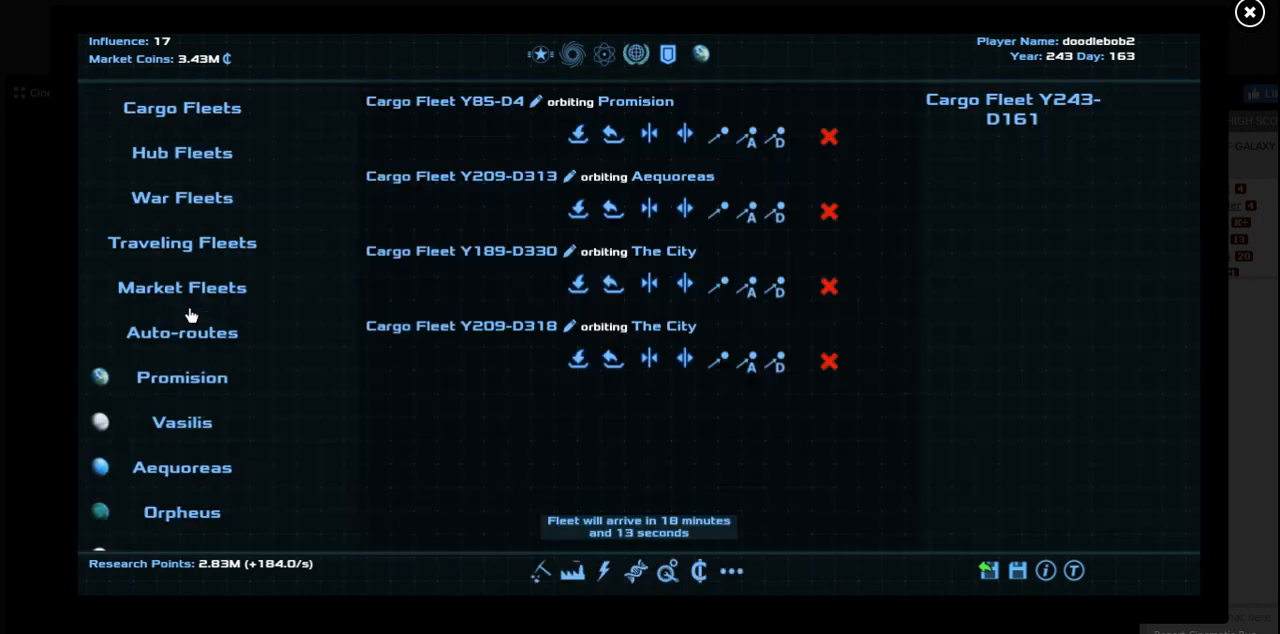
left_click(470, 326)
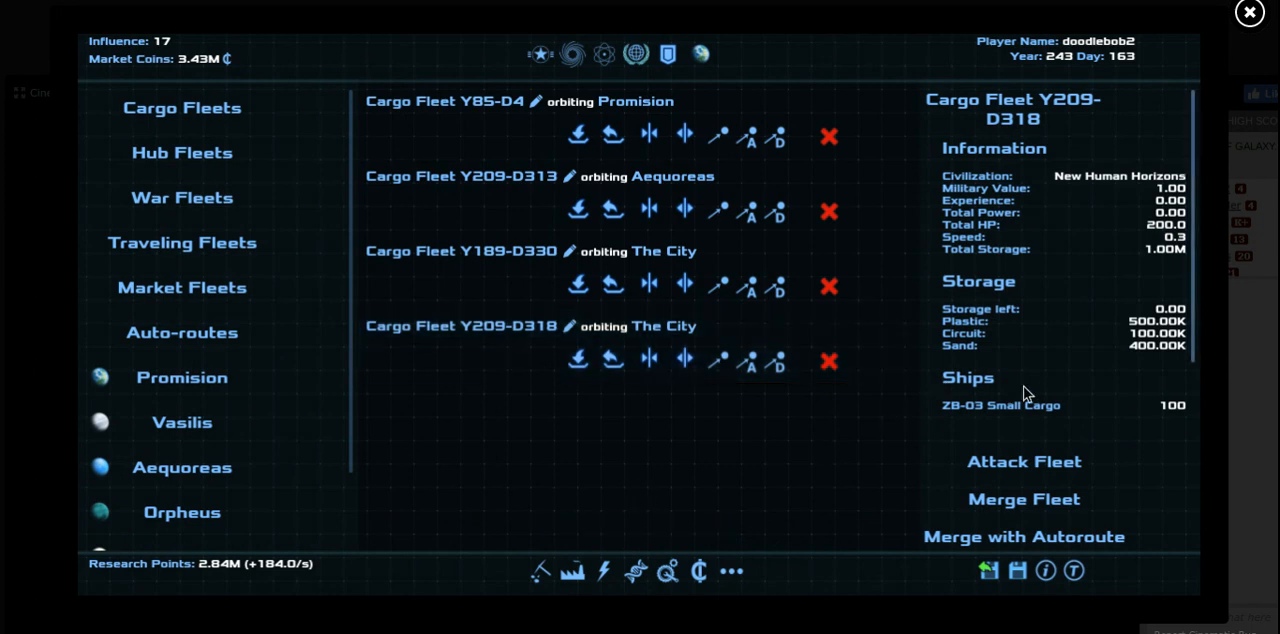
scroll("down", 3)
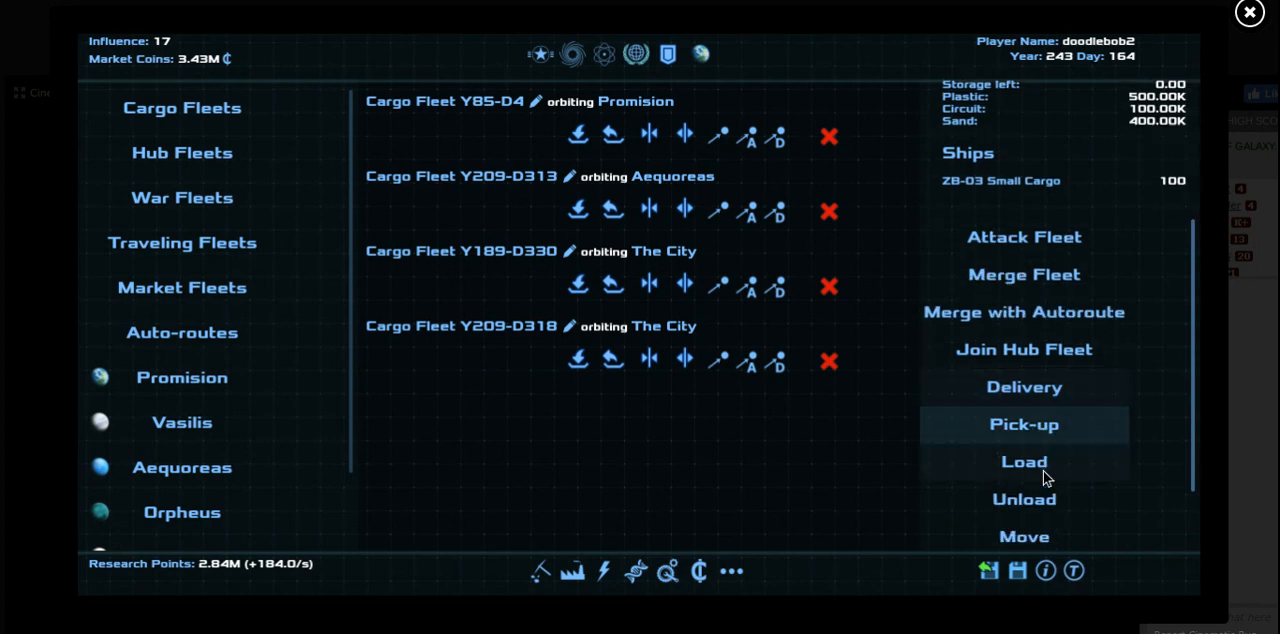
left_click(1024, 460)
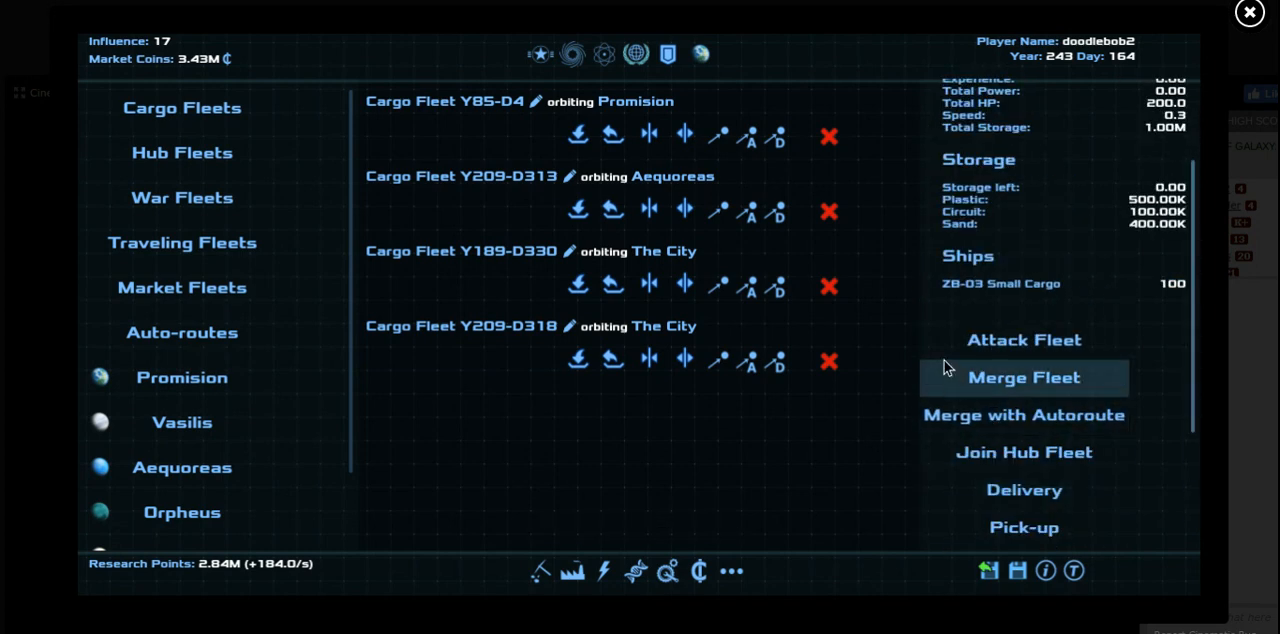
mouse_move(570, 316)
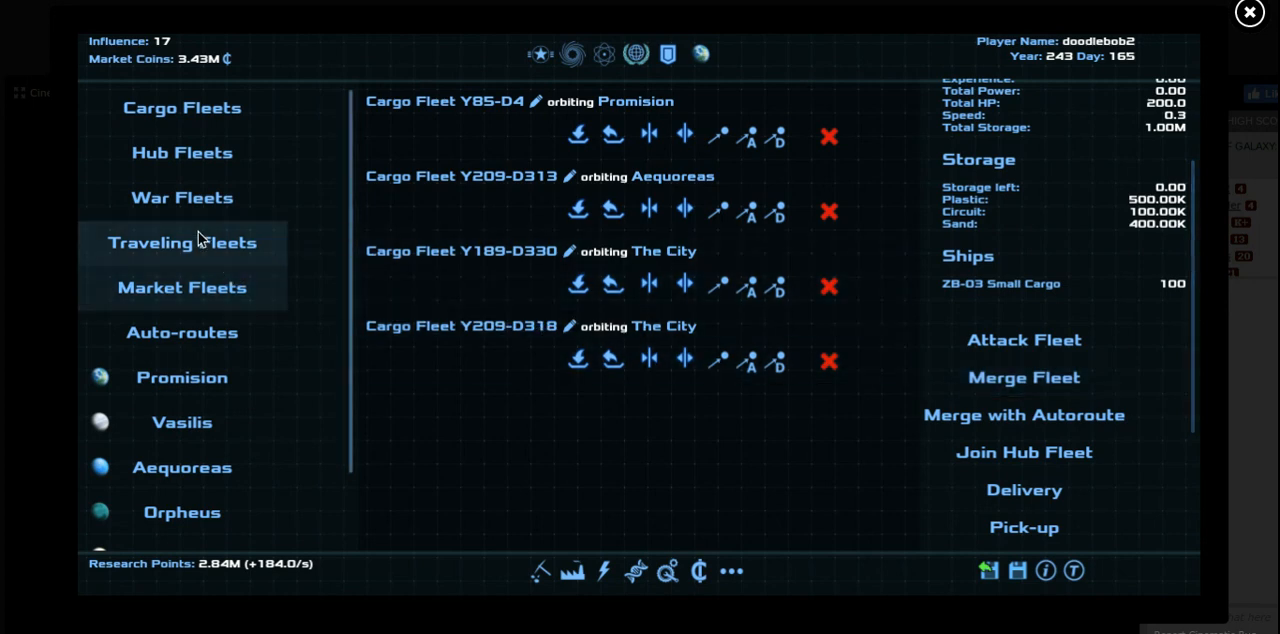
left_click(180, 108)
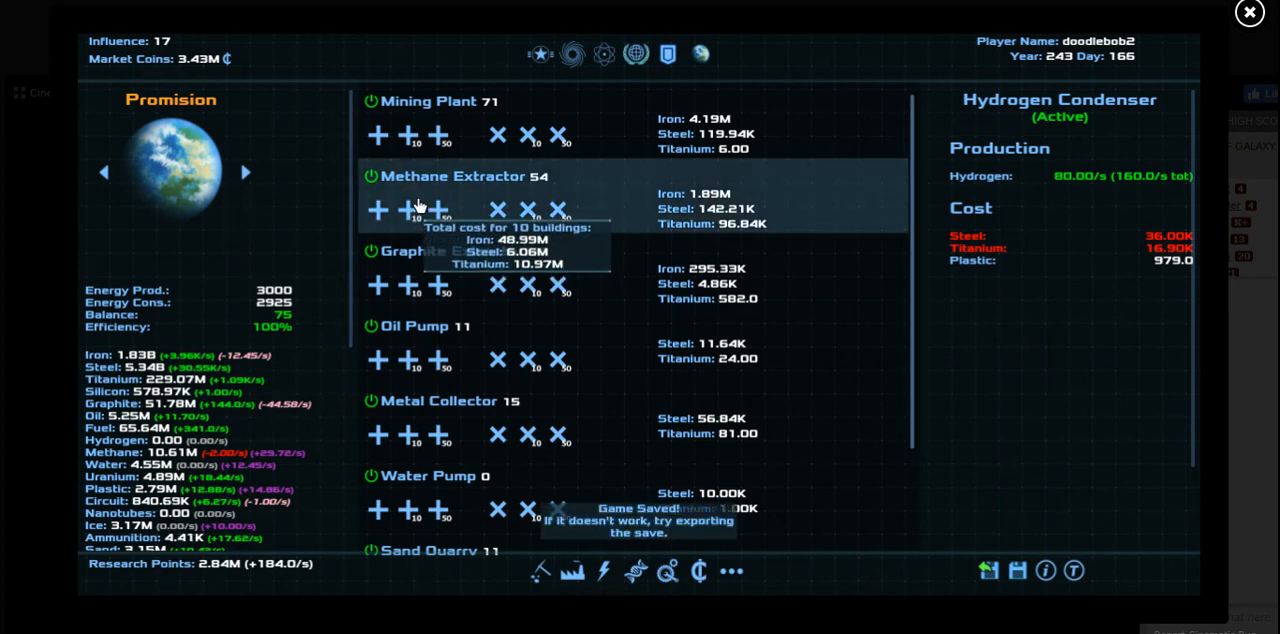
Queue more Methane Extractors, Mining Plants, Graphite Extractors and Oil Pumps on Promision
left_click(436, 210)
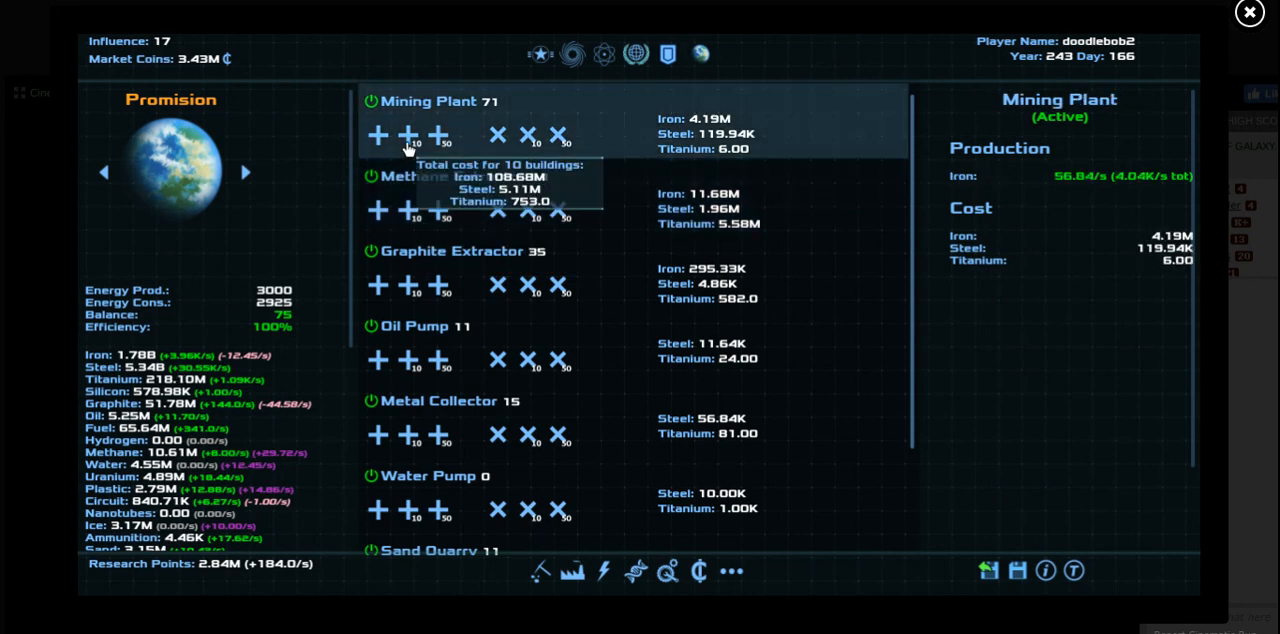
left_click(408, 136)
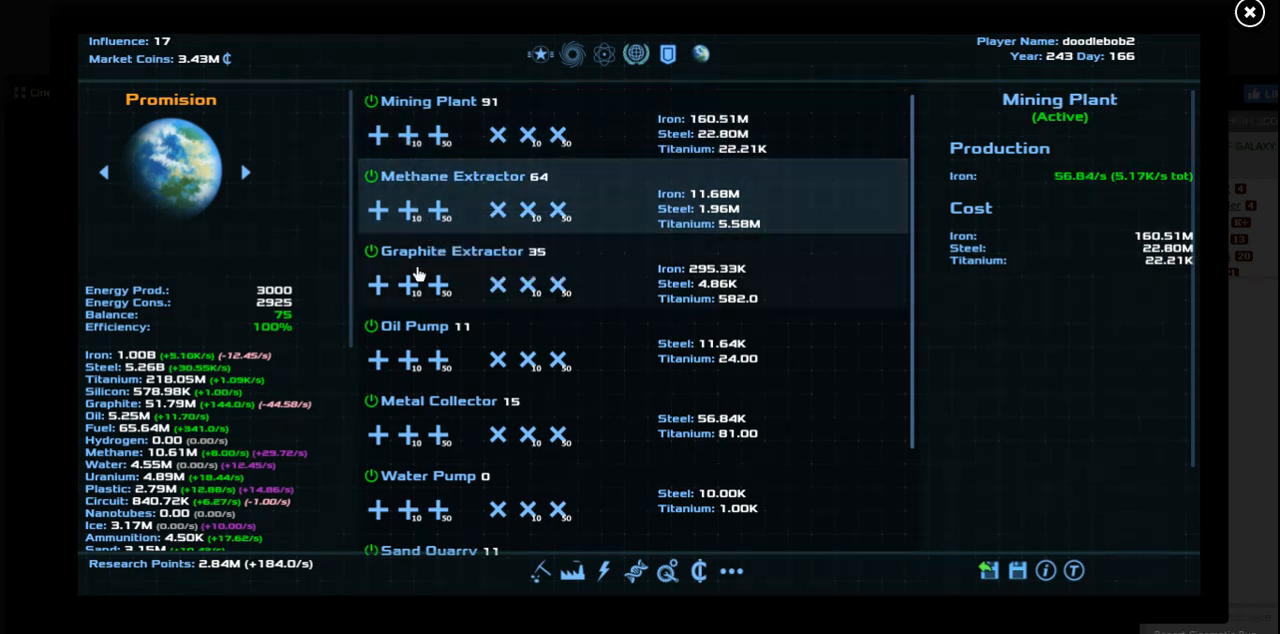
left_click(408, 360)
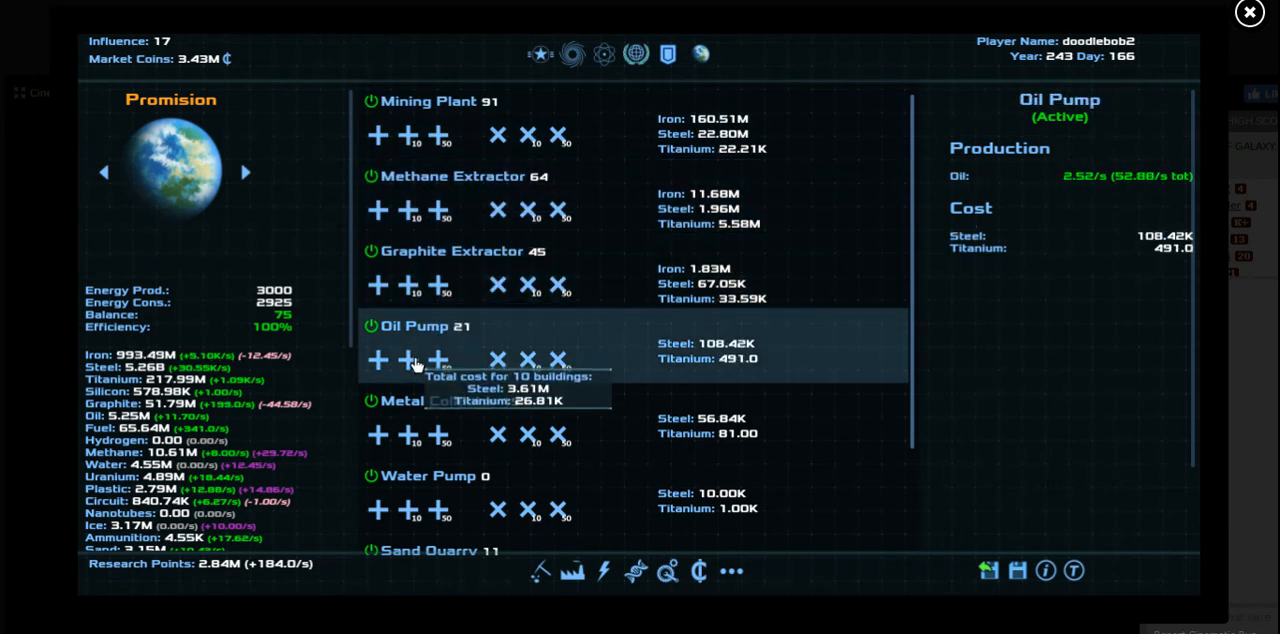
left_click(436, 360)
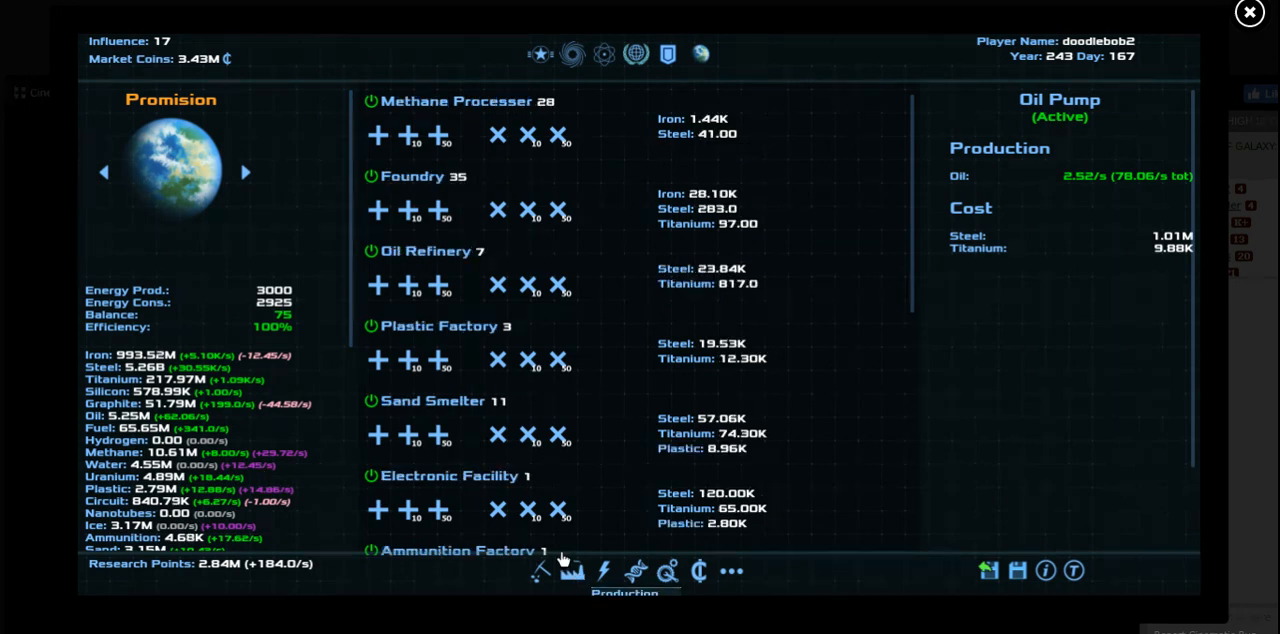
mouse_move(594, 384)
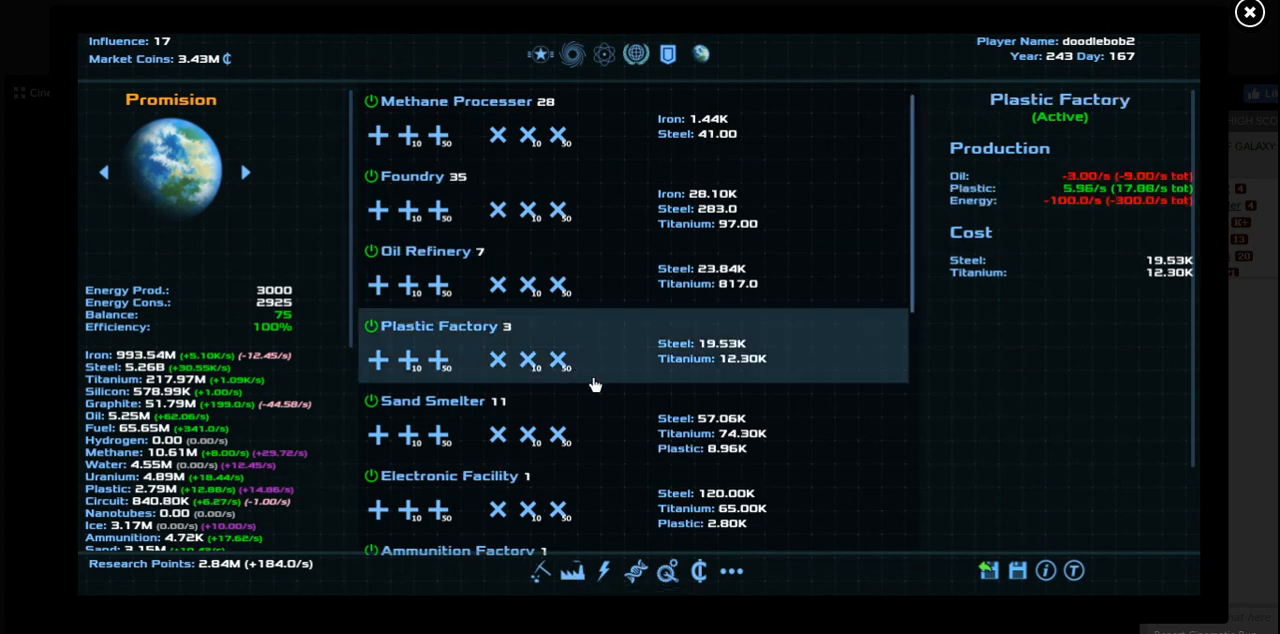
Add a fifth Nuclear Powerplant and queue Plastic Factories and Oil Refineries on Promision
left_click(600, 572)
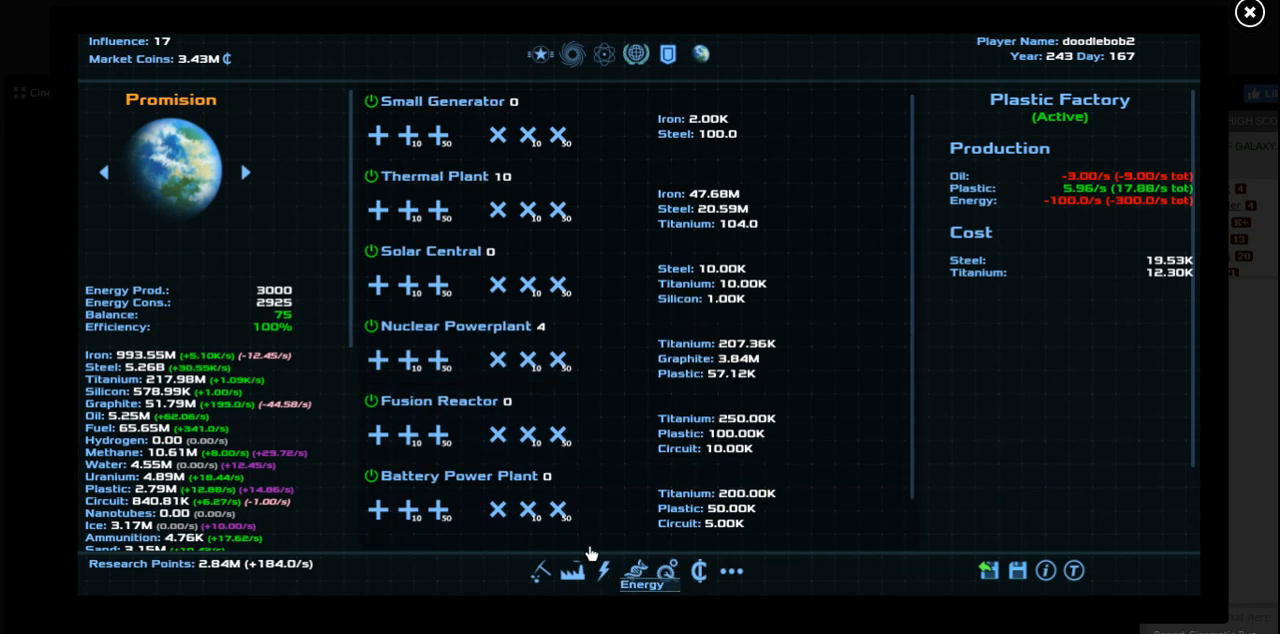
mouse_move(612, 362)
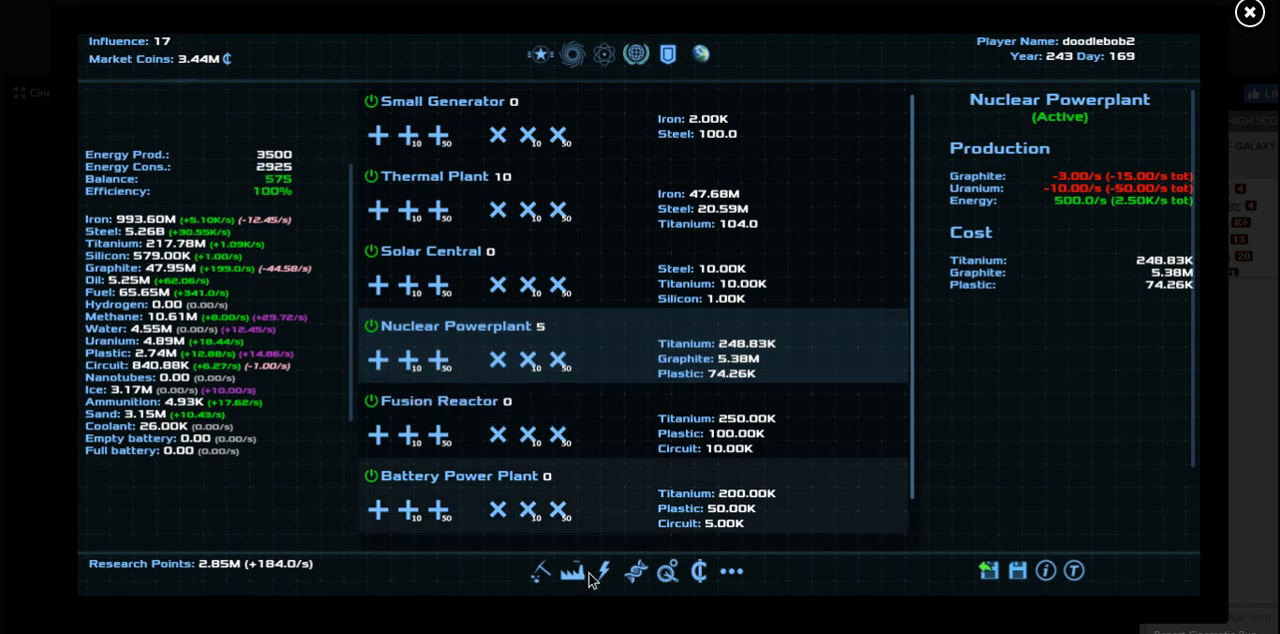
left_click(604, 570)
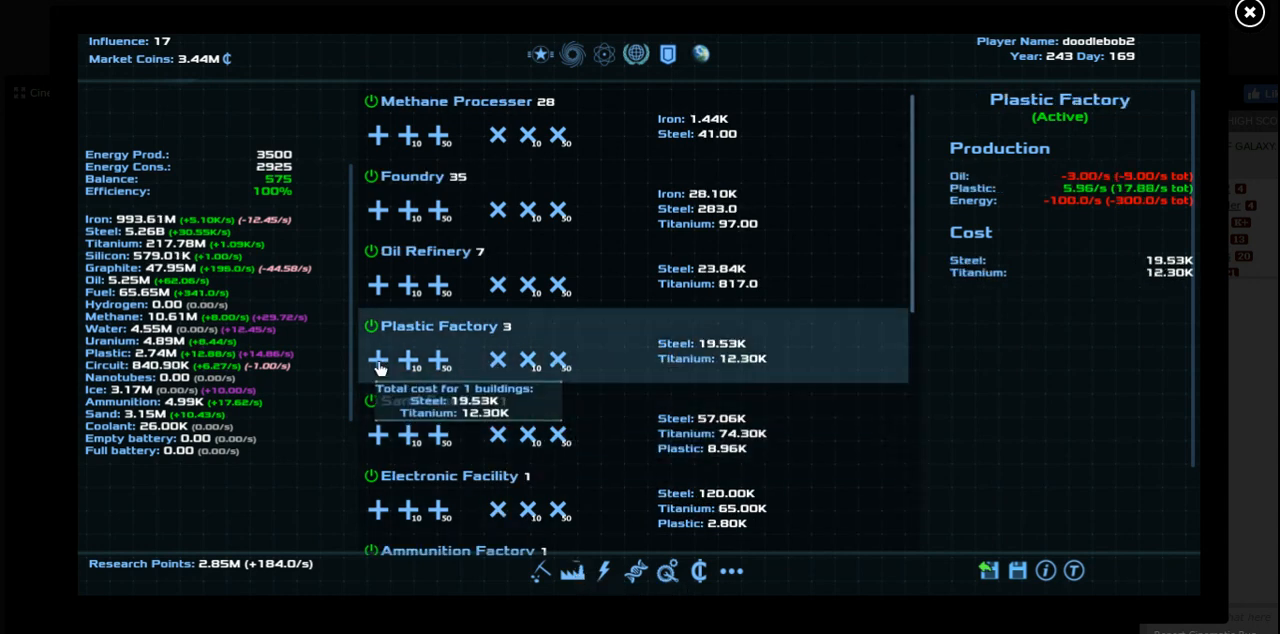
left_click(378, 360)
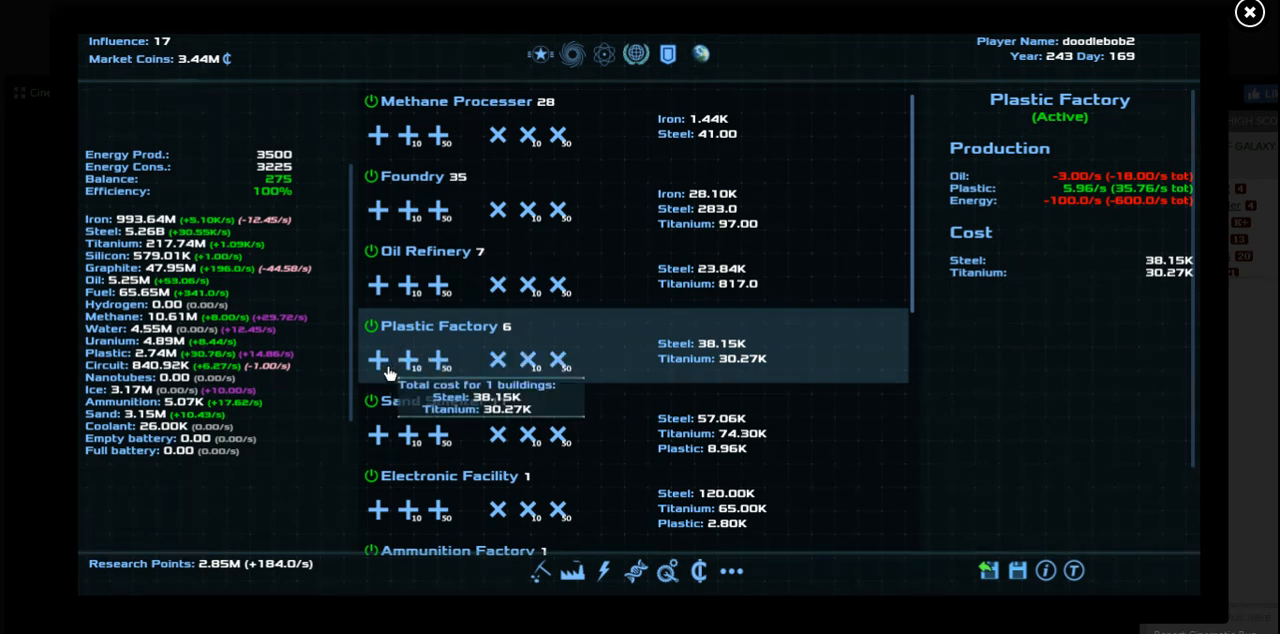
left_click(378, 360)
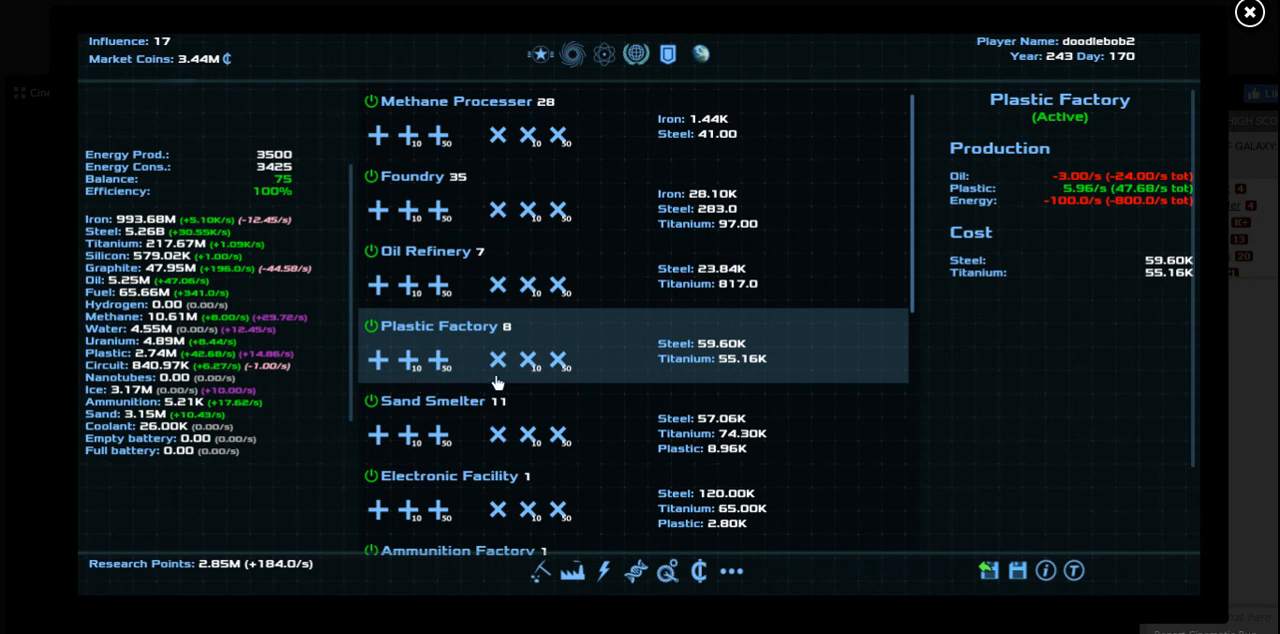
mouse_move(552, 410)
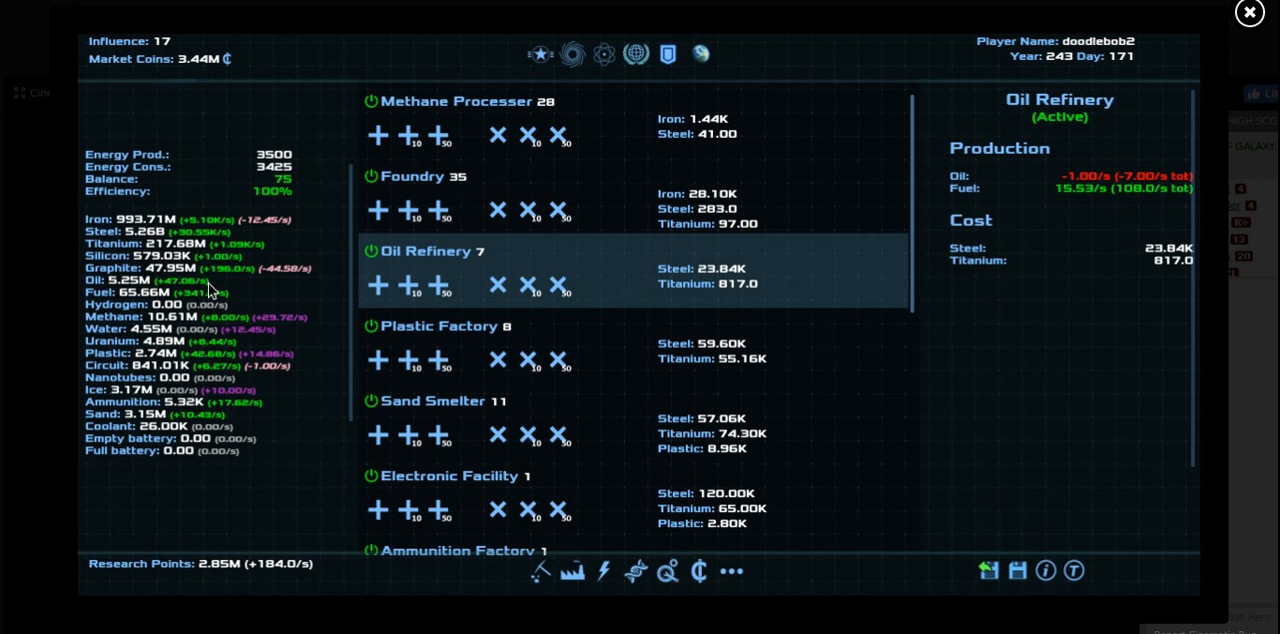
mouse_move(378, 284)
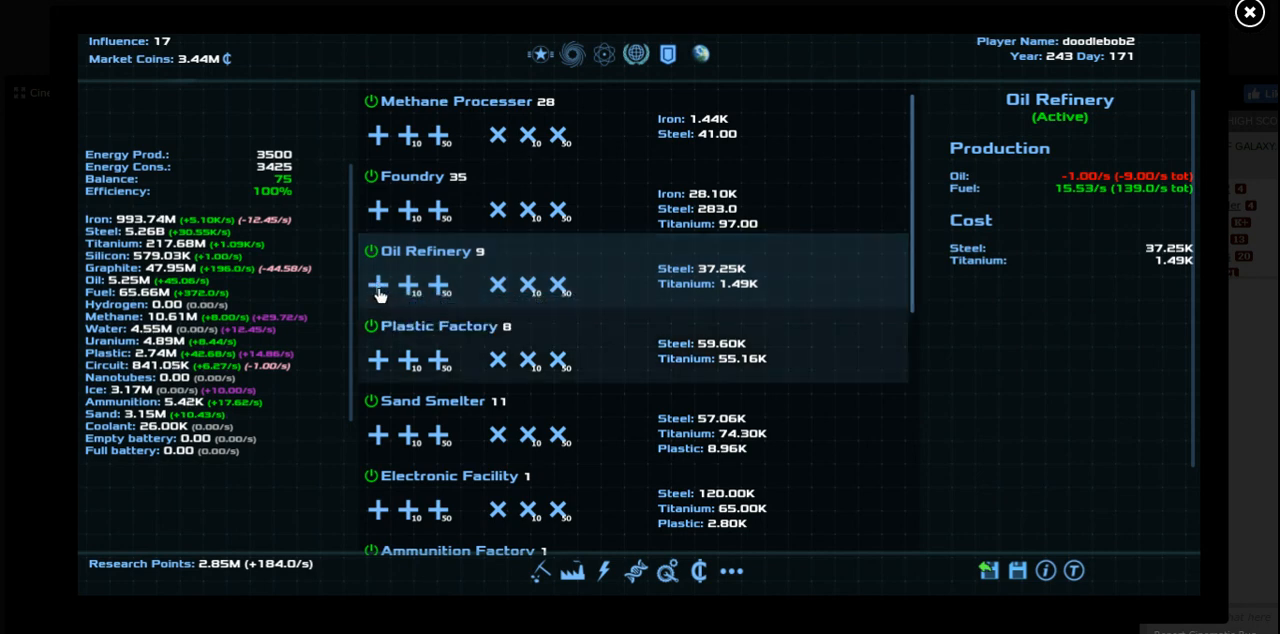
left_click(634, 572)
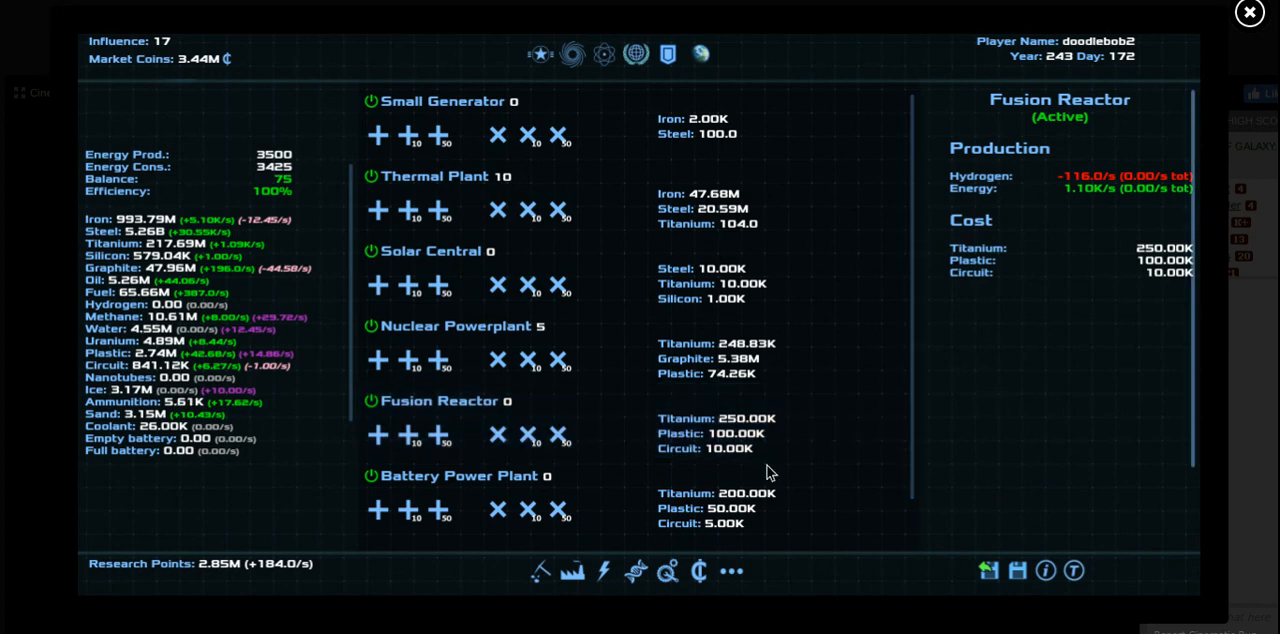
Switch to Vasilis and queue more Thermal Plants there
left_click(1016, 570)
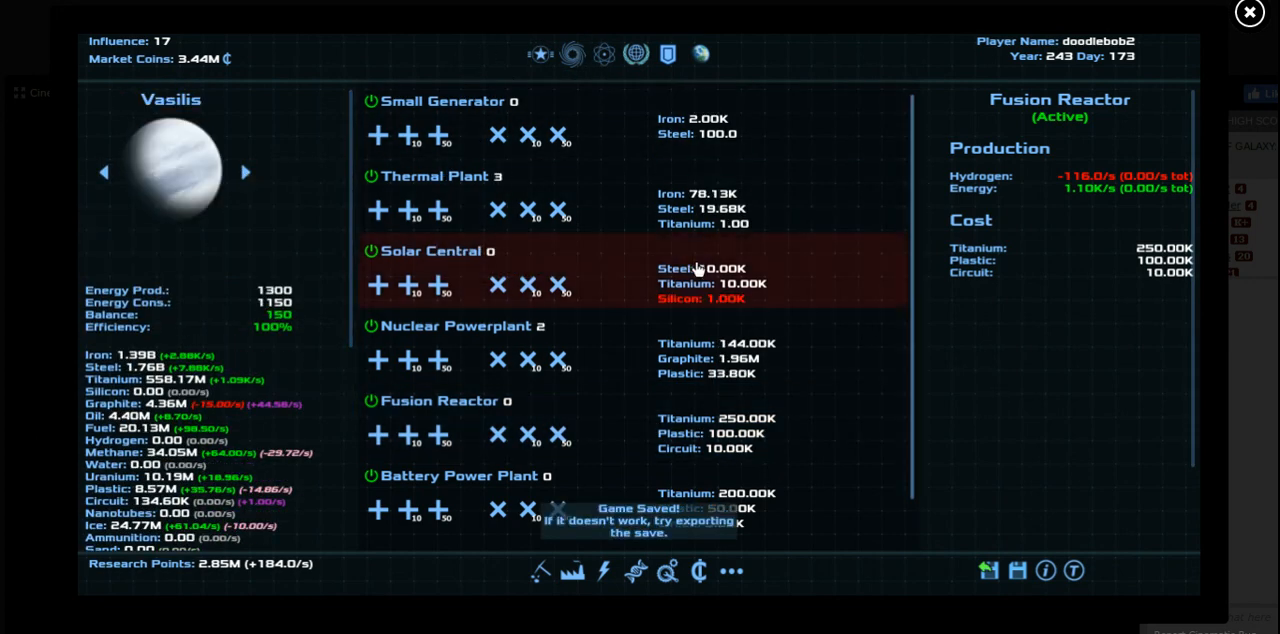
mouse_move(638, 272)
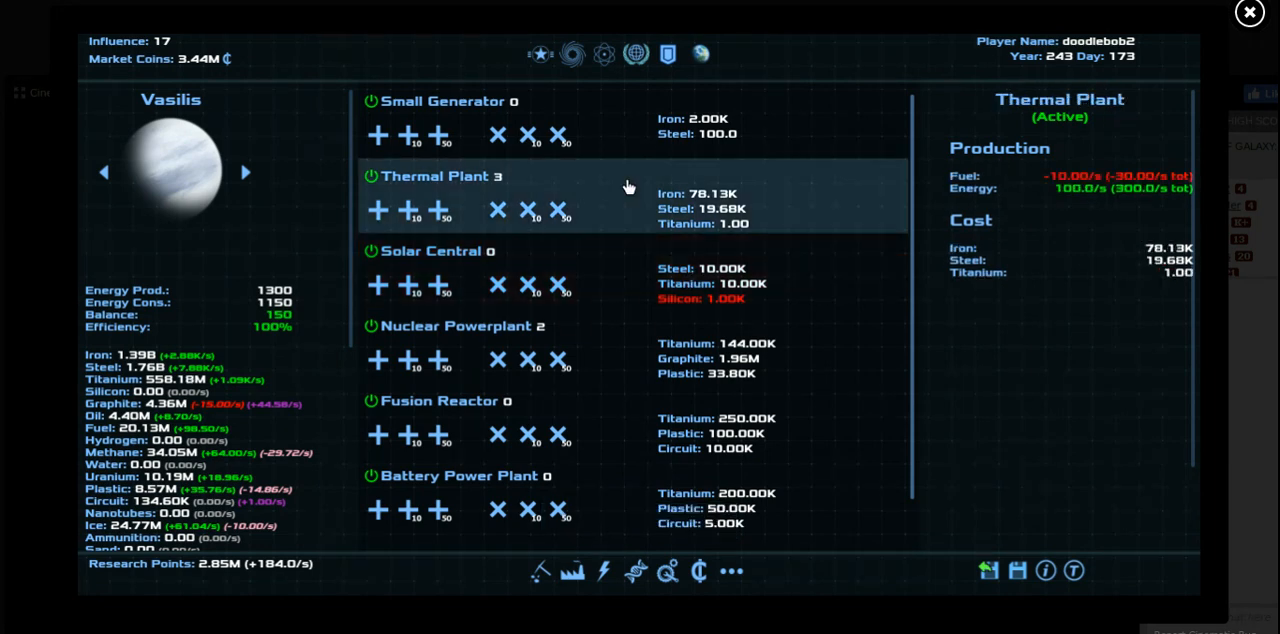
left_click(530, 212)
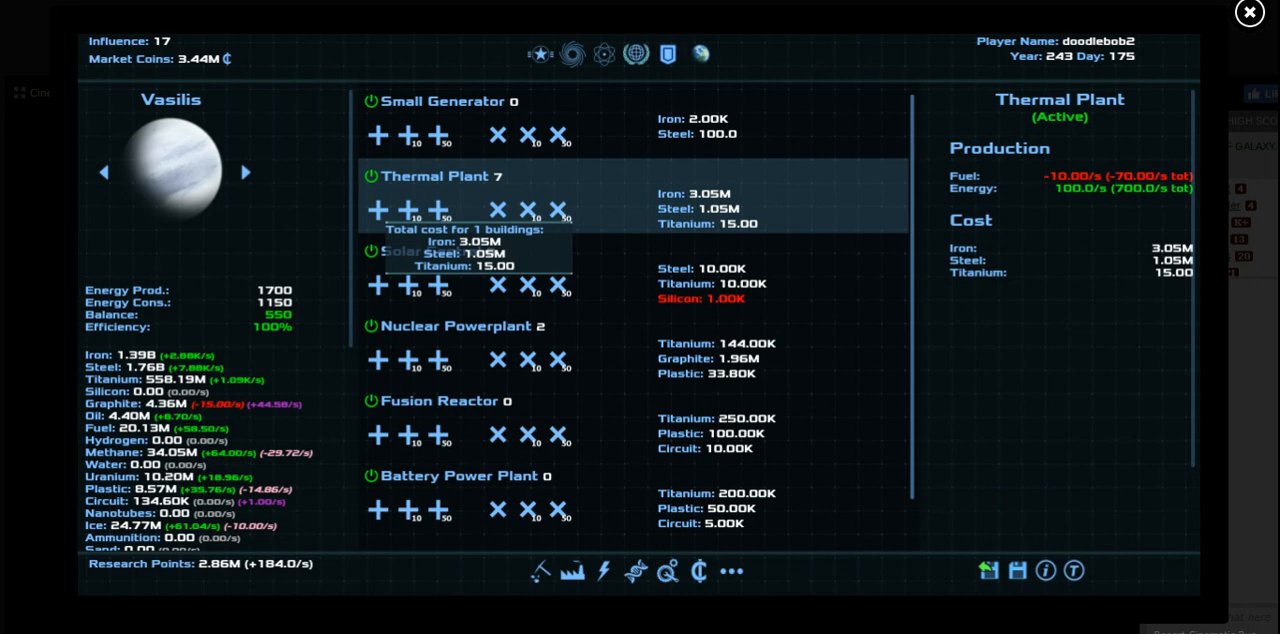
mouse_move(336, 252)
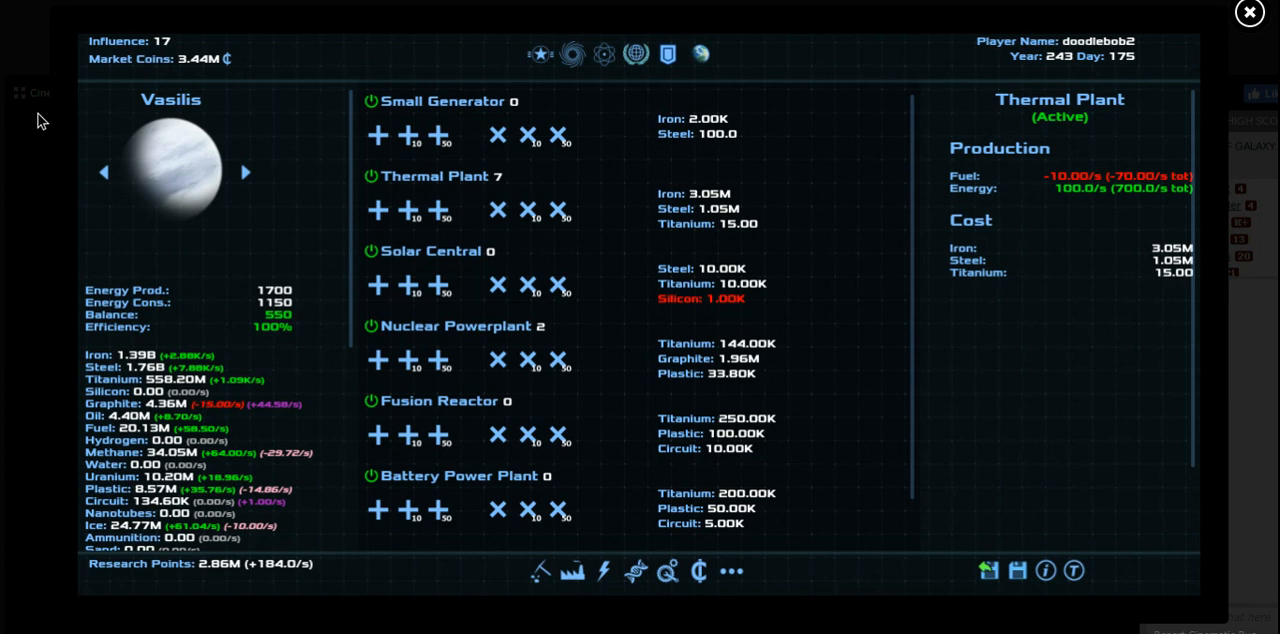
mouse_move(520, 572)
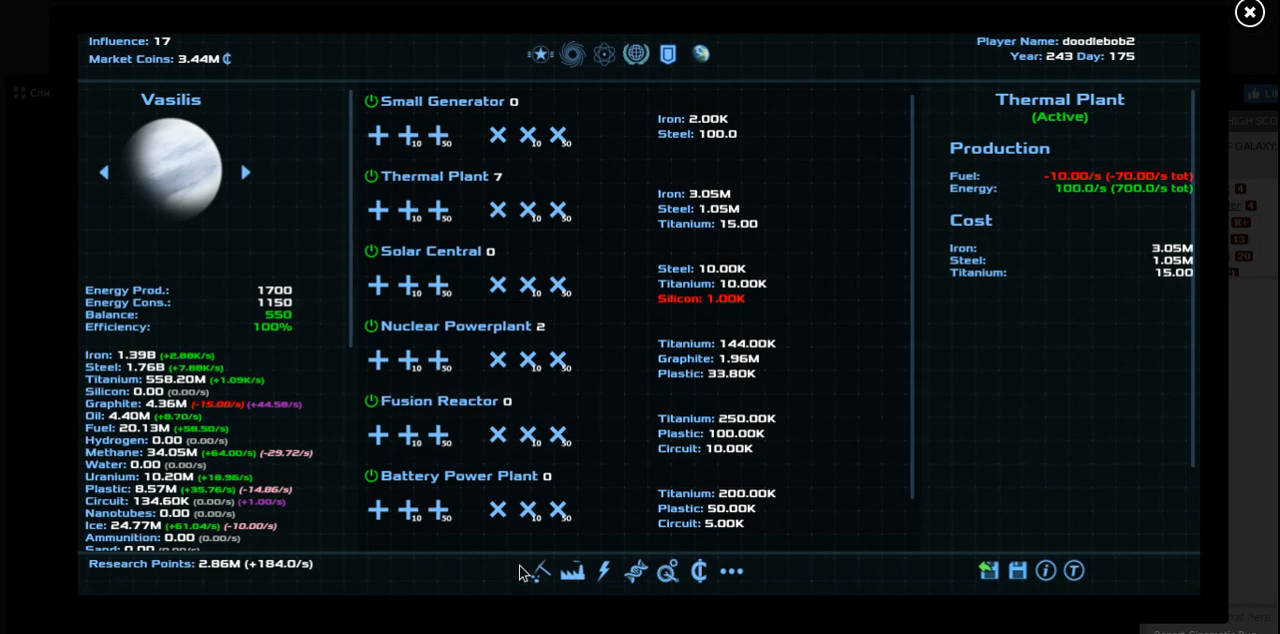
mouse_move(572, 572)
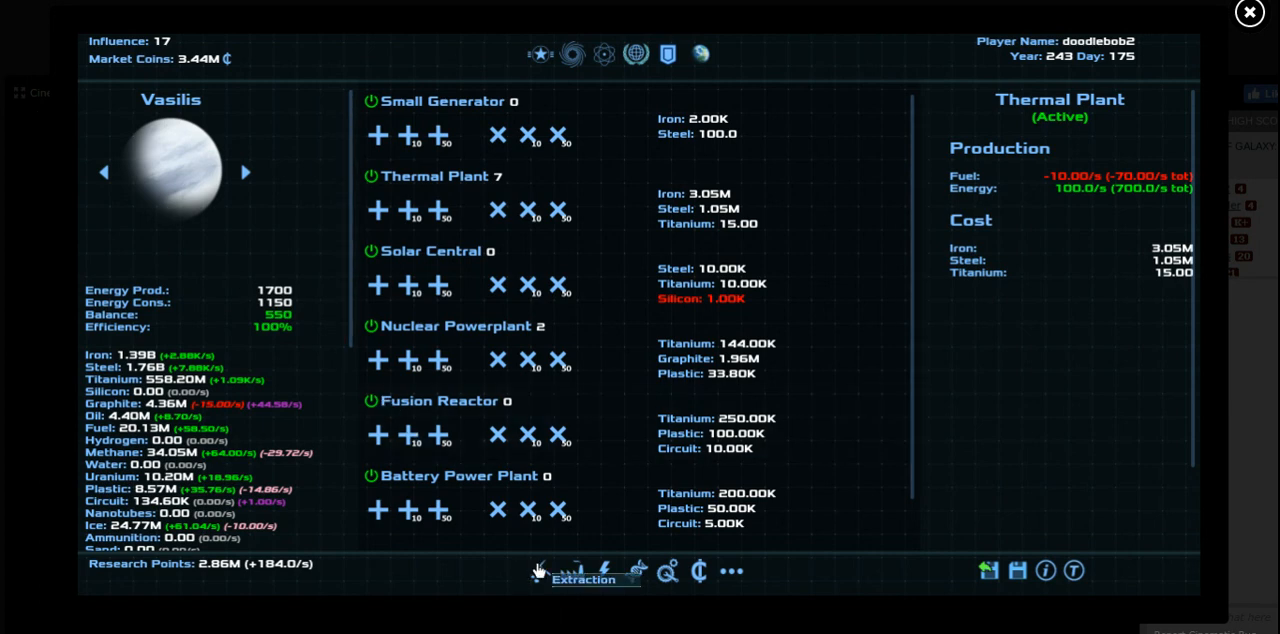
left_click(572, 570)
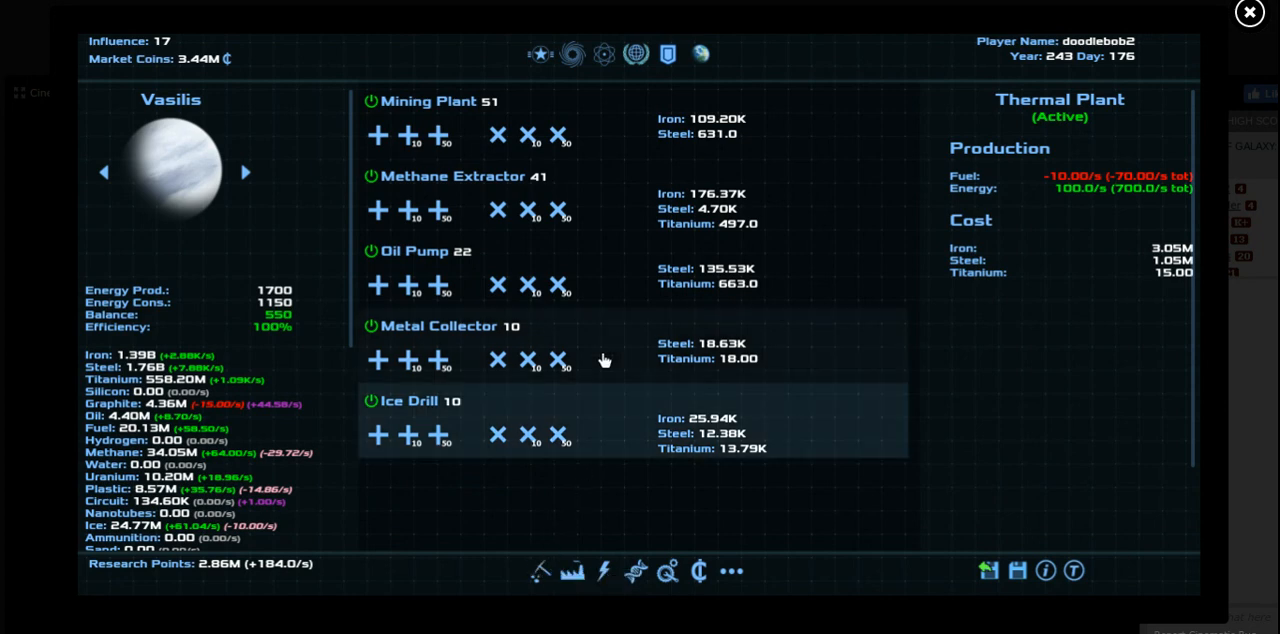
Build twenty more Metal Collectors on Vasilis, bringing it to 21
left_click(440, 326)
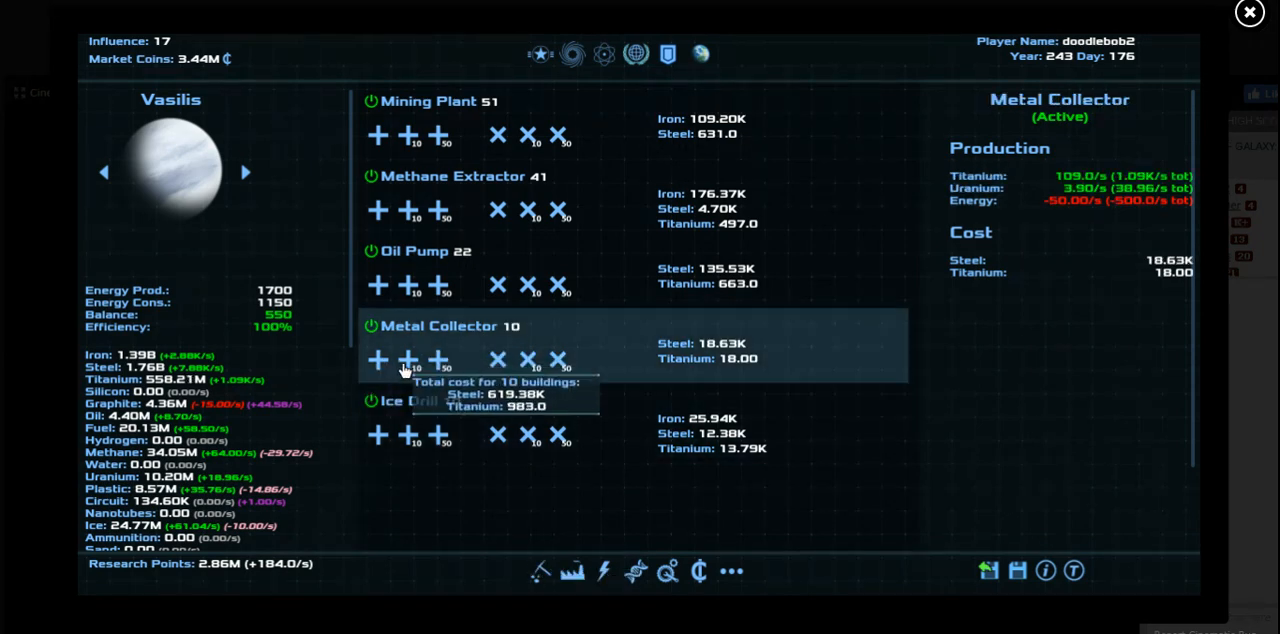
left_click(378, 360)
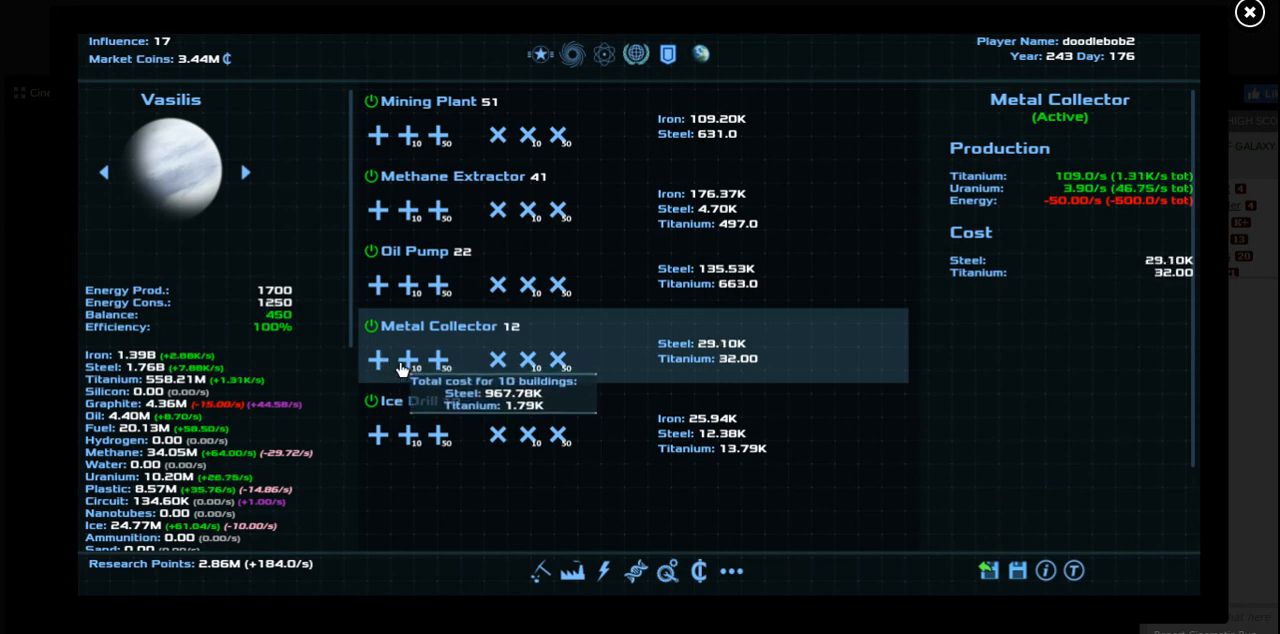
left_click(412, 360)
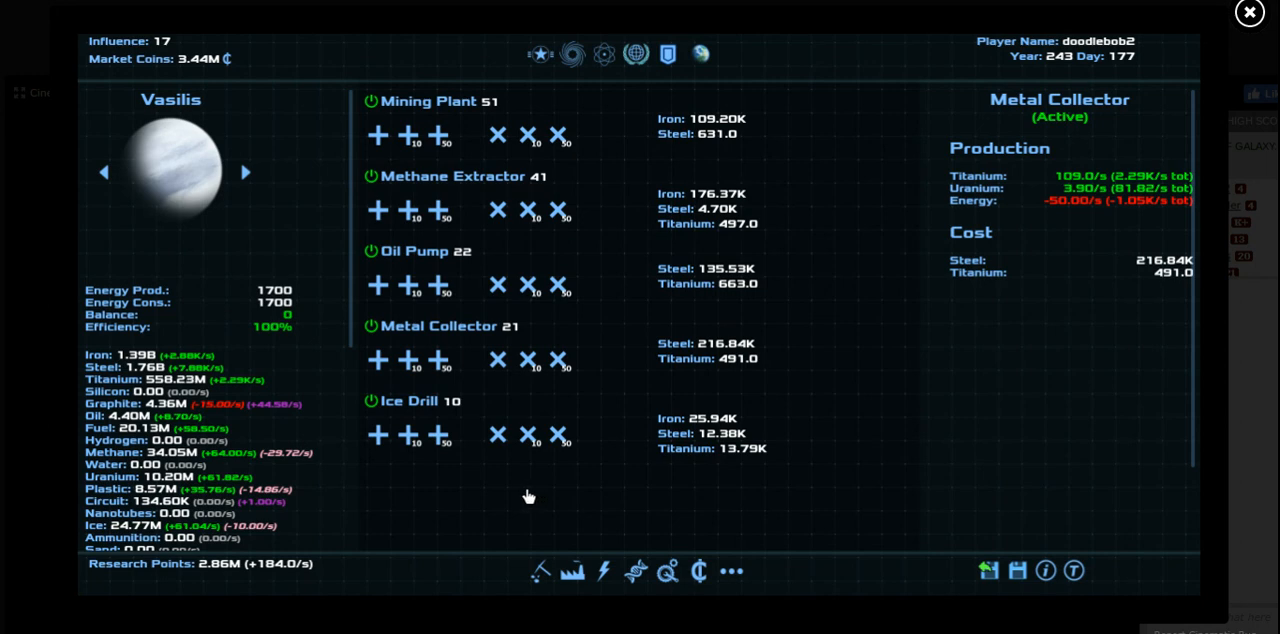
mouse_move(984, 286)
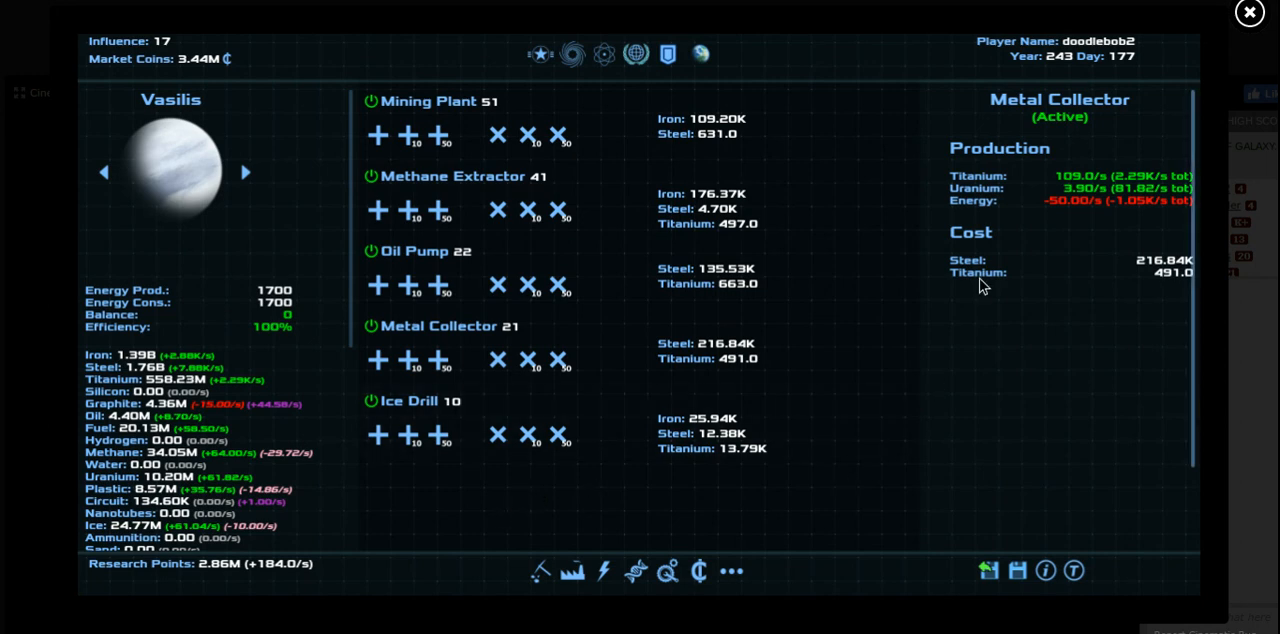
mouse_move(970, 292)
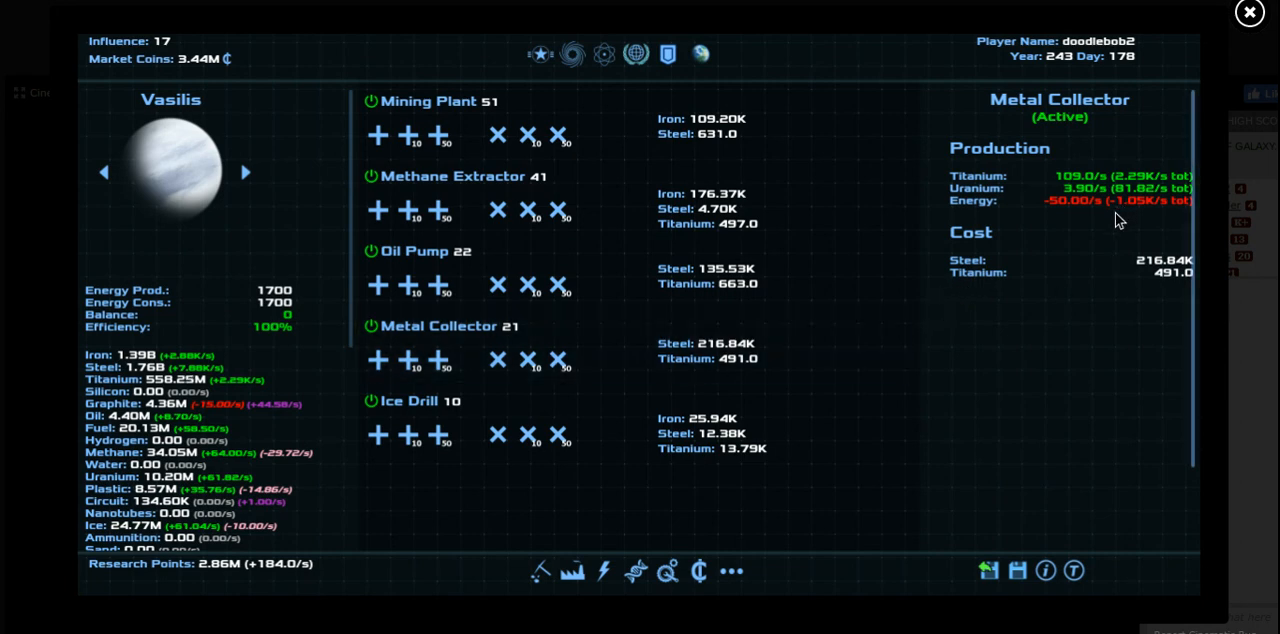
mouse_move(1082, 280)
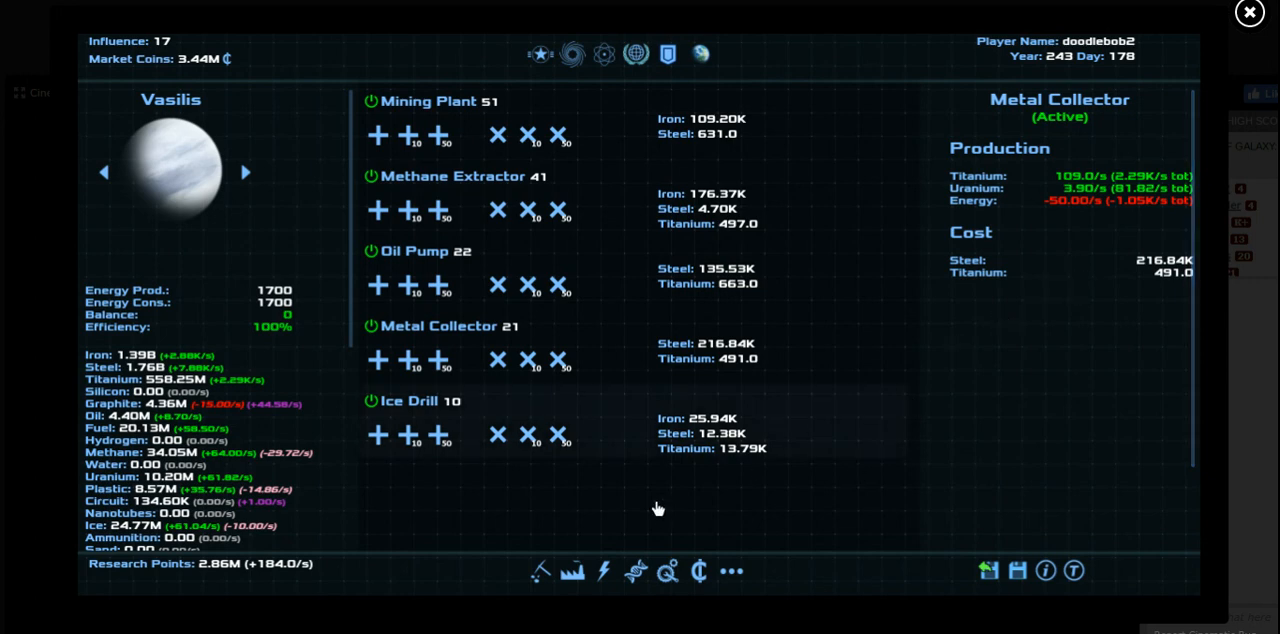
left_click(570, 570)
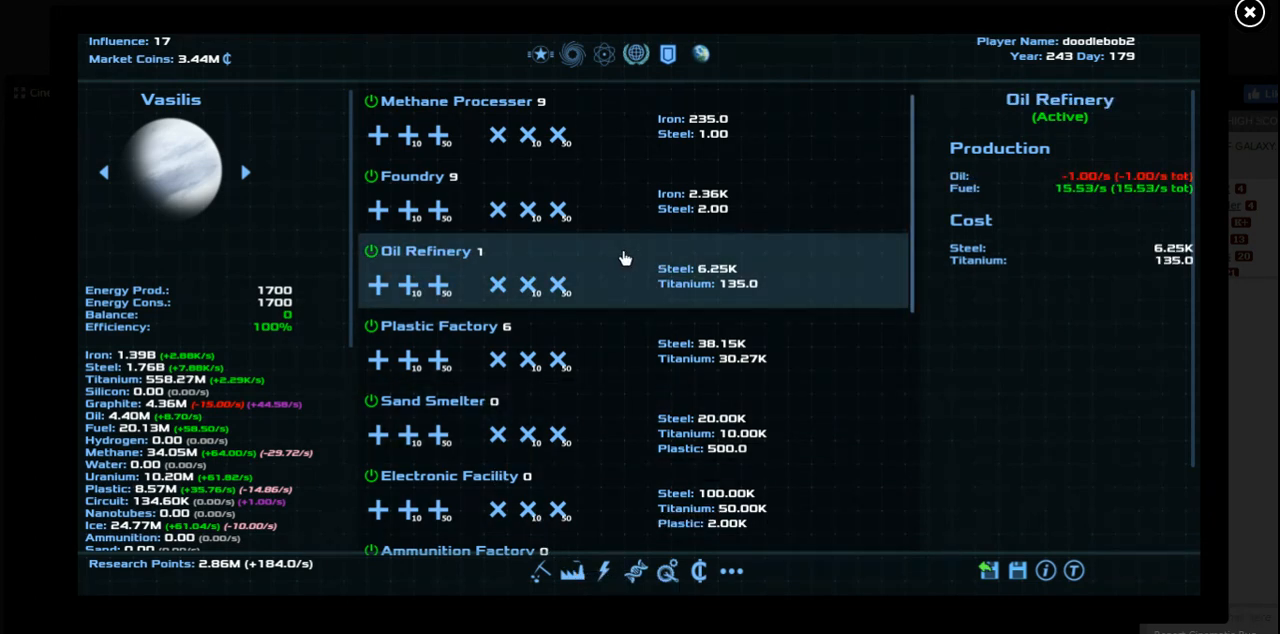
Build one more Oil Refinery and three more Thermal Plants on Vasilis, reaching 12
left_click(524, 284)
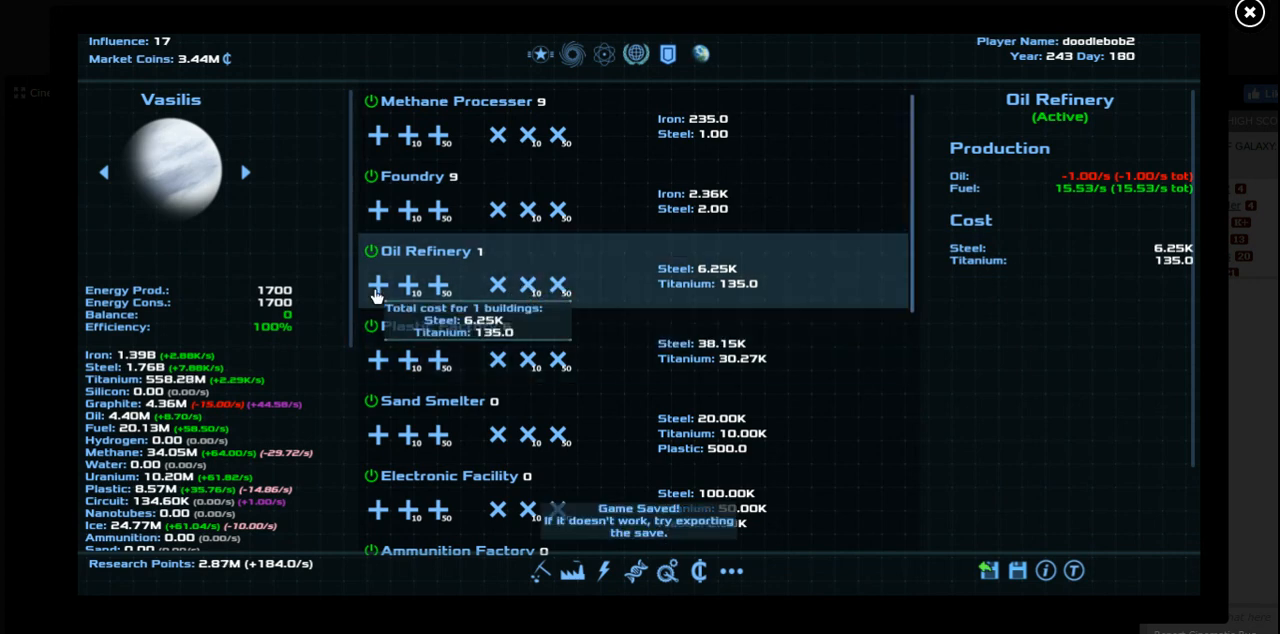
left_click(592, 572)
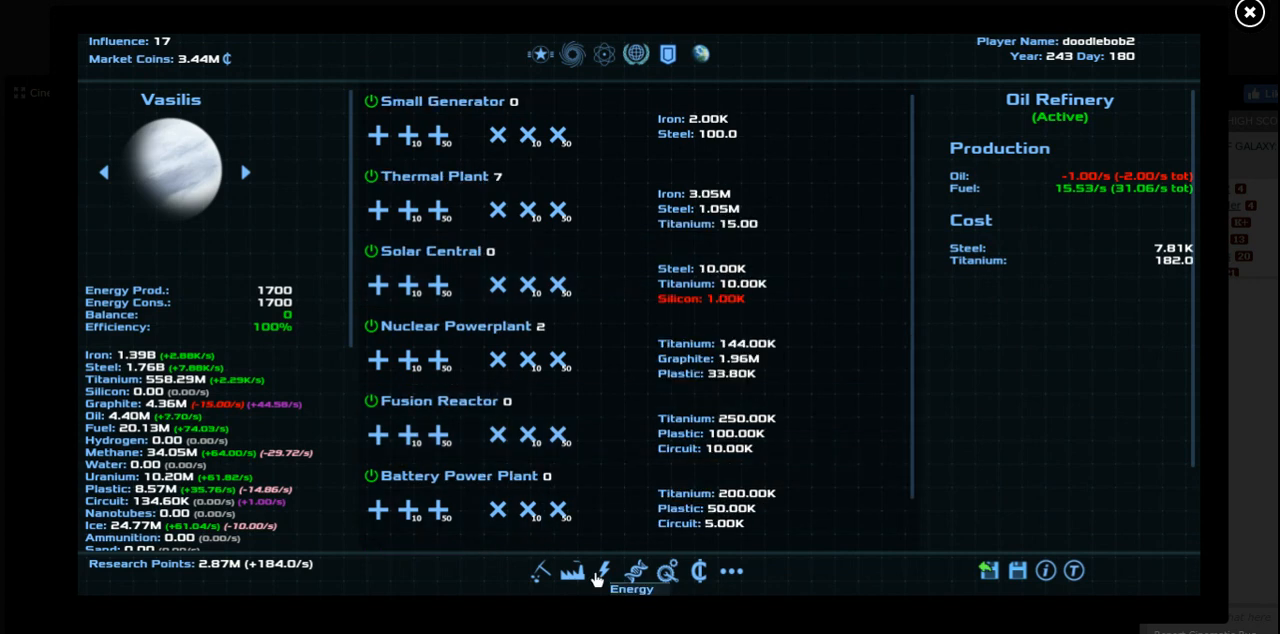
mouse_move(576, 232)
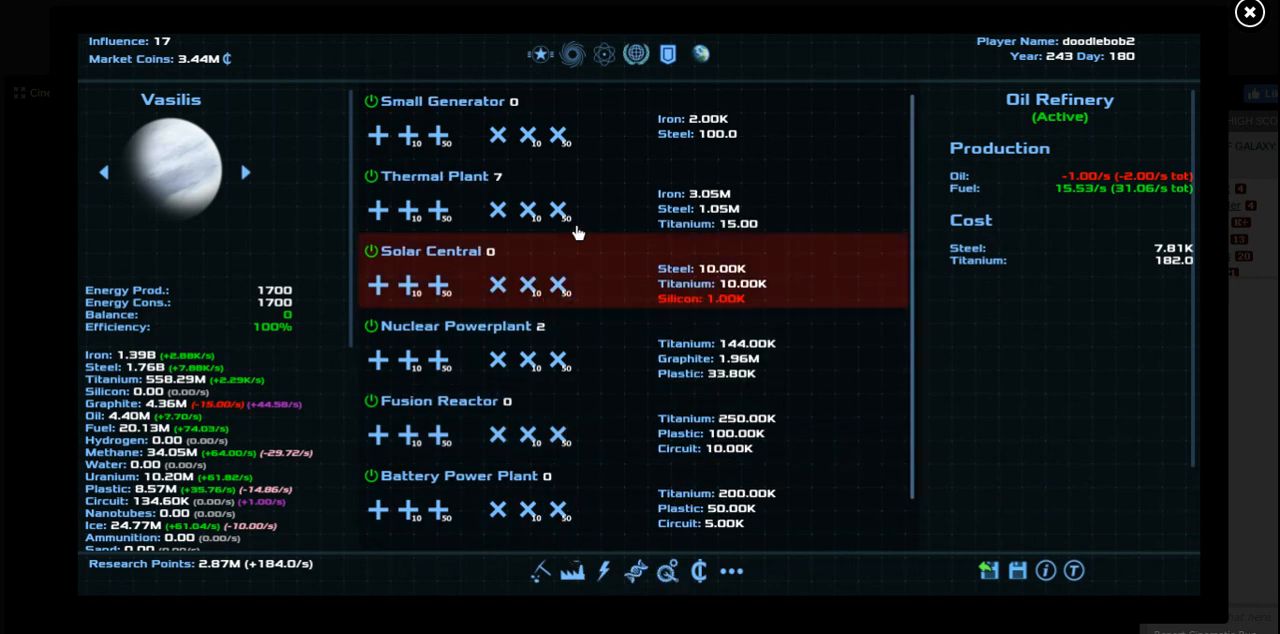
left_click(410, 210)
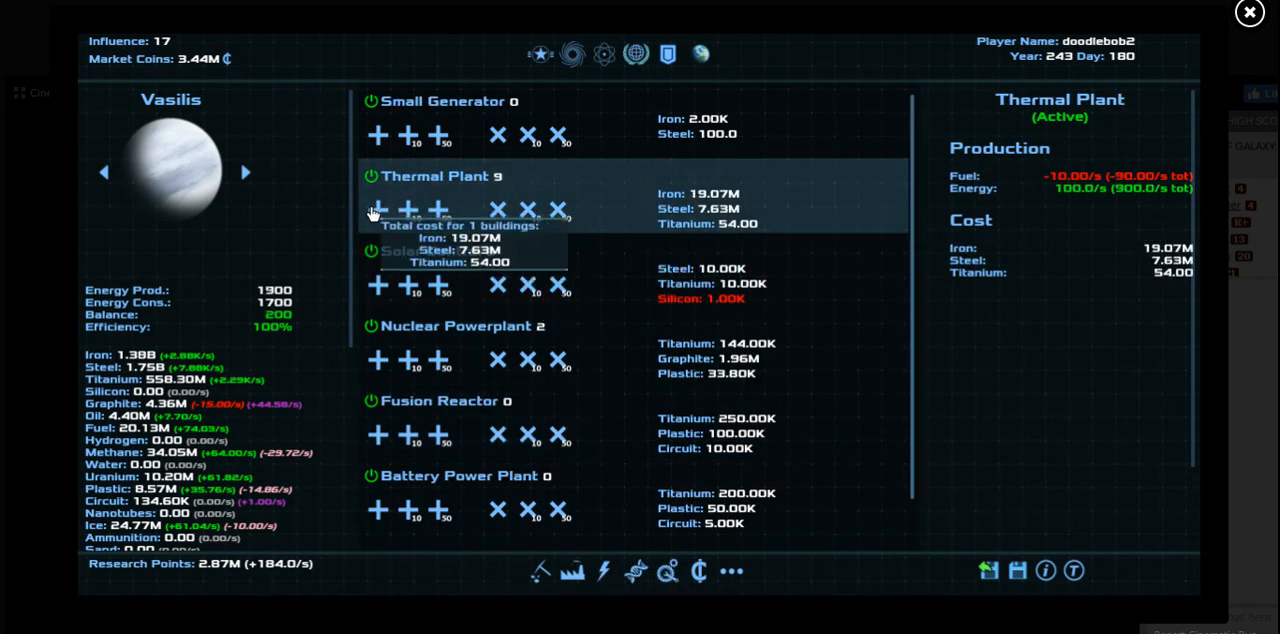
left_click(378, 208)
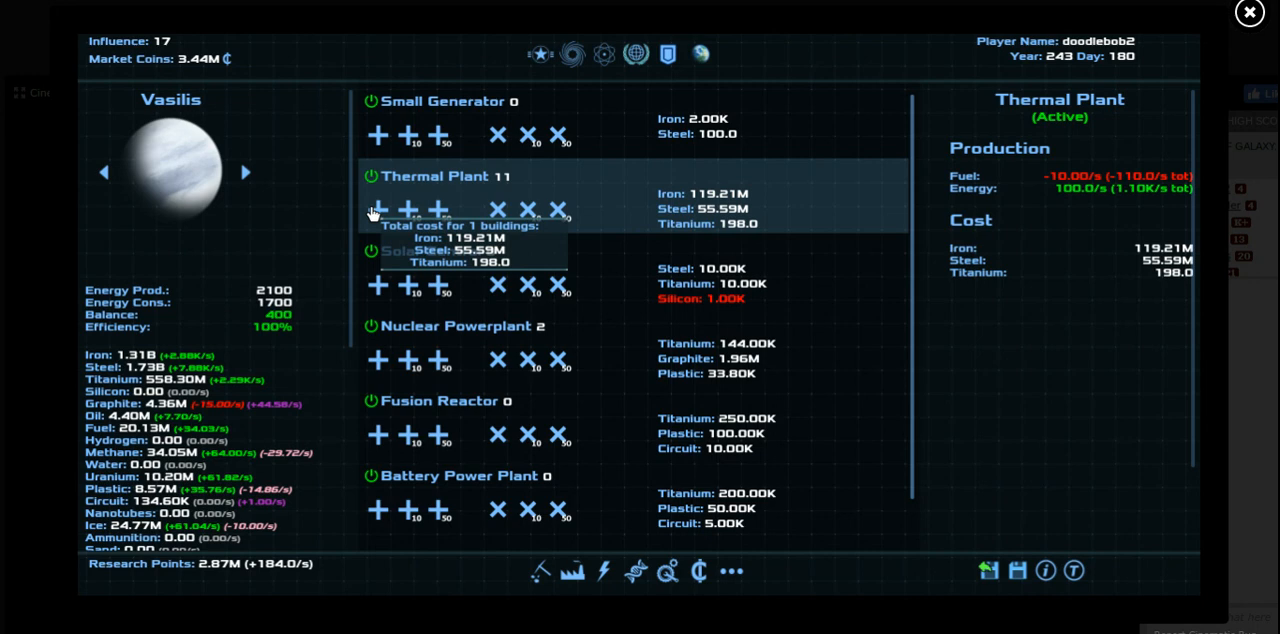
left_click(378, 210)
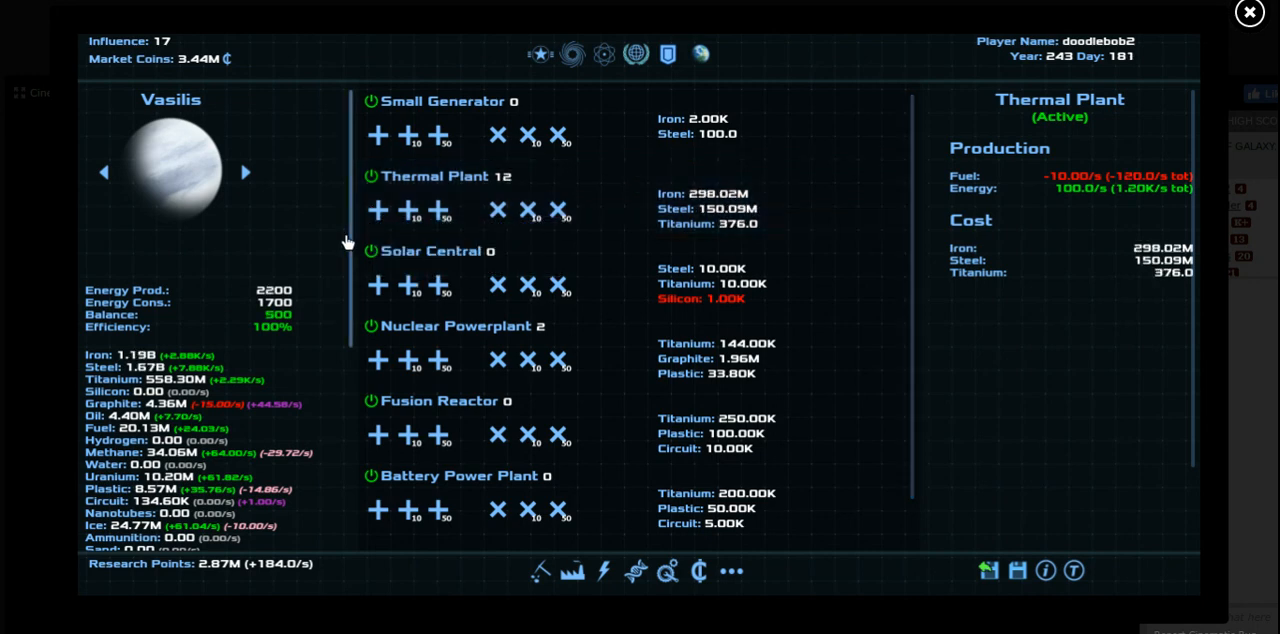
mouse_move(336, 220)
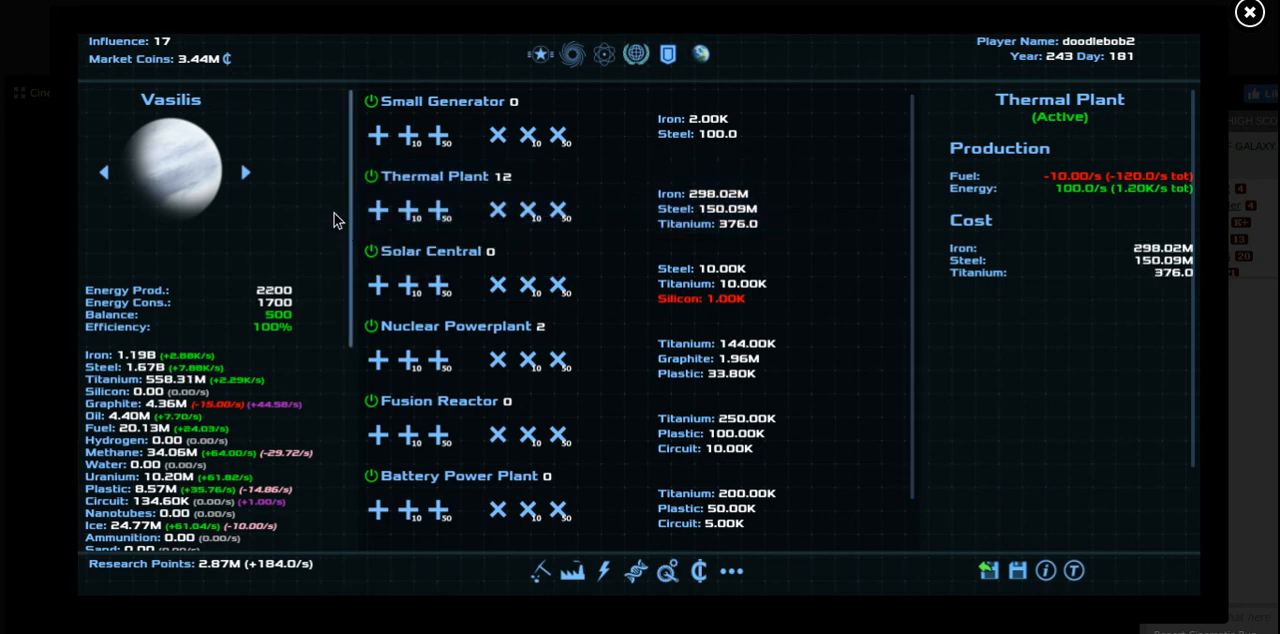
mouse_move(344, 260)
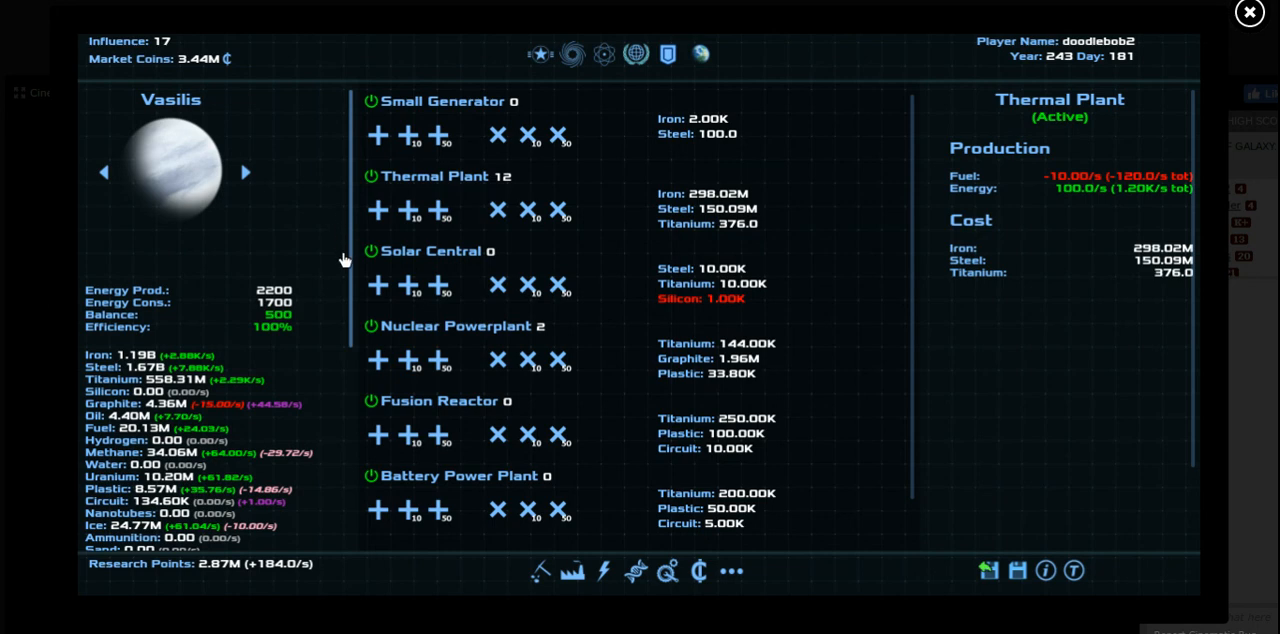
Build ten more Metal Collectors on Vasilis and queue additional Nuclear Powerplants
left_click(572, 572)
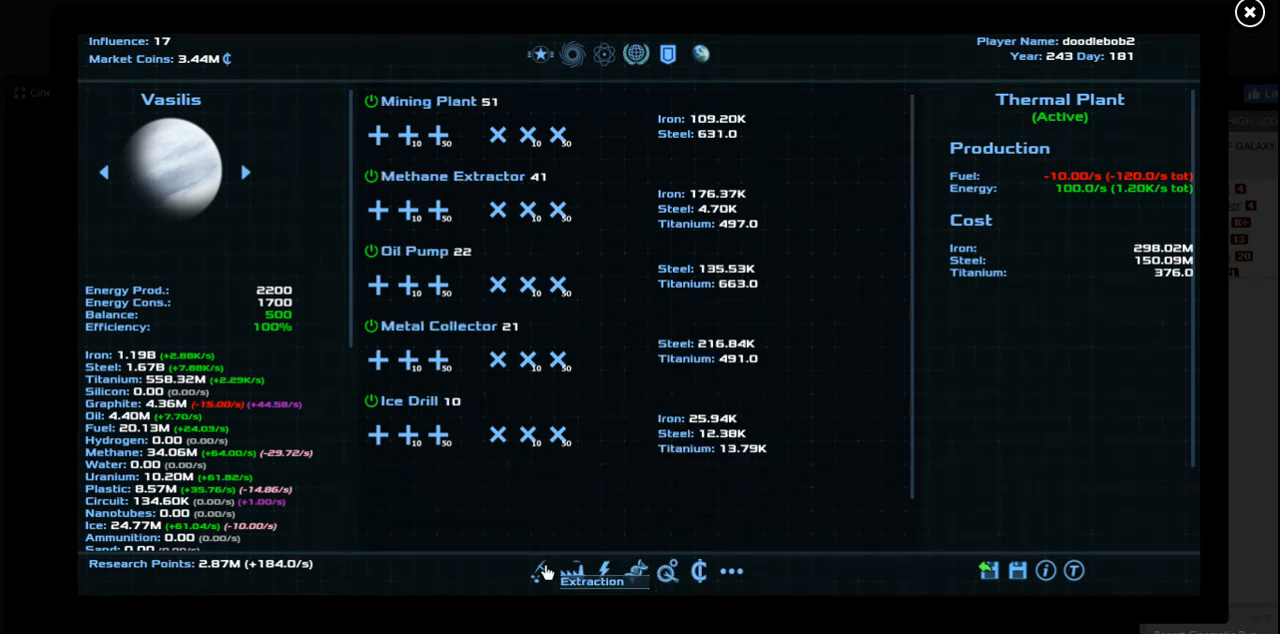
mouse_move(436, 360)
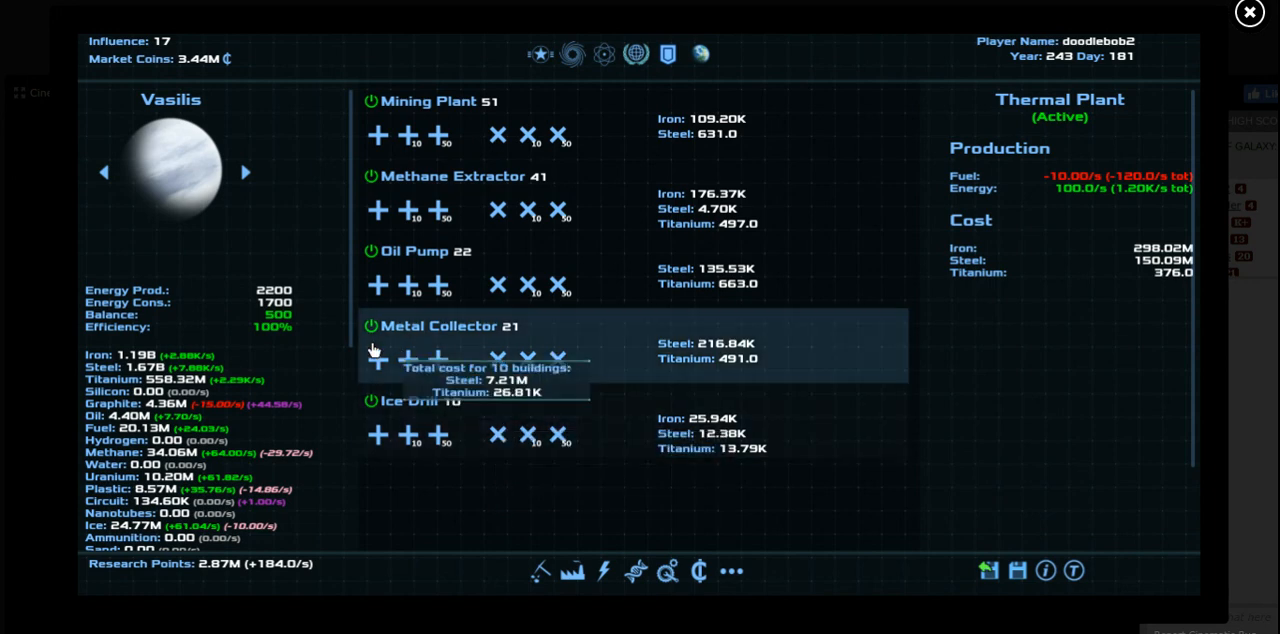
left_click(412, 360)
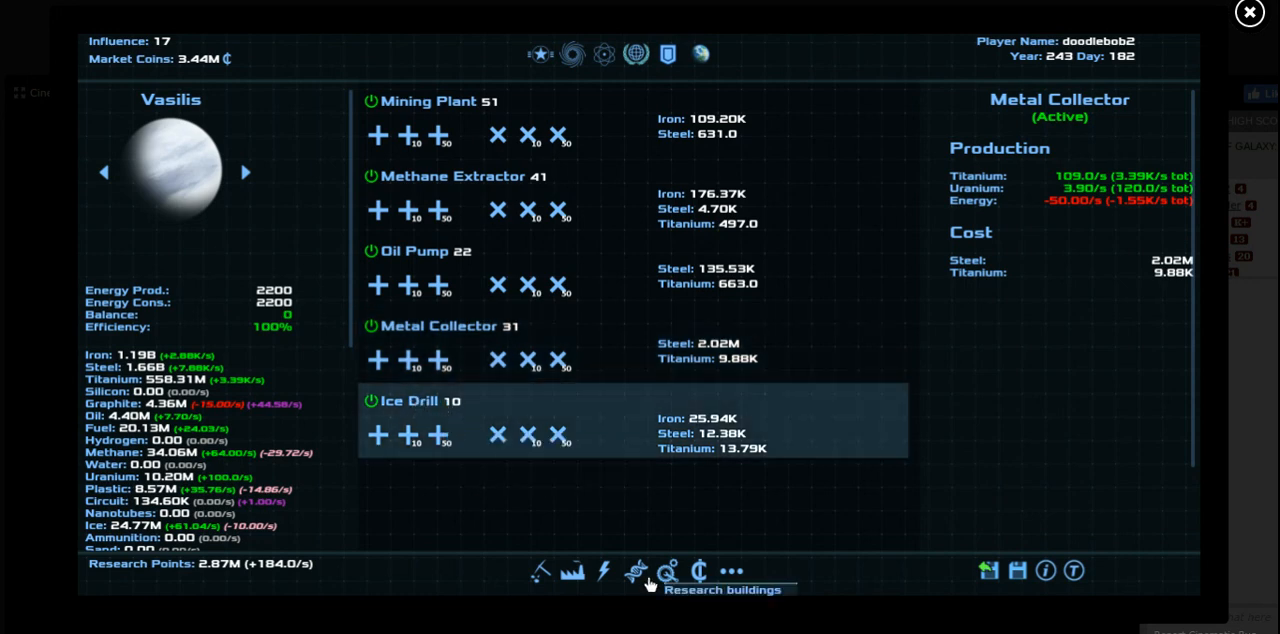
mouse_move(604, 572)
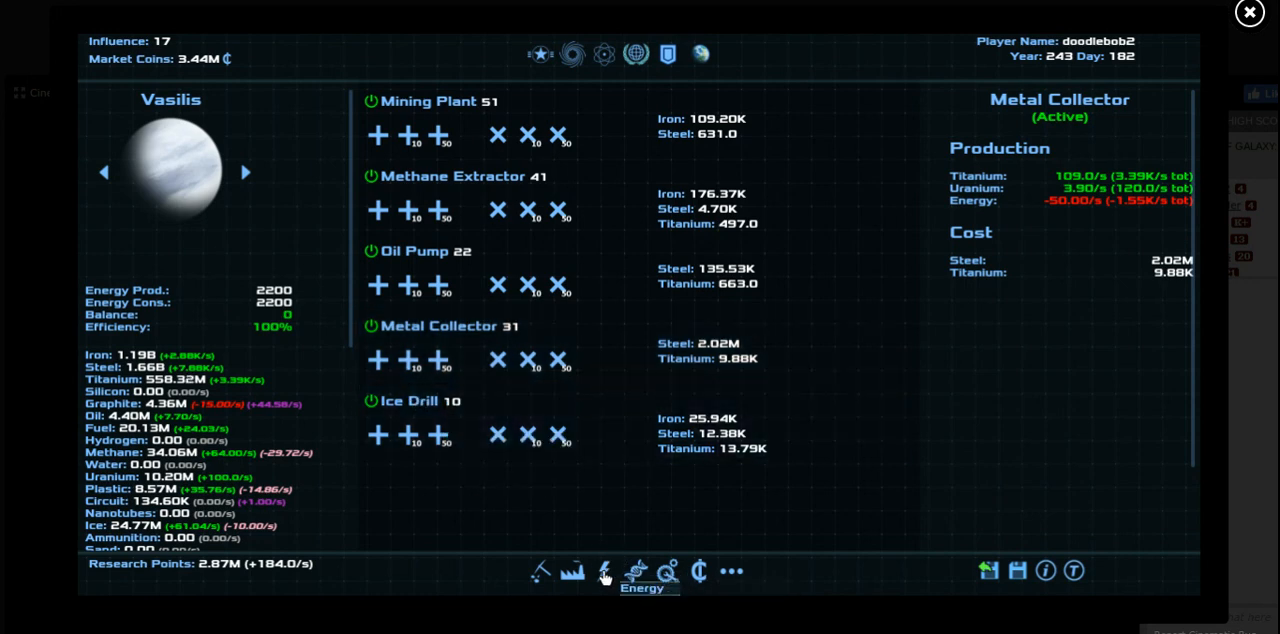
left_click(600, 572)
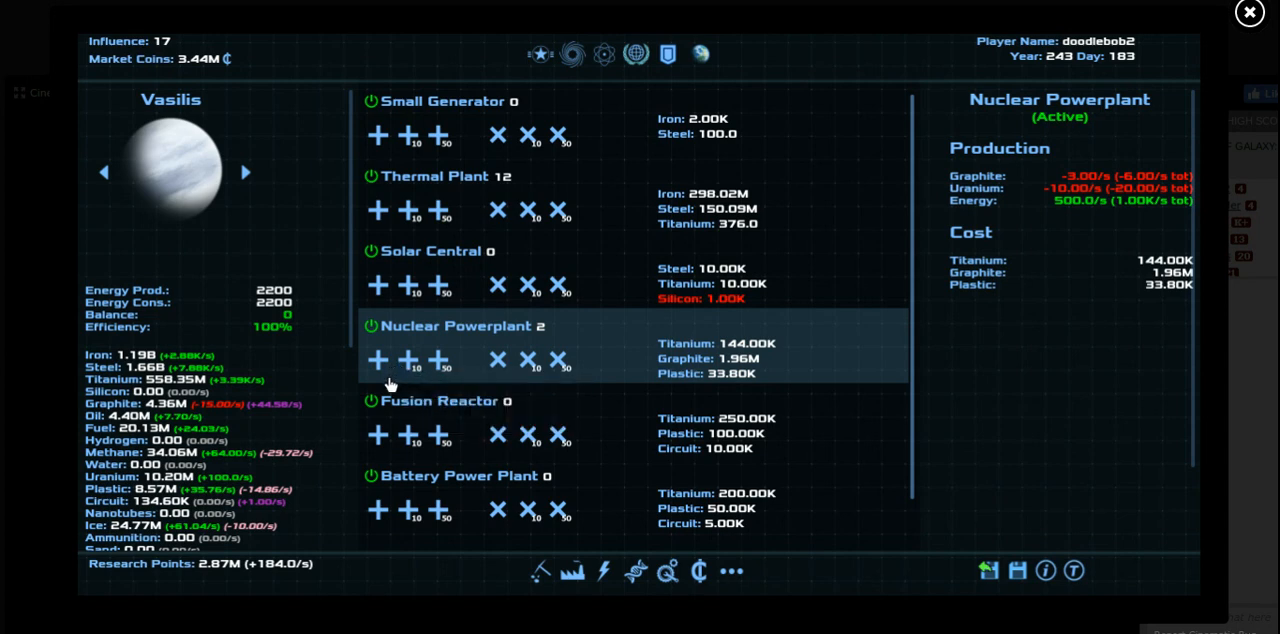
left_click(378, 360)
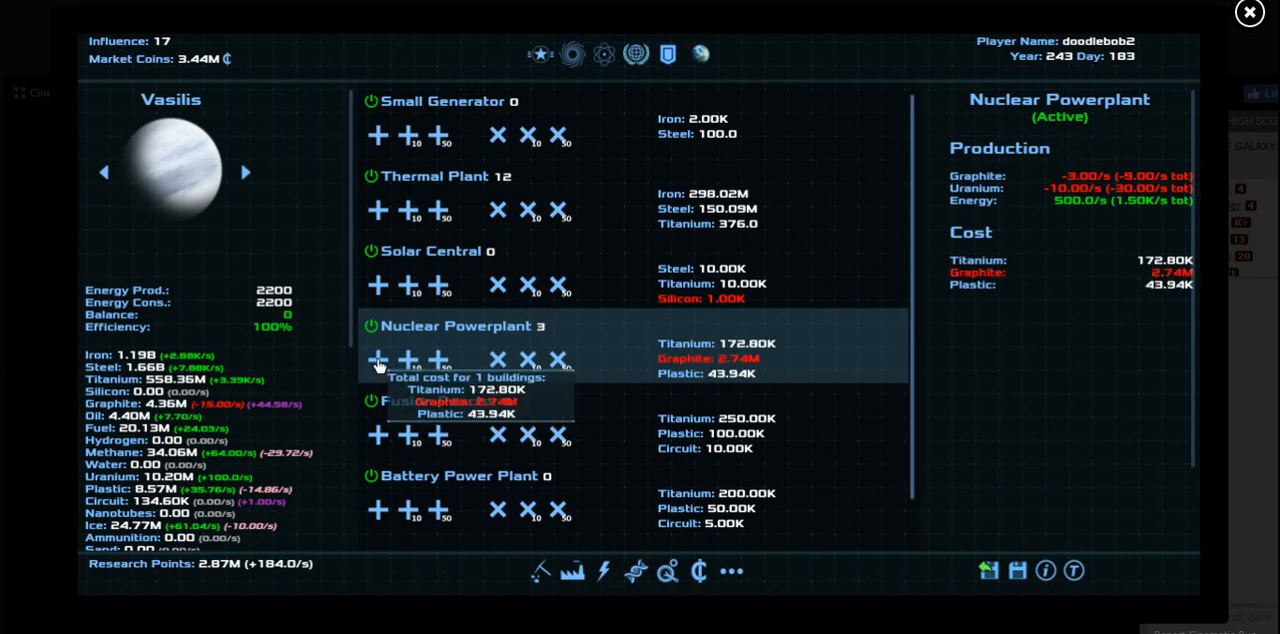
left_click(378, 360)
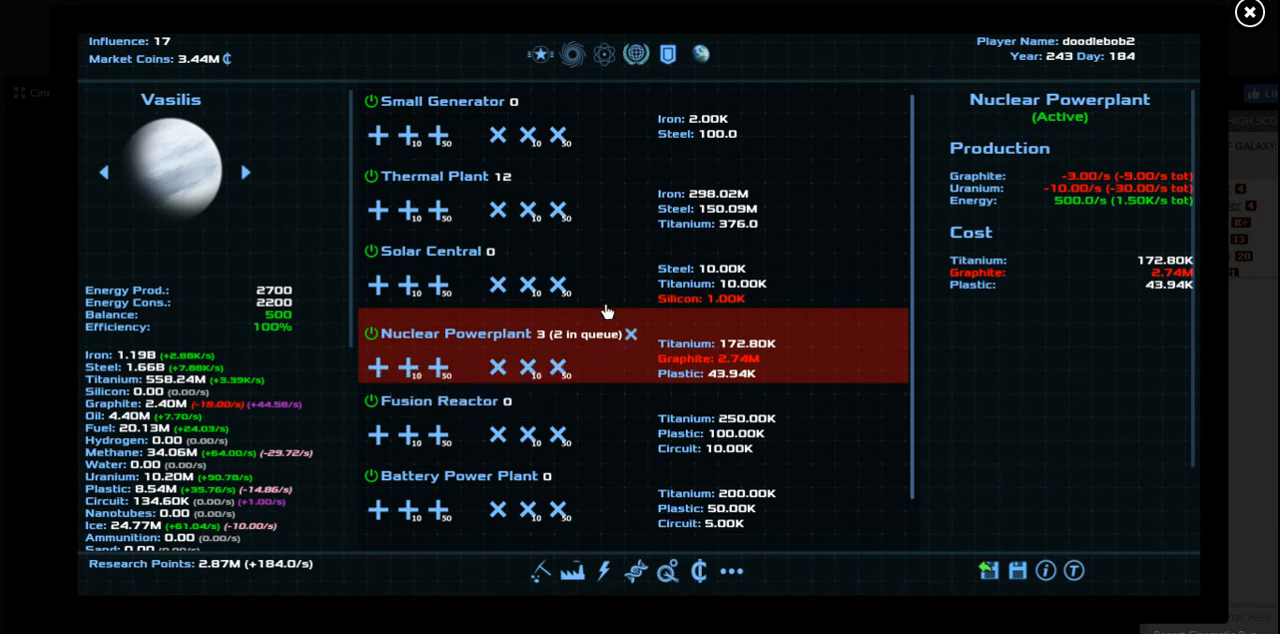
Queue another Hydroelectric Plant and more Algae Oil Farms on Aequoreas, then move on to Orpheus
left_click(244, 172)
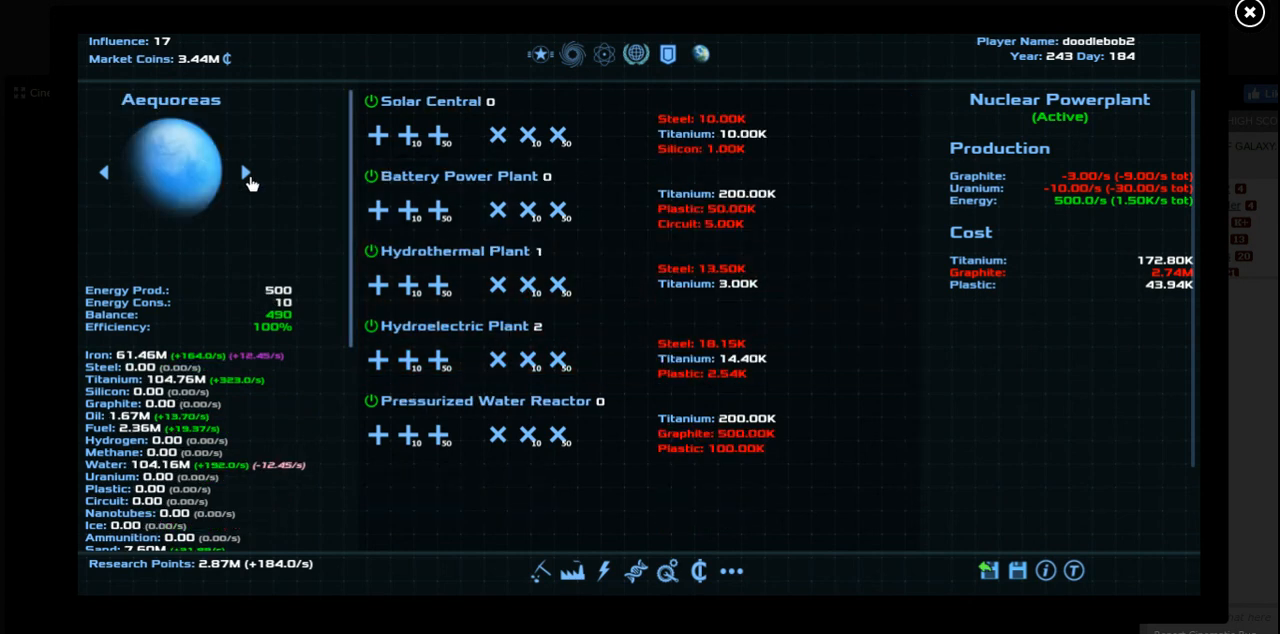
mouse_move(260, 208)
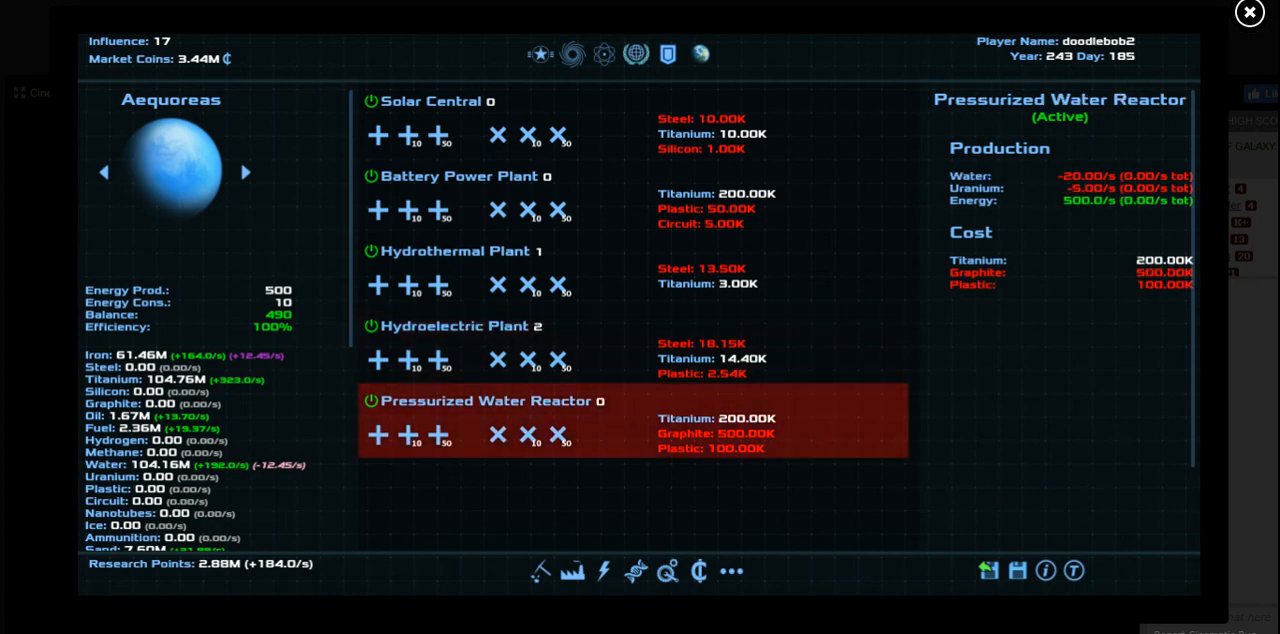
mouse_move(612, 280)
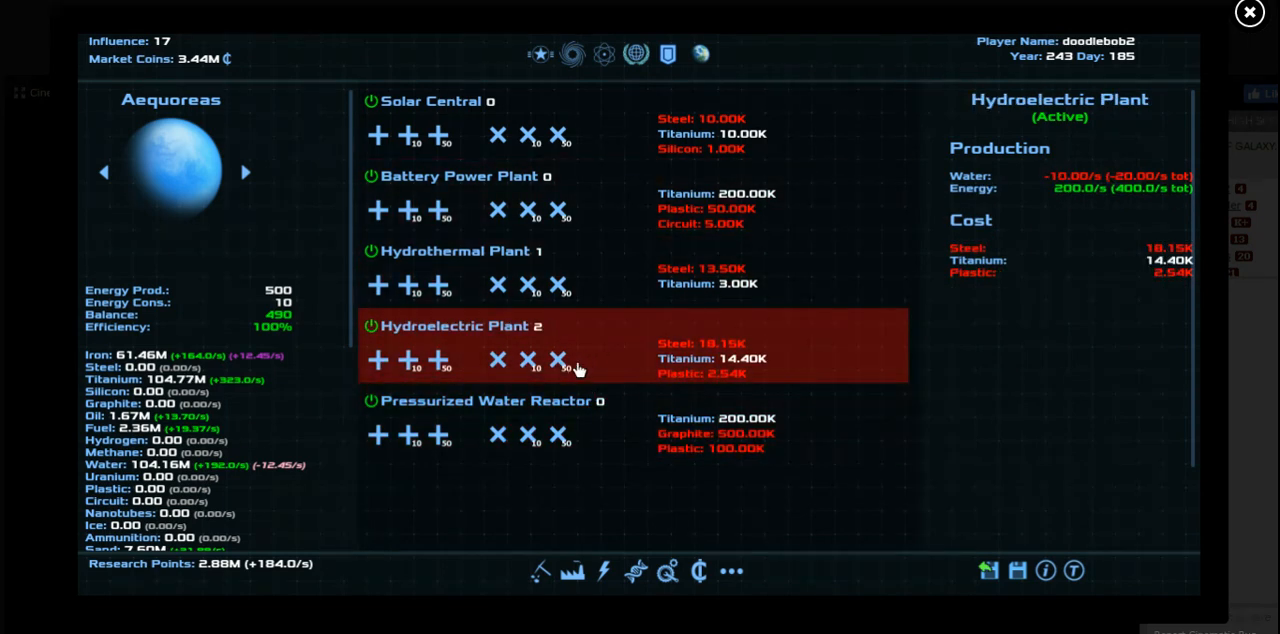
mouse_move(548, 388)
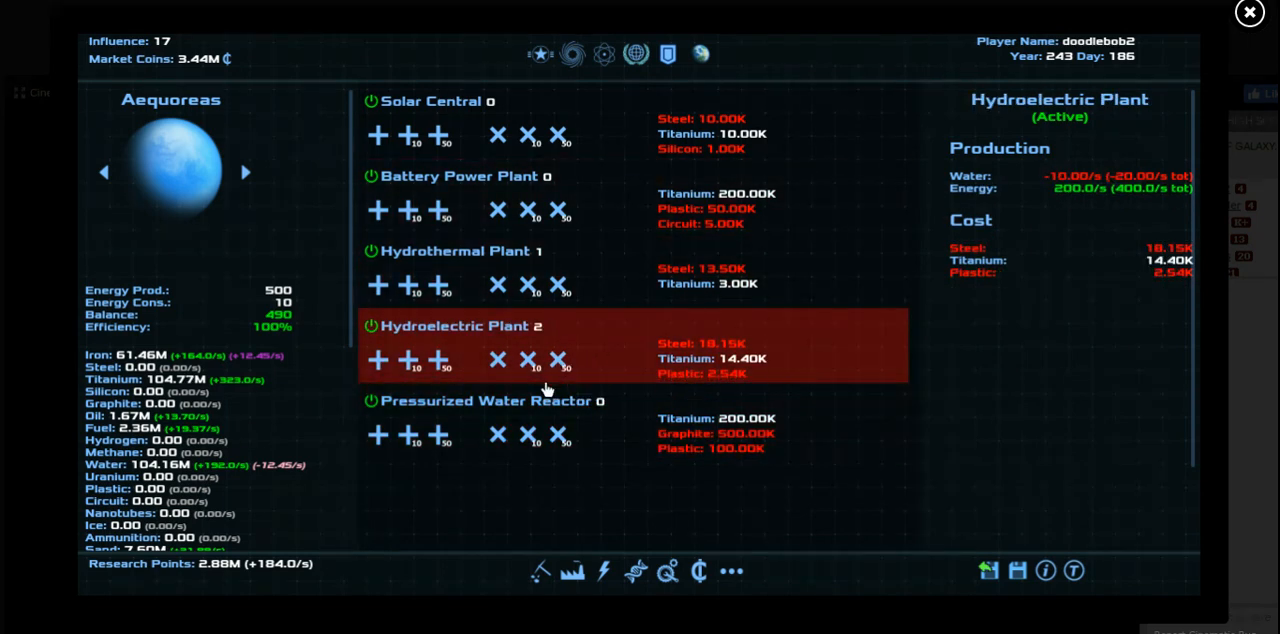
mouse_move(544, 400)
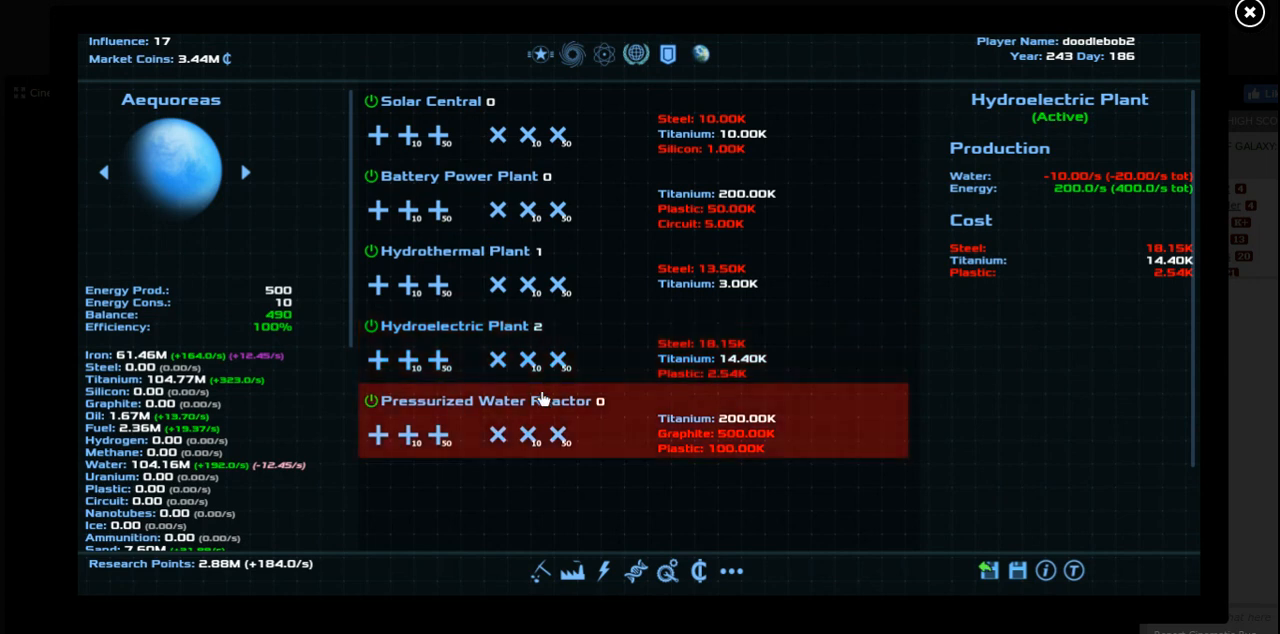
mouse_move(418, 372)
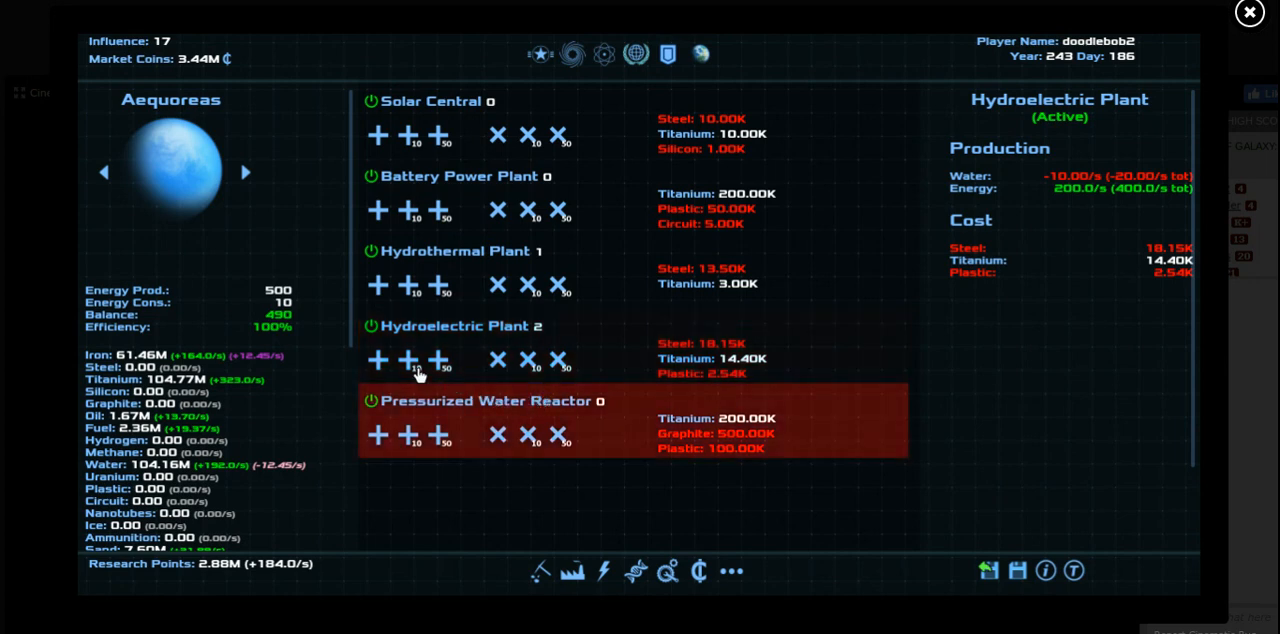
left_click(378, 360)
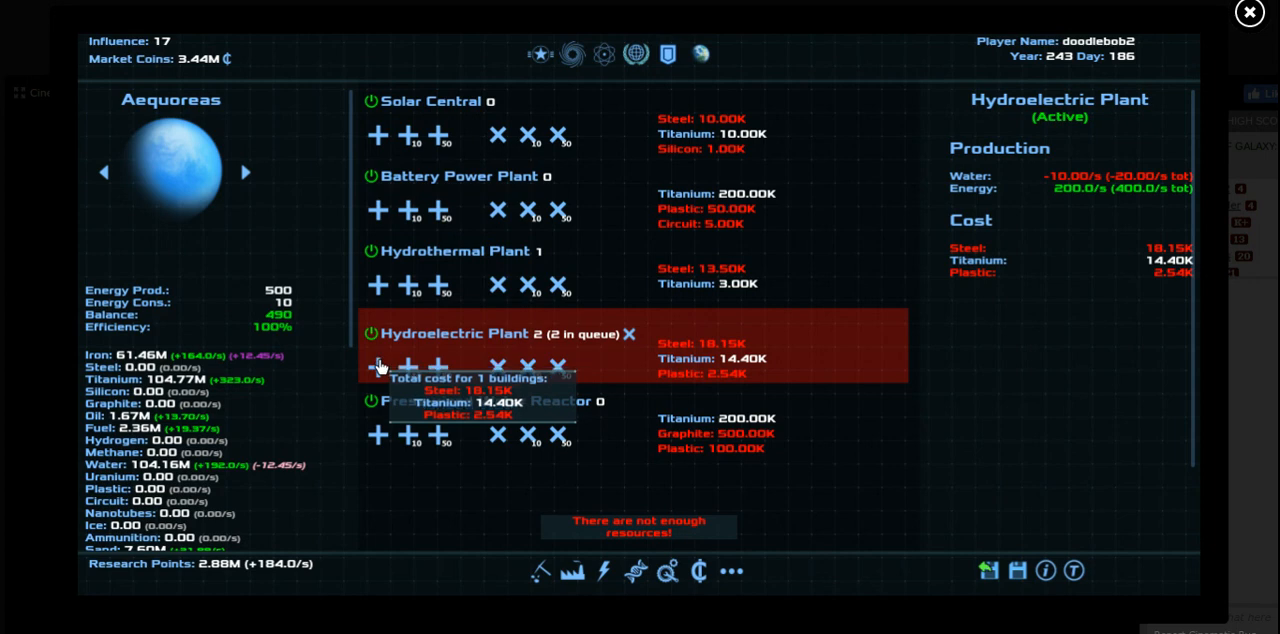
mouse_move(424, 434)
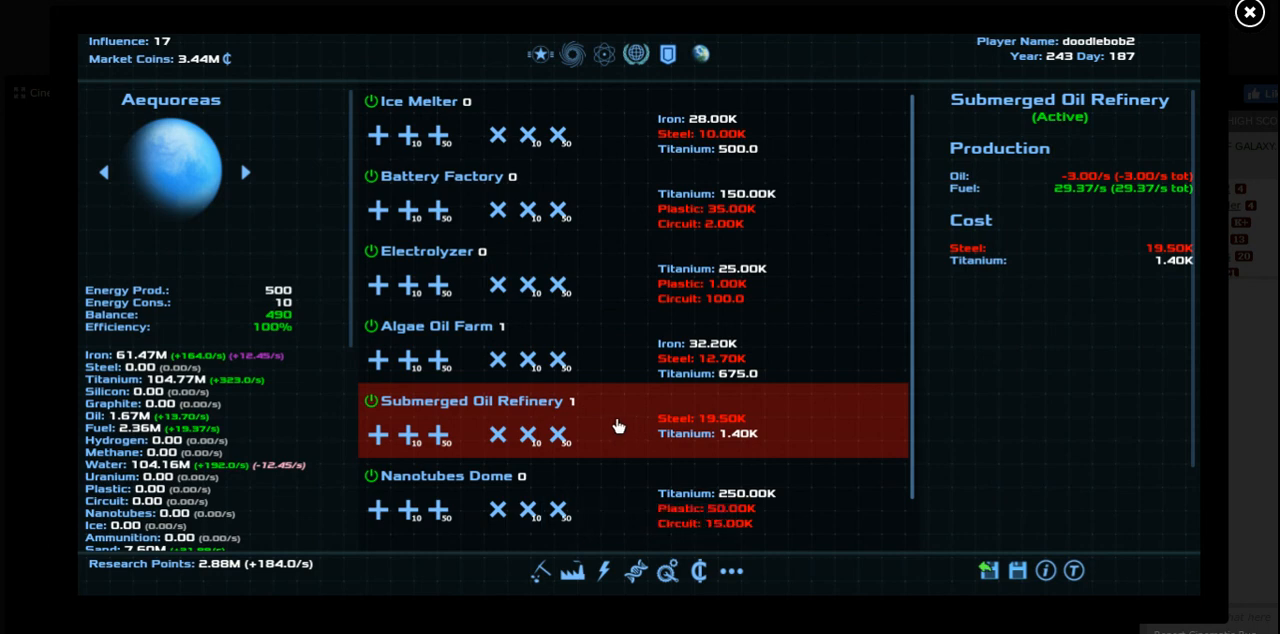
mouse_move(560, 344)
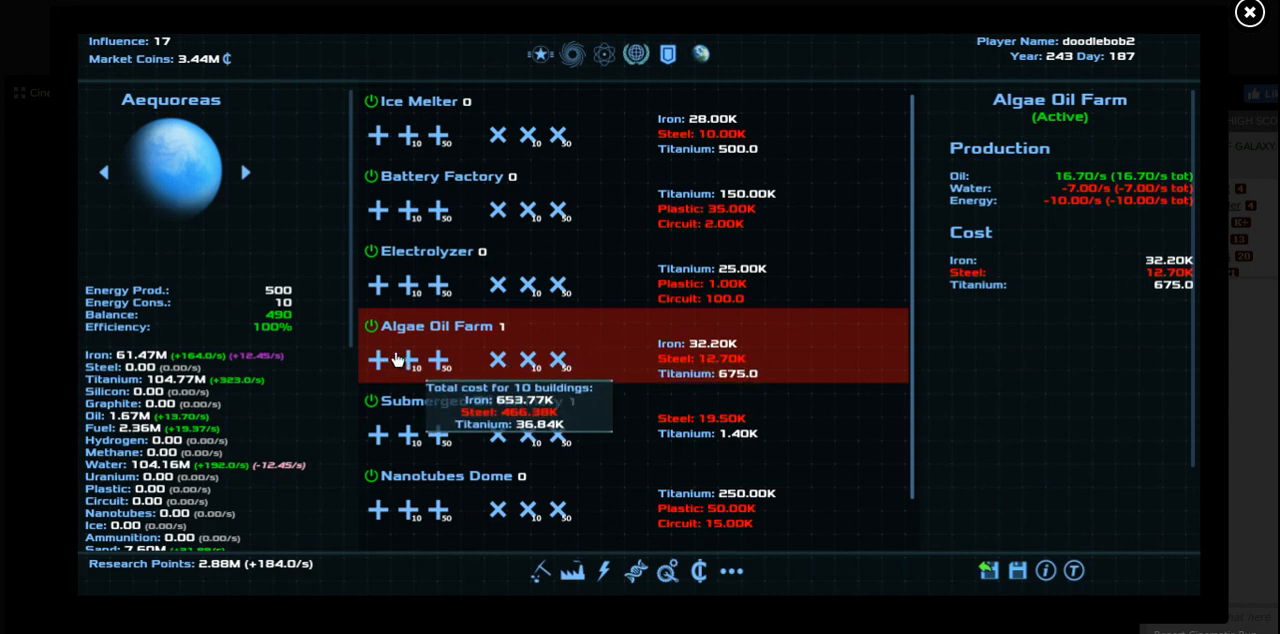
left_click(378, 360)
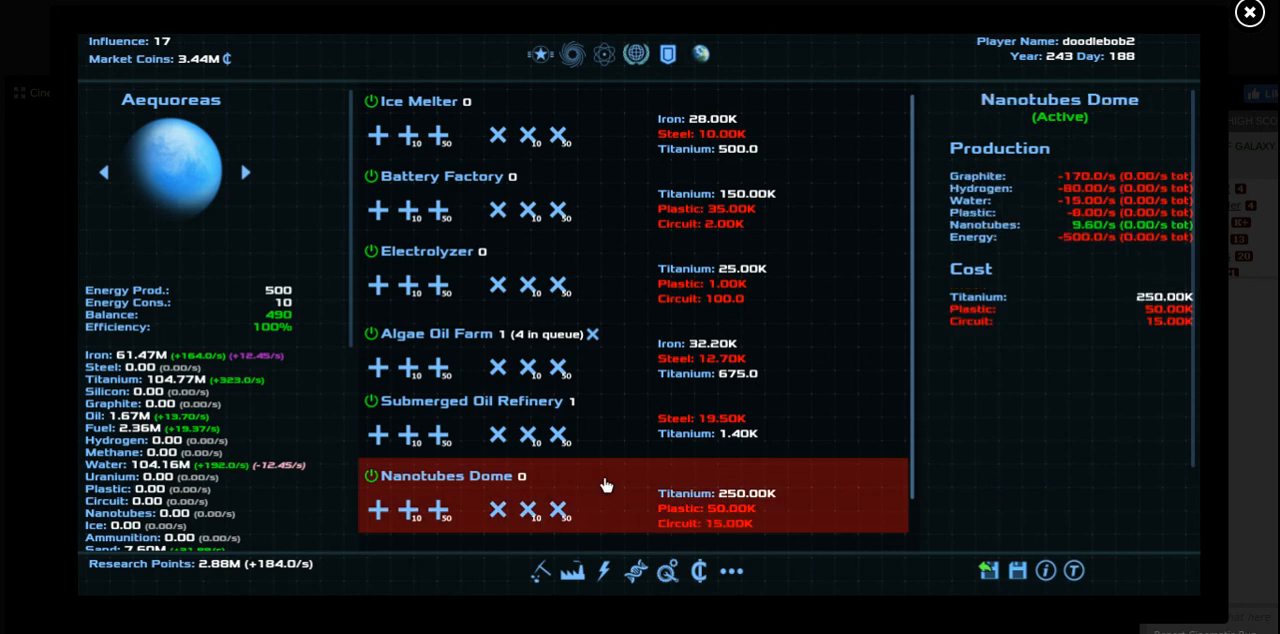
mouse_move(588, 520)
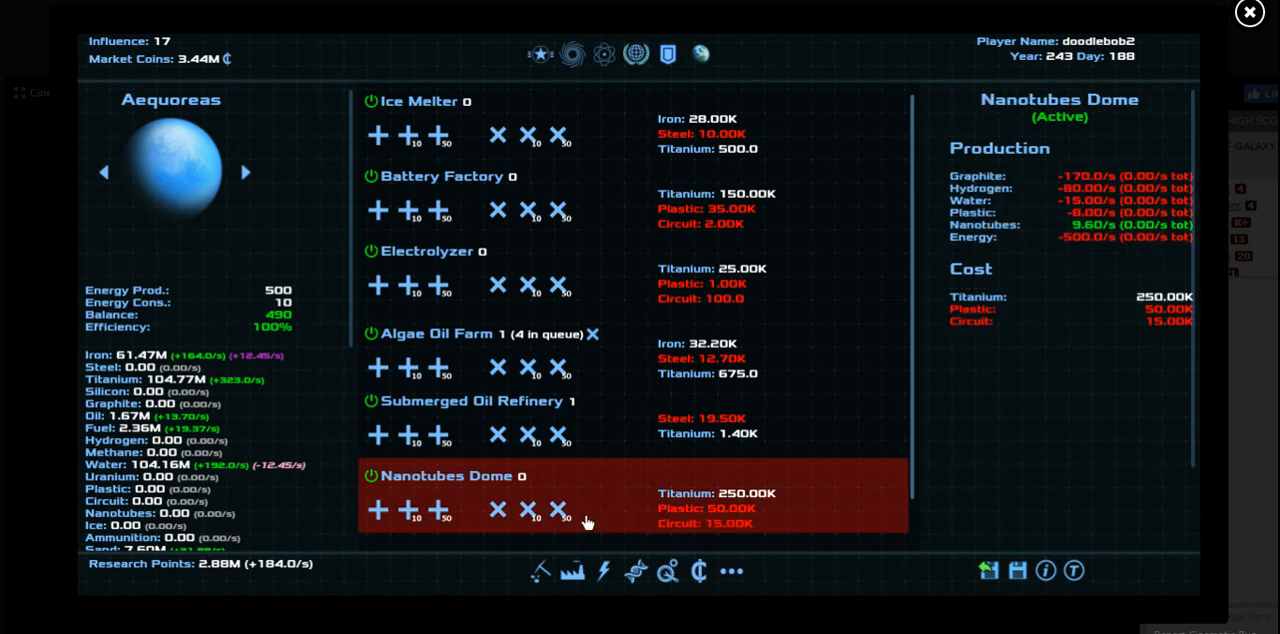
mouse_move(598, 600)
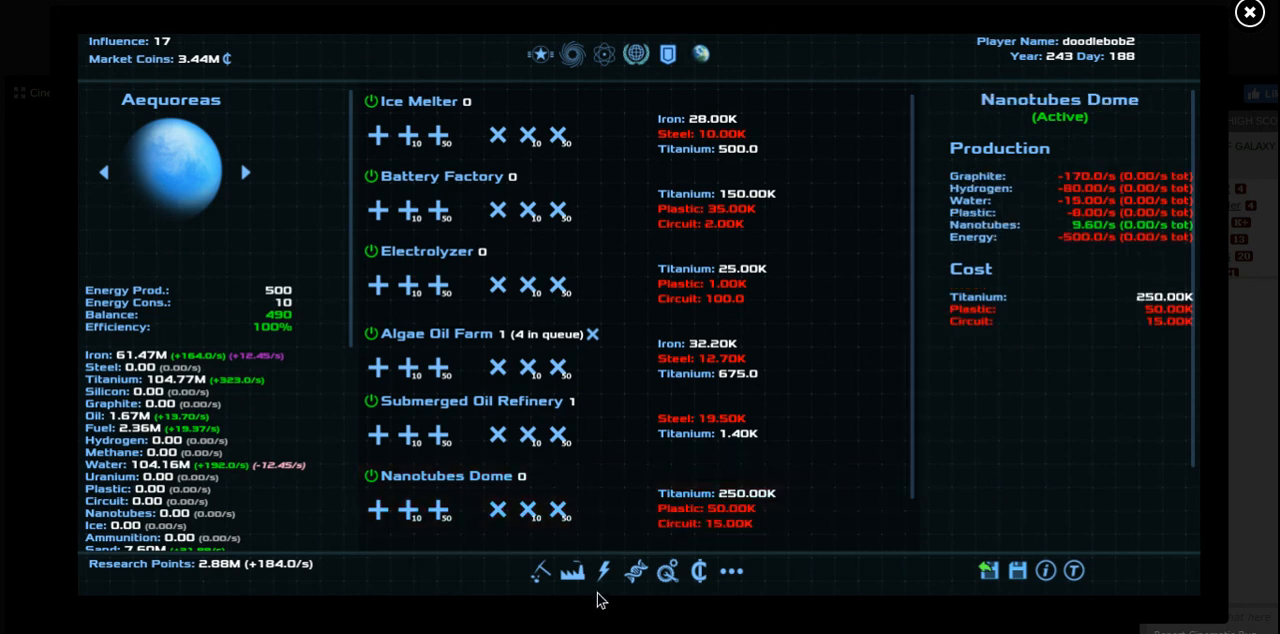
left_click(244, 172)
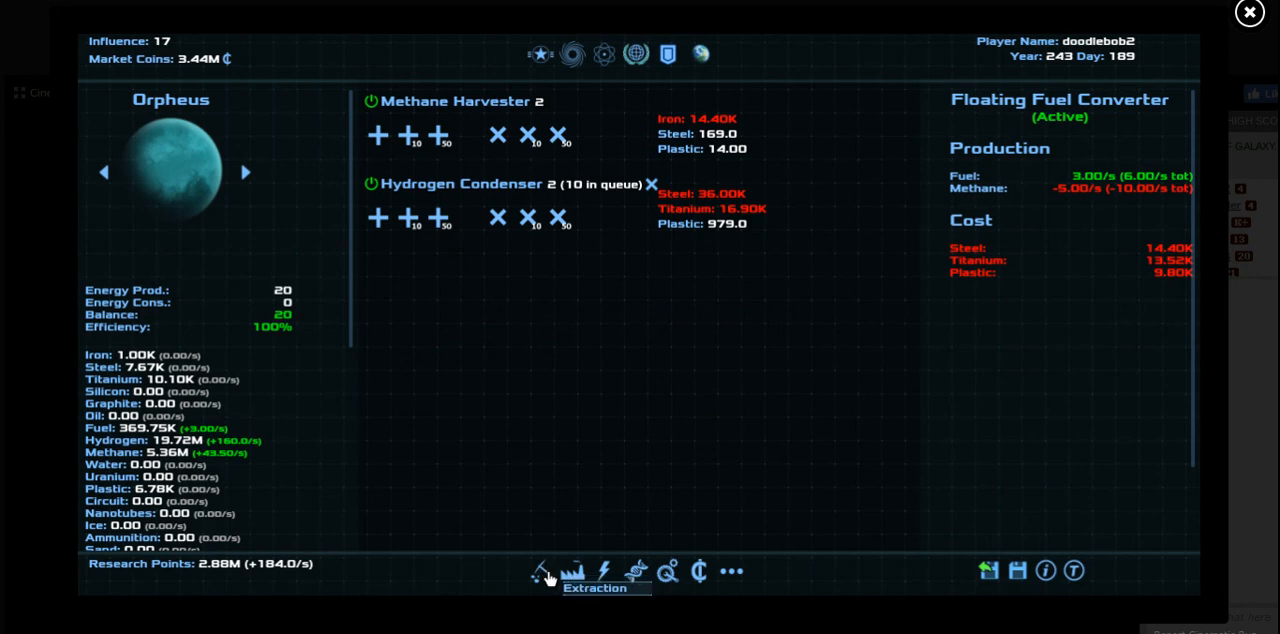
Review Orpheus's extraction buildings and Antirion's energy buildings
left_click(244, 172)
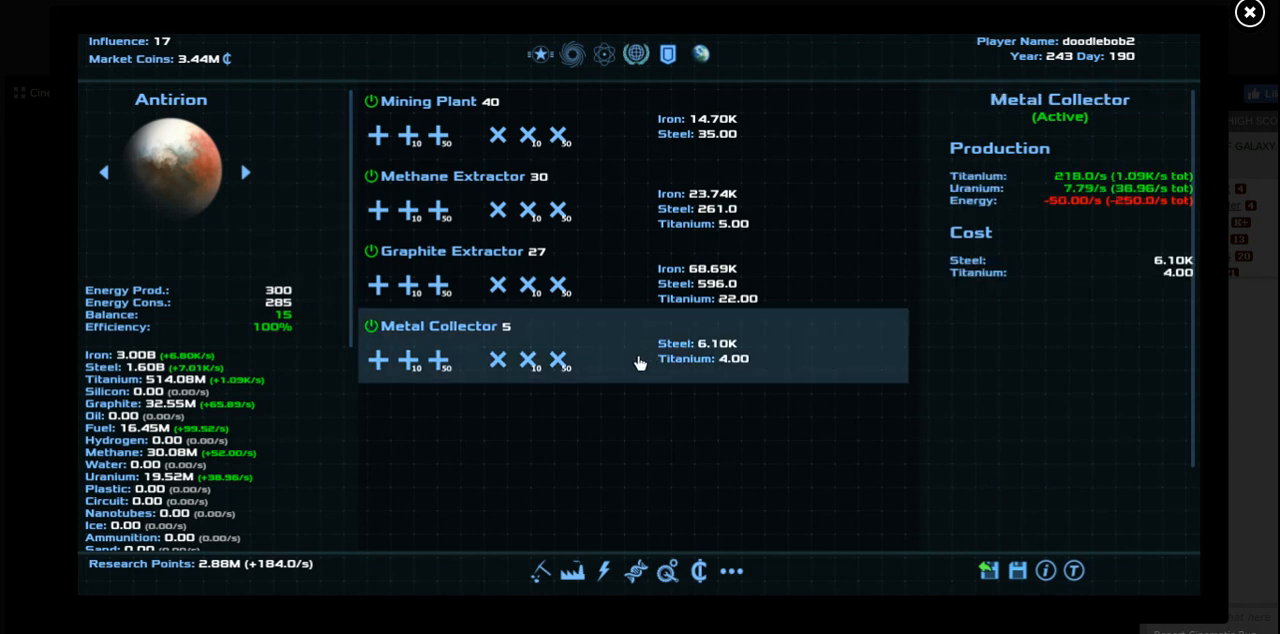
mouse_move(604, 404)
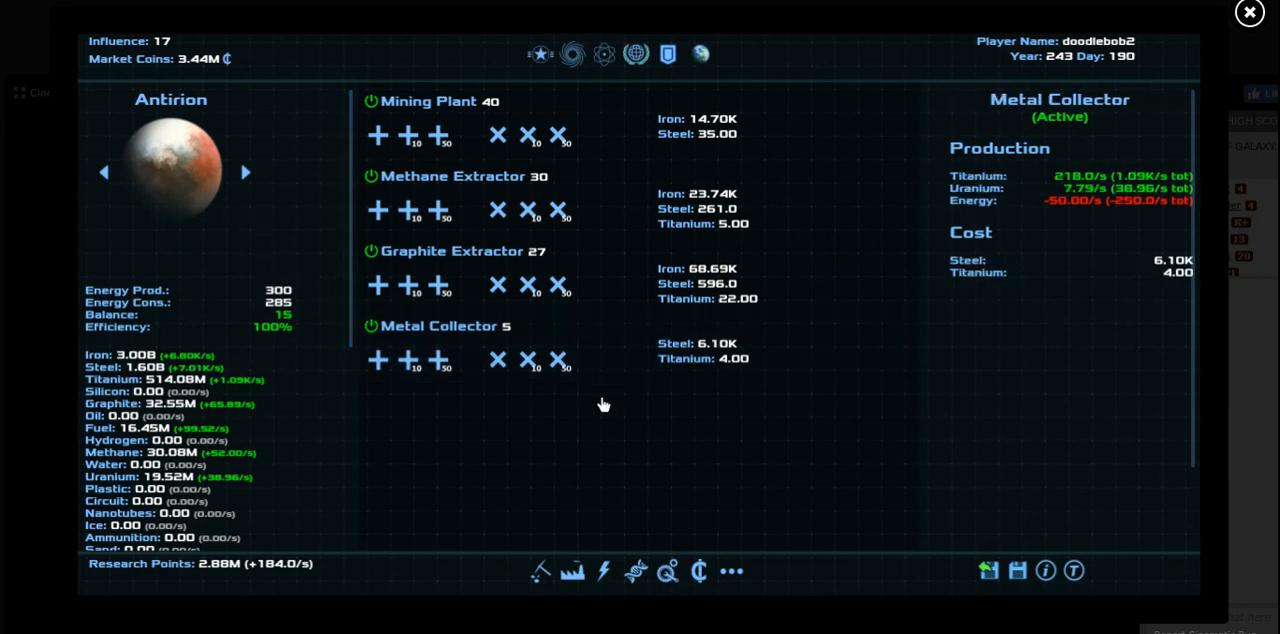
left_click(604, 572)
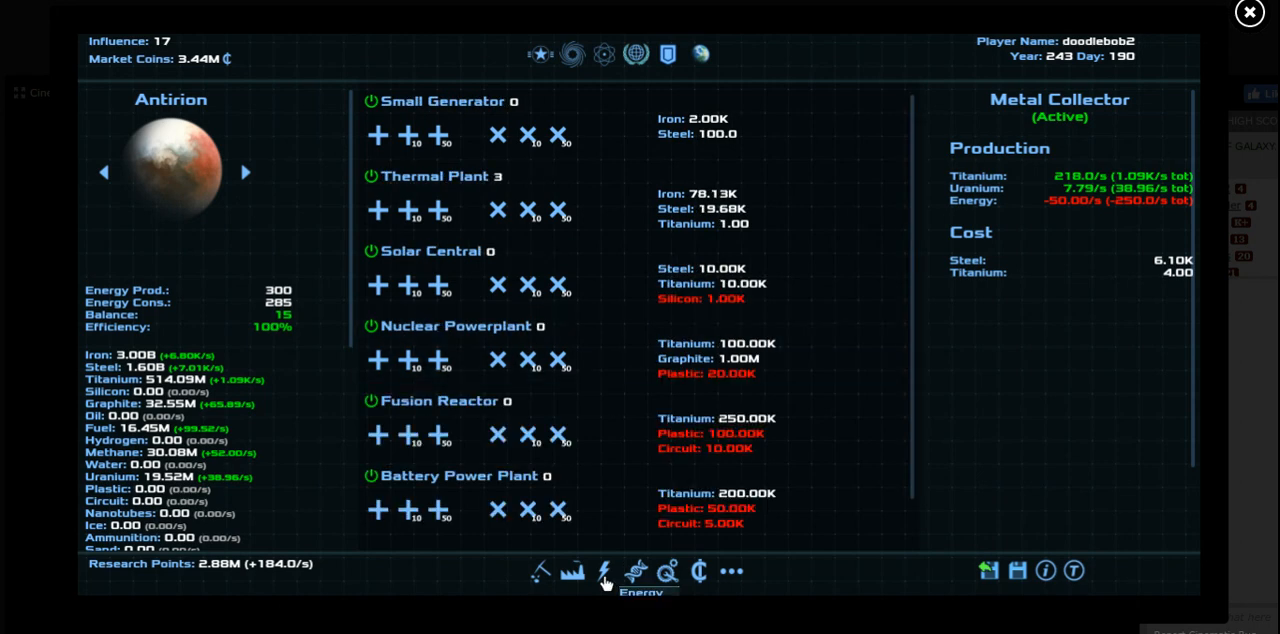
mouse_move(612, 360)
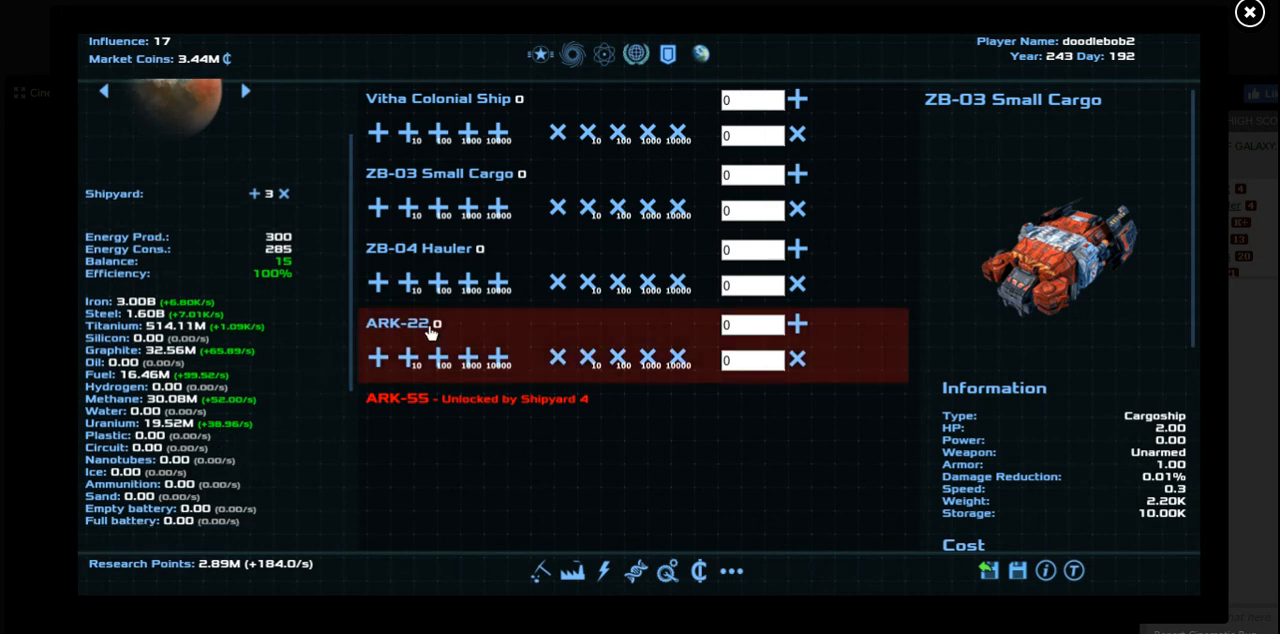
mouse_move(540, 242)
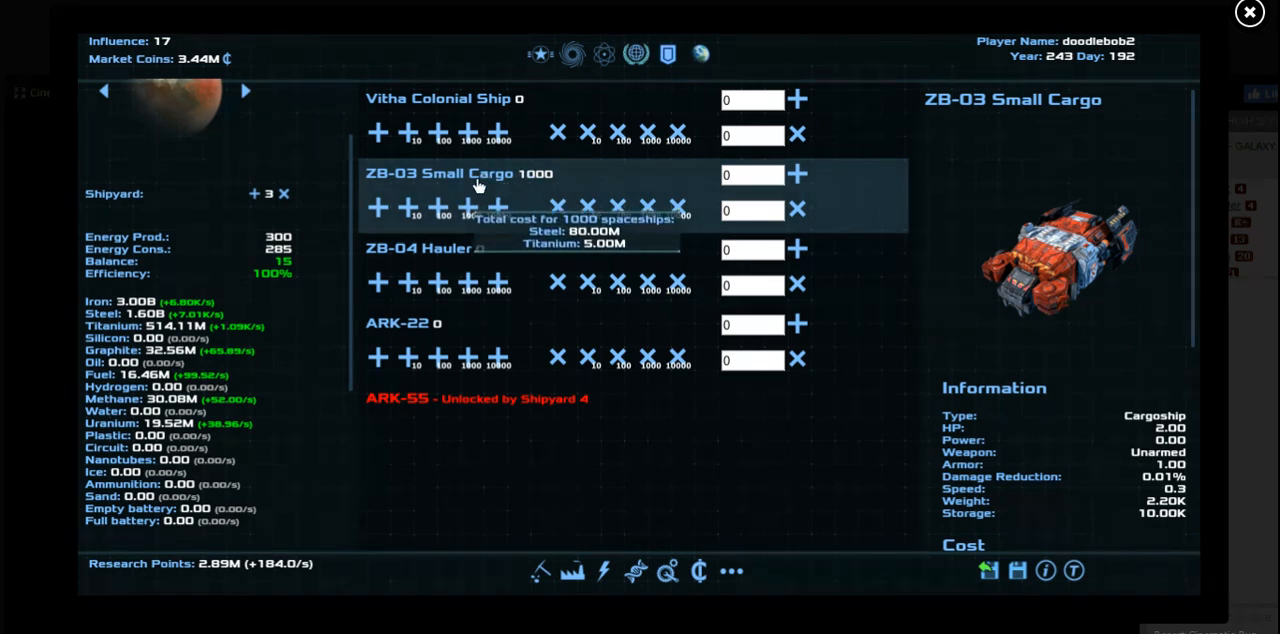
Start a trade route for a cargo fleet from the fleets overview, bringing up the Perseus Arm map
left_click(572, 54)
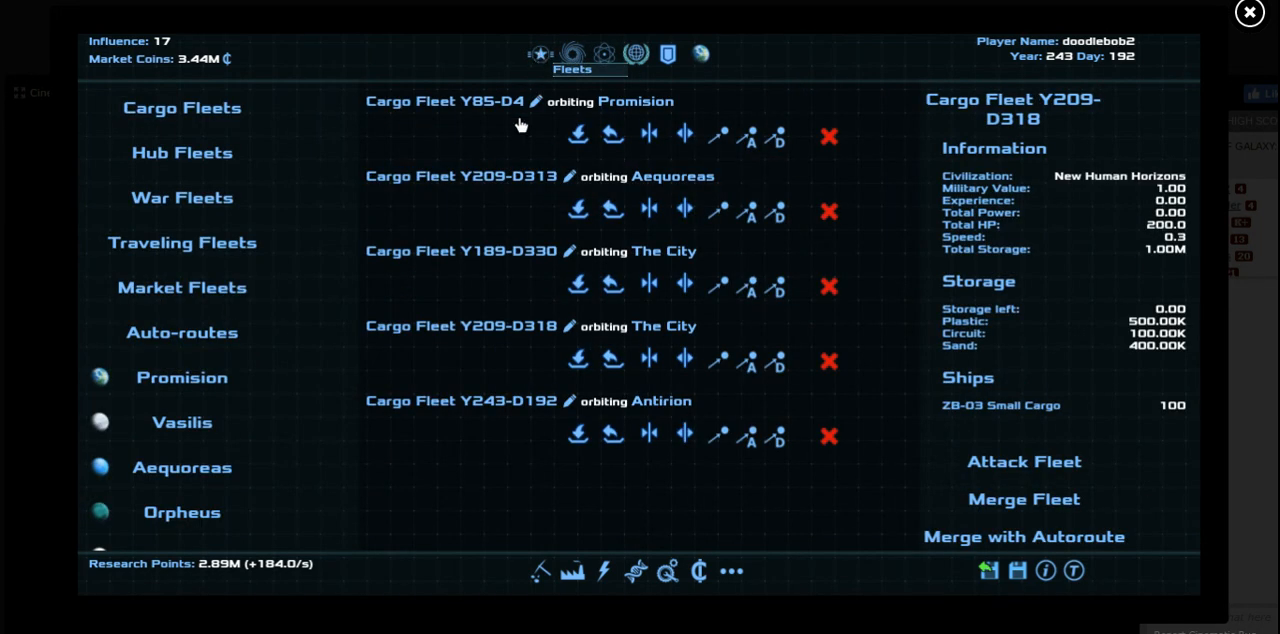
left_click(460, 418)
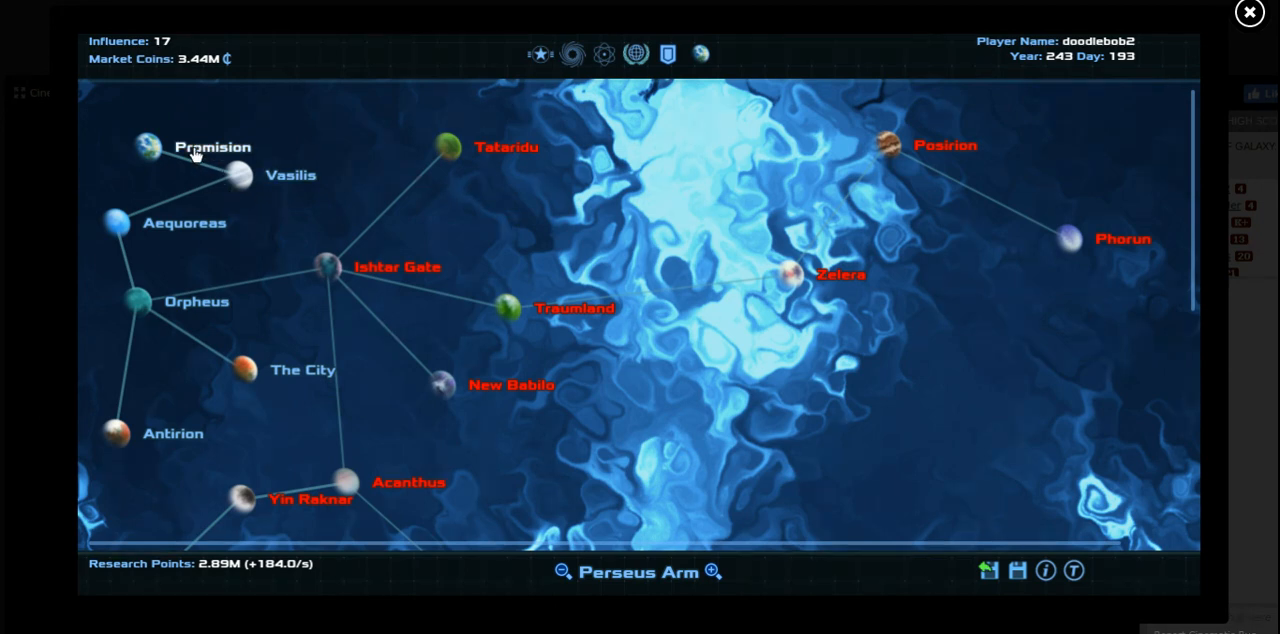
Route the cargo fleet to Promision, loading 10000 iron and 30 methane at Antirion
left_click(148, 146)
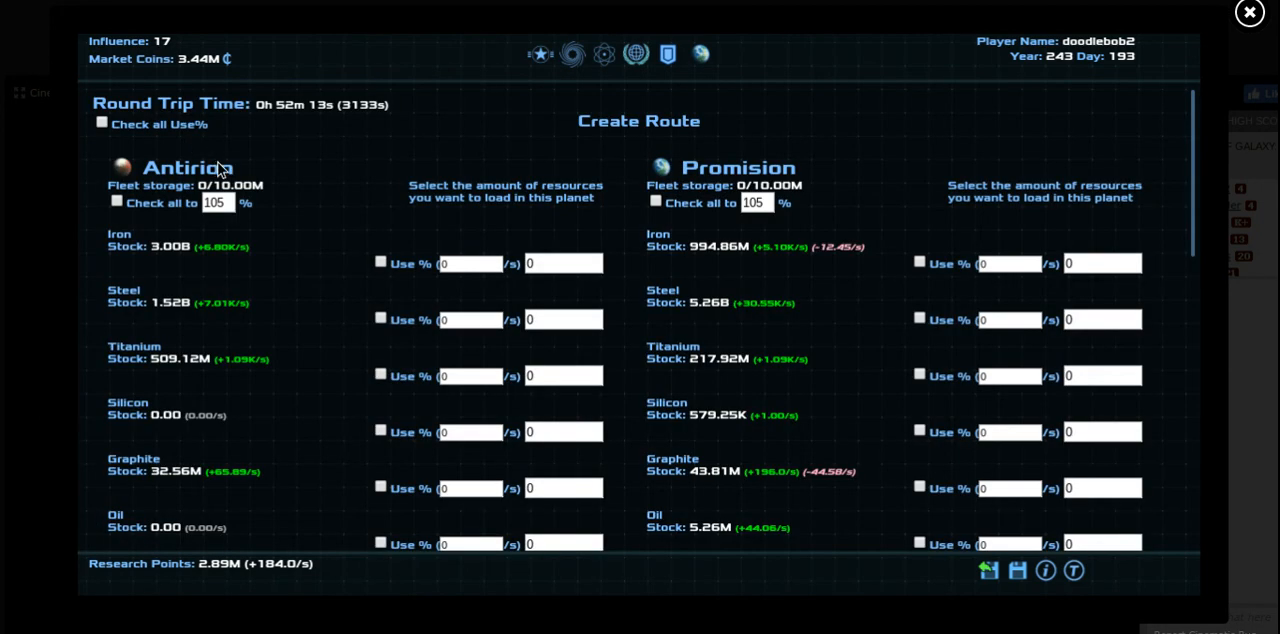
left_click(1016, 570)
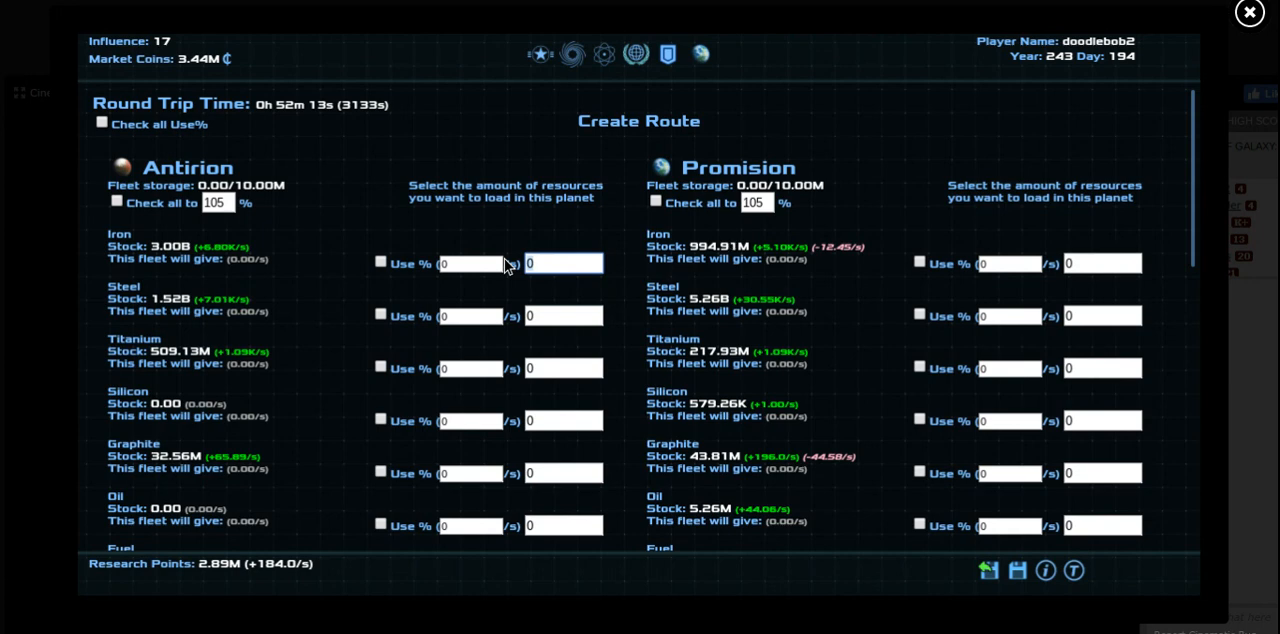
type("10000")
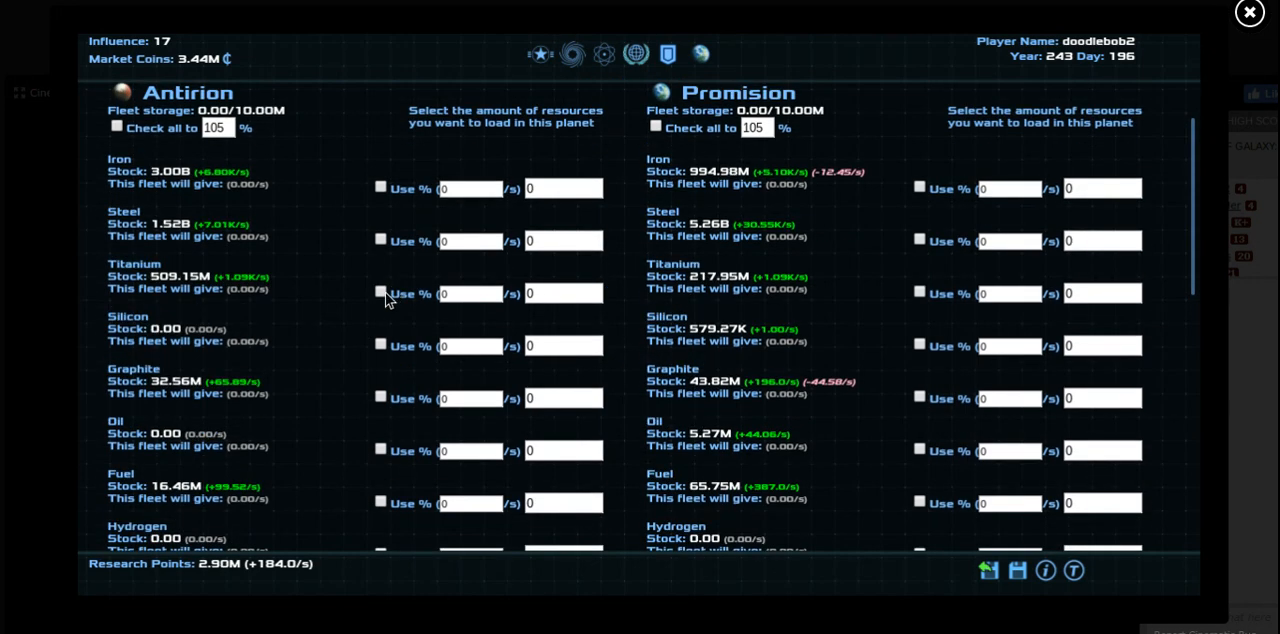
mouse_move(372, 320)
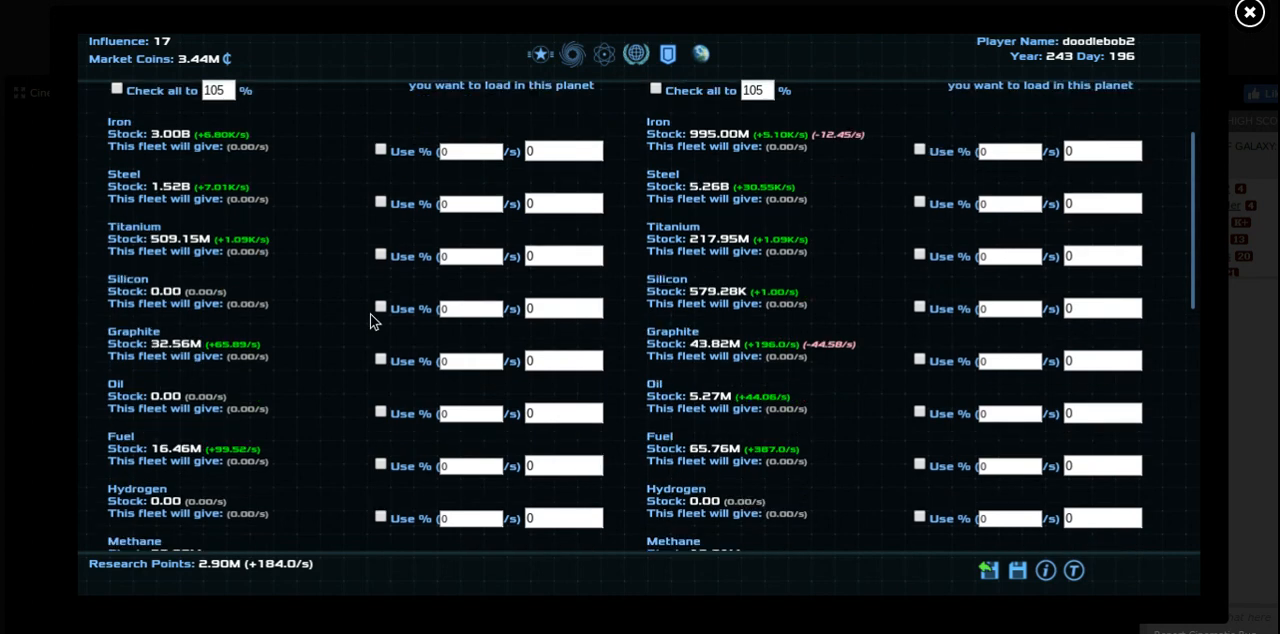
mouse_move(364, 332)
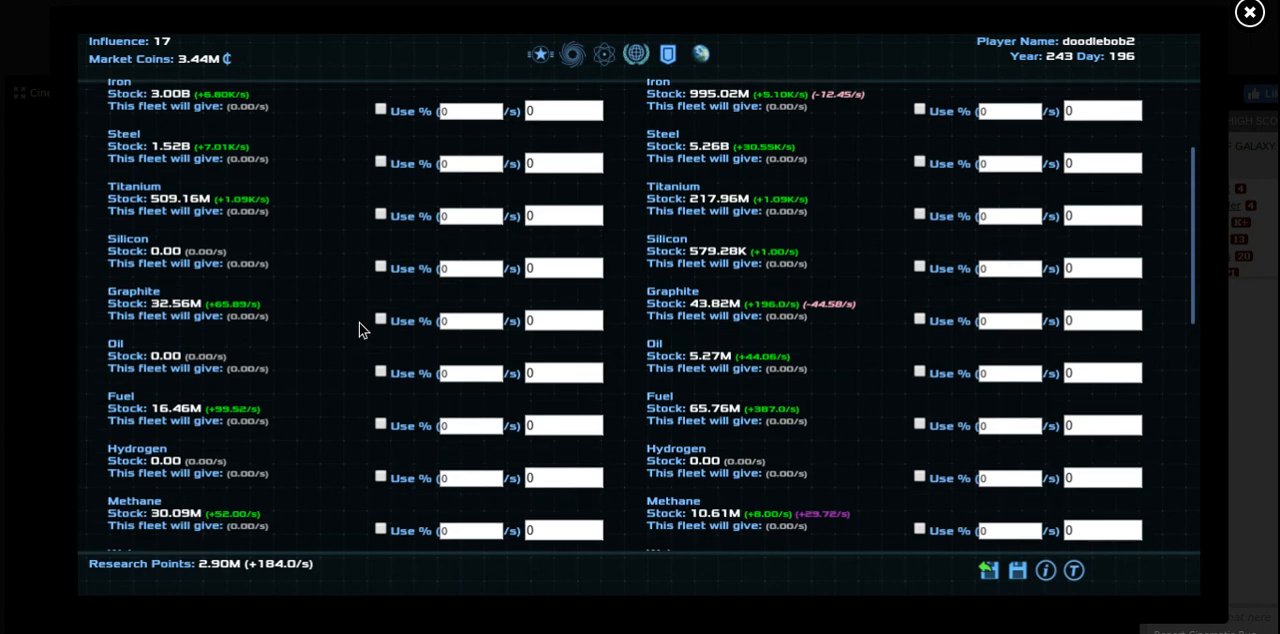
mouse_move(532, 560)
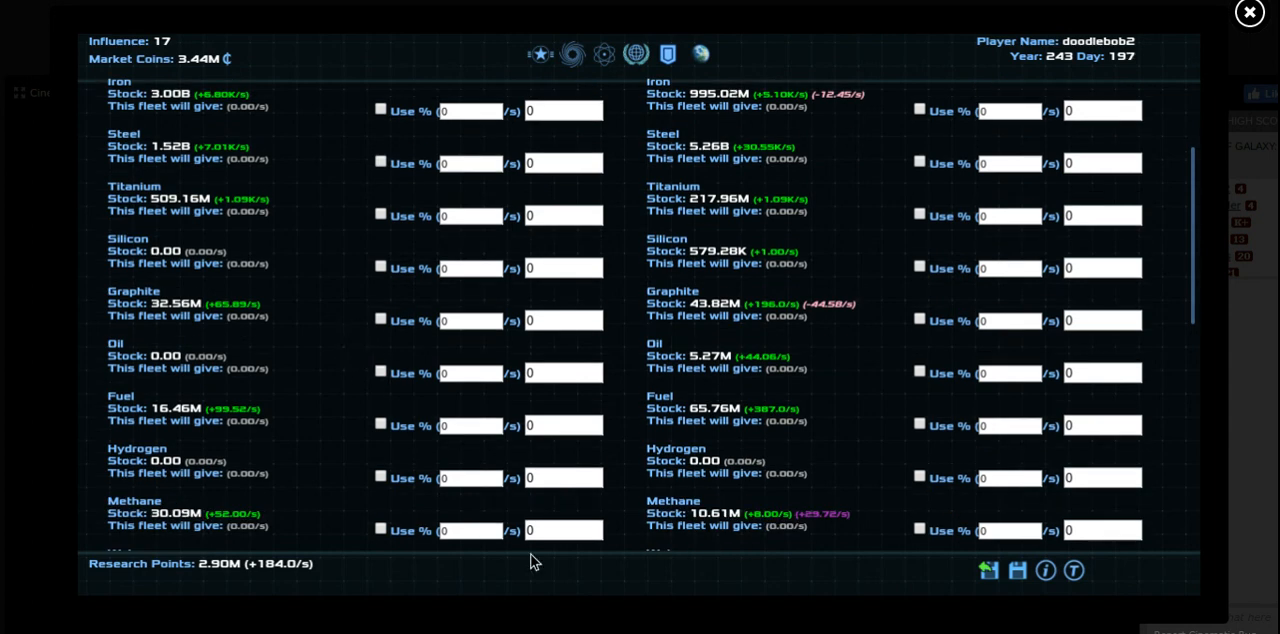
left_click(564, 530)
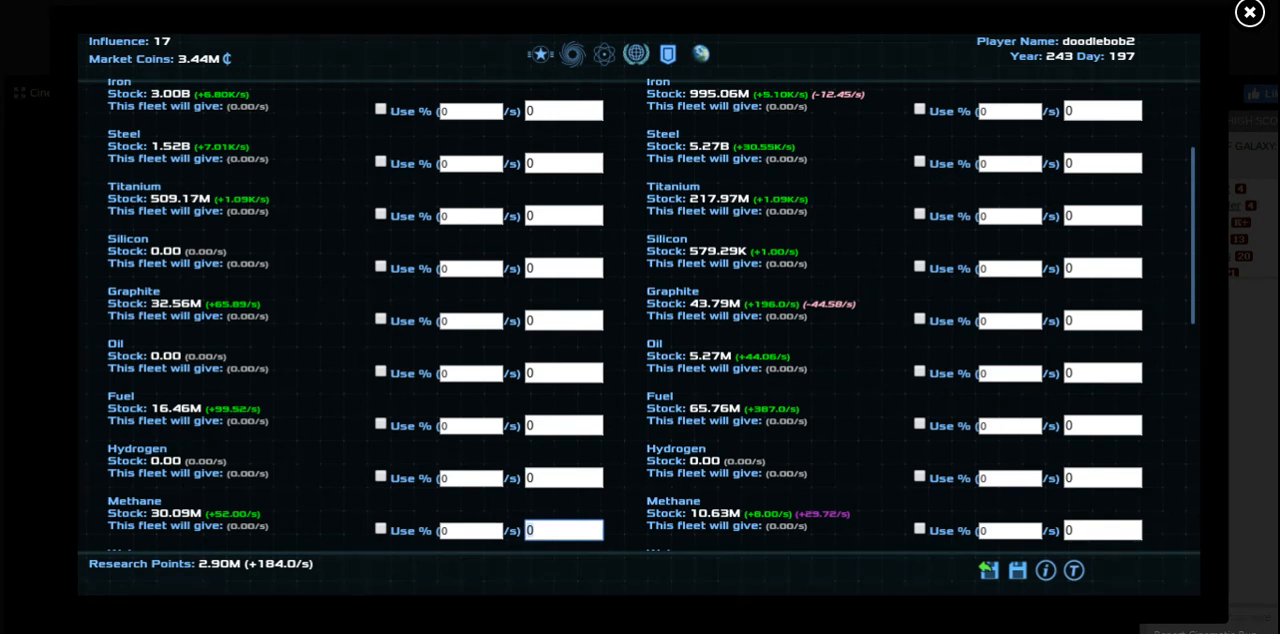
type("30000")
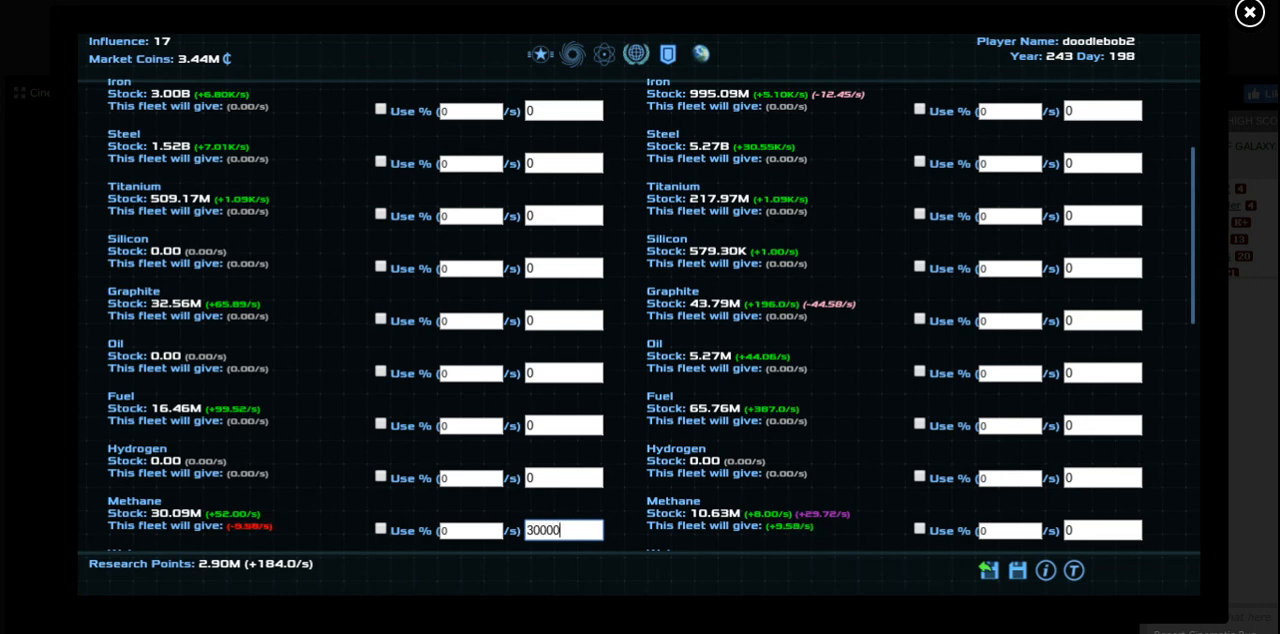
mouse_move(548, 500)
type("100000")
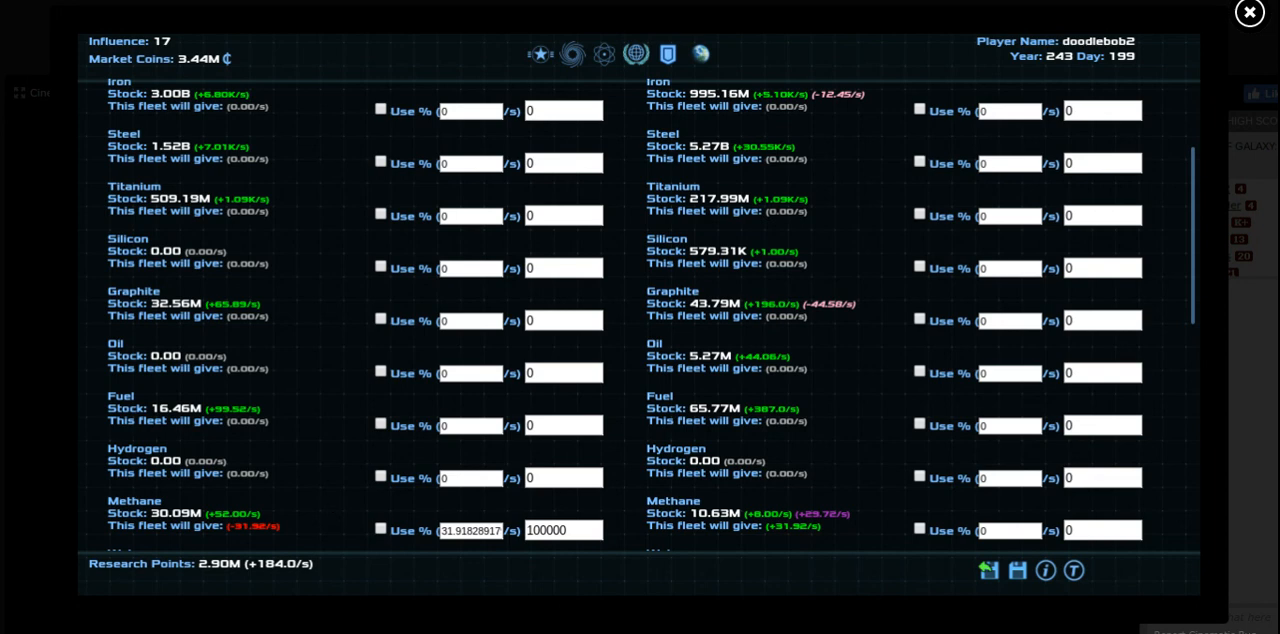
scroll("down", 3)
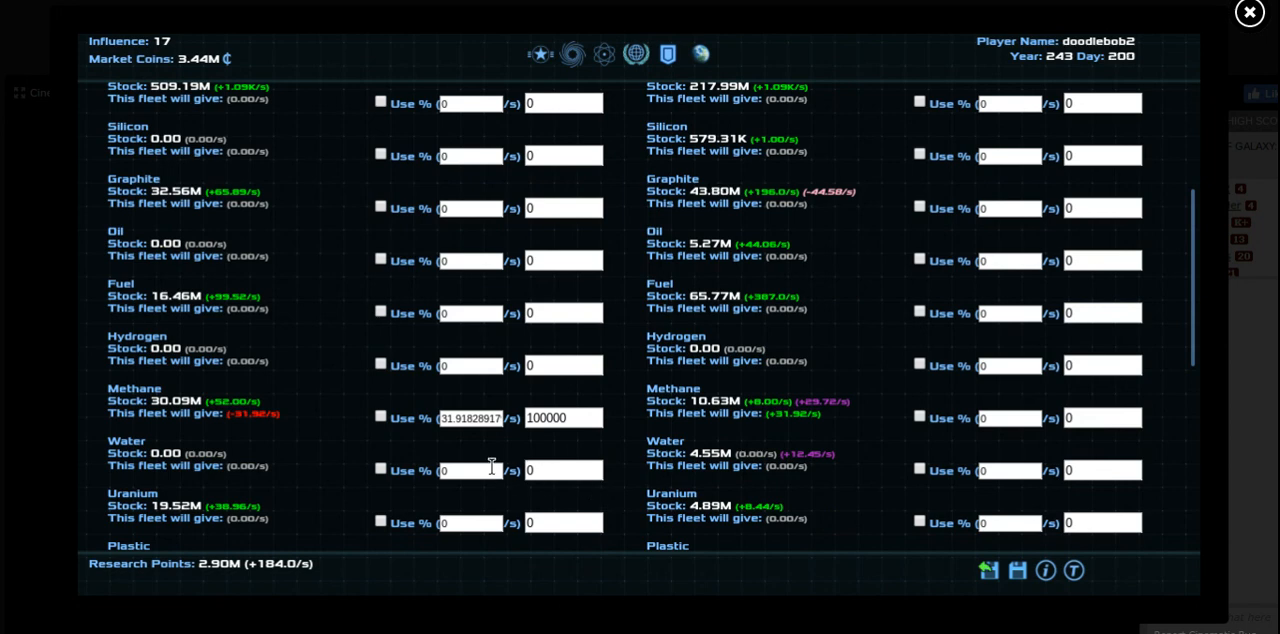
mouse_move(480, 464)
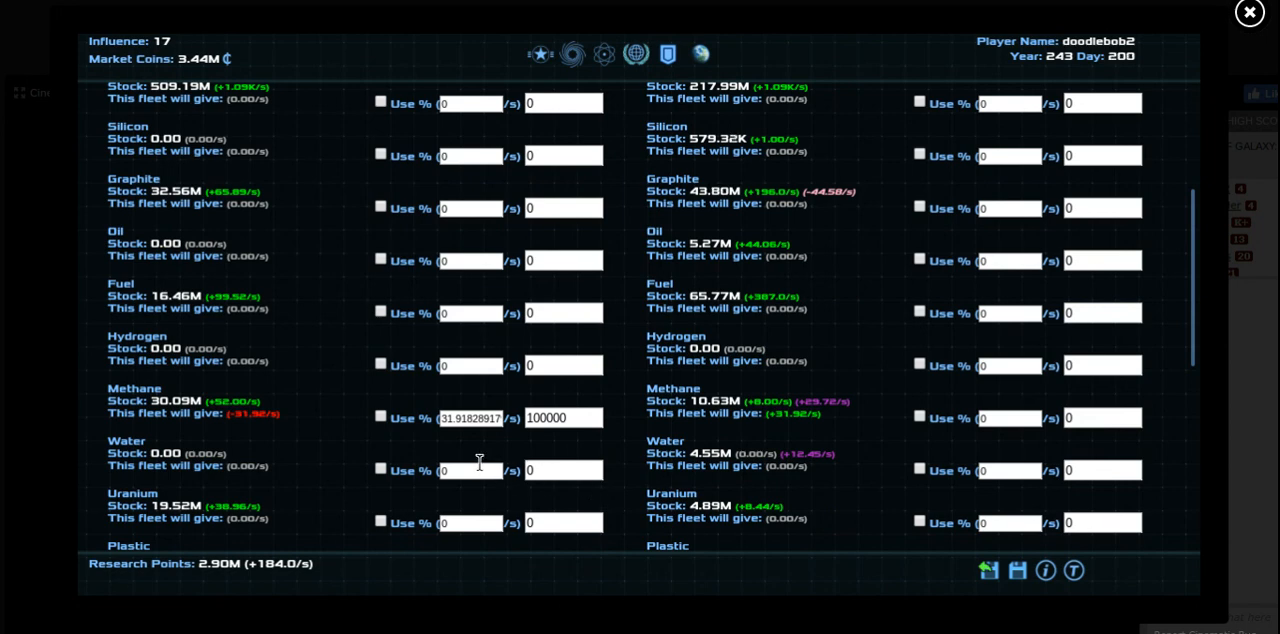
scroll("down", 3)
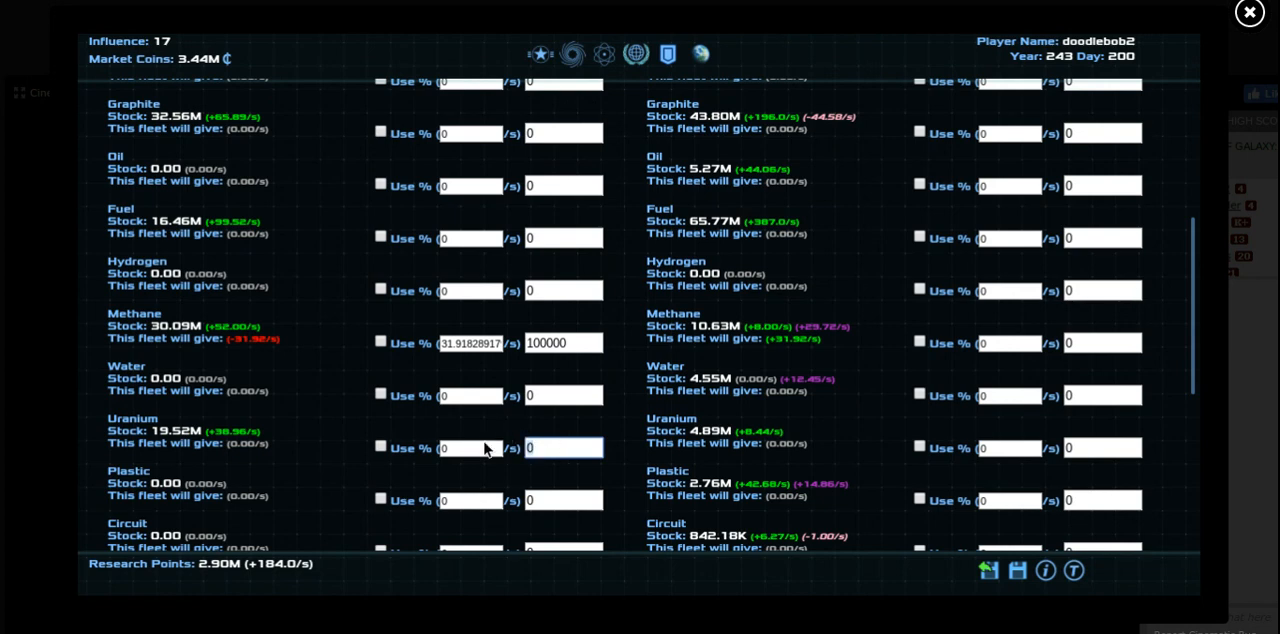
Set circuits use % to 2 and plastic to 20 for Promision and send the fleet
type("20")
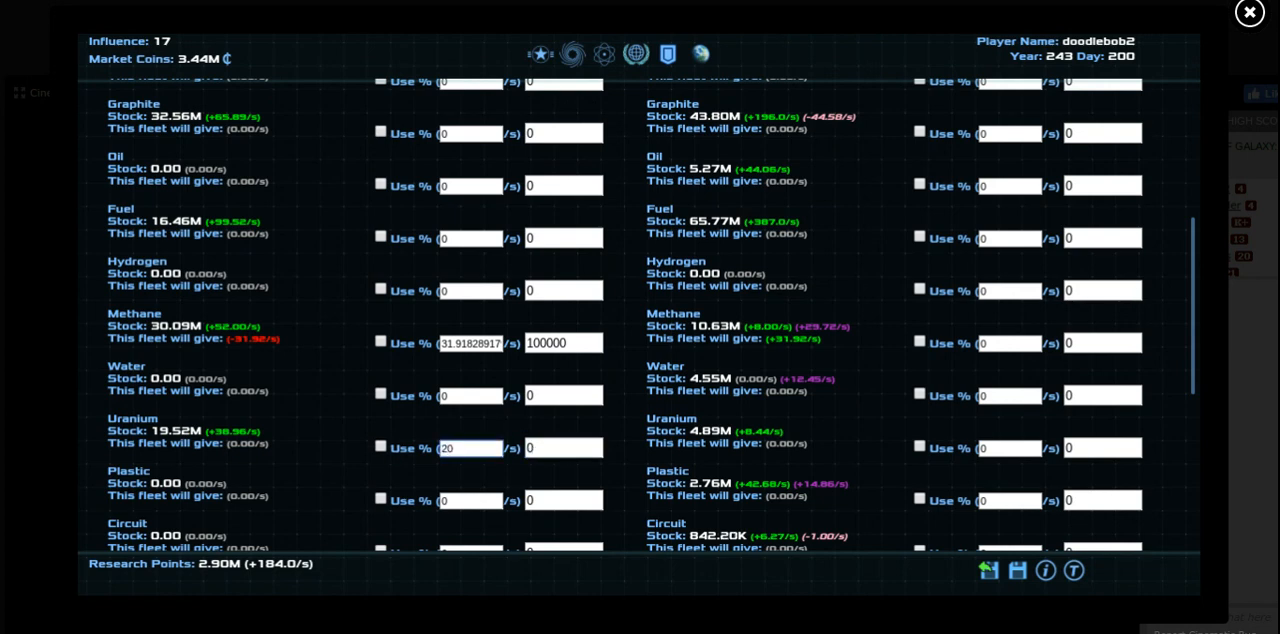
left_click(1016, 570)
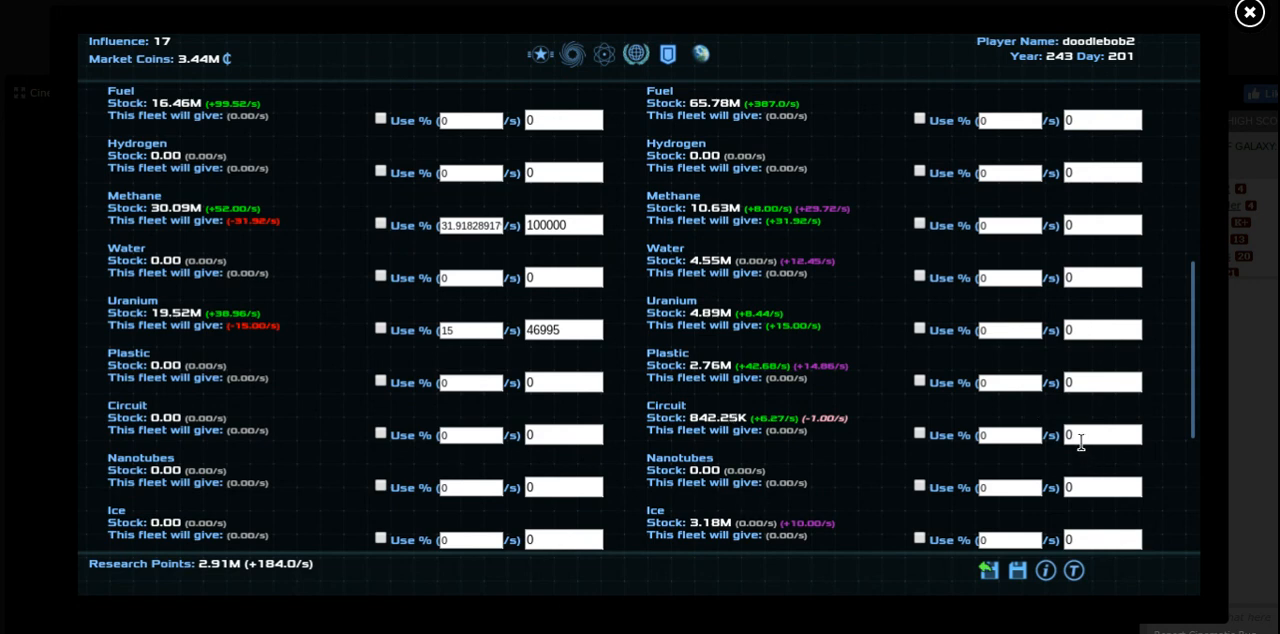
left_click(1008, 434)
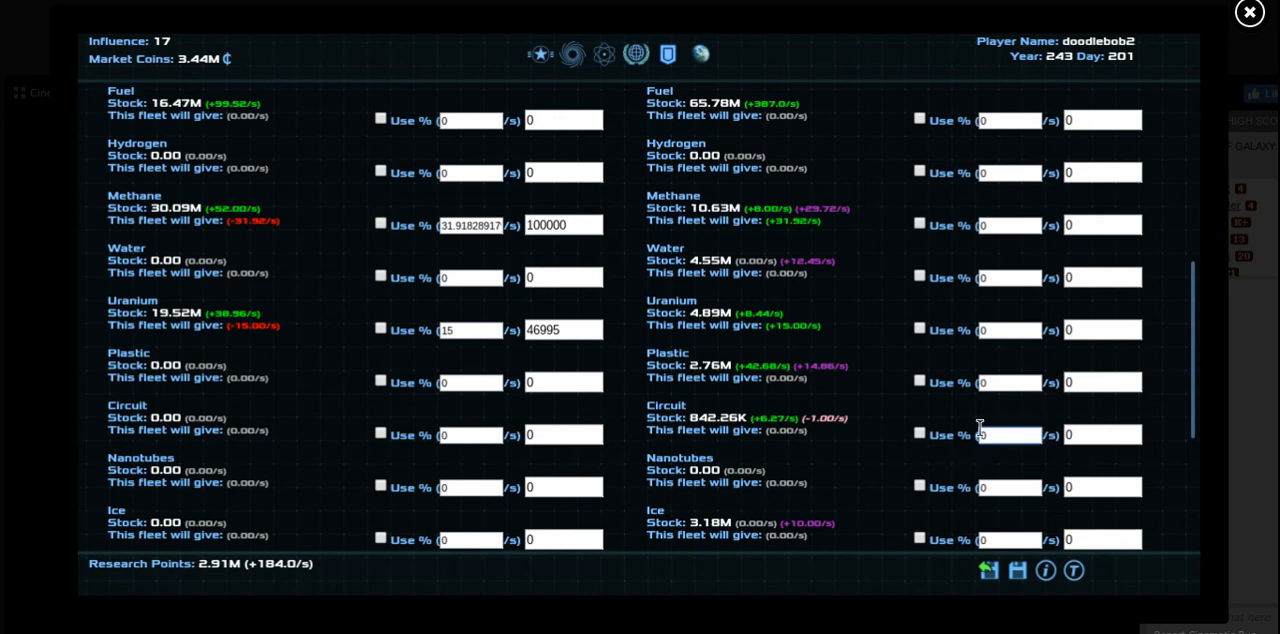
type("2")
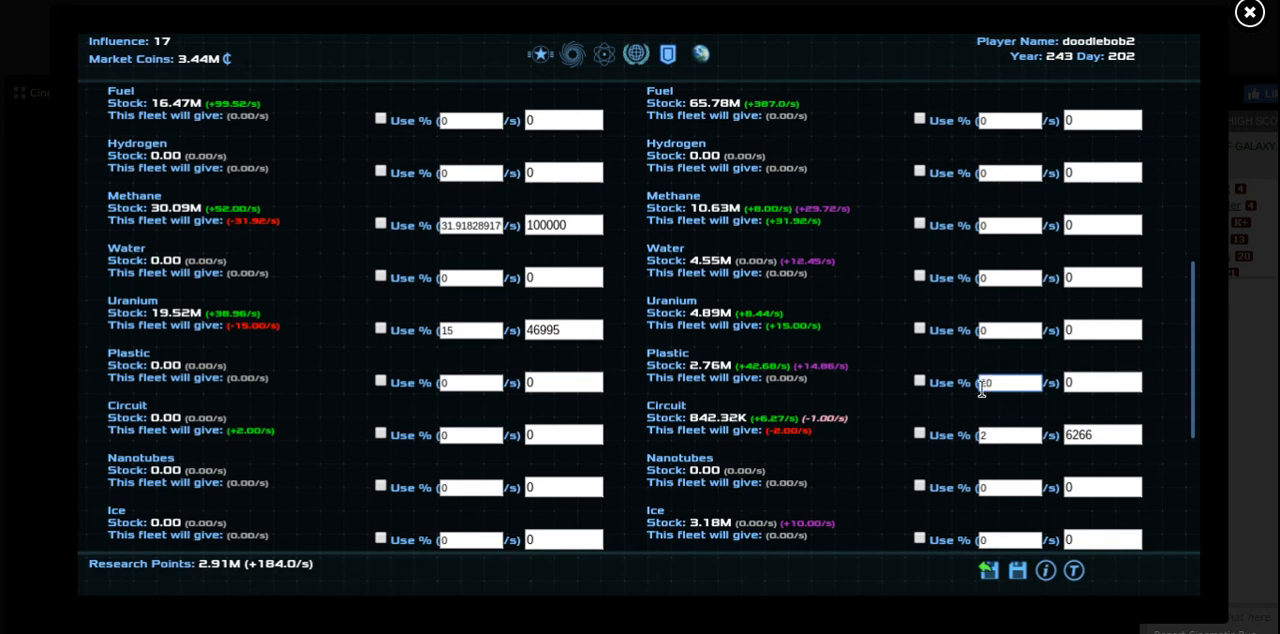
type("20")
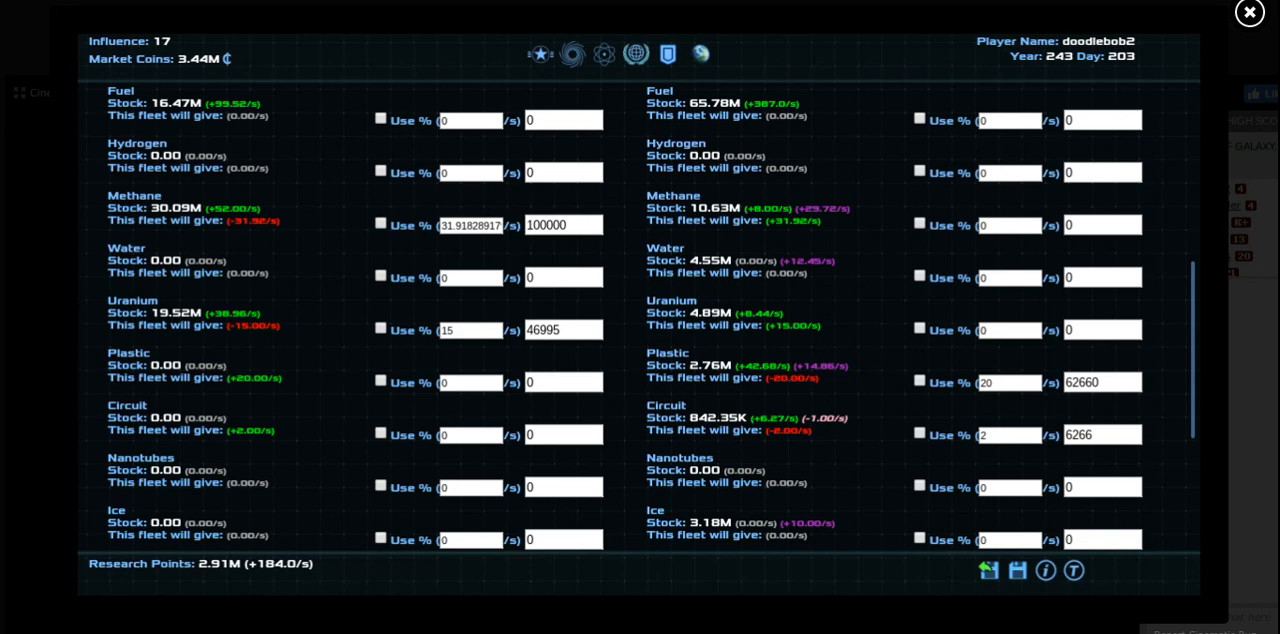
mouse_move(1000, 400)
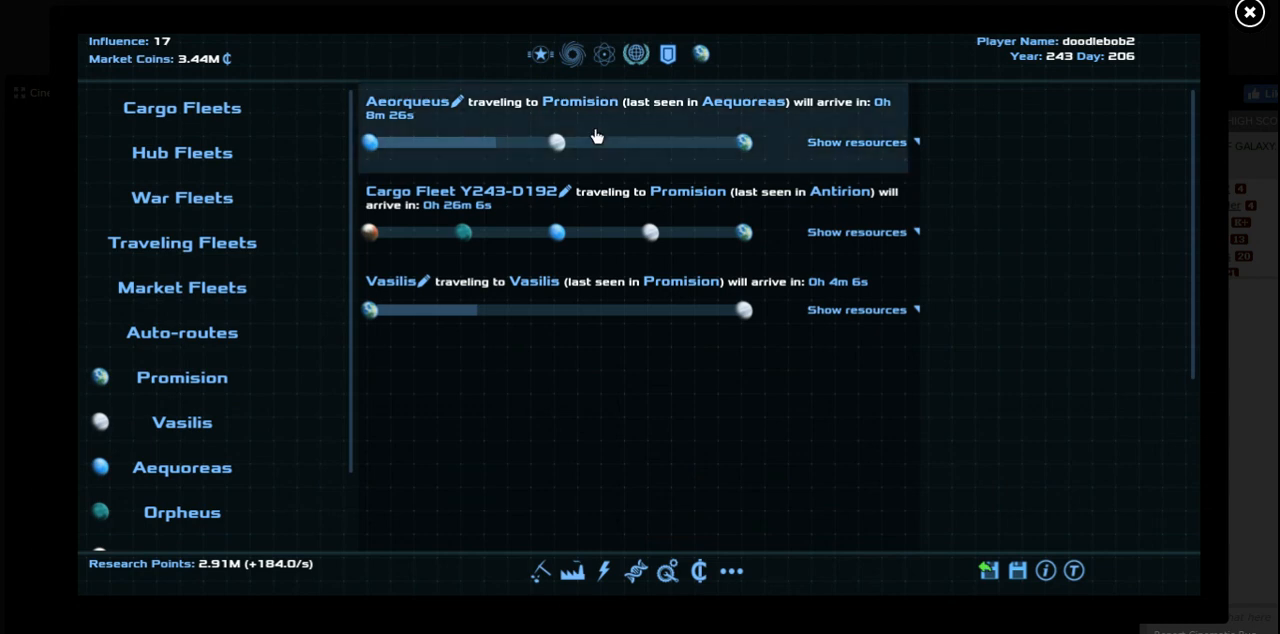
Load steel onto Cargo Fleet Y189-D330 at The City
left_click(182, 108)
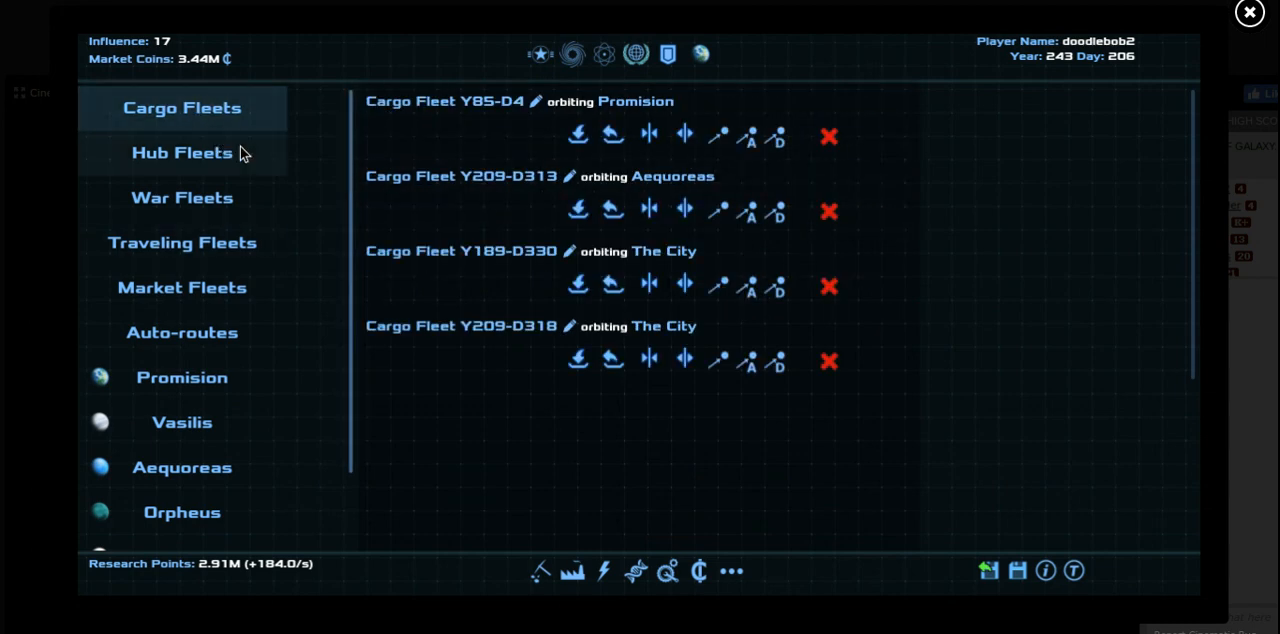
left_click(460, 326)
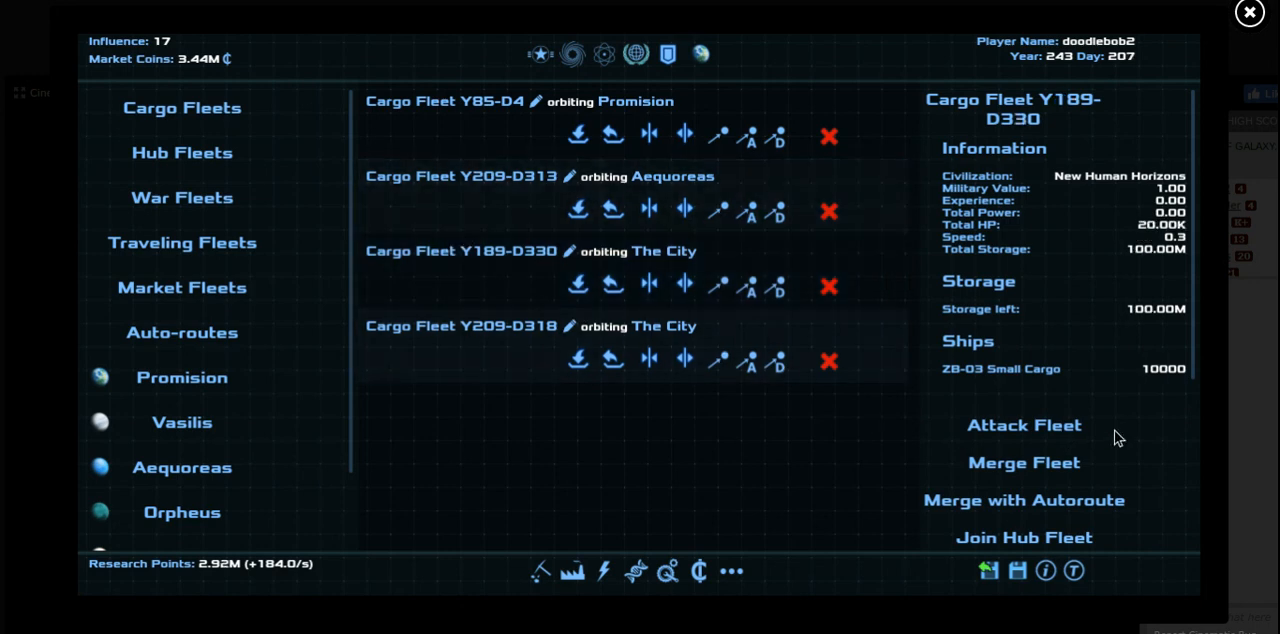
scroll("down", 3)
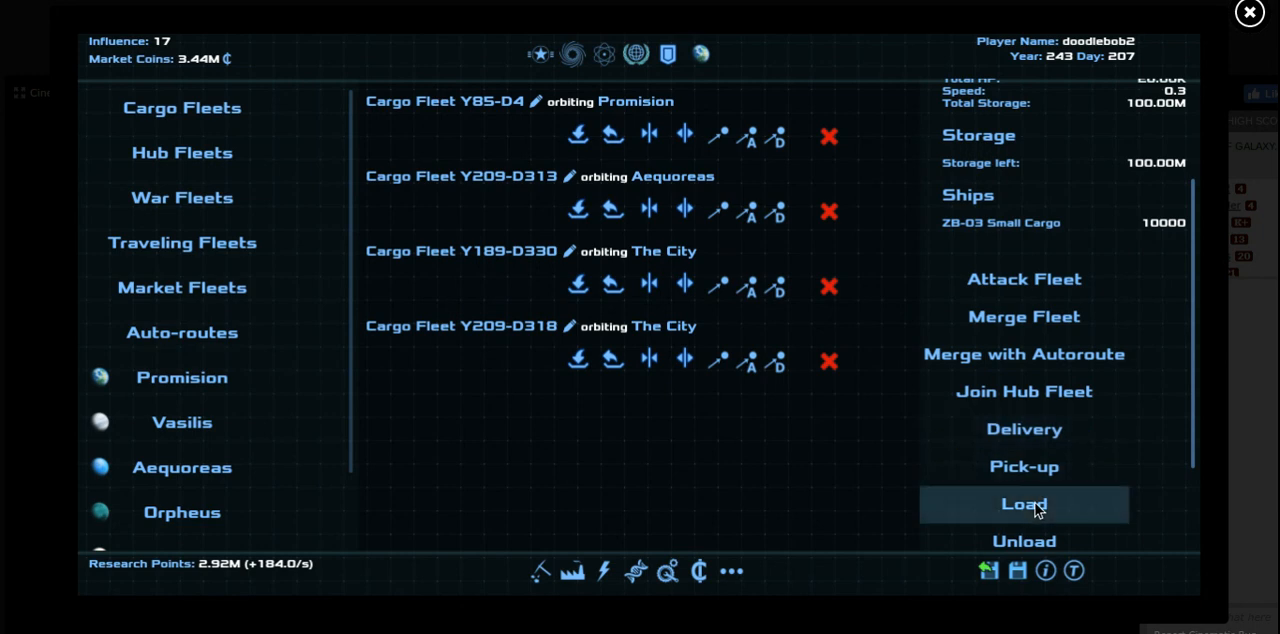
left_click(1024, 504)
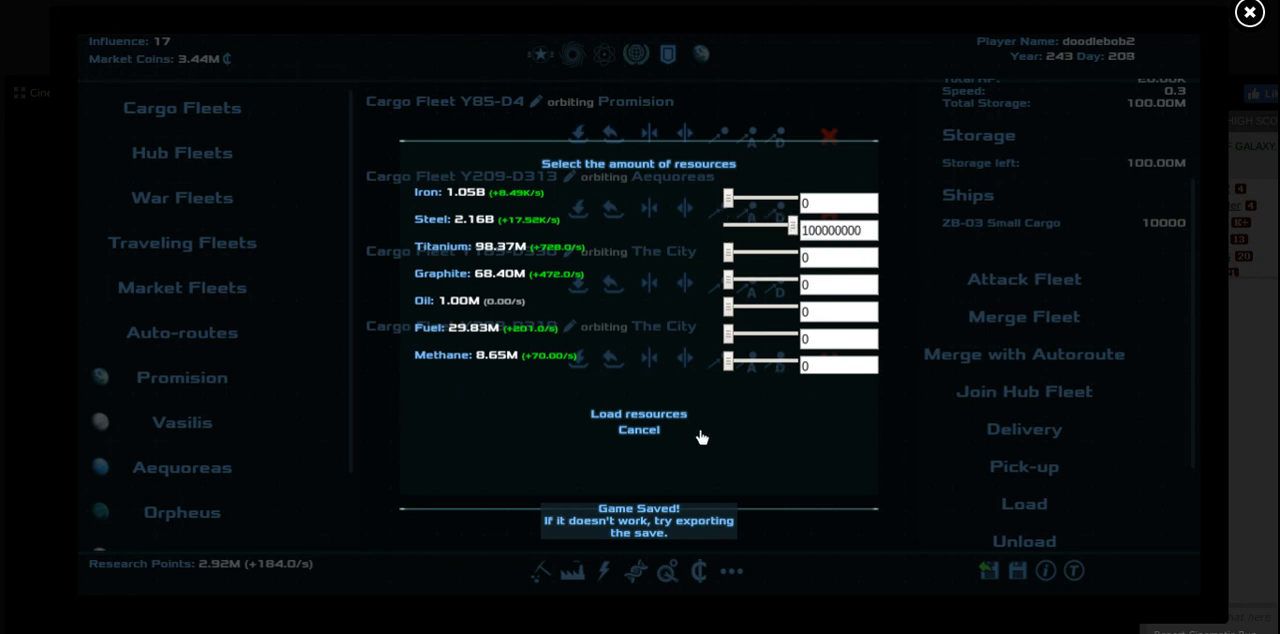
left_click(638, 414)
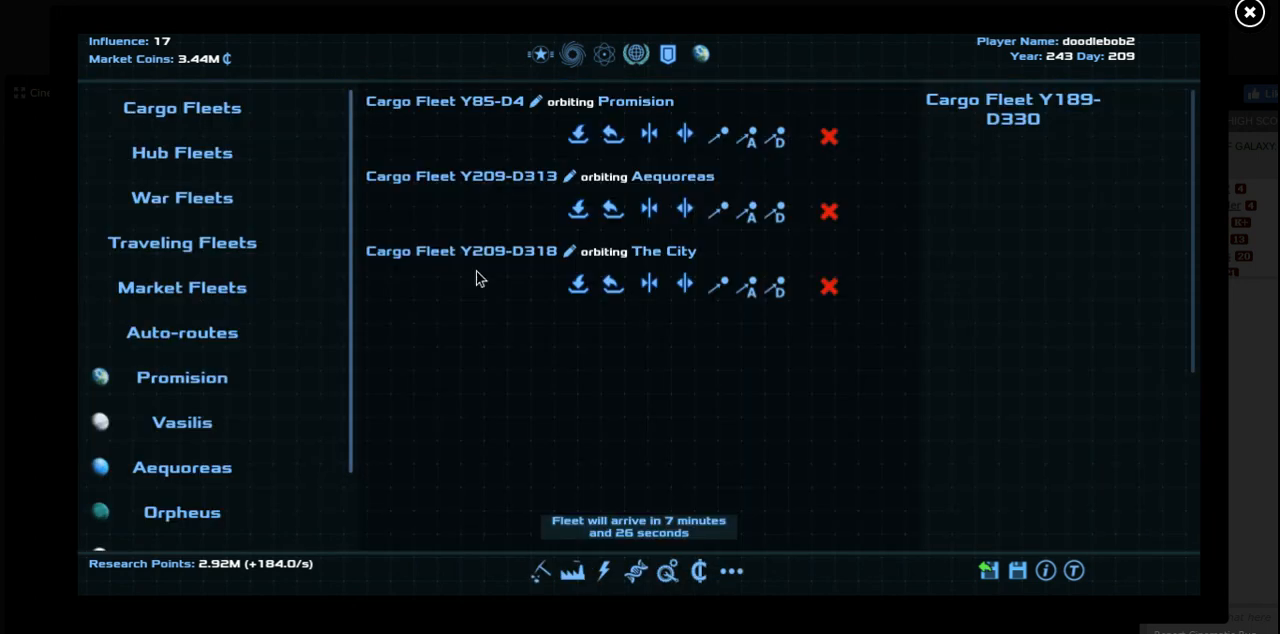
Load 200K uranium and 300K plastic onto Cargo Fleet Y209-D318 at The City
left_click(460, 252)
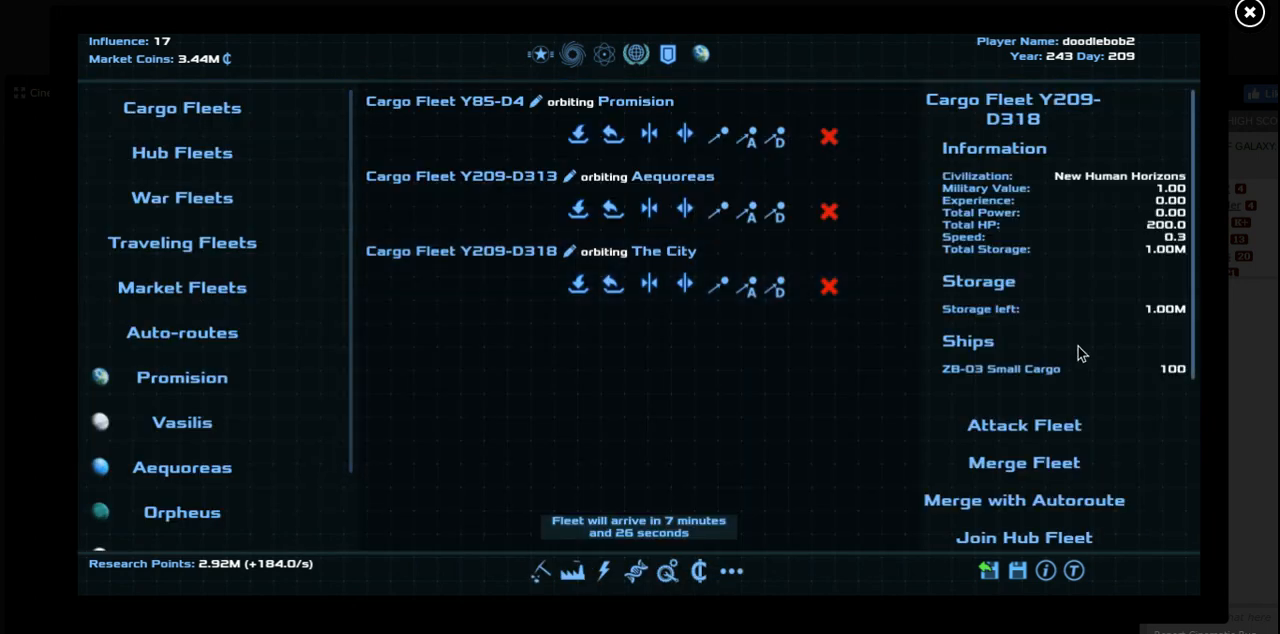
scroll("down", 3)
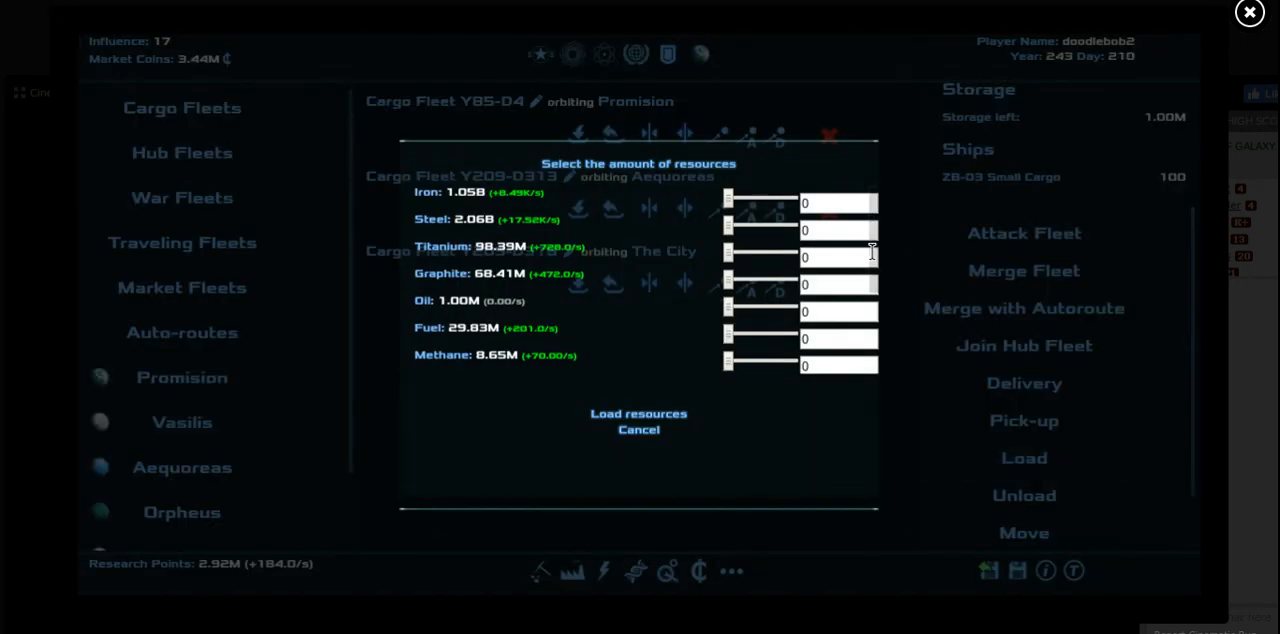
scroll("down", 3)
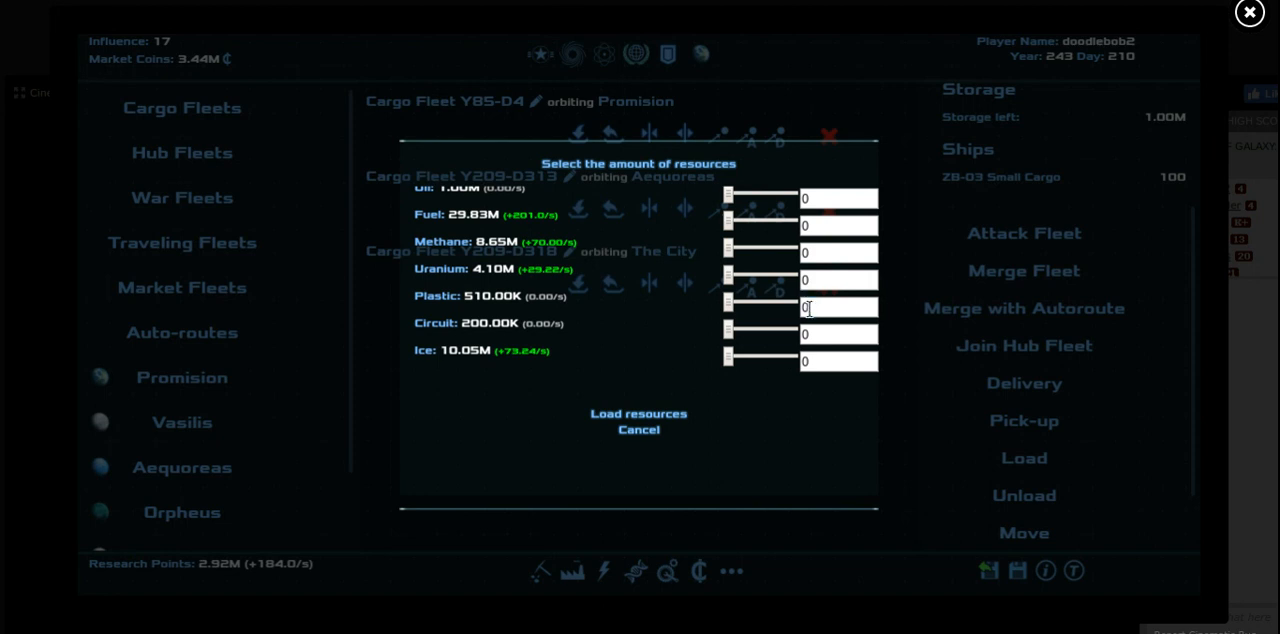
type("300000")
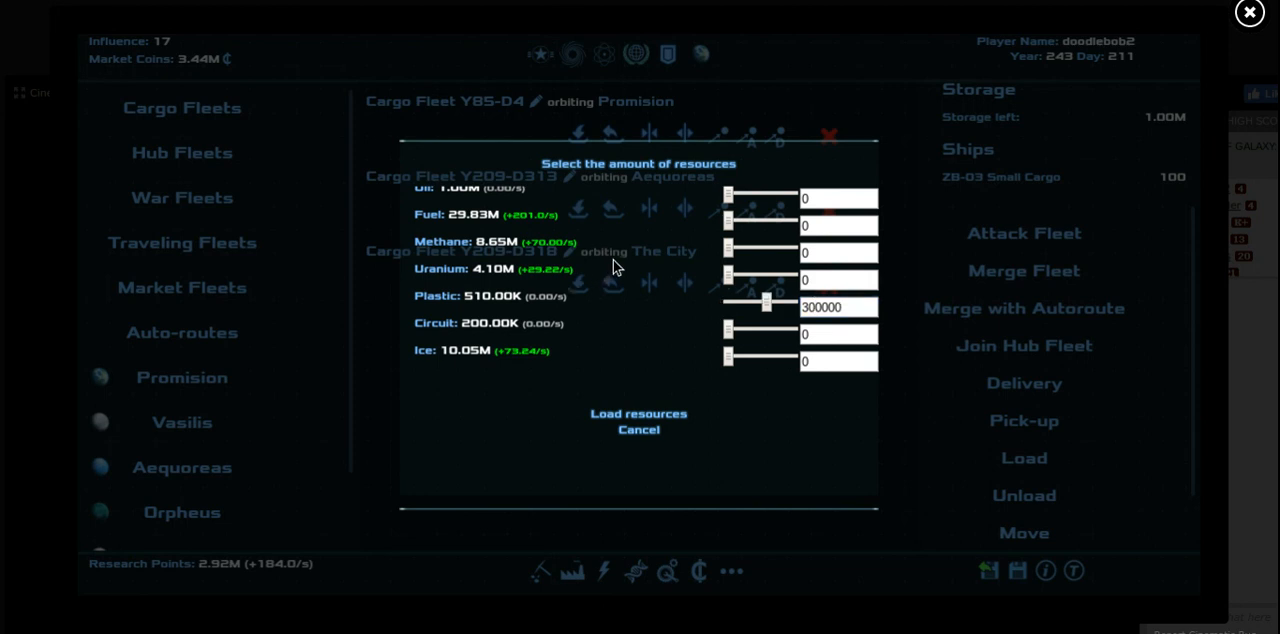
mouse_move(674, 196)
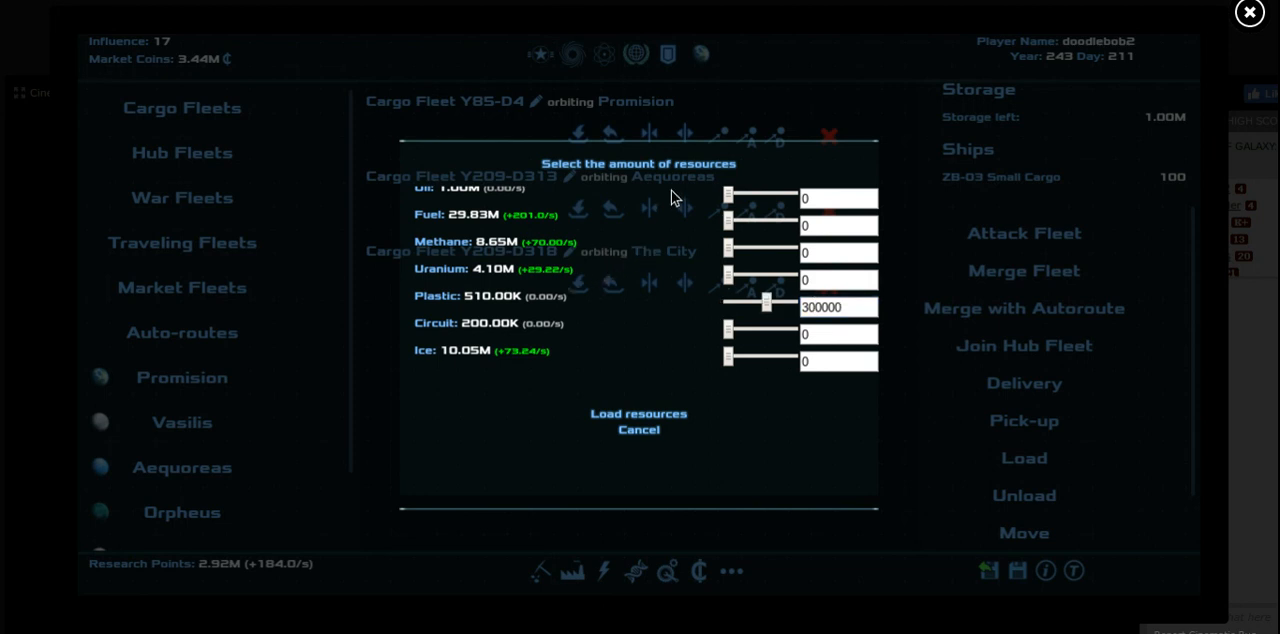
mouse_move(732, 238)
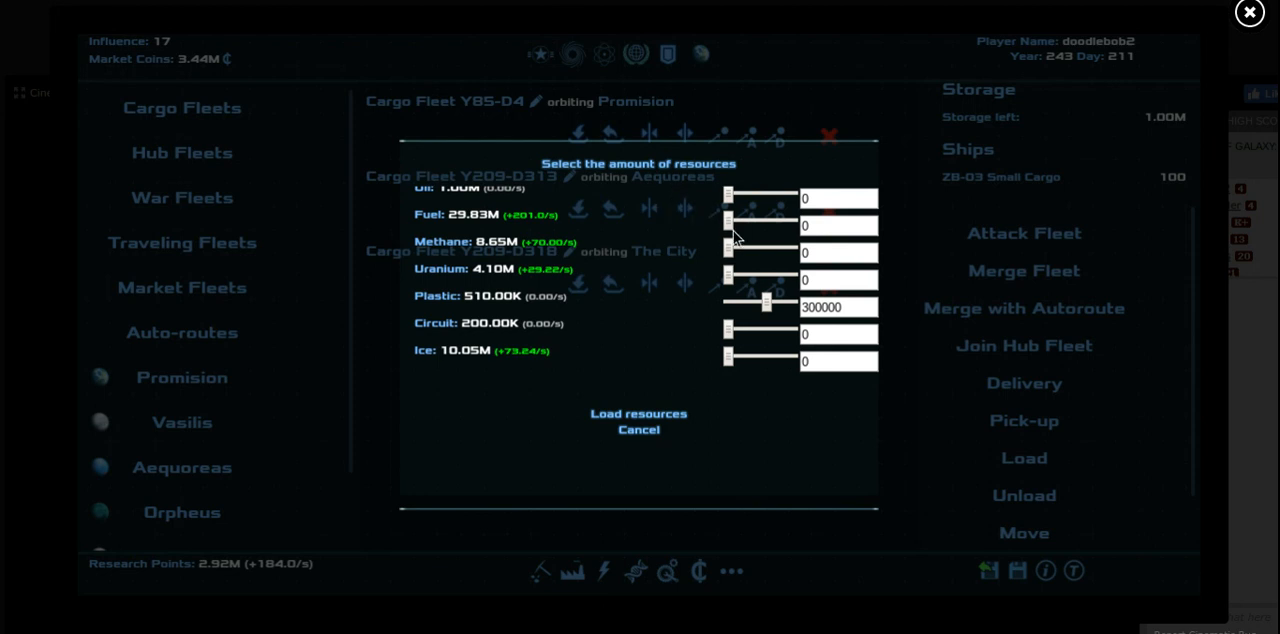
mouse_move(736, 280)
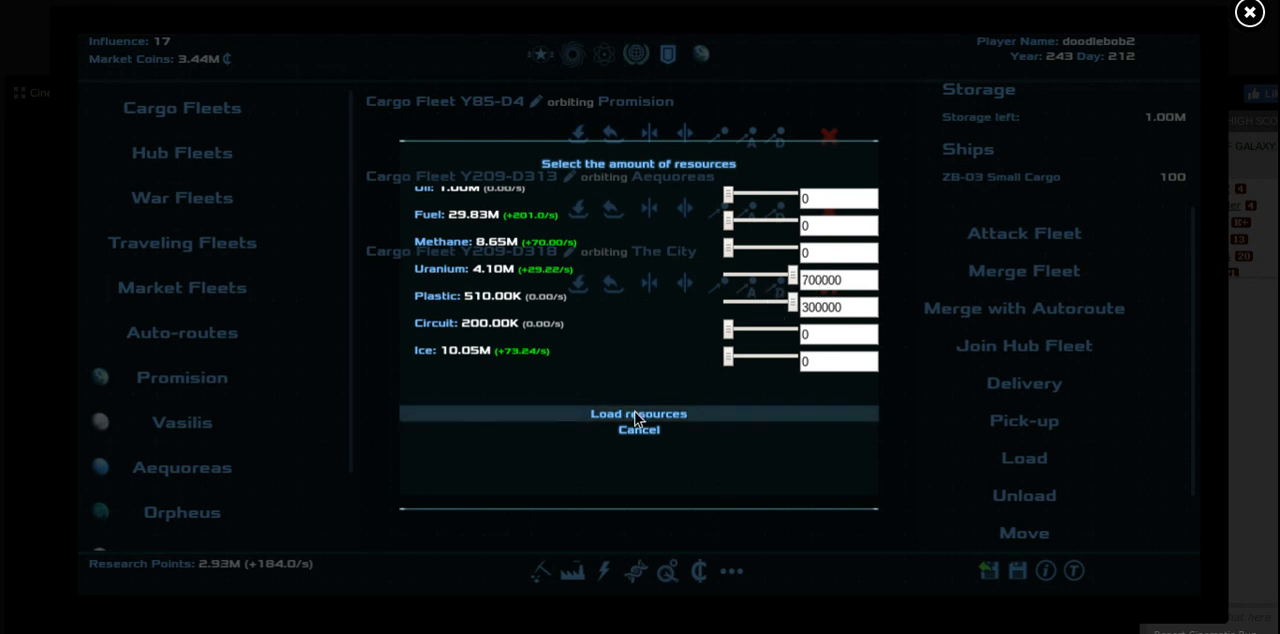
left_click(638, 414)
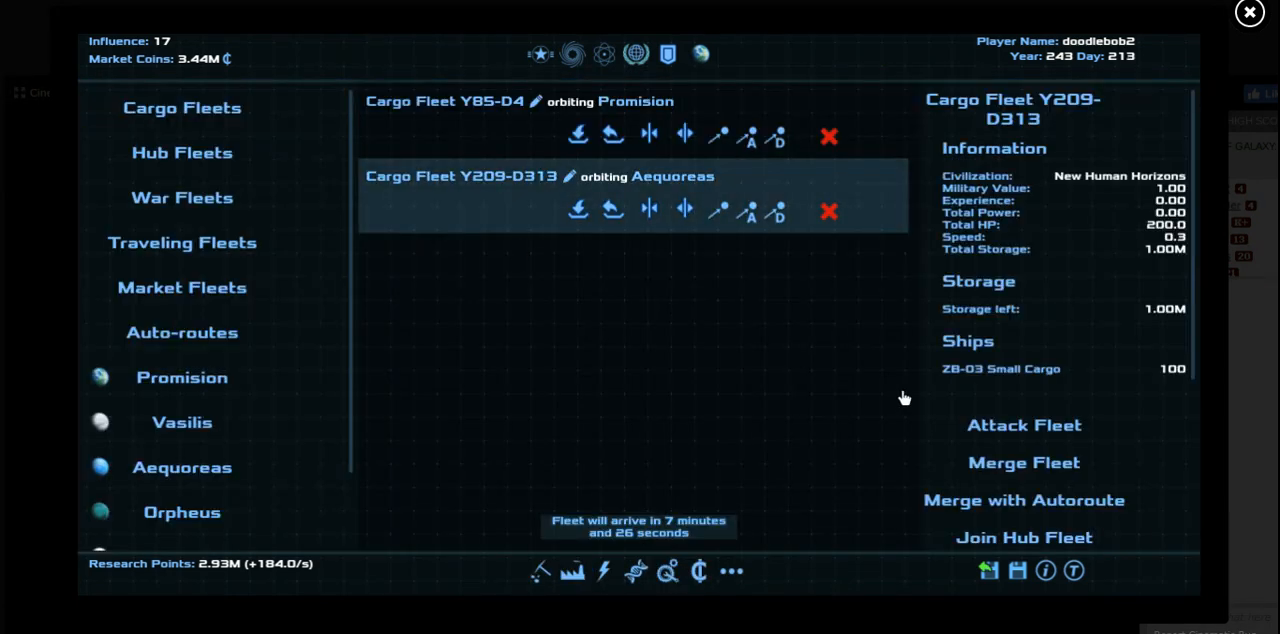
Join the cargo fleet to The City Hub Fleet and check the shipyard
scroll("down", 3)
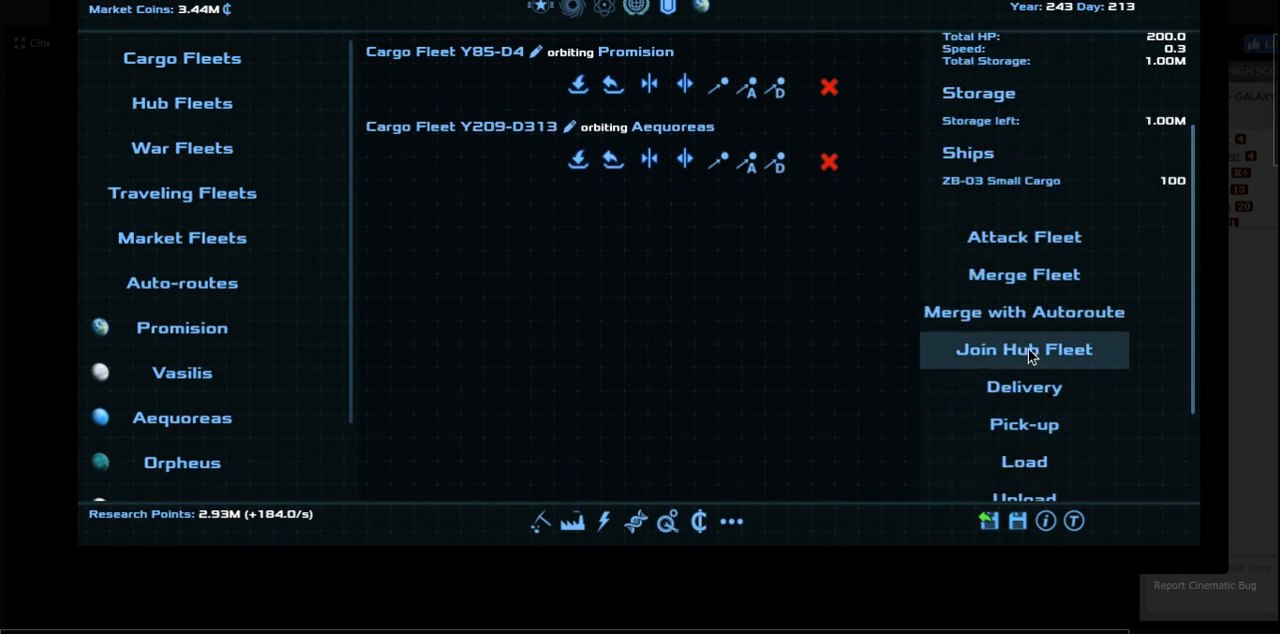
left_click(1024, 348)
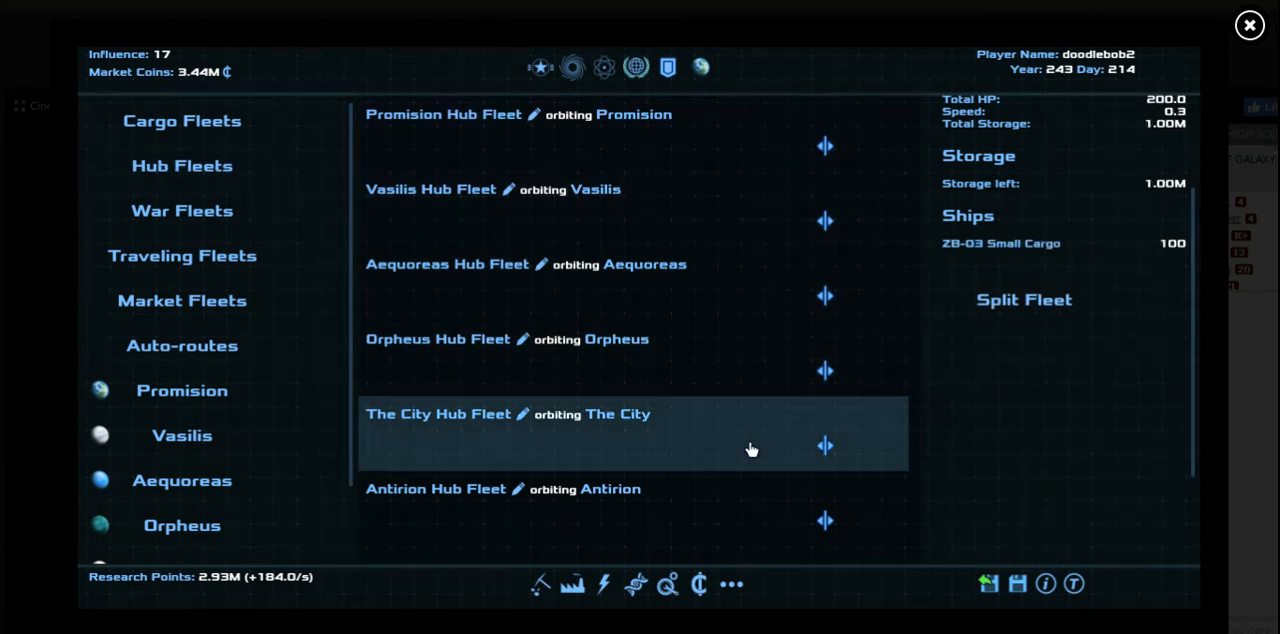
left_click(1016, 584)
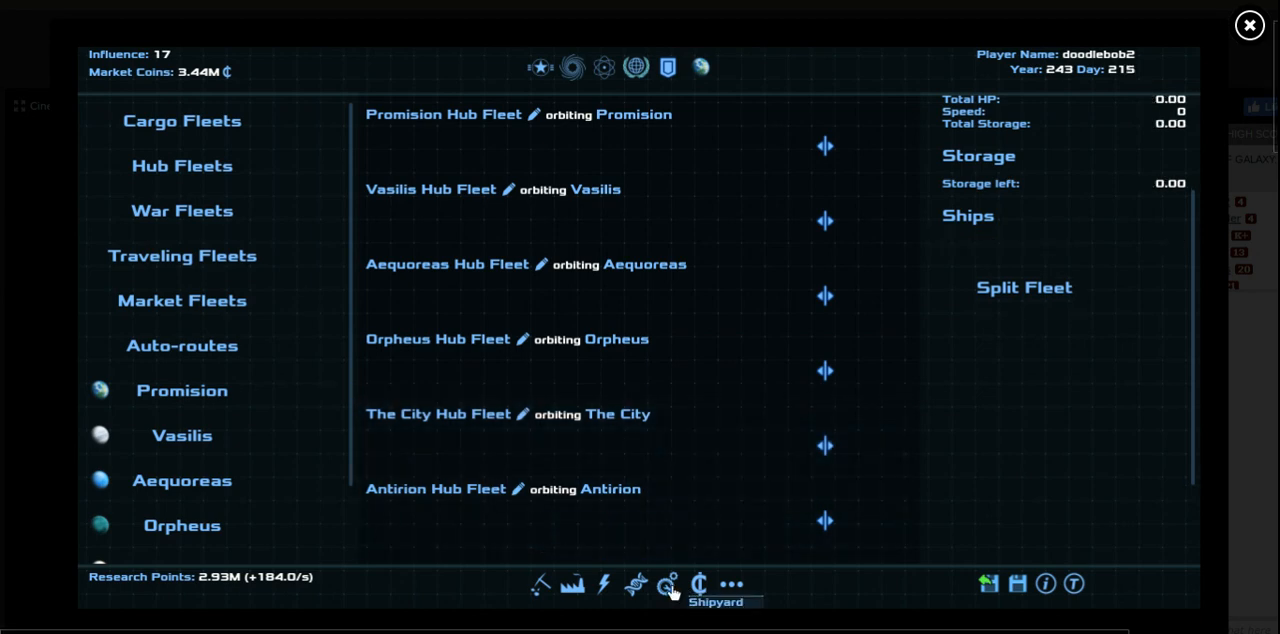
left_click(668, 584)
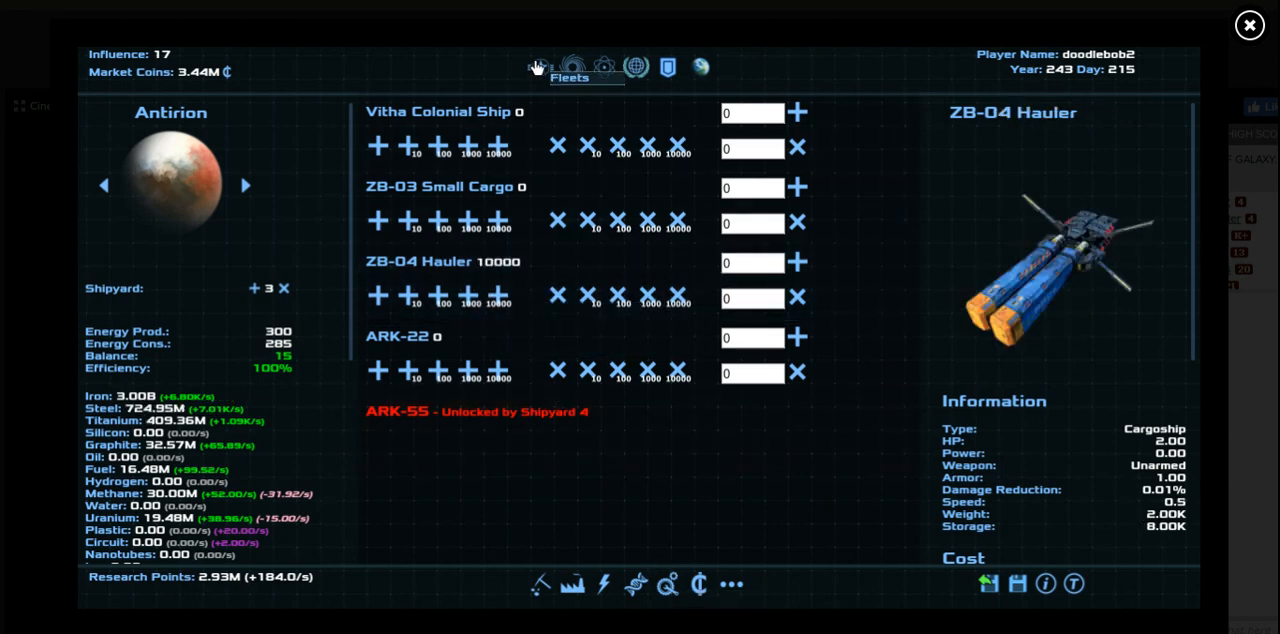
Merge the two Promision war fleets into War Fleet Y189-D276 with 1.92M ammunition
left_click(540, 68)
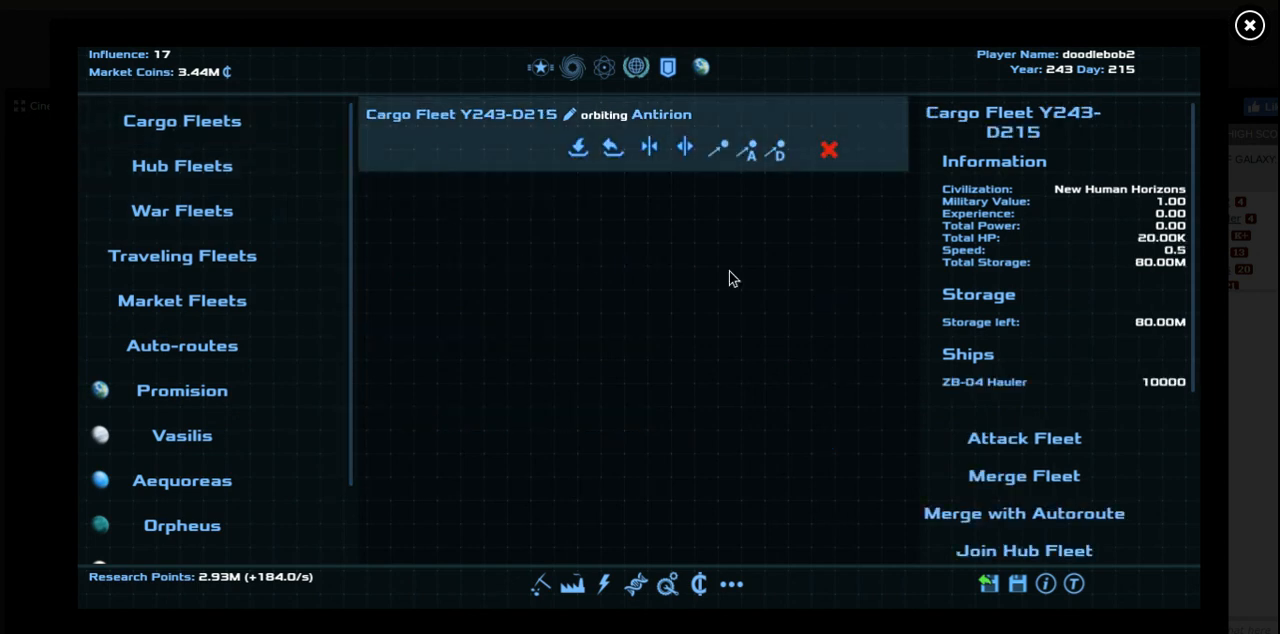
left_click(572, 66)
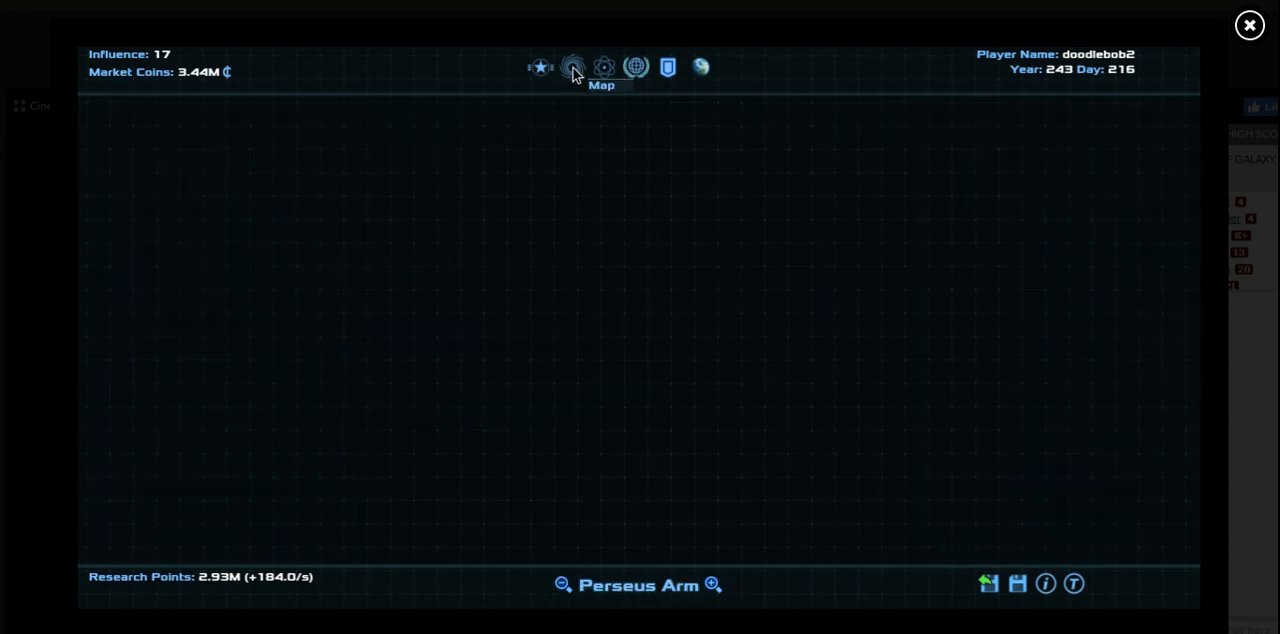
left_click(572, 68)
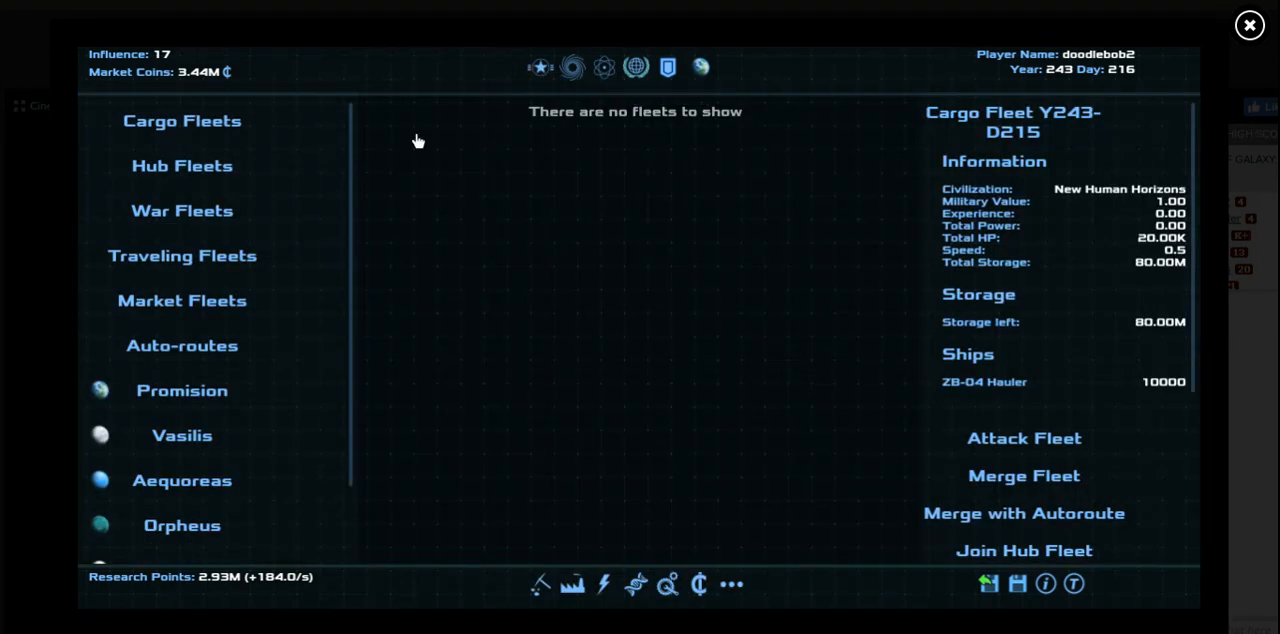
left_click(182, 210)
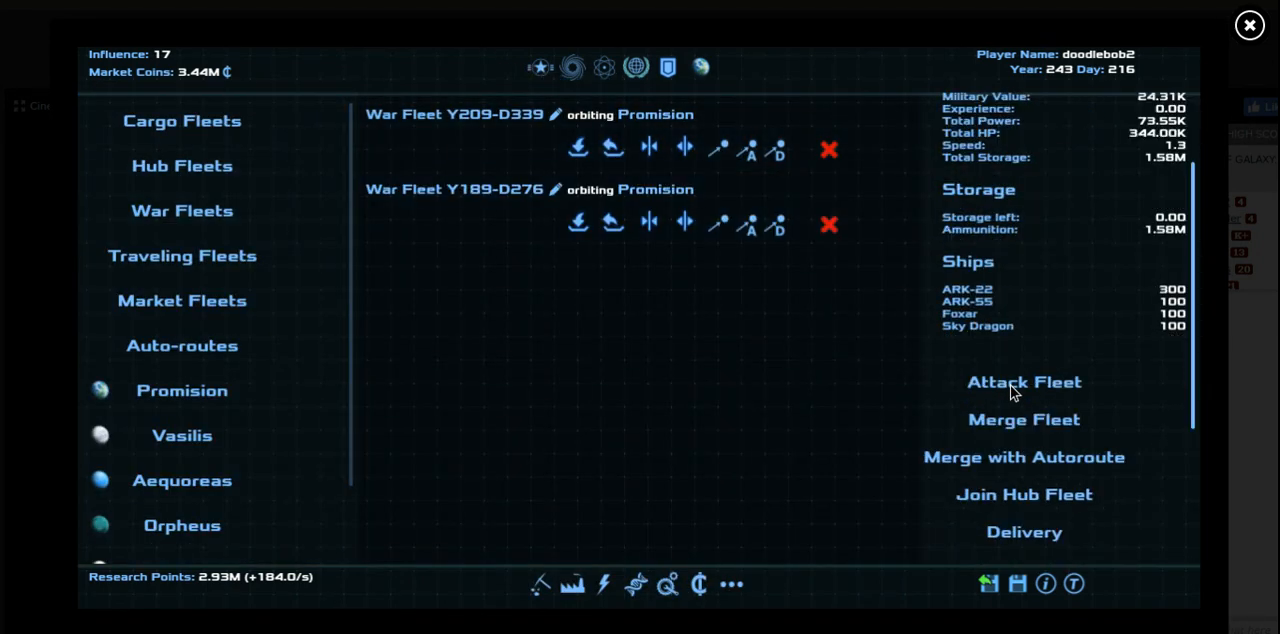
left_click(1024, 420)
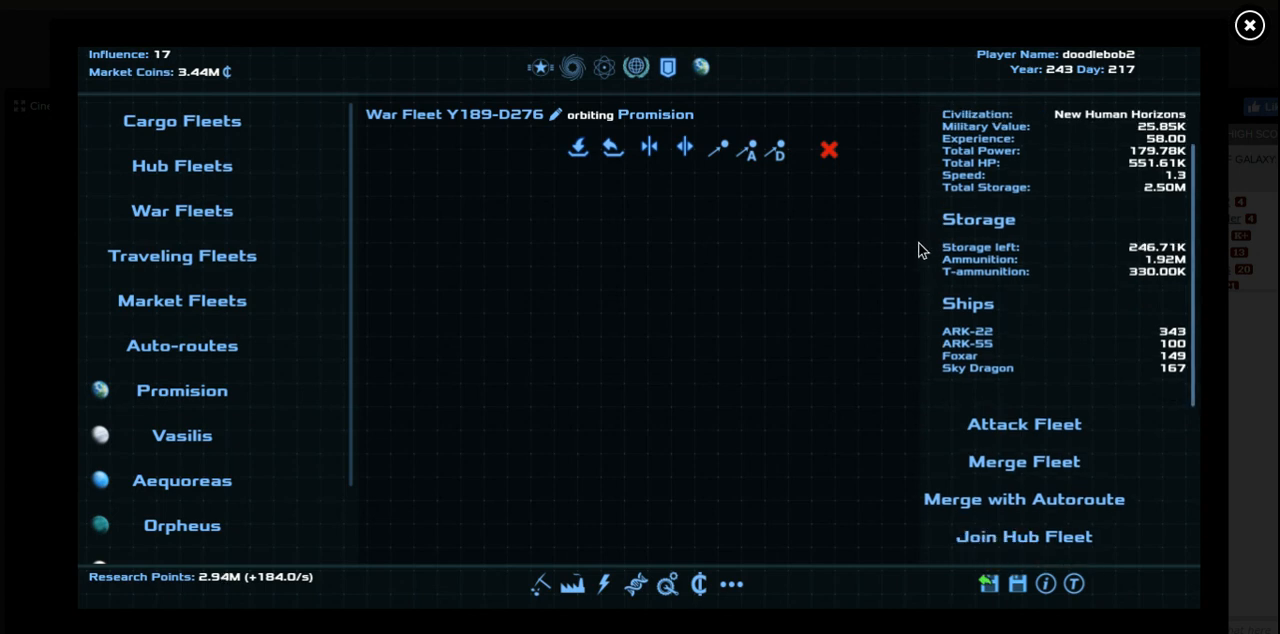
Build 400 ARK-22, 400 ARK-55, 200 Foxar and 200 Sky Dragon at Promision's shipyard
left_click(668, 584)
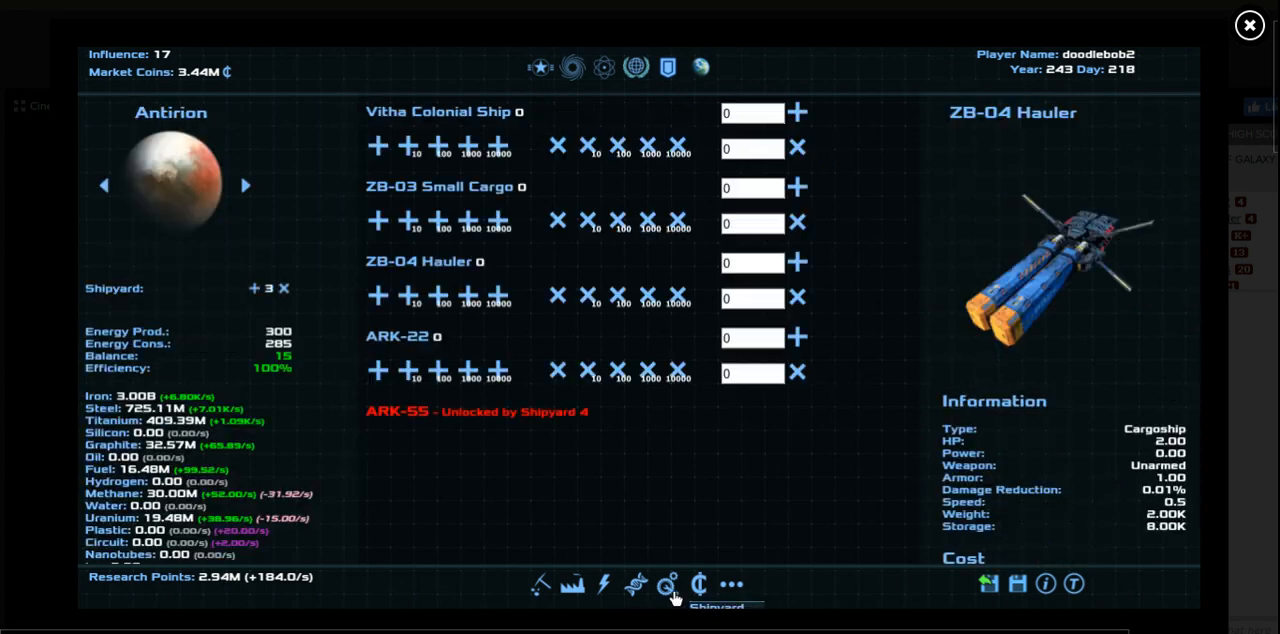
left_click(244, 188)
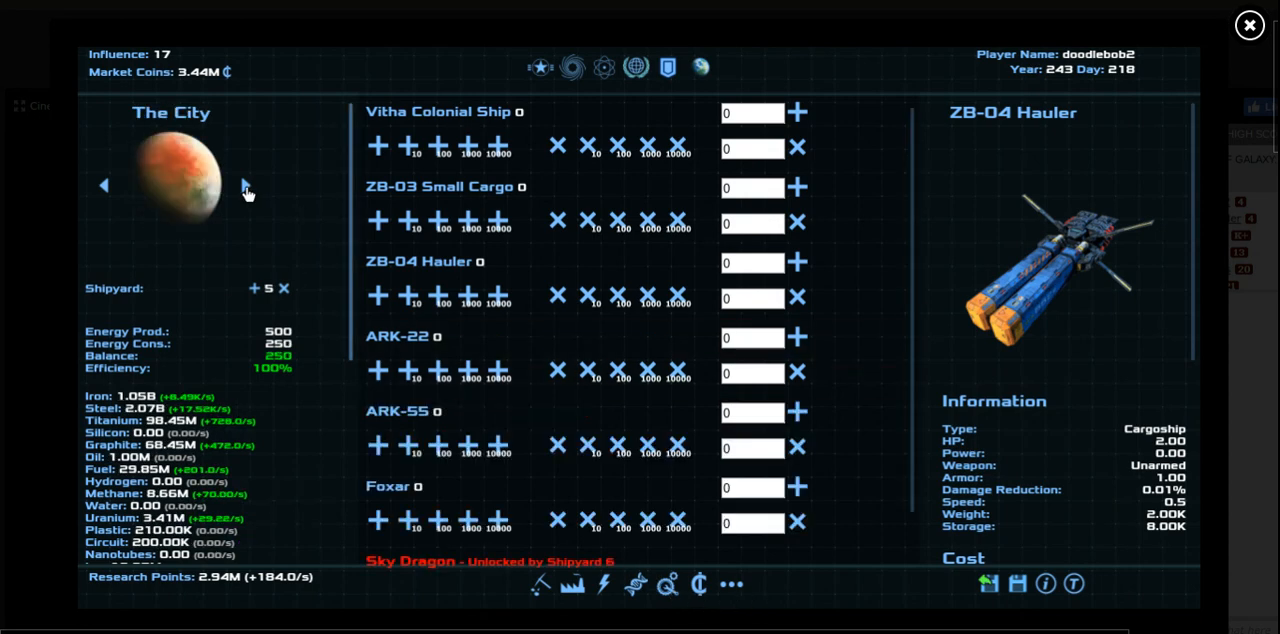
left_click(244, 186)
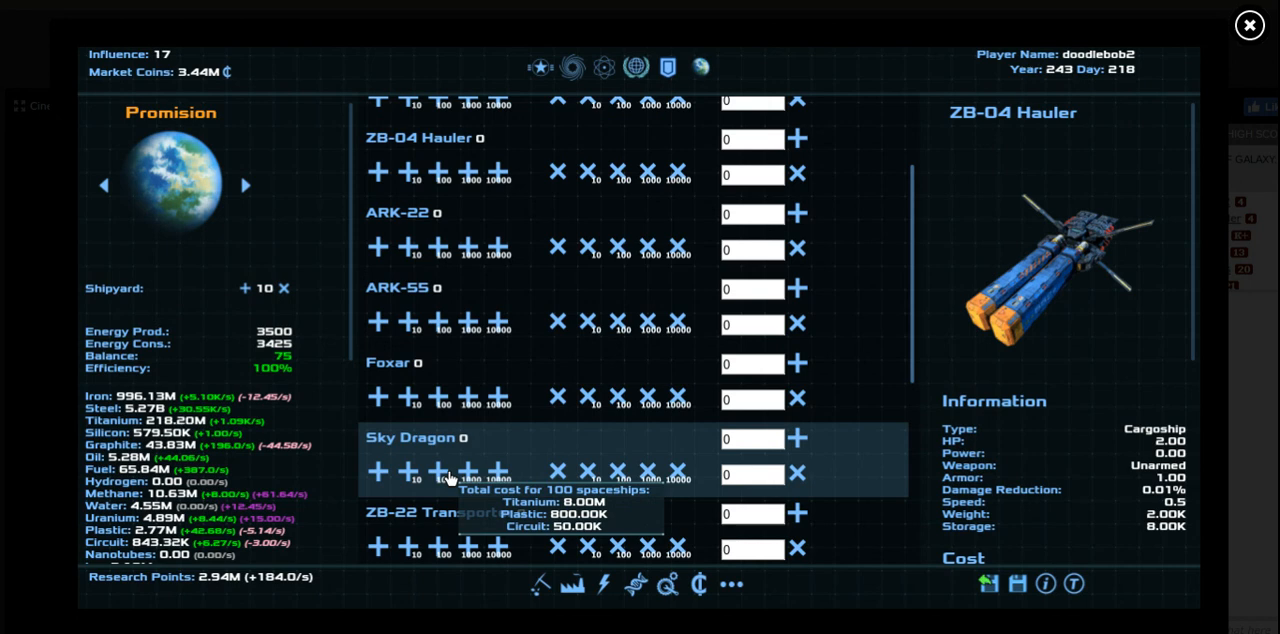
left_click(496, 400)
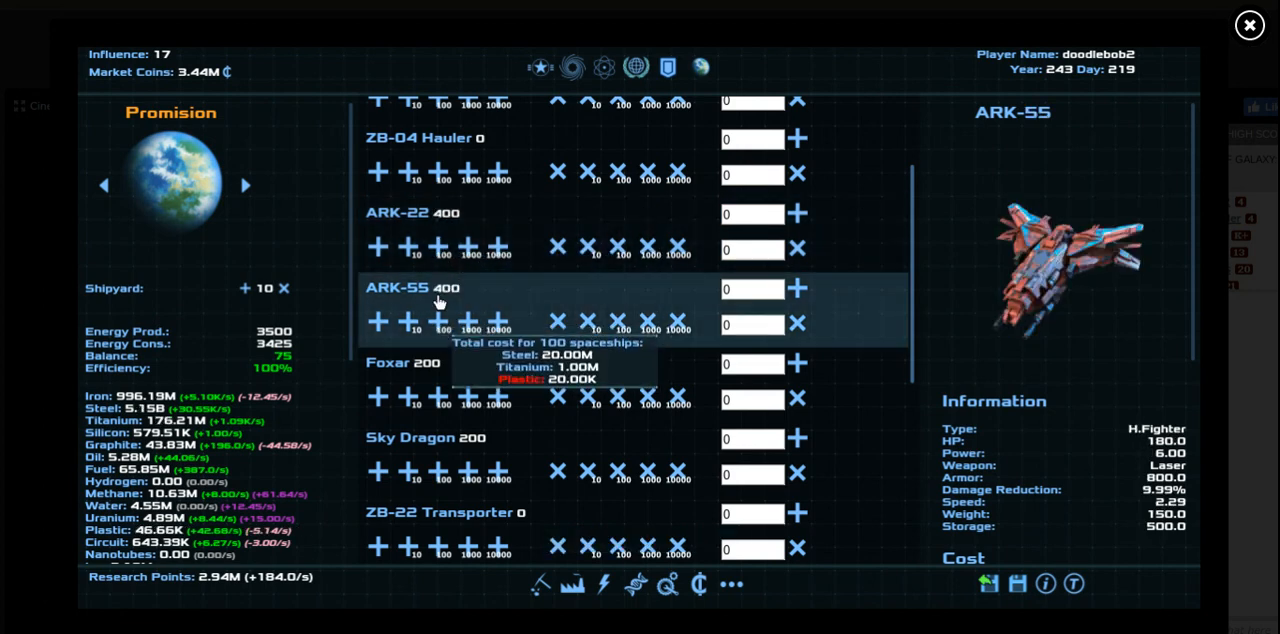
left_click(544, 66)
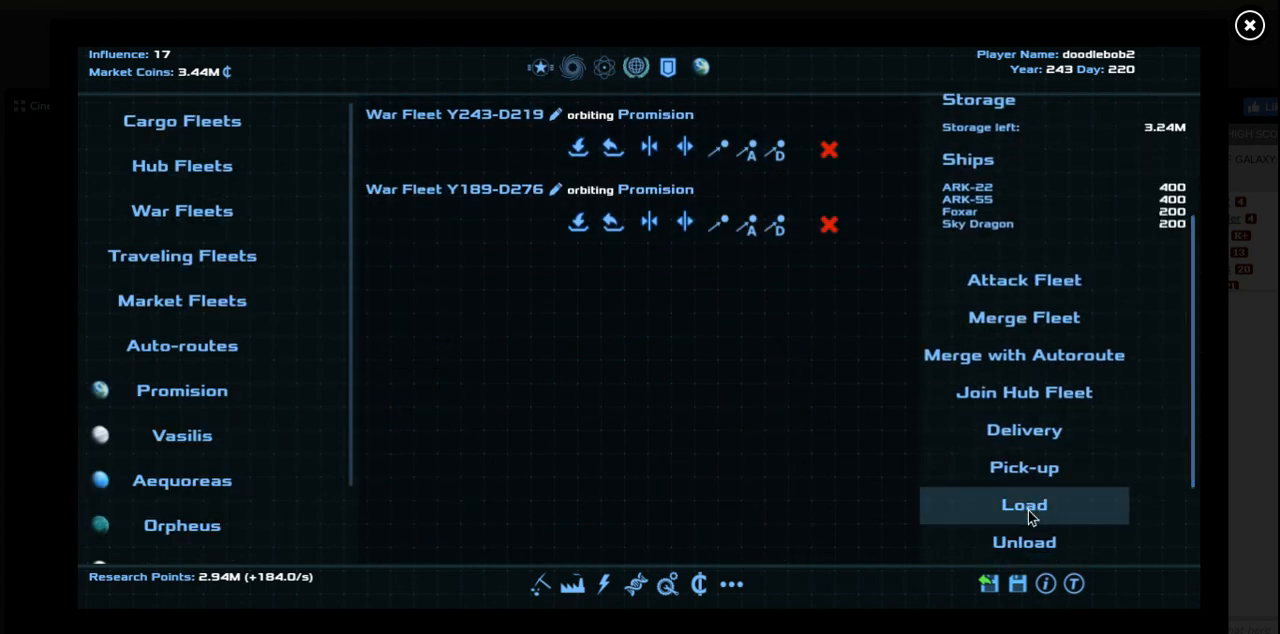
Load about 14K extra ammunition into the war fleet, reaching 1.94M
left_click(1024, 504)
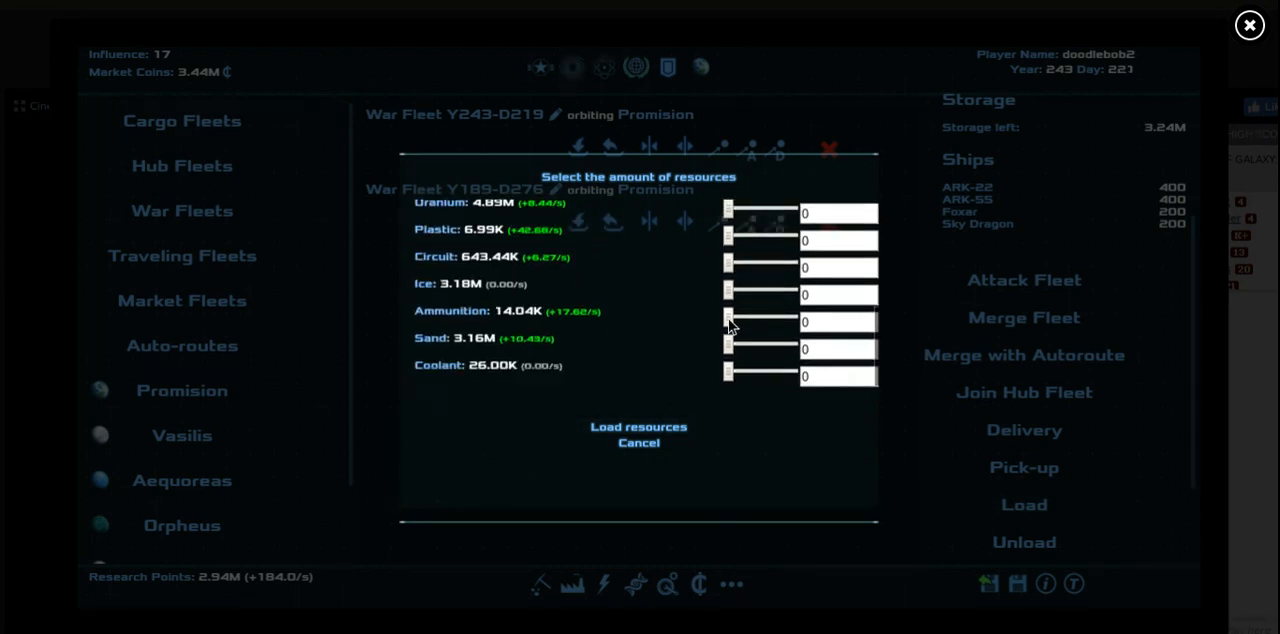
left_click_drag(728, 320, 796, 320)
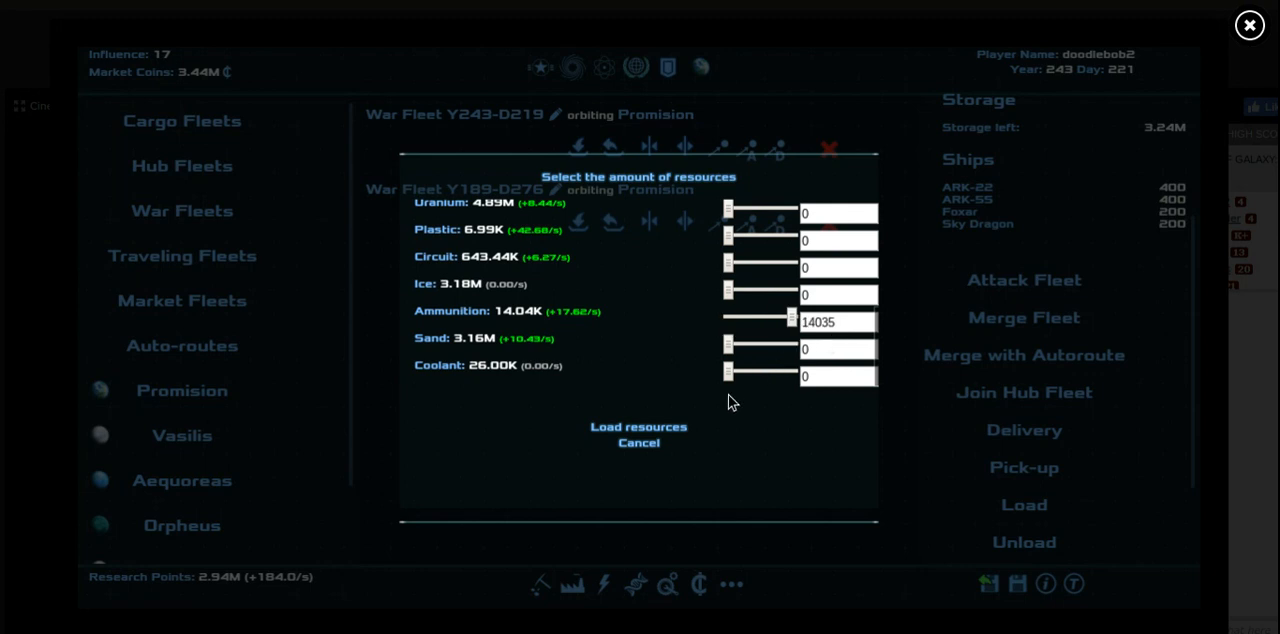
left_click(638, 428)
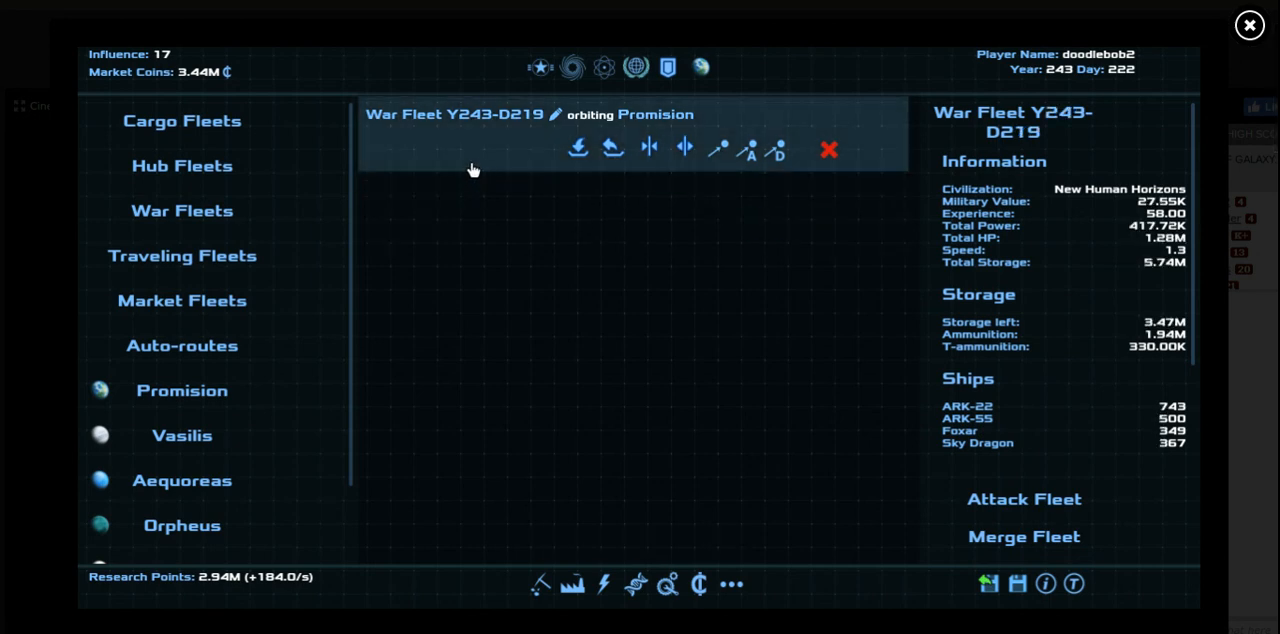
mouse_move(696, 322)
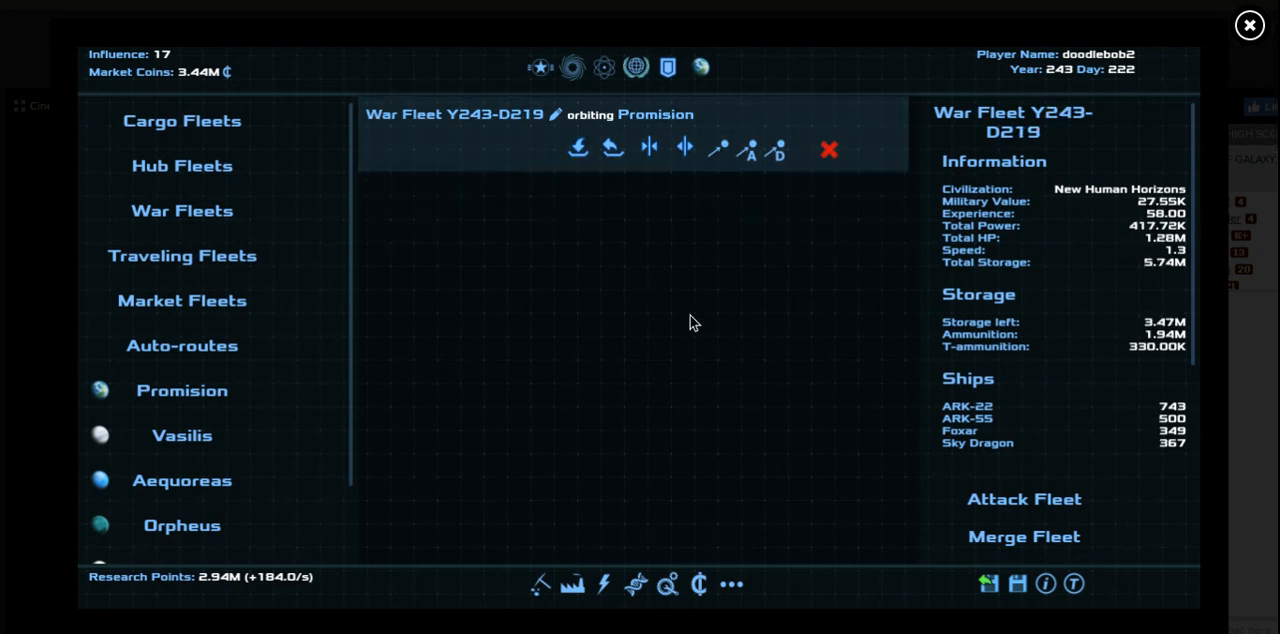
Send the war fleet to Ishtar Gate and view the Tournament Apprentice mission
scroll("down", 3)
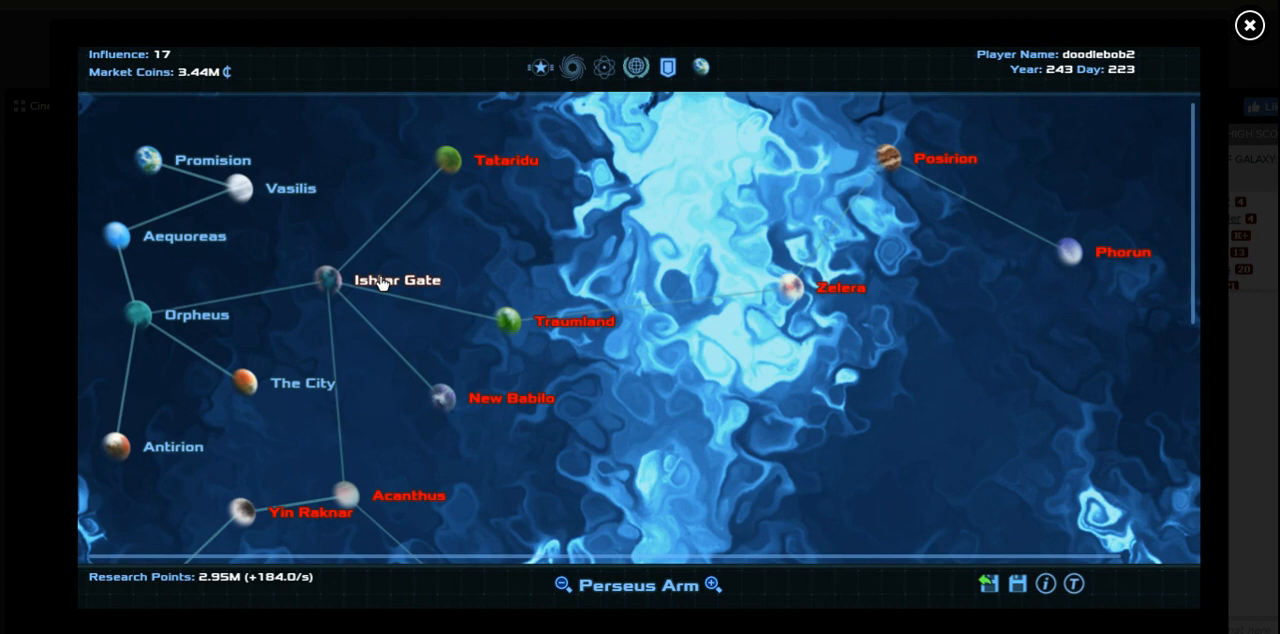
left_click(634, 68)
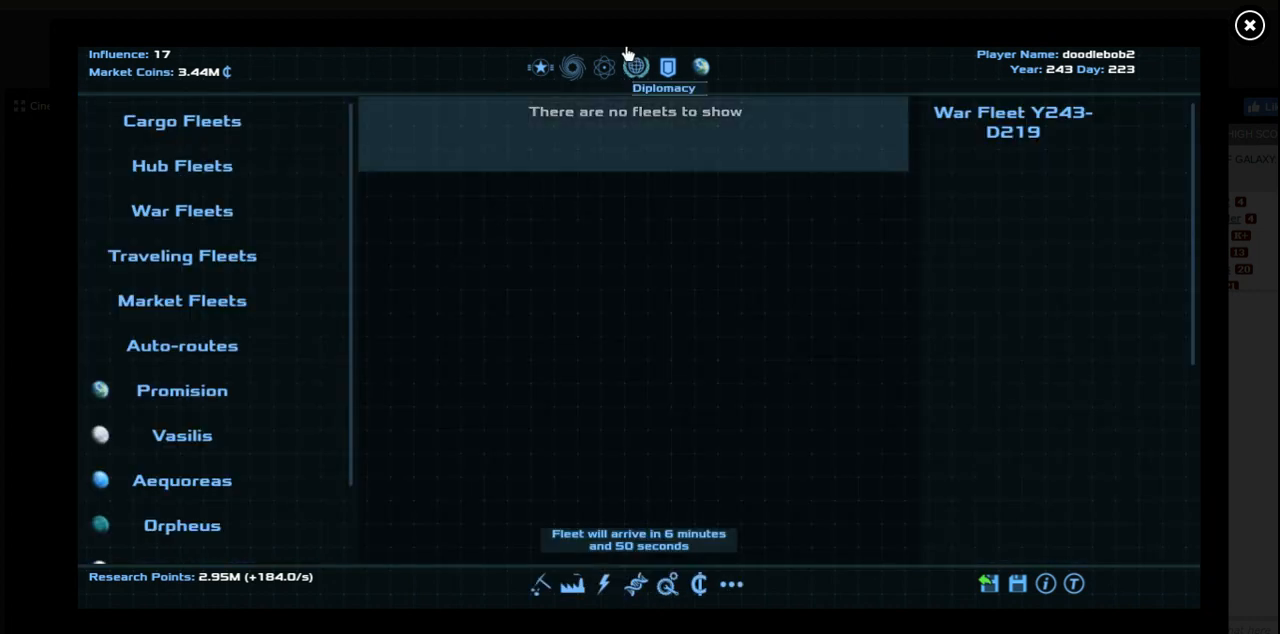
left_click(604, 68)
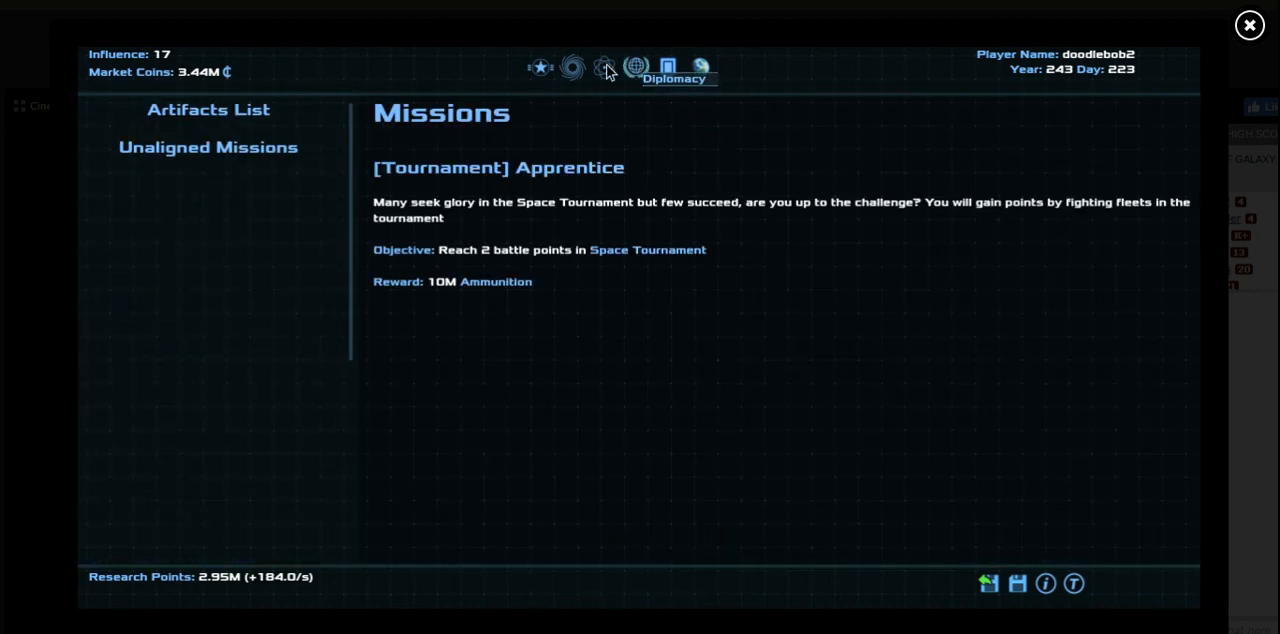
mouse_move(604, 68)
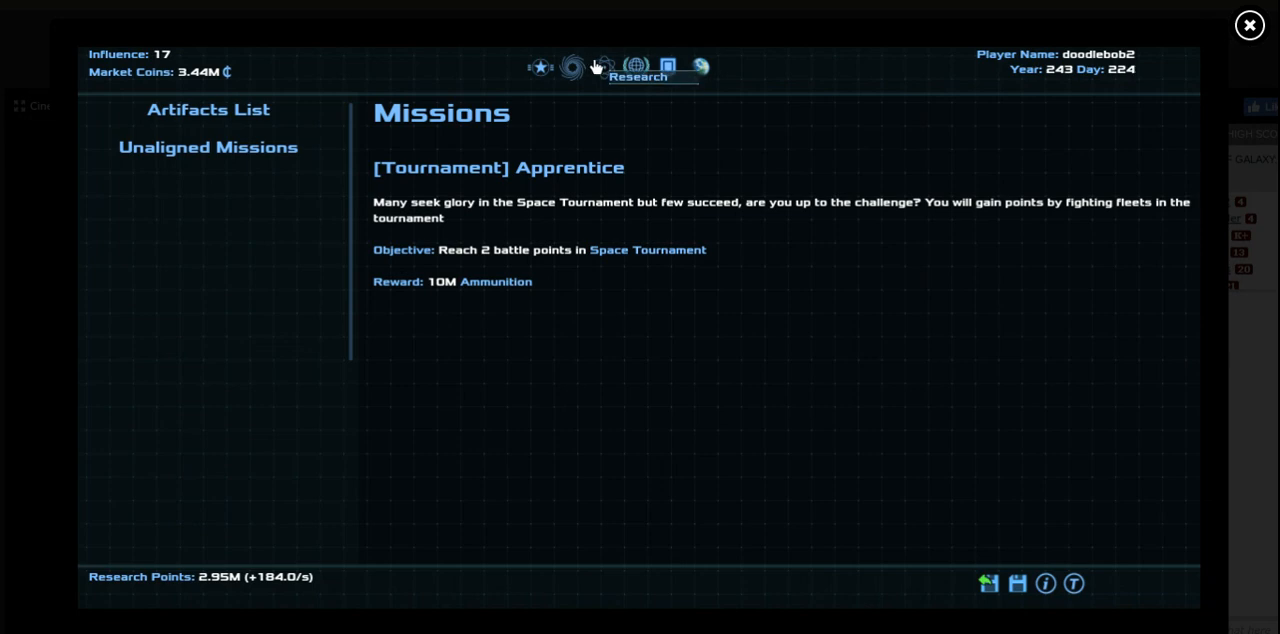
Show the artifacts list with the Ancient Human Idol's +20% production on Kandi
left_click(600, 66)
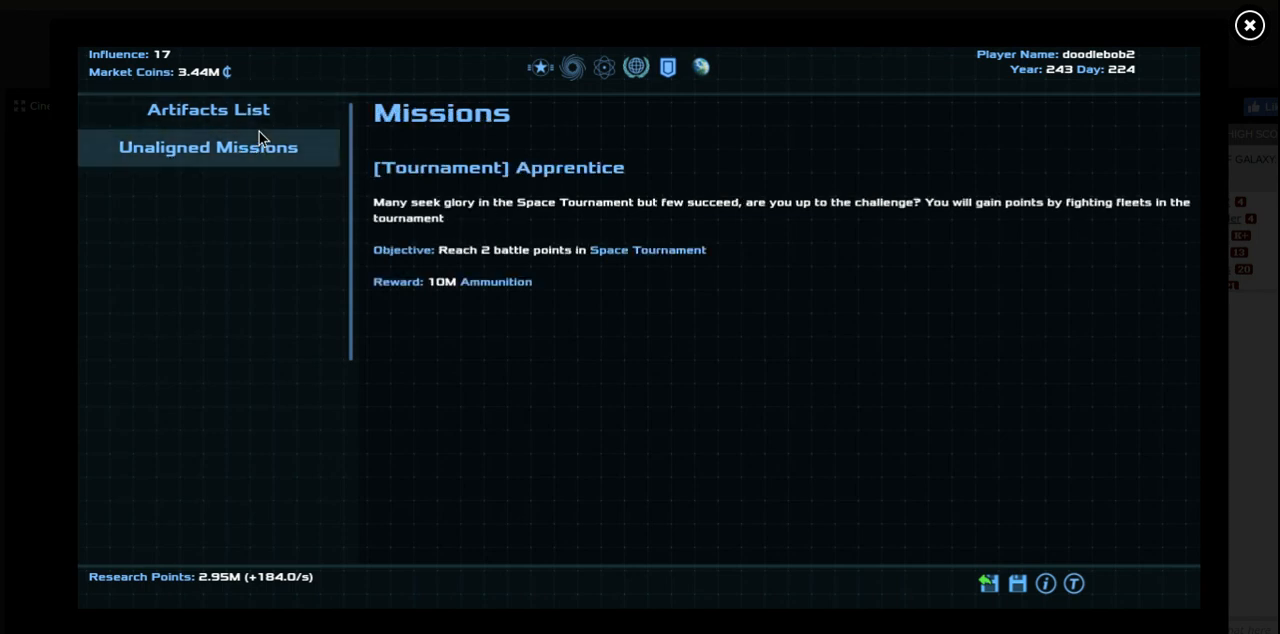
left_click(208, 110)
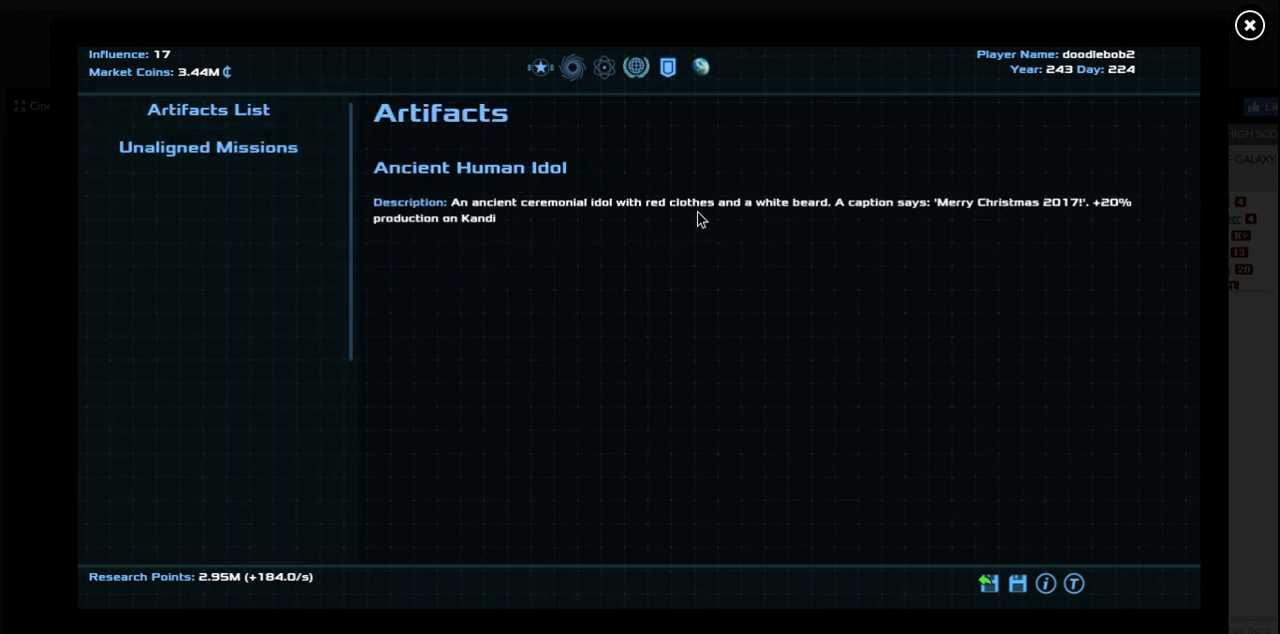
mouse_move(1008, 236)
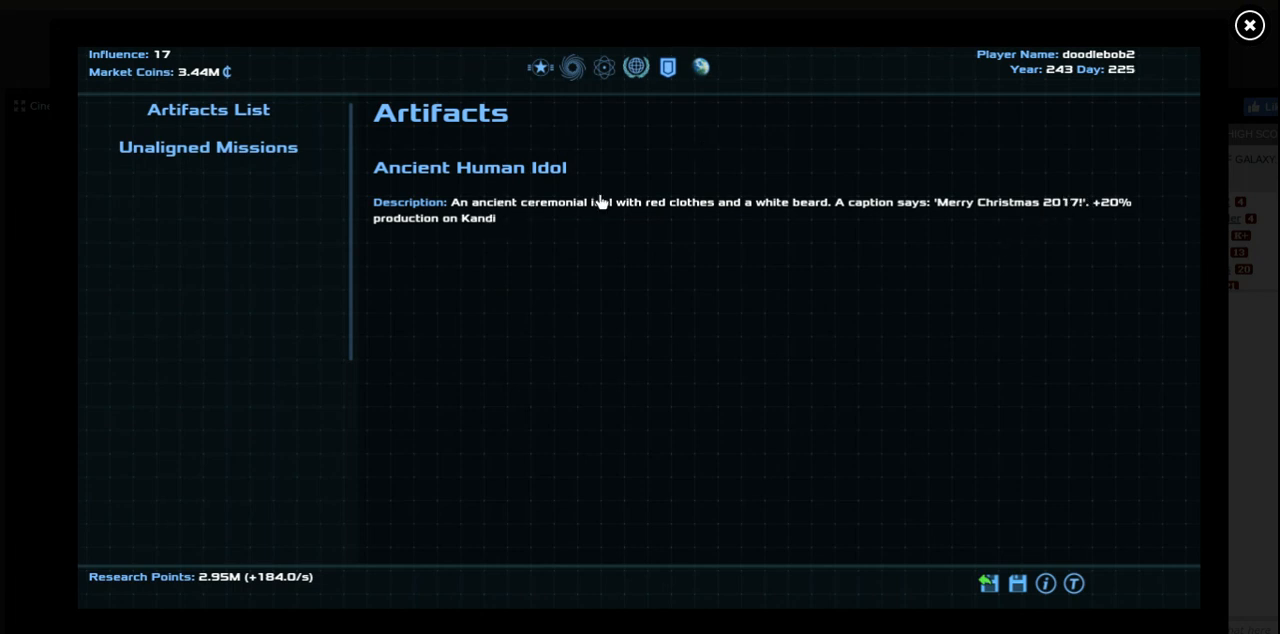
mouse_move(722, 94)
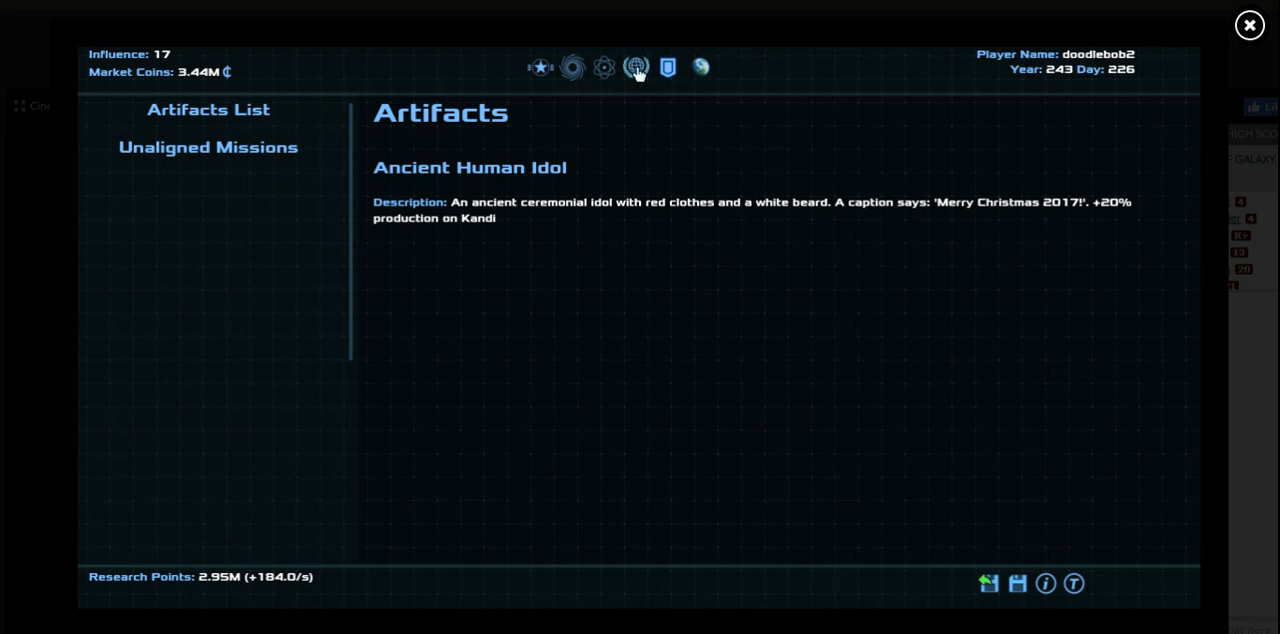
Check the research tree and Space Tournament (1 battle point), then show the empire overview
left_click(572, 68)
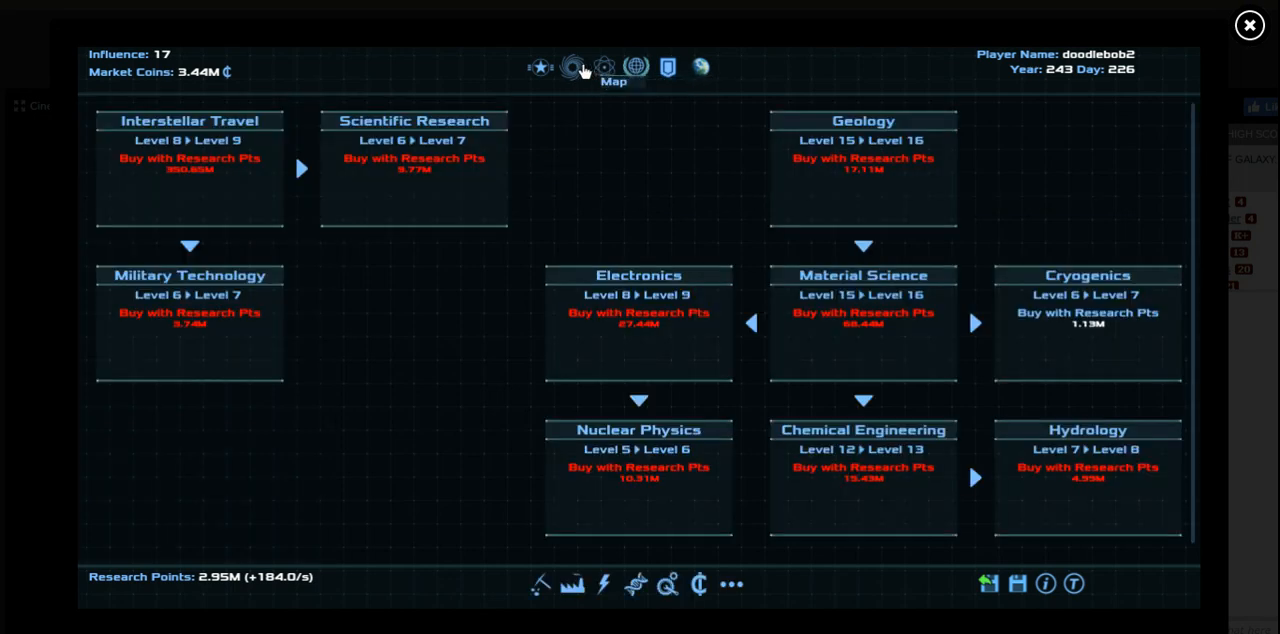
mouse_move(188, 164)
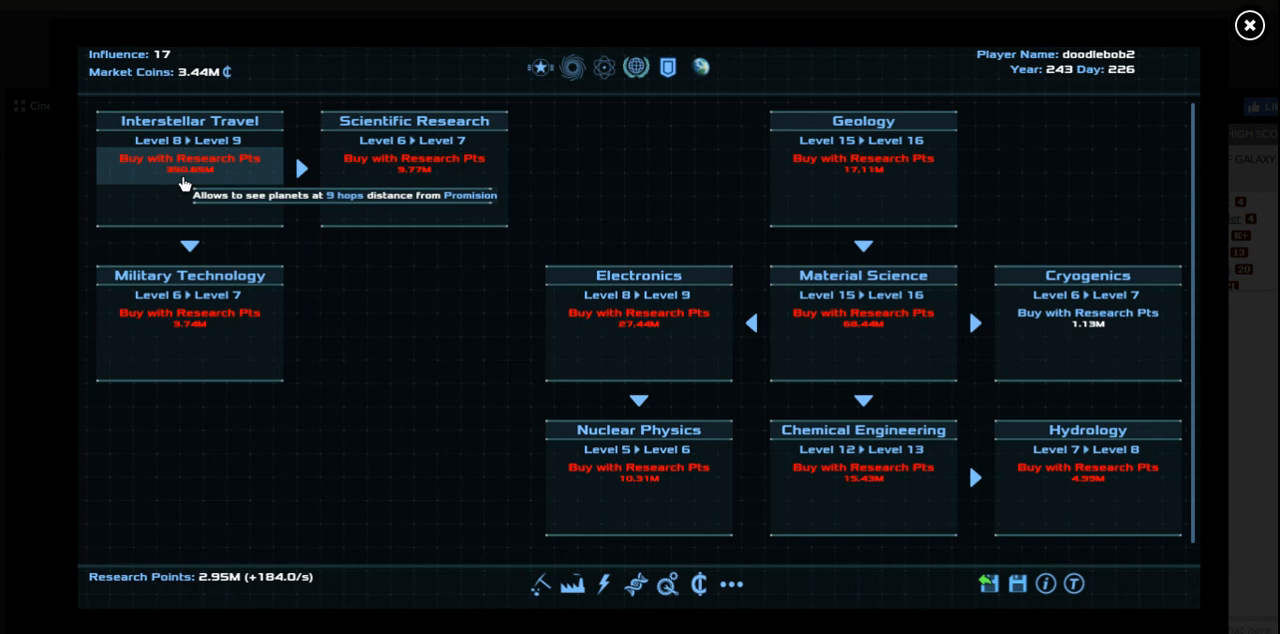
left_click(666, 66)
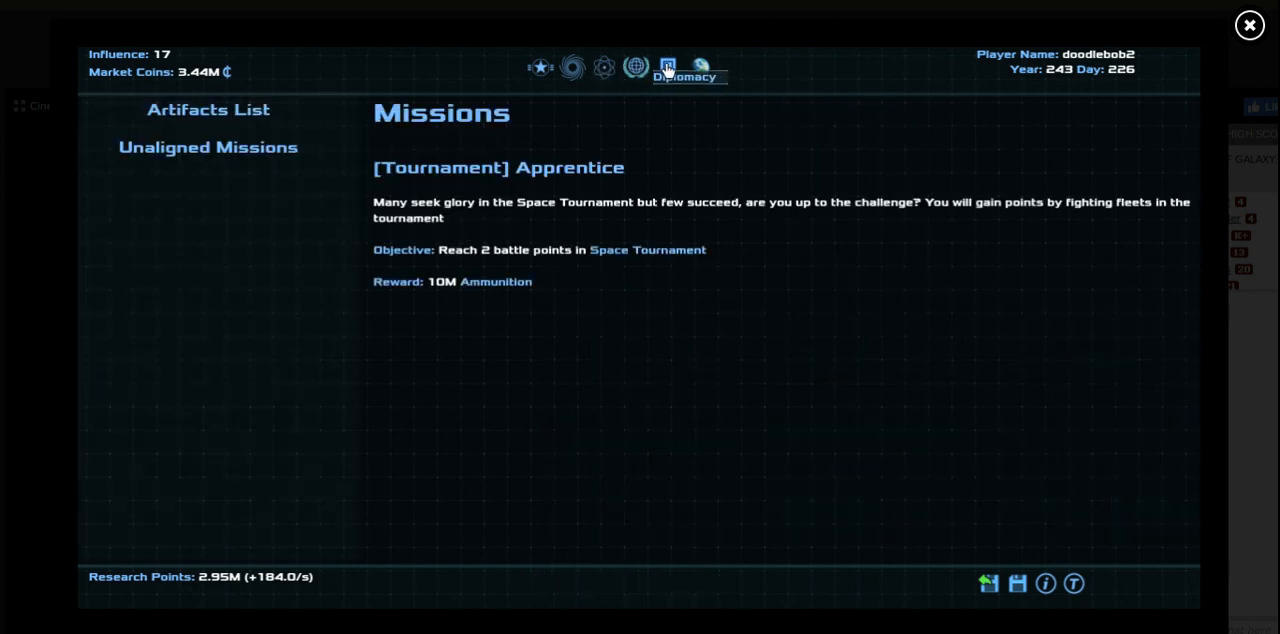
left_click(648, 250)
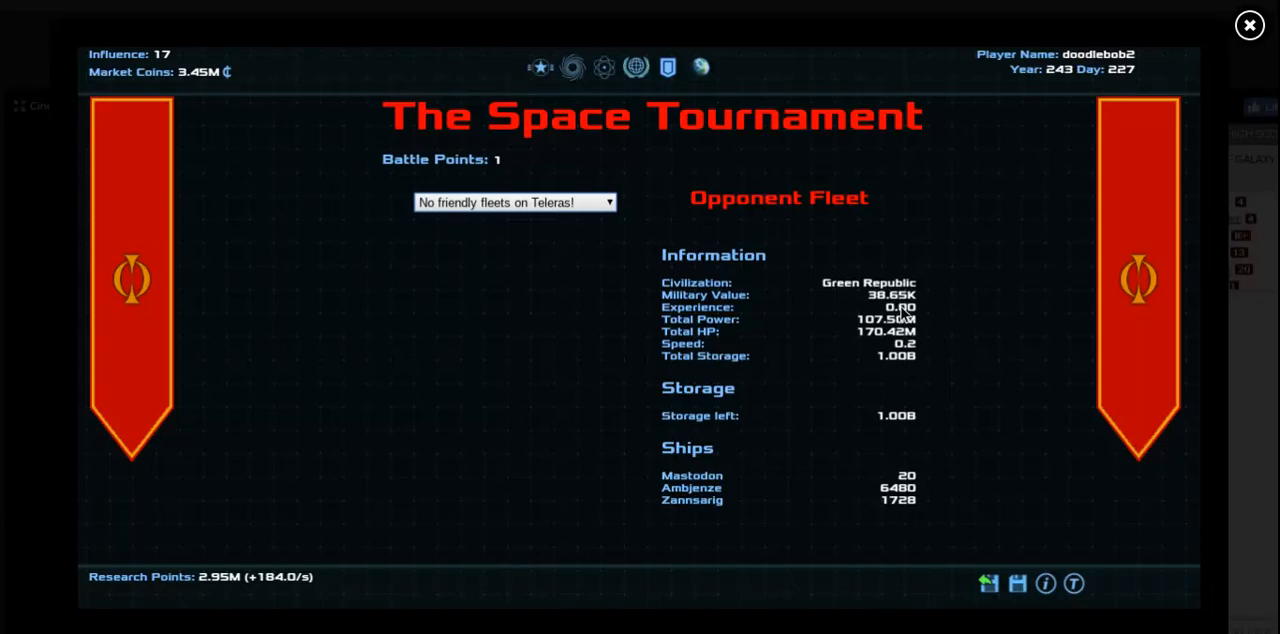
mouse_move(924, 276)
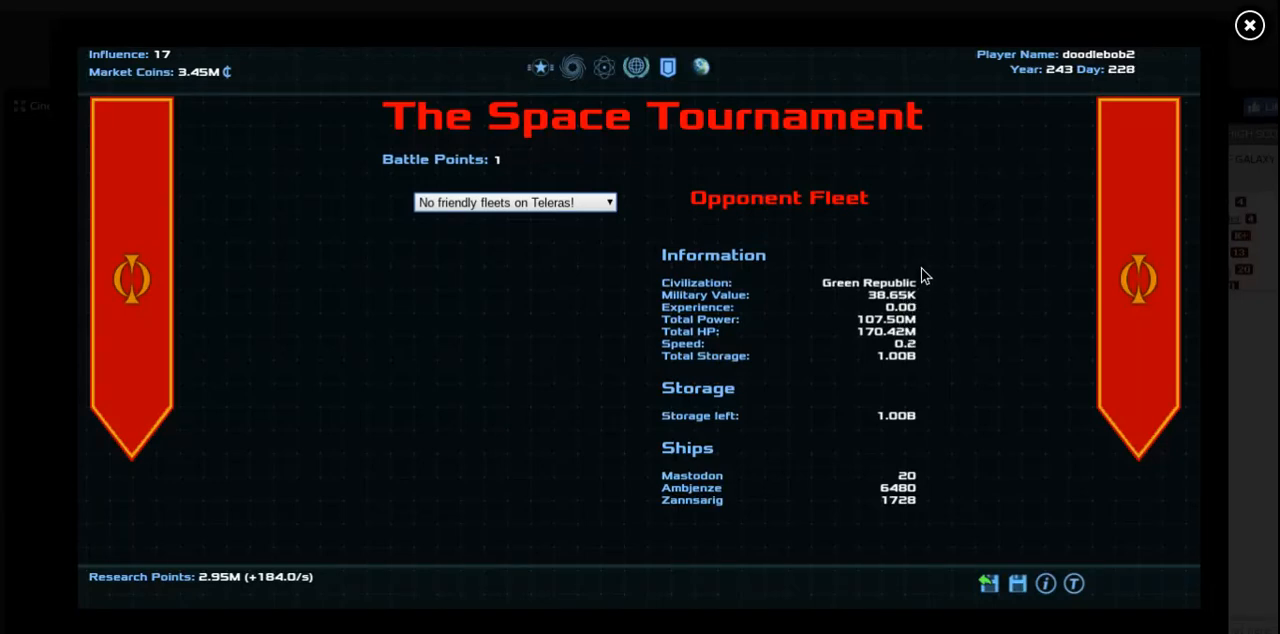
mouse_move(668, 68)
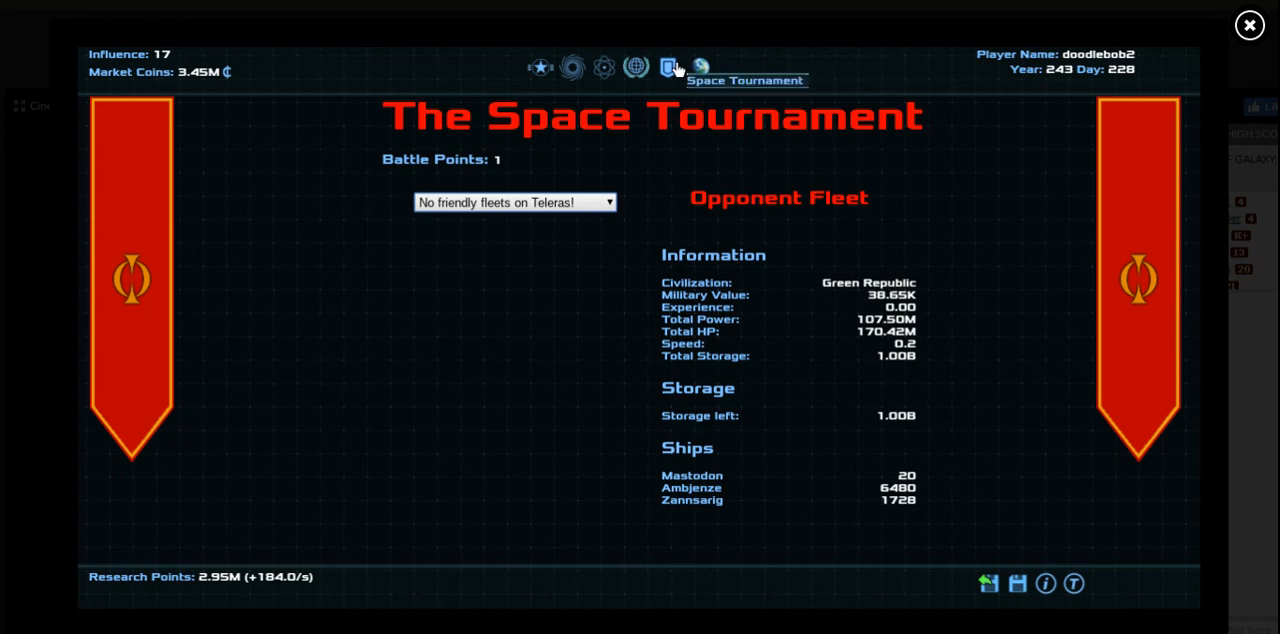
left_click(572, 68)
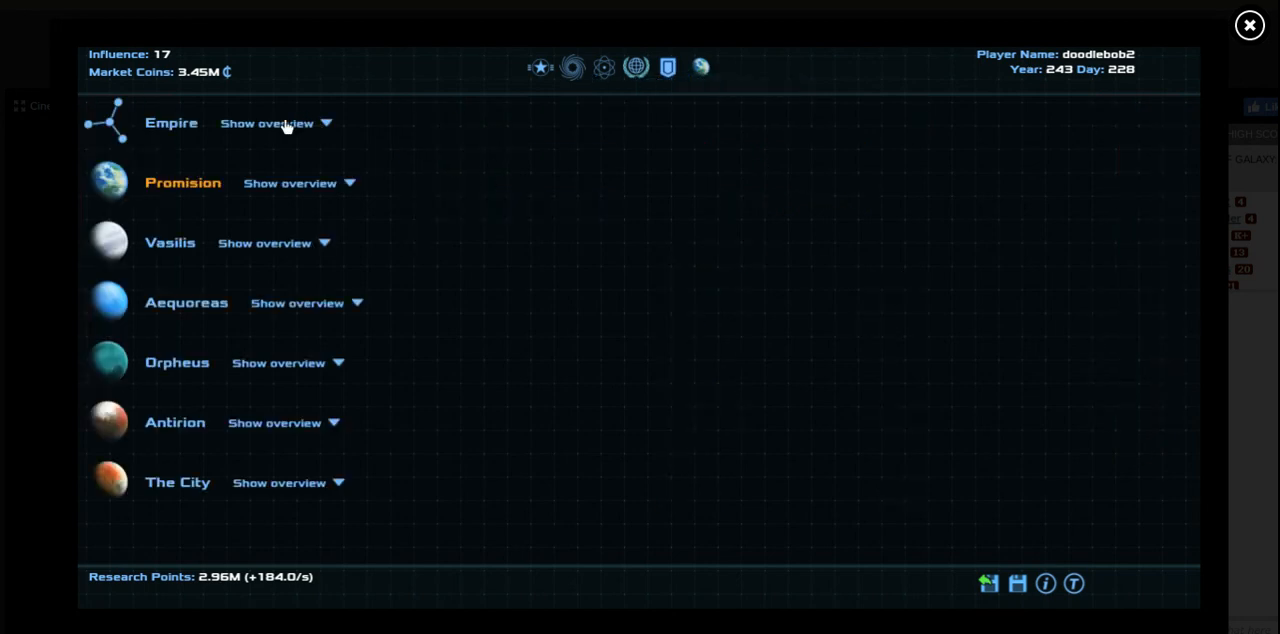
Expand the empire-wide resource overview and return to the fleets screen
left_click(268, 122)
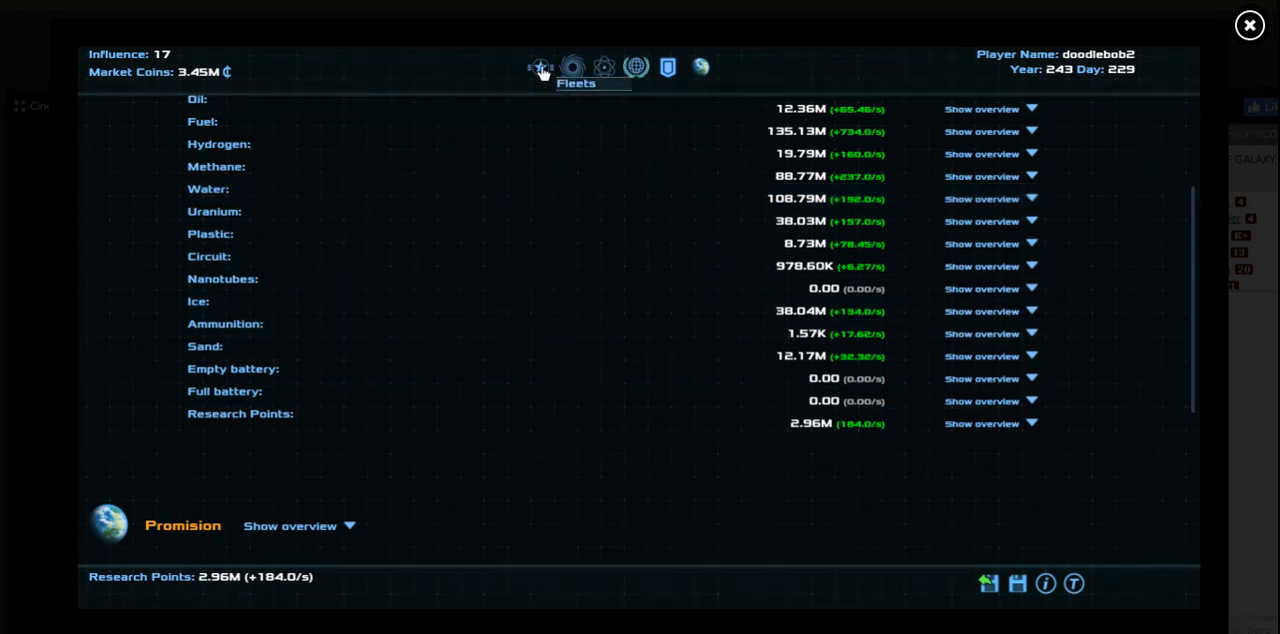
left_click(540, 68)
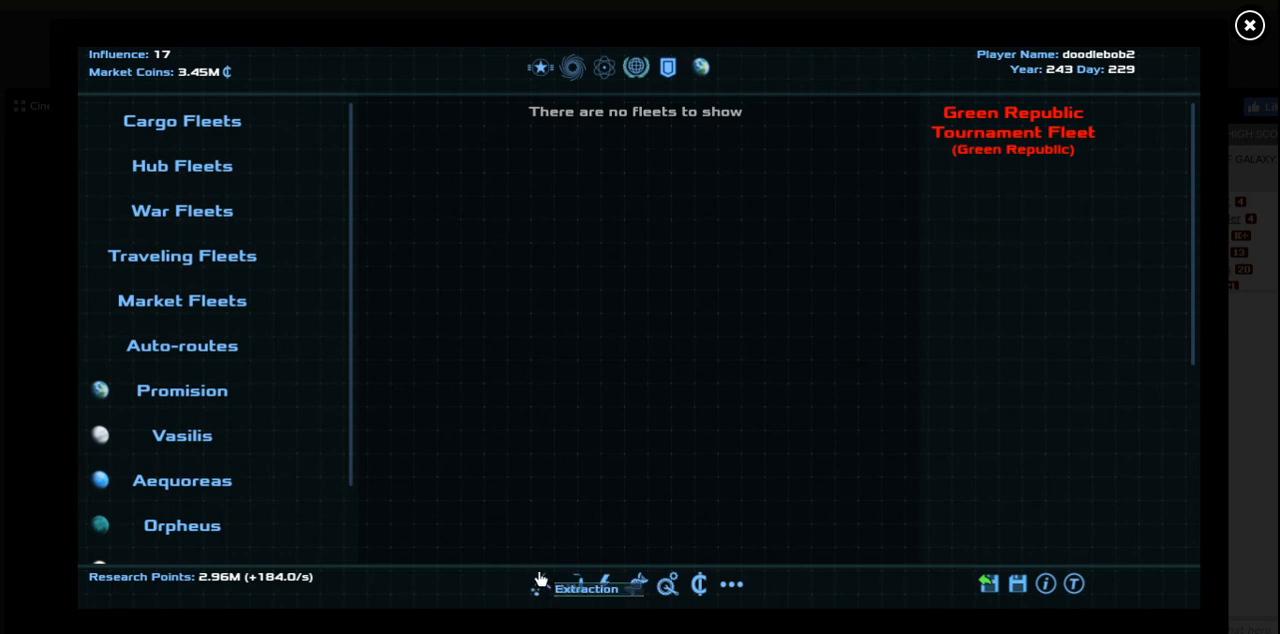
Build Thermal Plants on Antirion up to six, raising energy production to 600
left_click(584, 584)
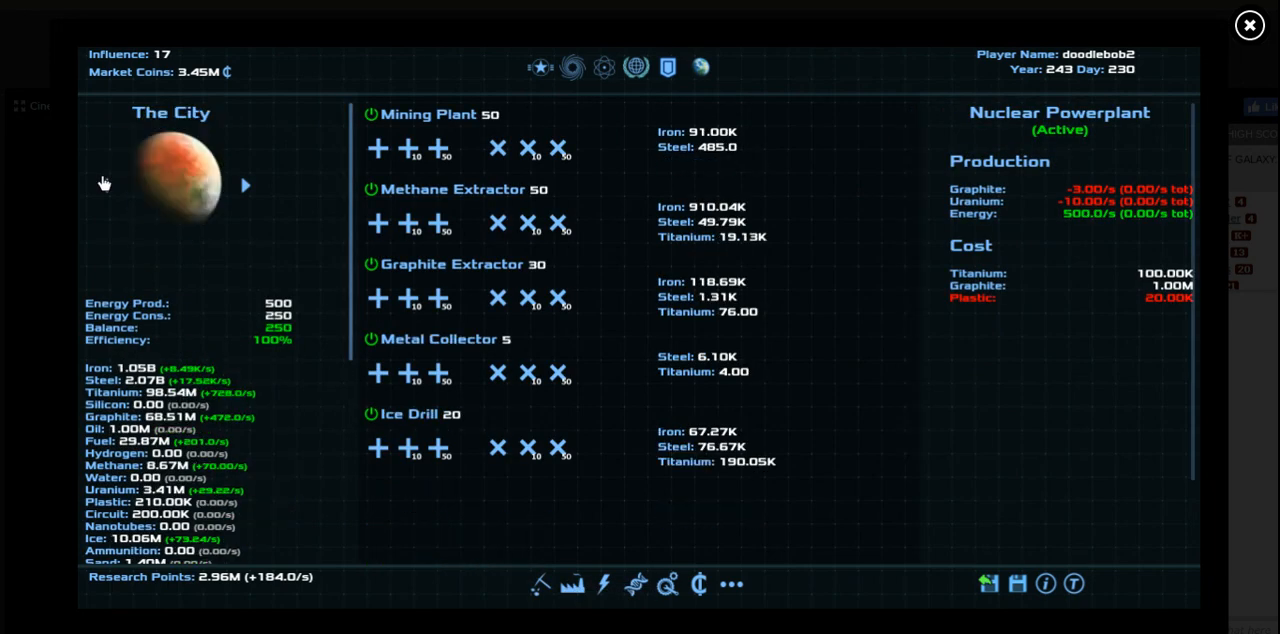
left_click(244, 186)
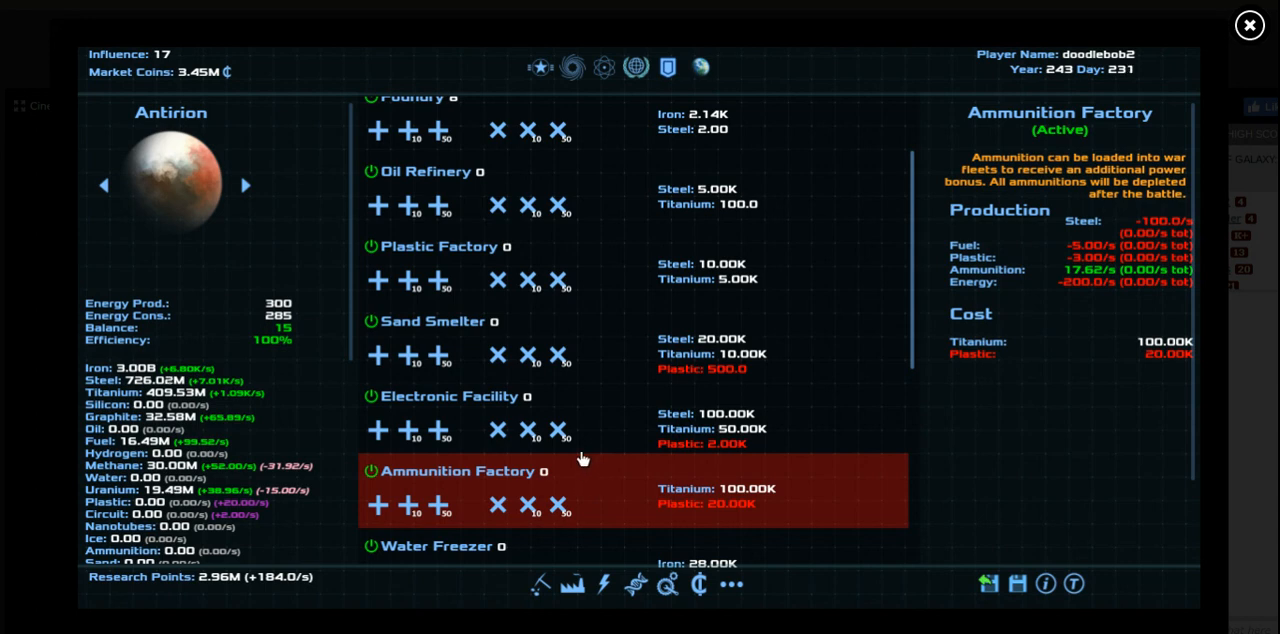
left_click(560, 430)
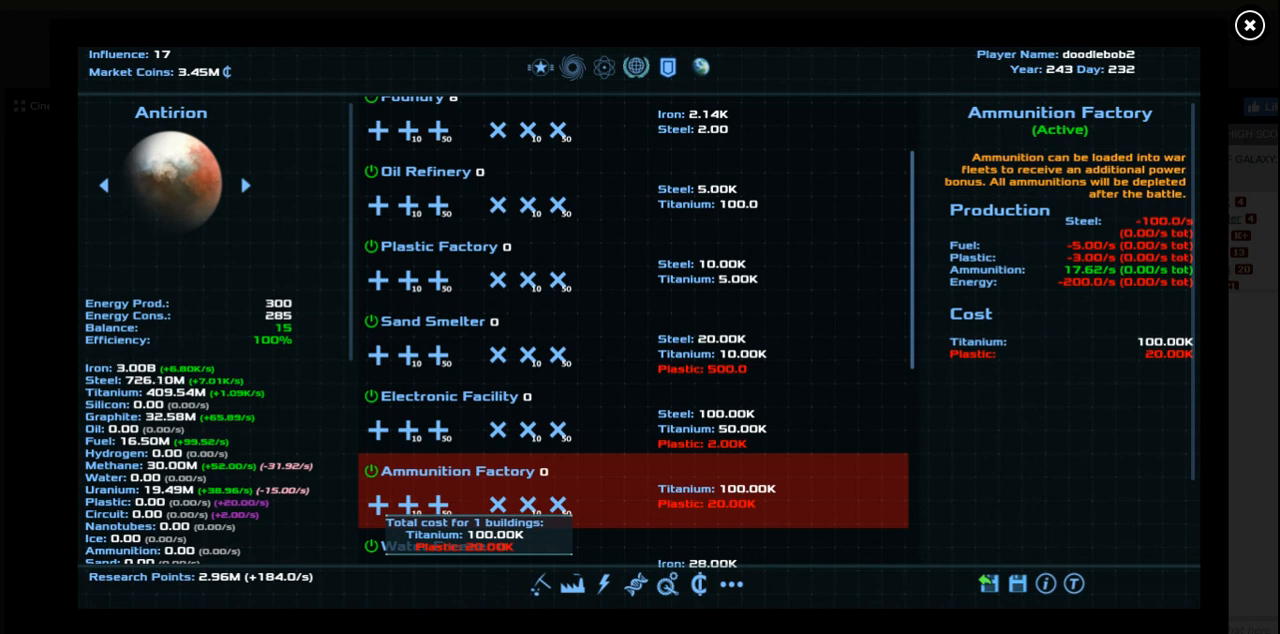
left_click(378, 504)
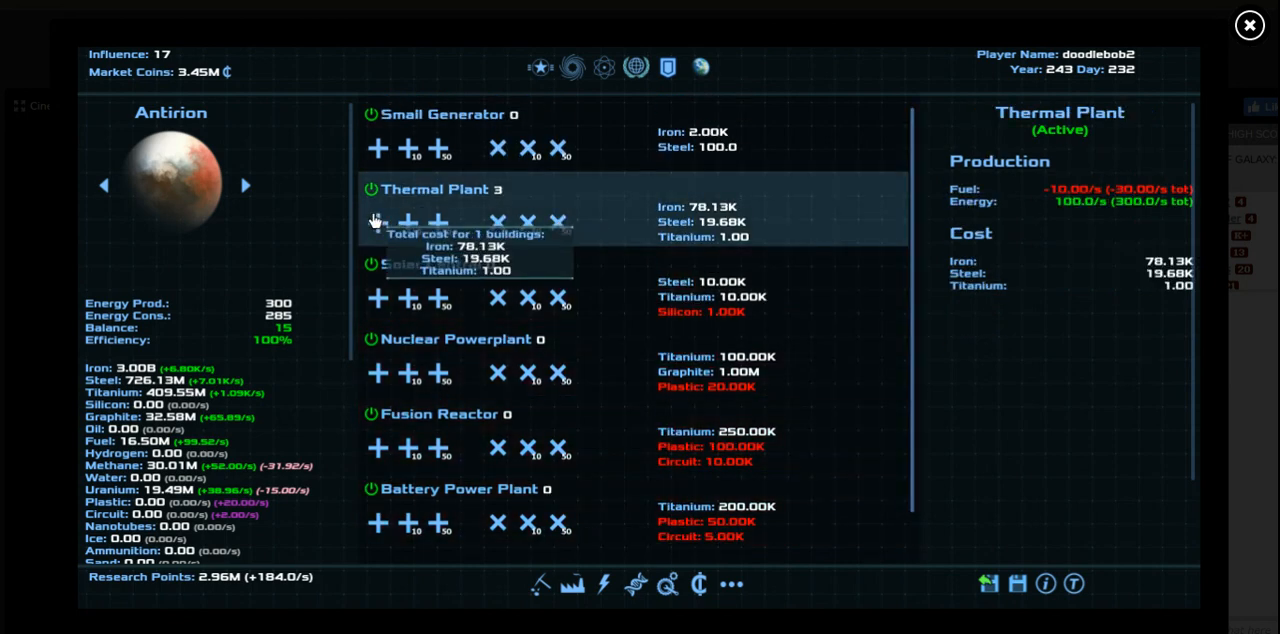
left_click(376, 220)
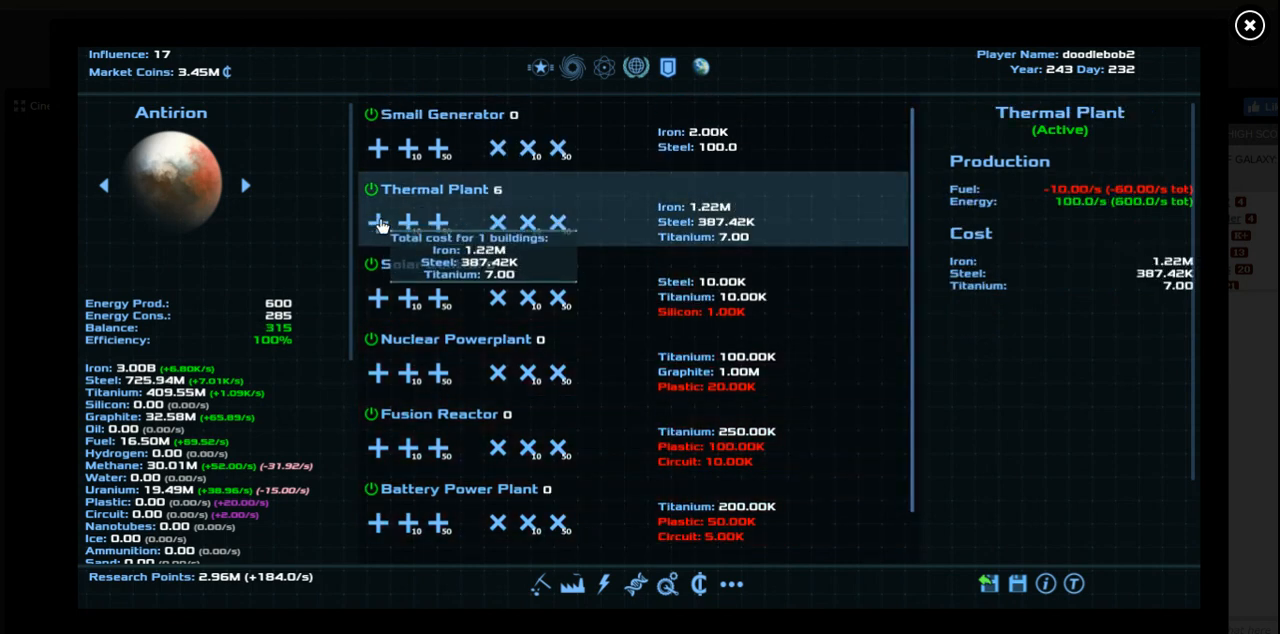
mouse_move(420, 338)
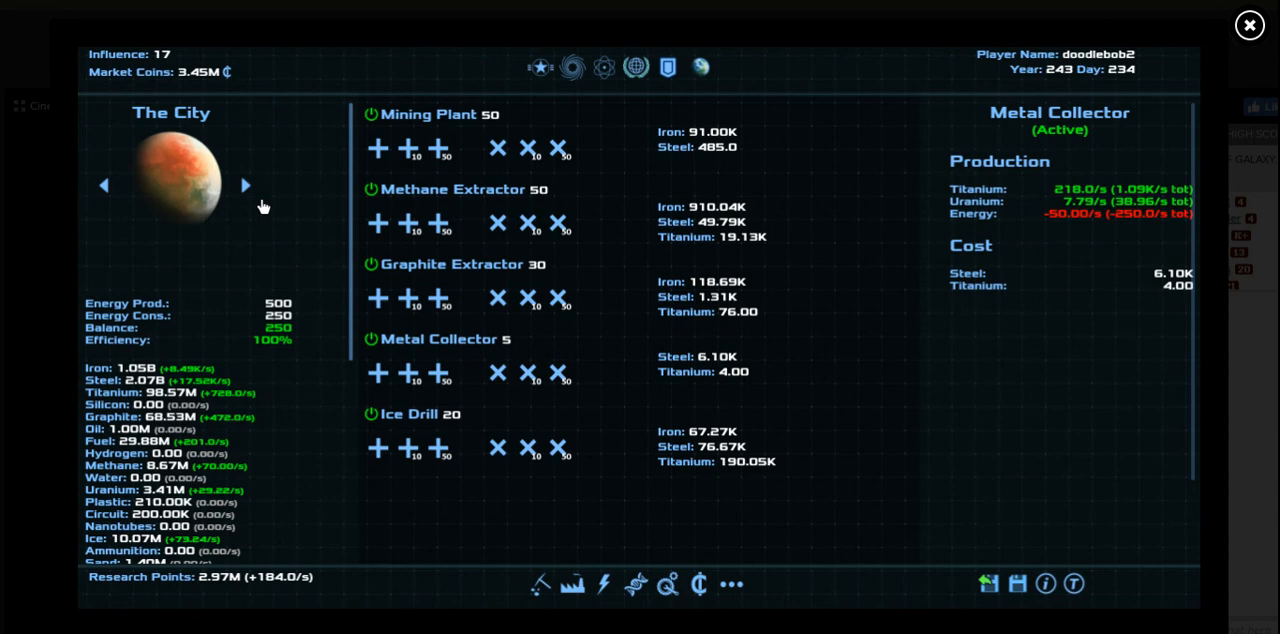
left_click(538, 68)
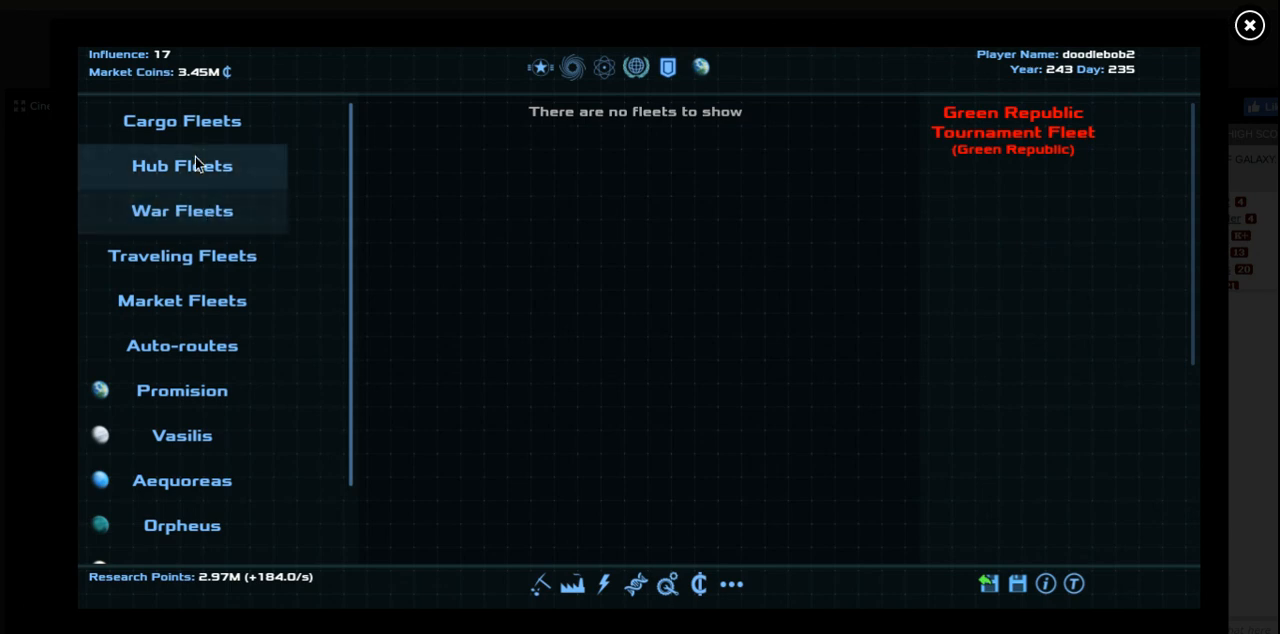
left_click(182, 256)
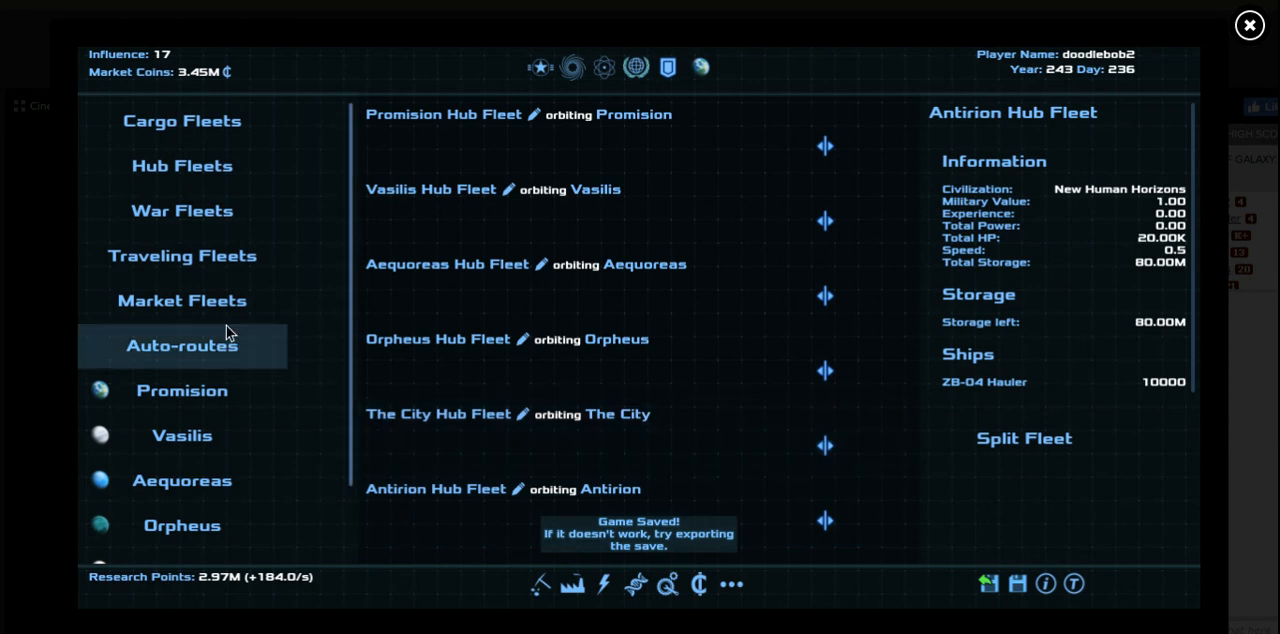
left_click(180, 164)
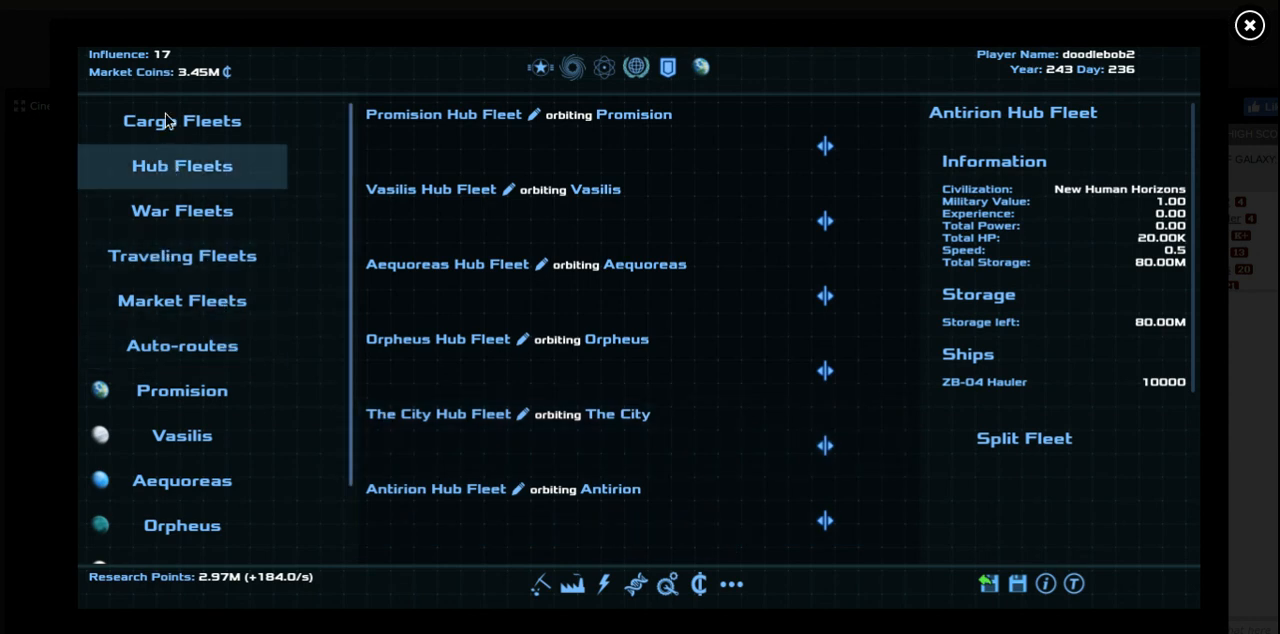
left_click(182, 210)
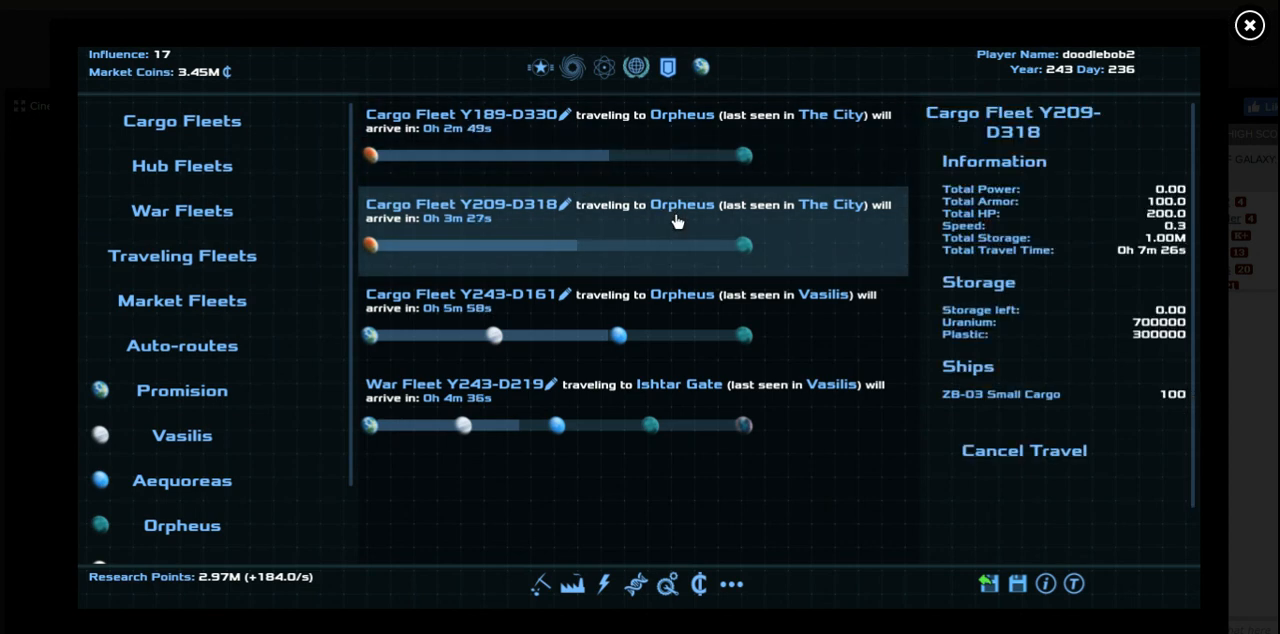
mouse_move(680, 270)
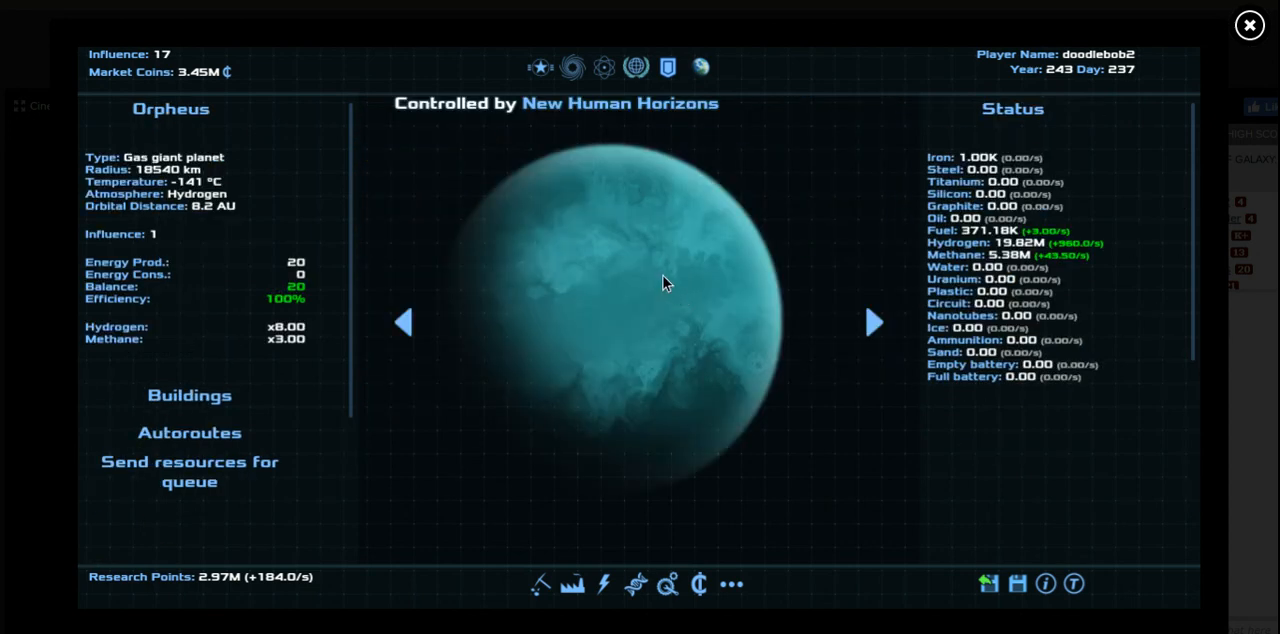
mouse_move(258, 216)
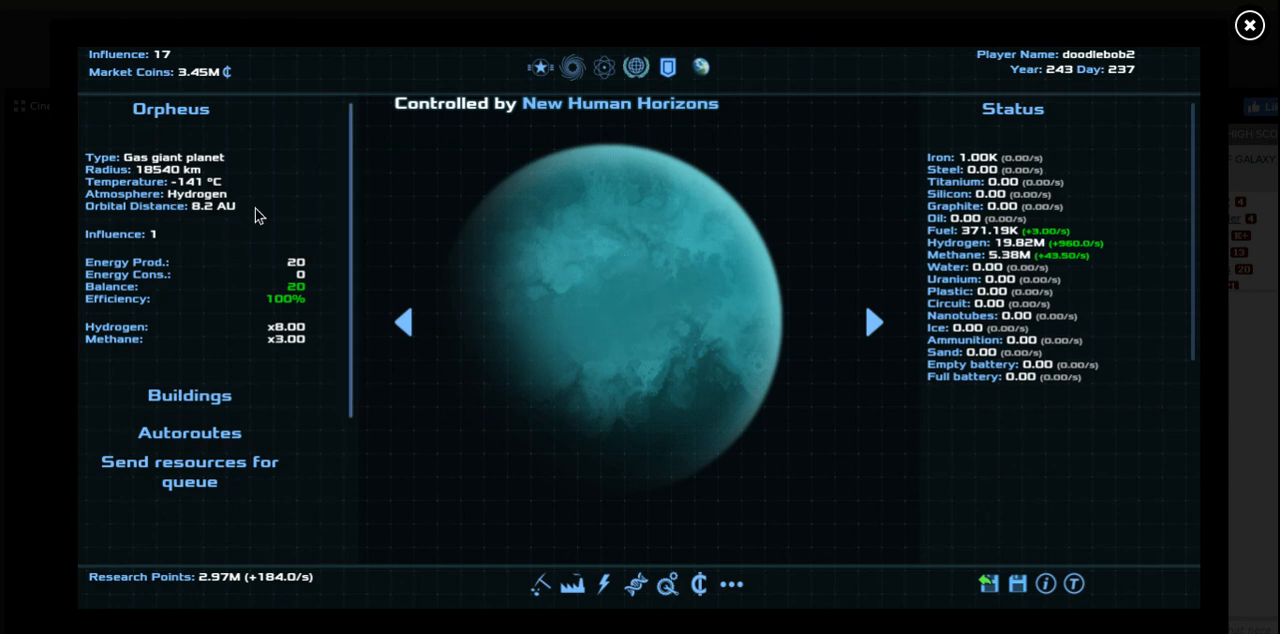
mouse_move(292, 110)
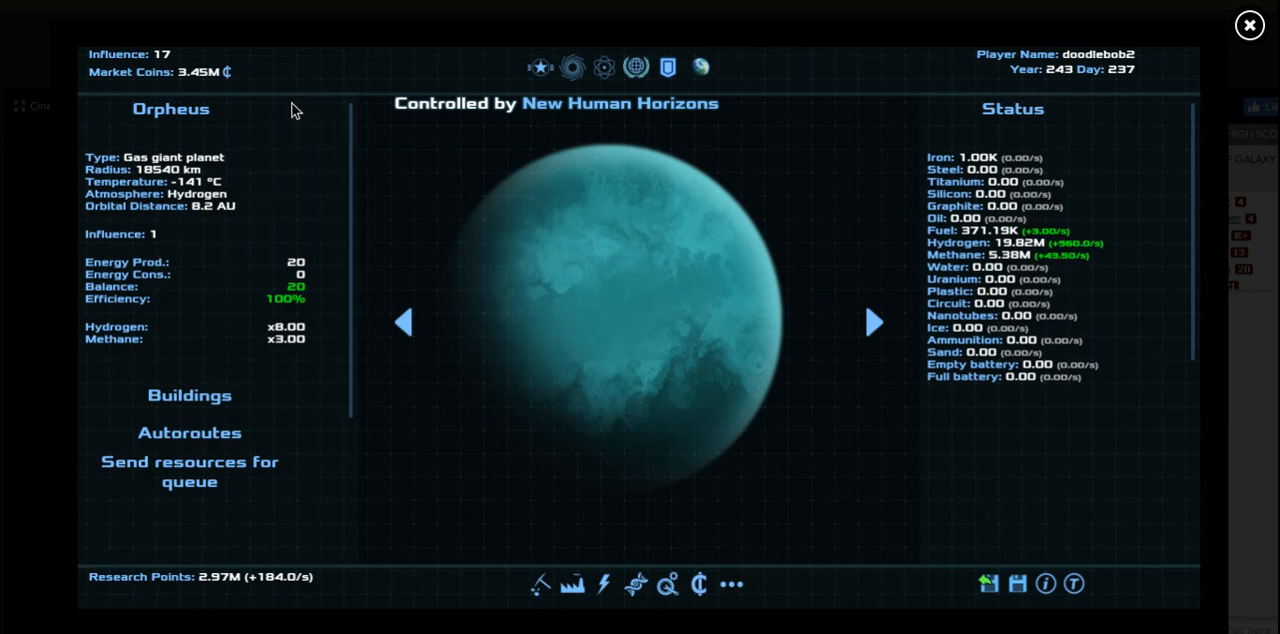
mouse_move(196, 404)
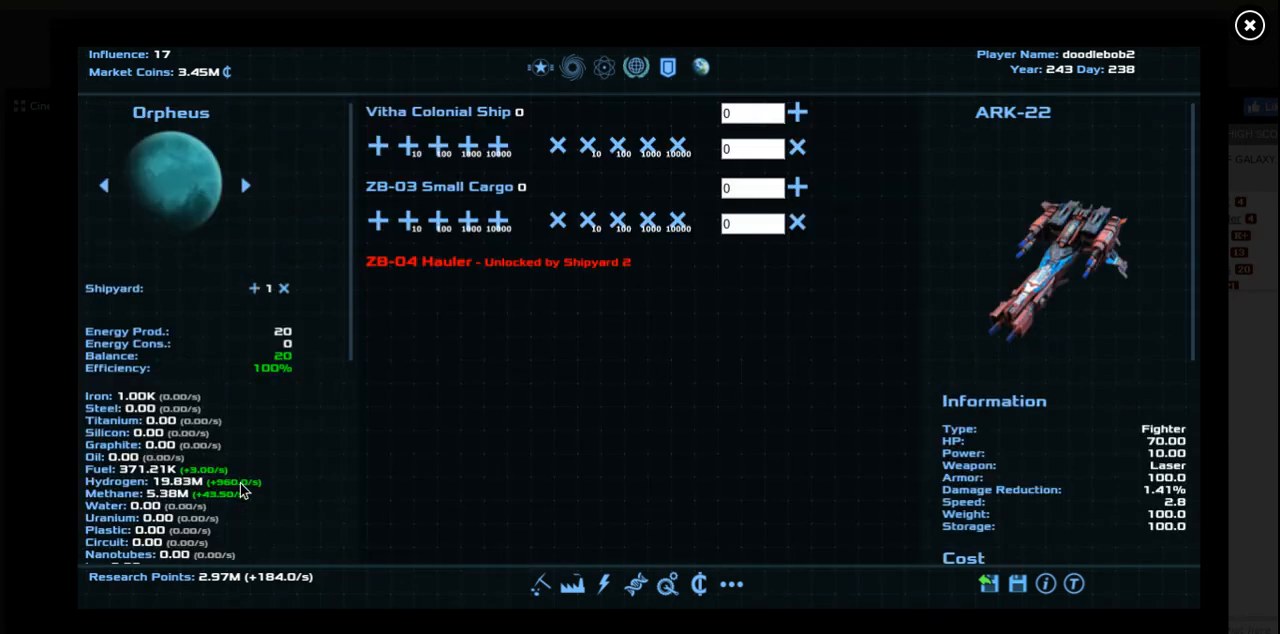
mouse_move(408, 220)
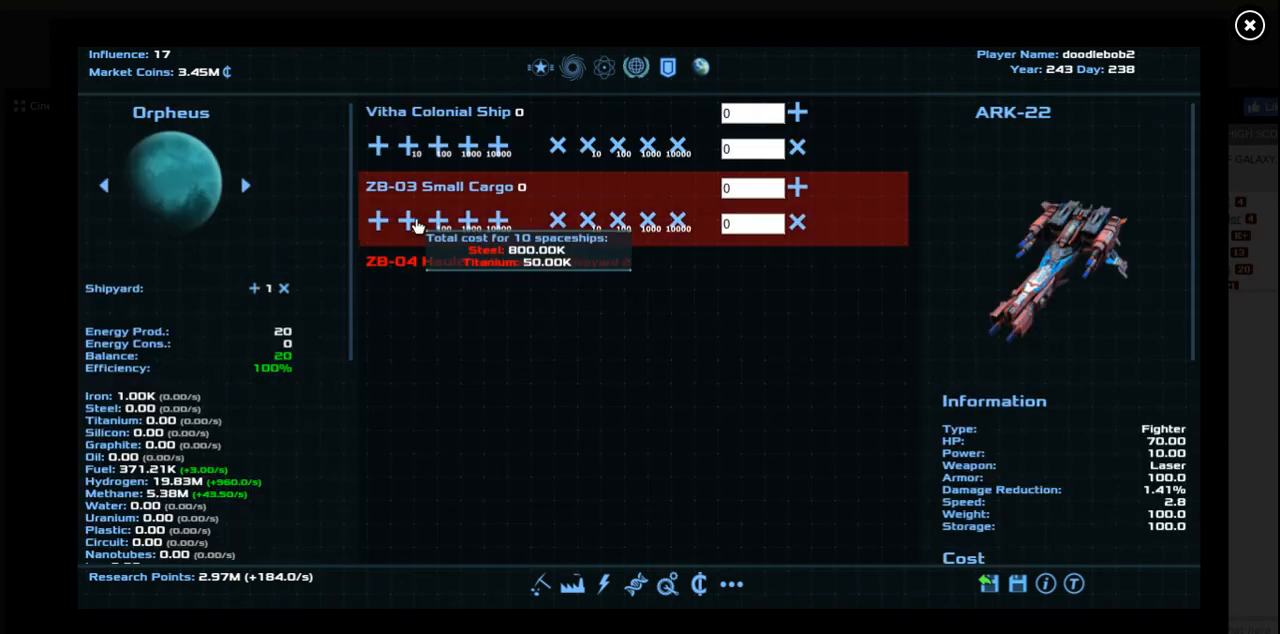
mouse_move(548, 516)
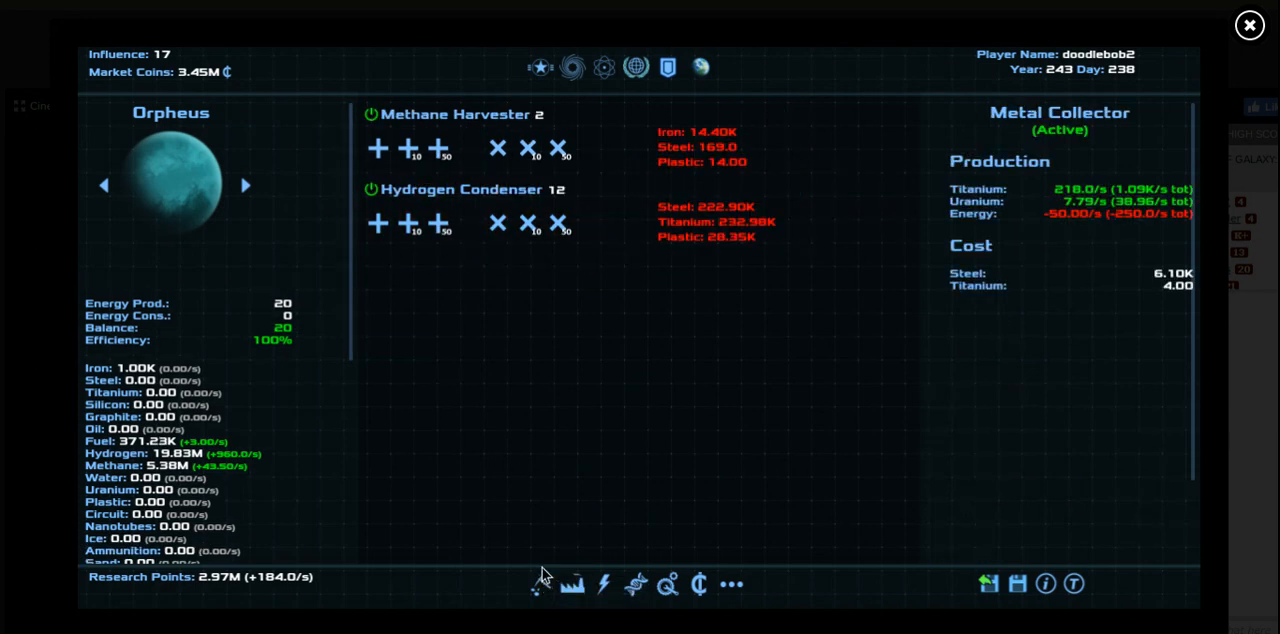
mouse_move(456, 360)
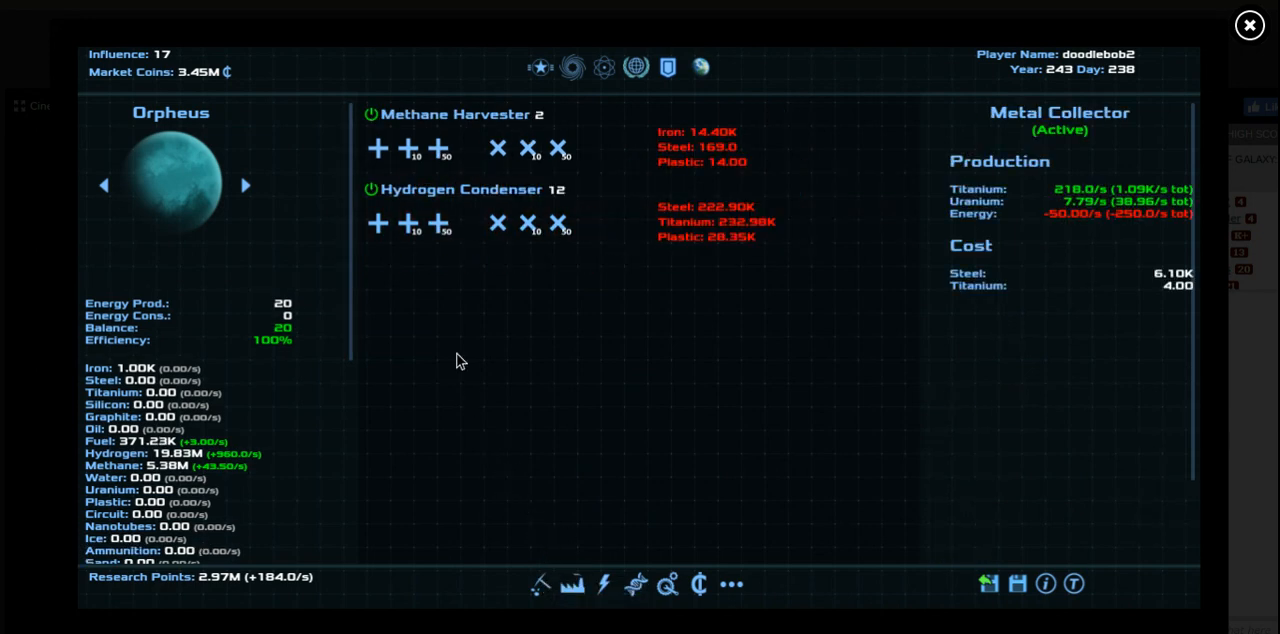
left_click(540, 68)
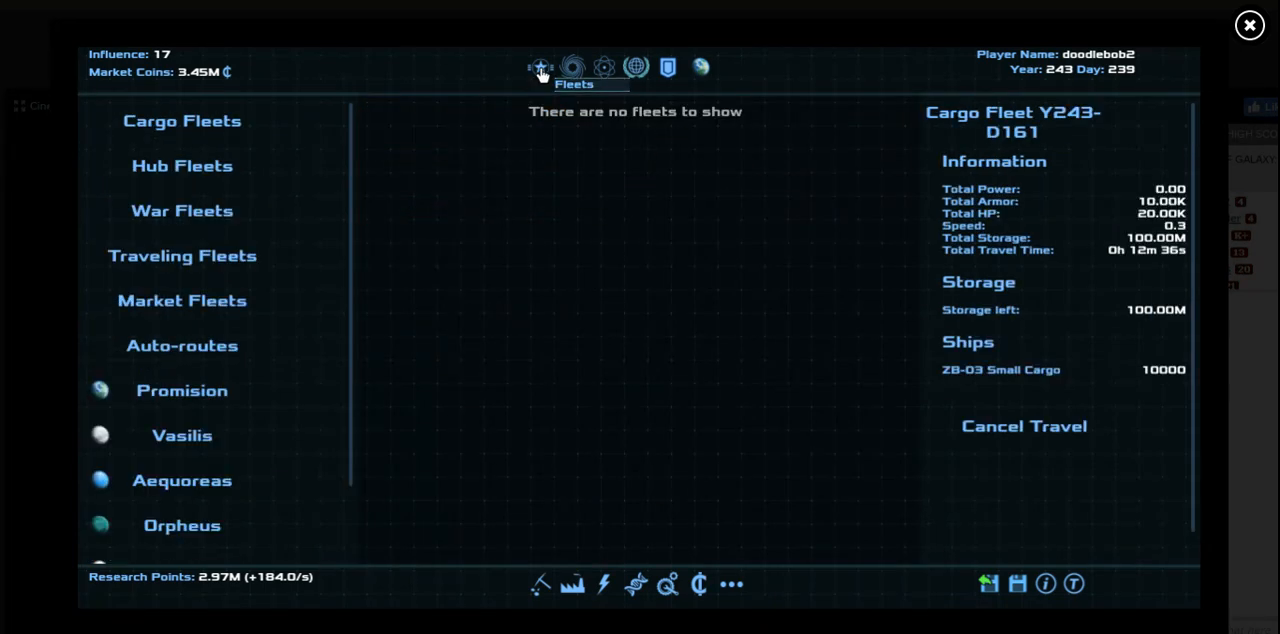
Inspect Posirion and Zelera on the Perseus Arm galaxy map
left_click(540, 68)
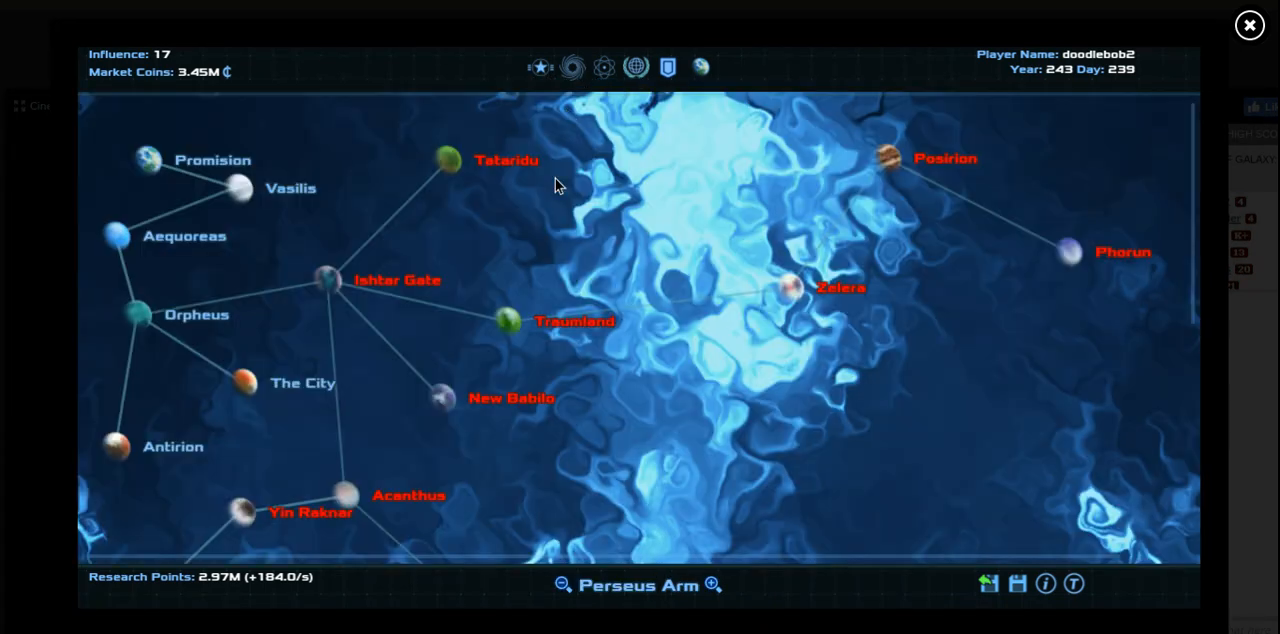
left_click(1068, 252)
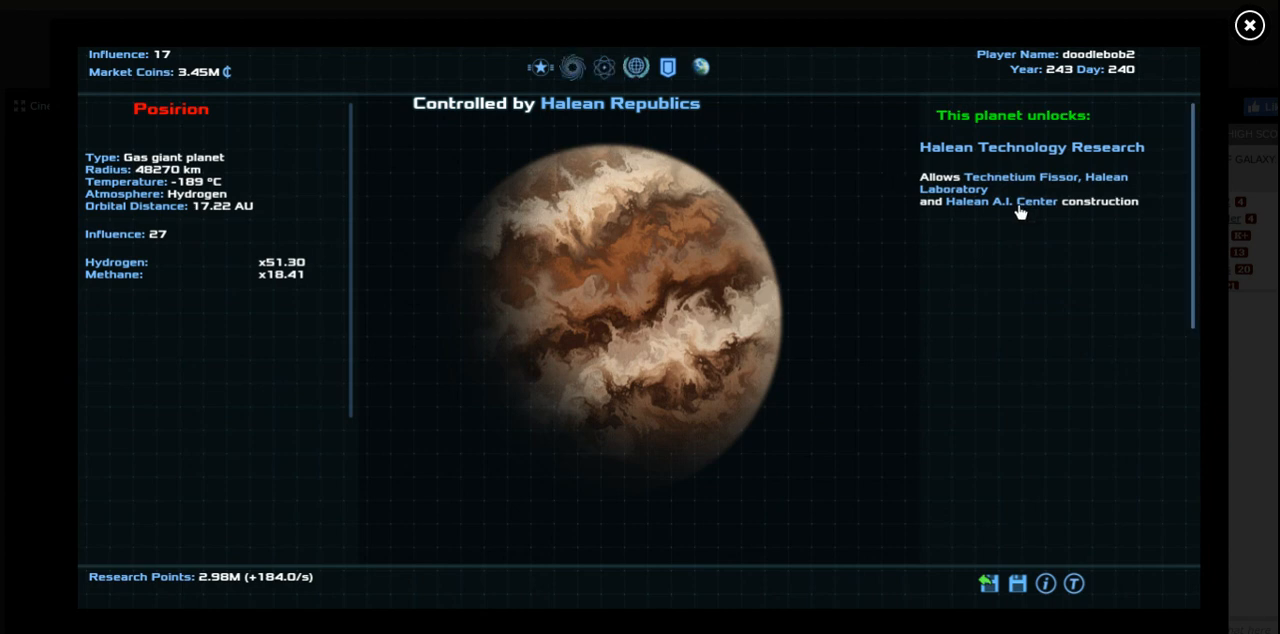
left_click(576, 66)
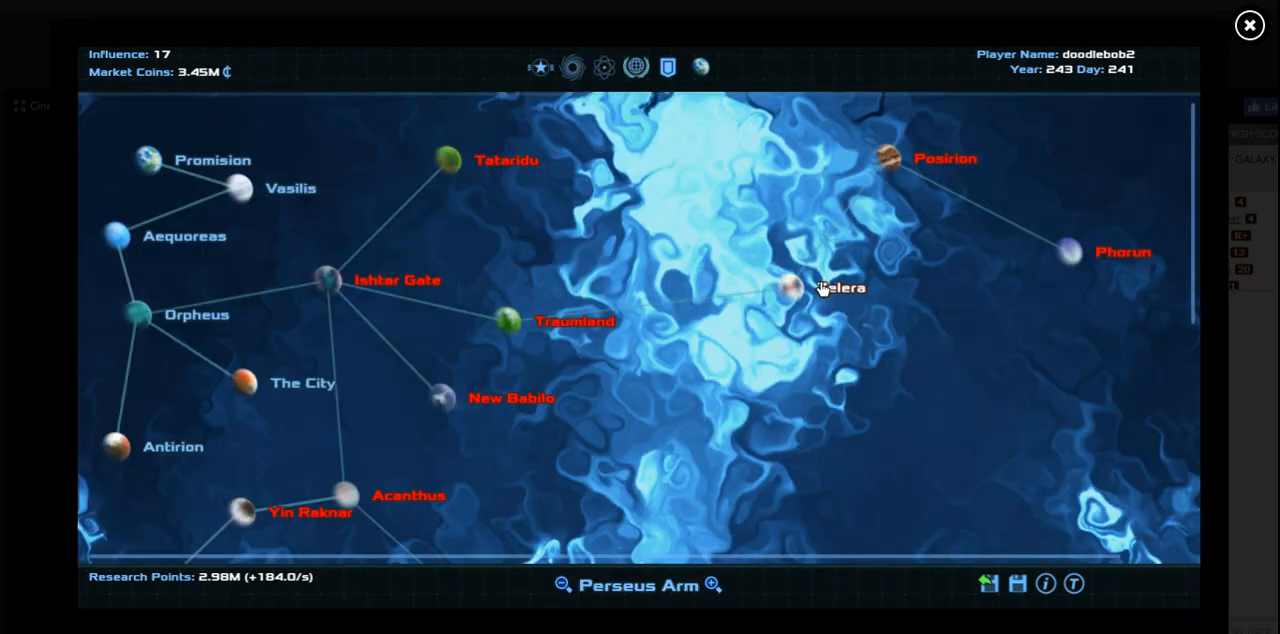
left_click(790, 290)
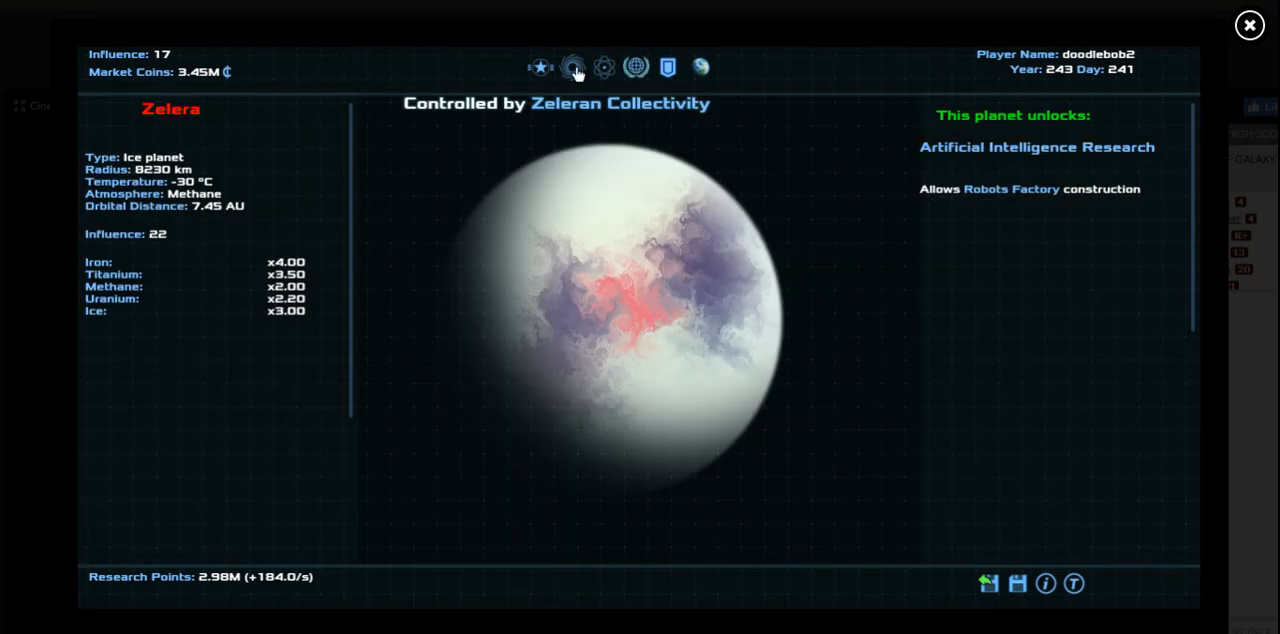
left_click(576, 66)
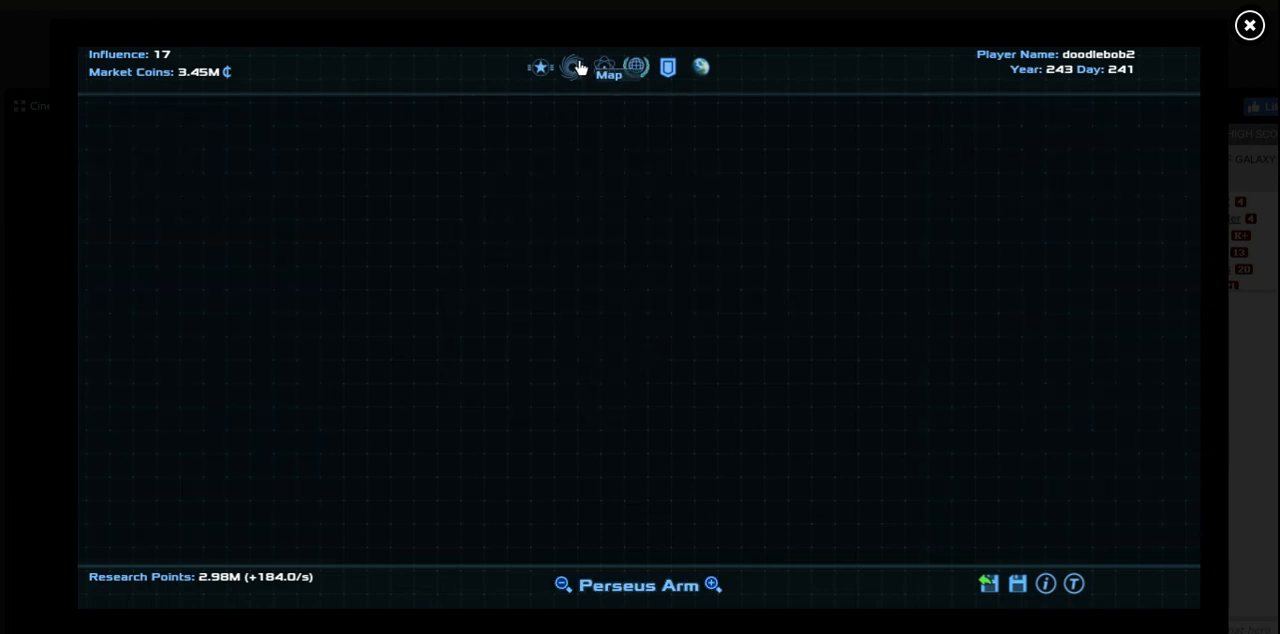
left_click(572, 66)
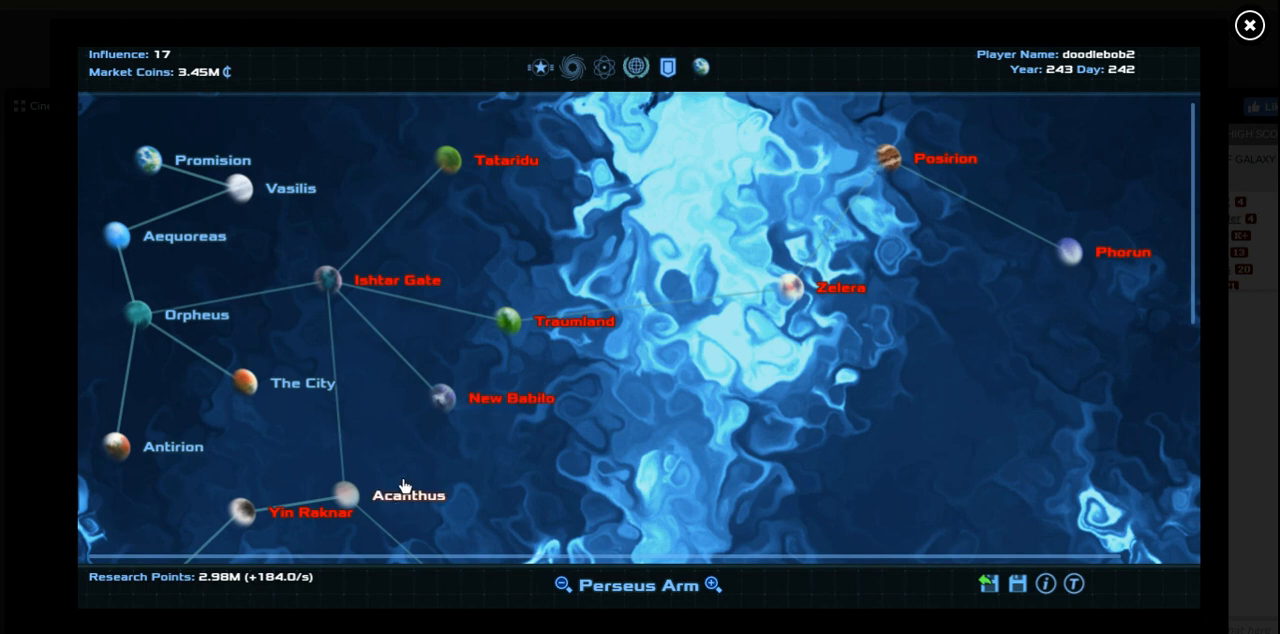
mouse_move(588, 344)
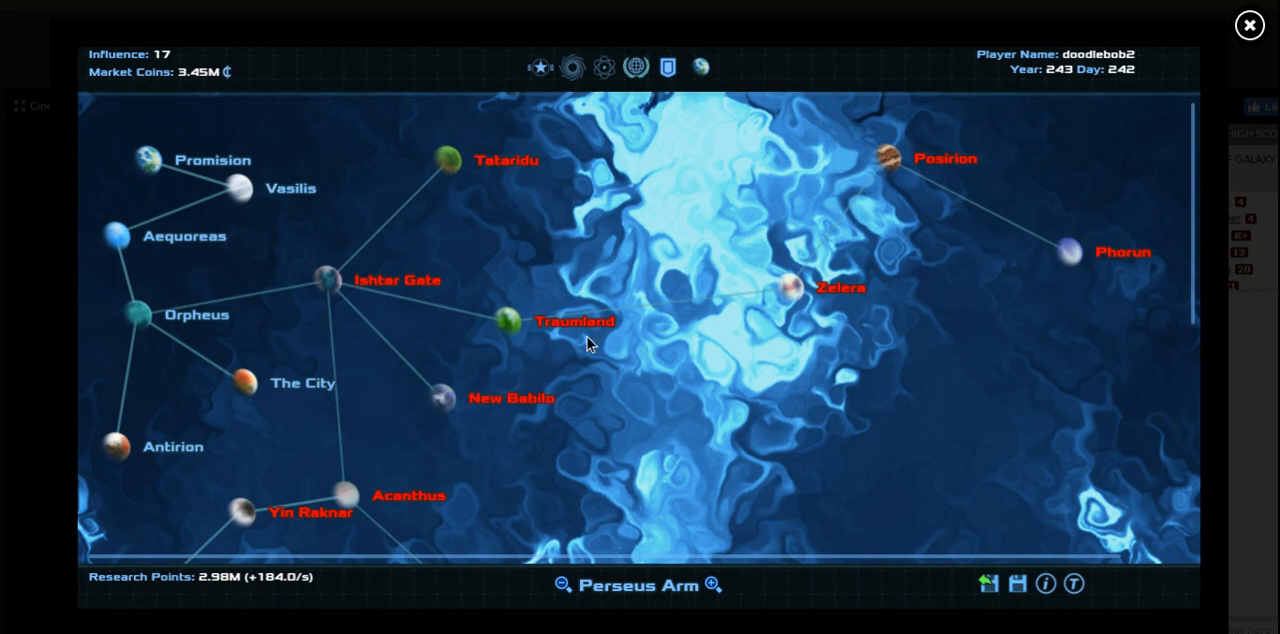
mouse_move(202, 434)
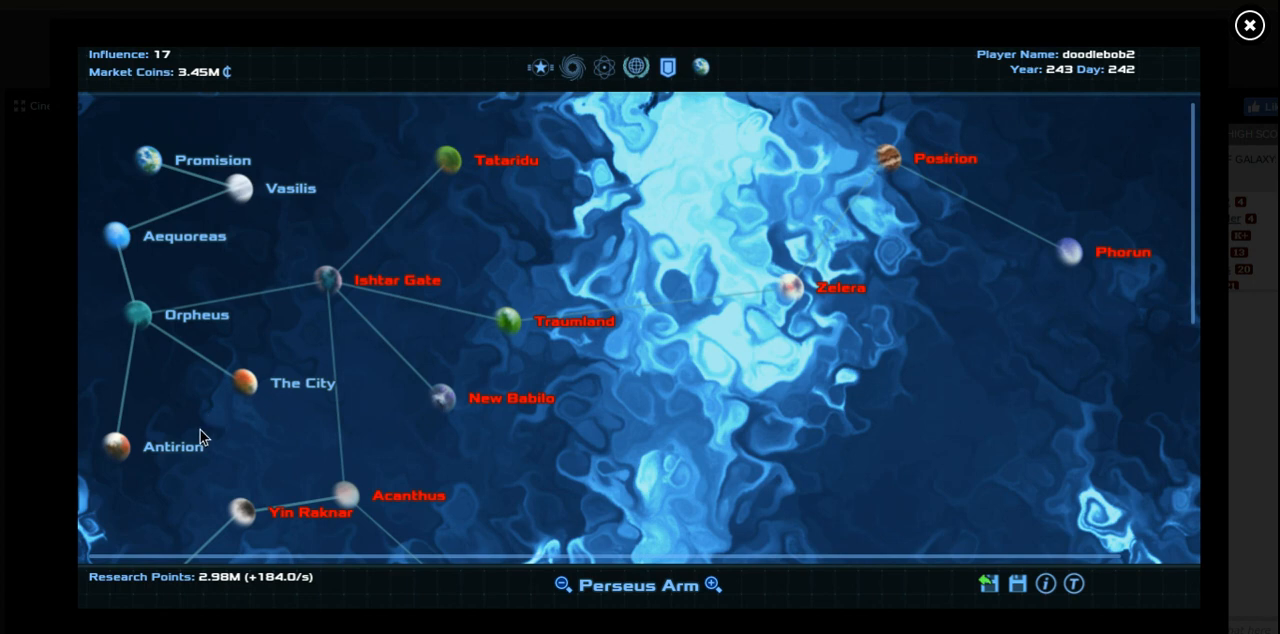
mouse_move(764, 316)
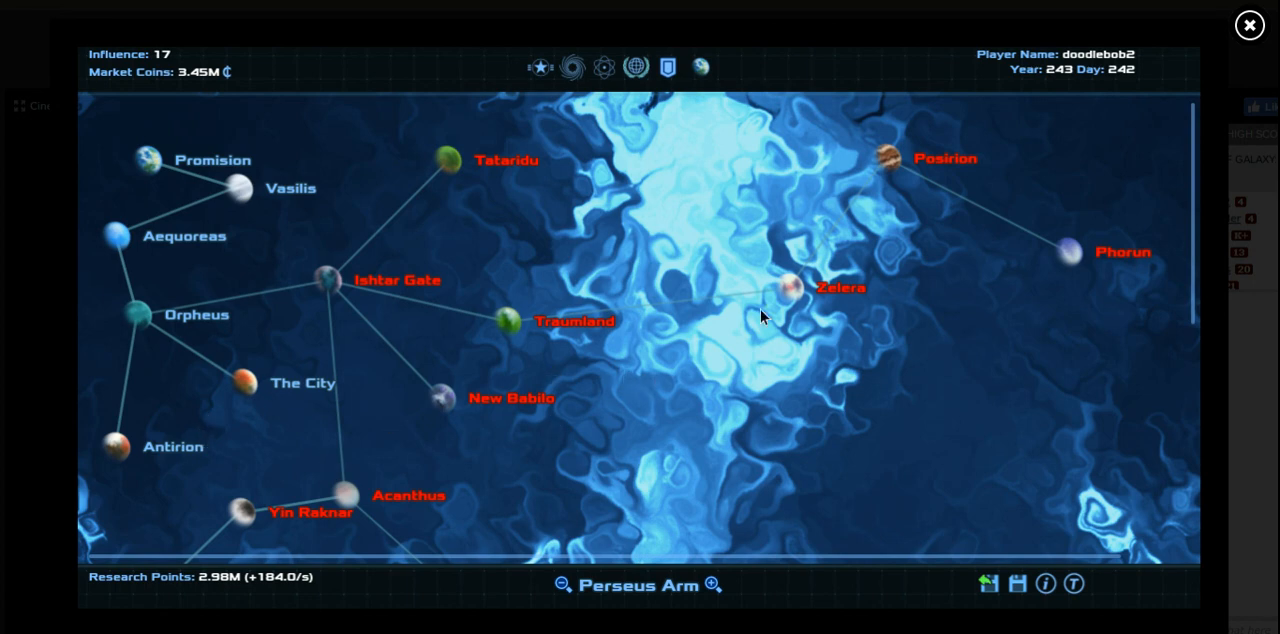
Inspect Traumland and Ishtar Gate, check fleets, and return to the galaxy map
left_click(1016, 584)
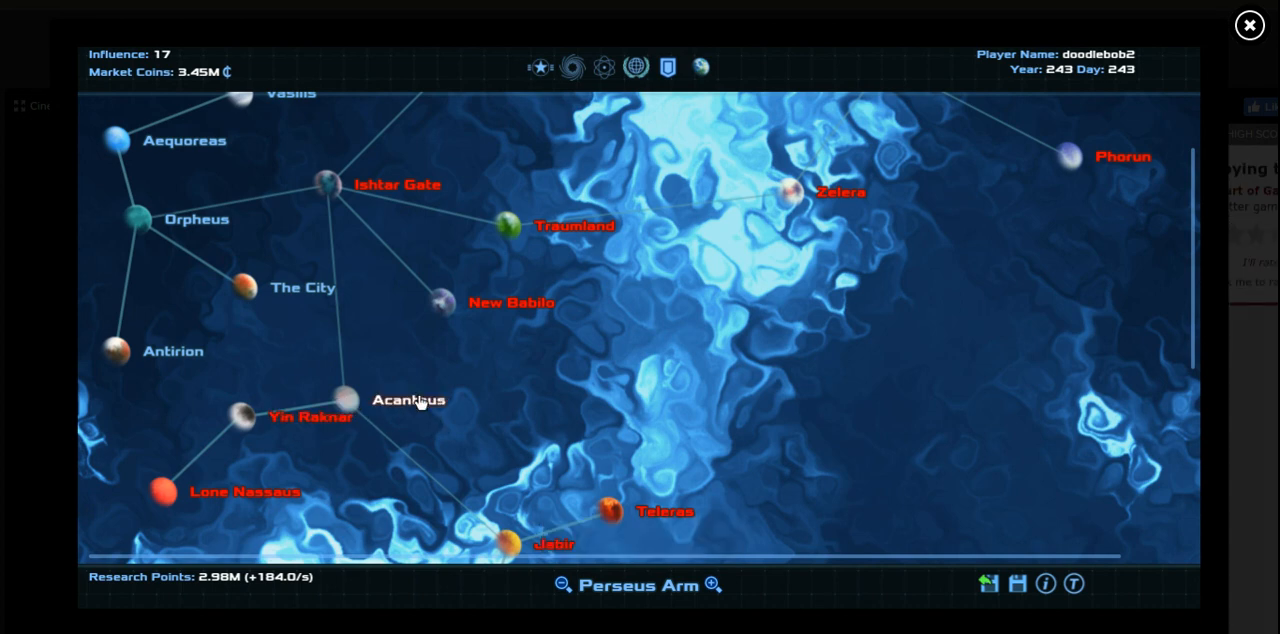
left_click(344, 398)
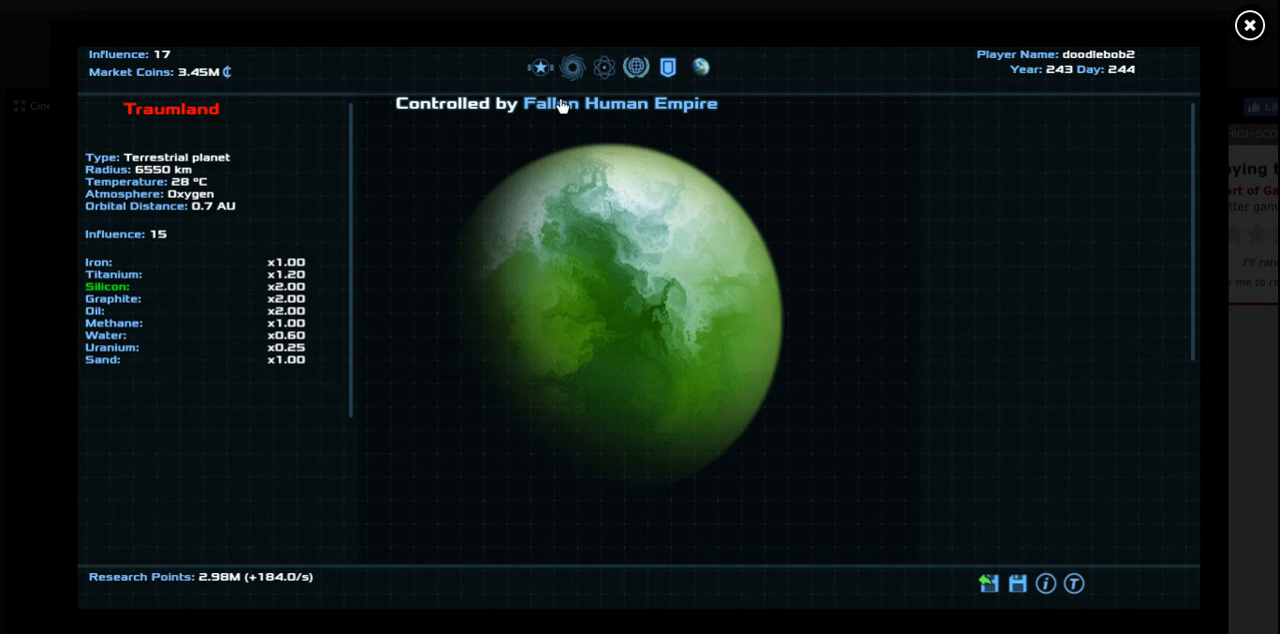
mouse_move(512, 148)
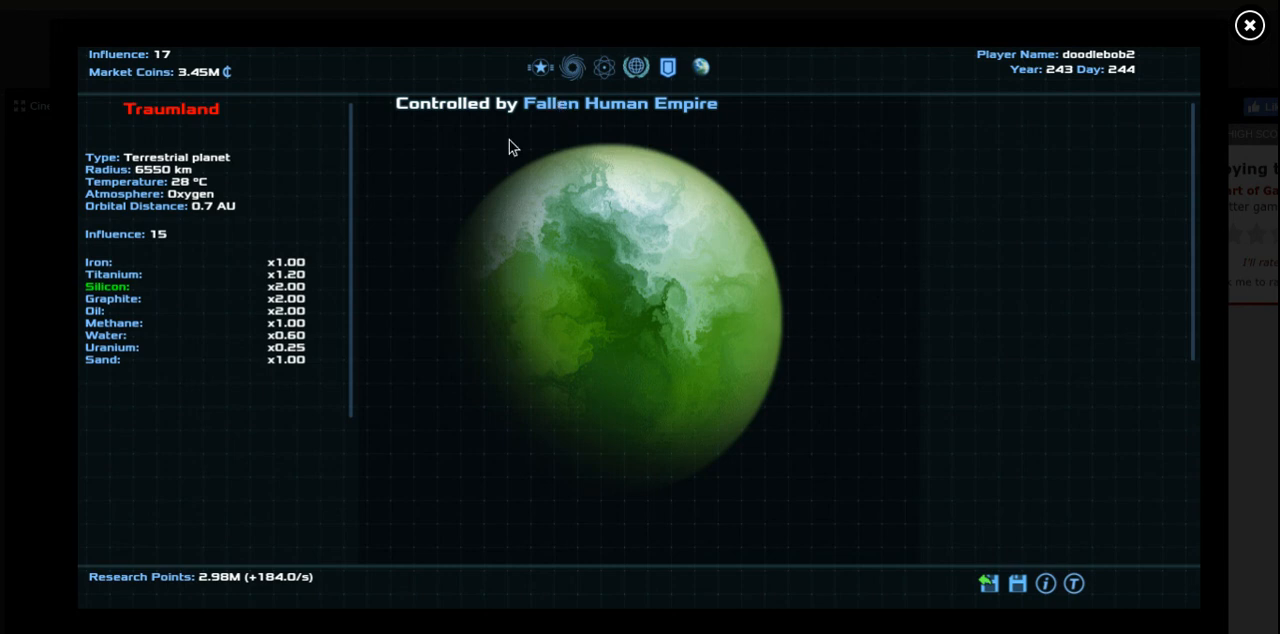
mouse_move(696, 116)
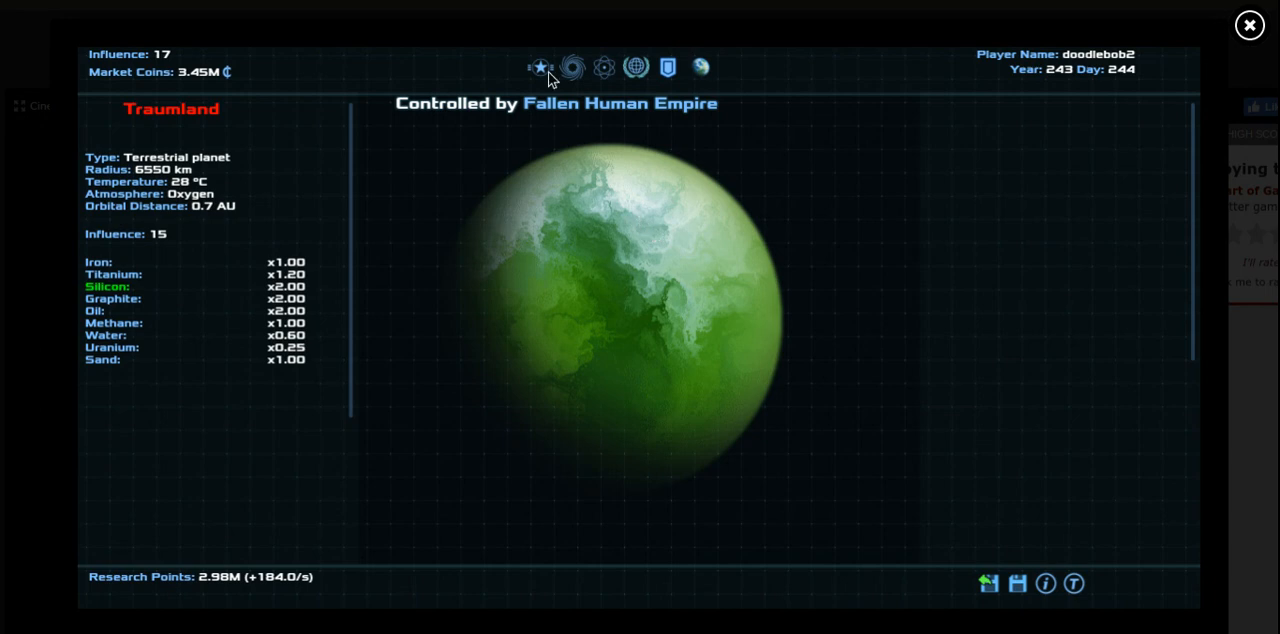
left_click(604, 68)
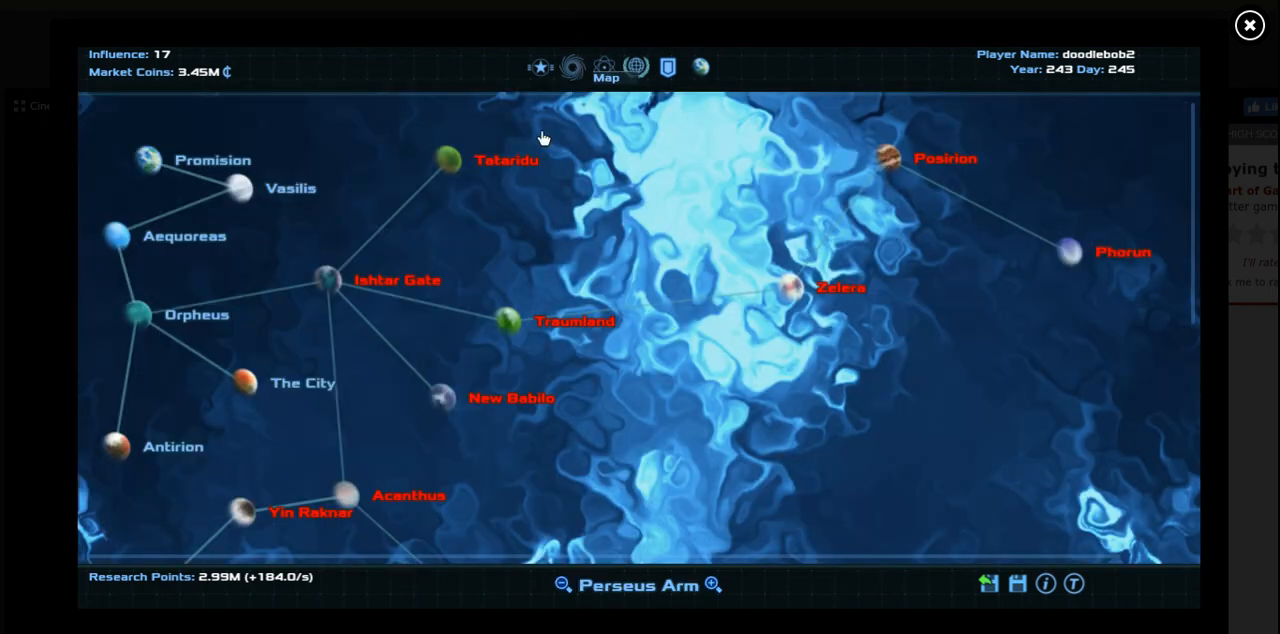
left_click(324, 280)
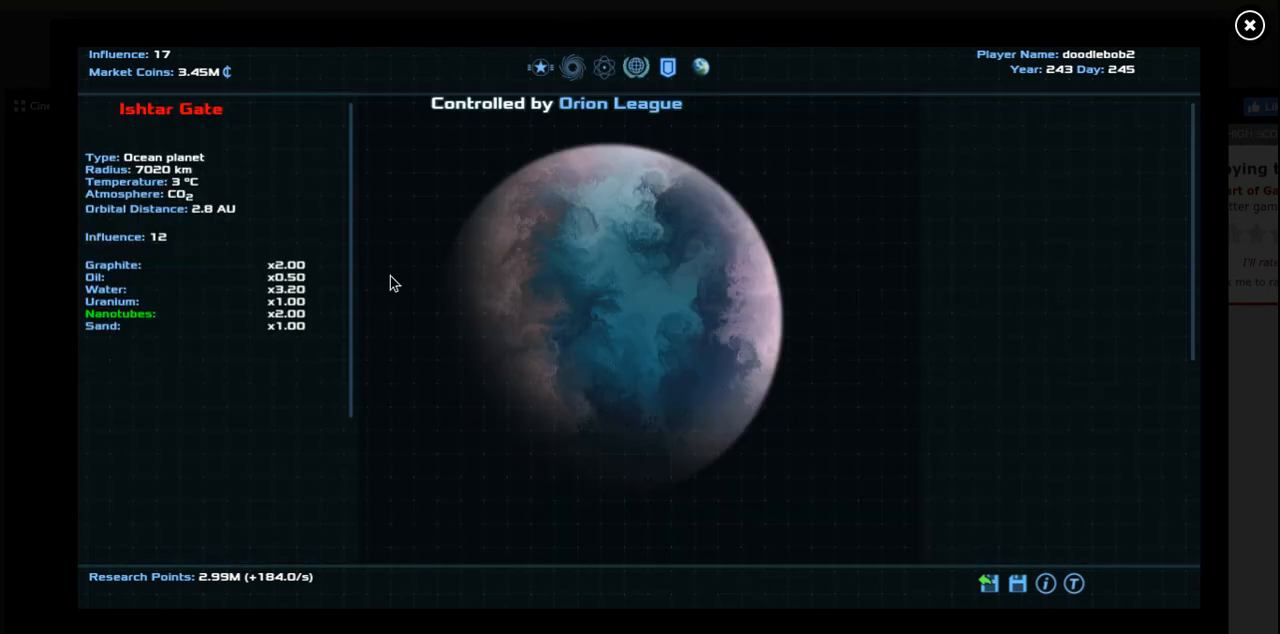
left_click(540, 68)
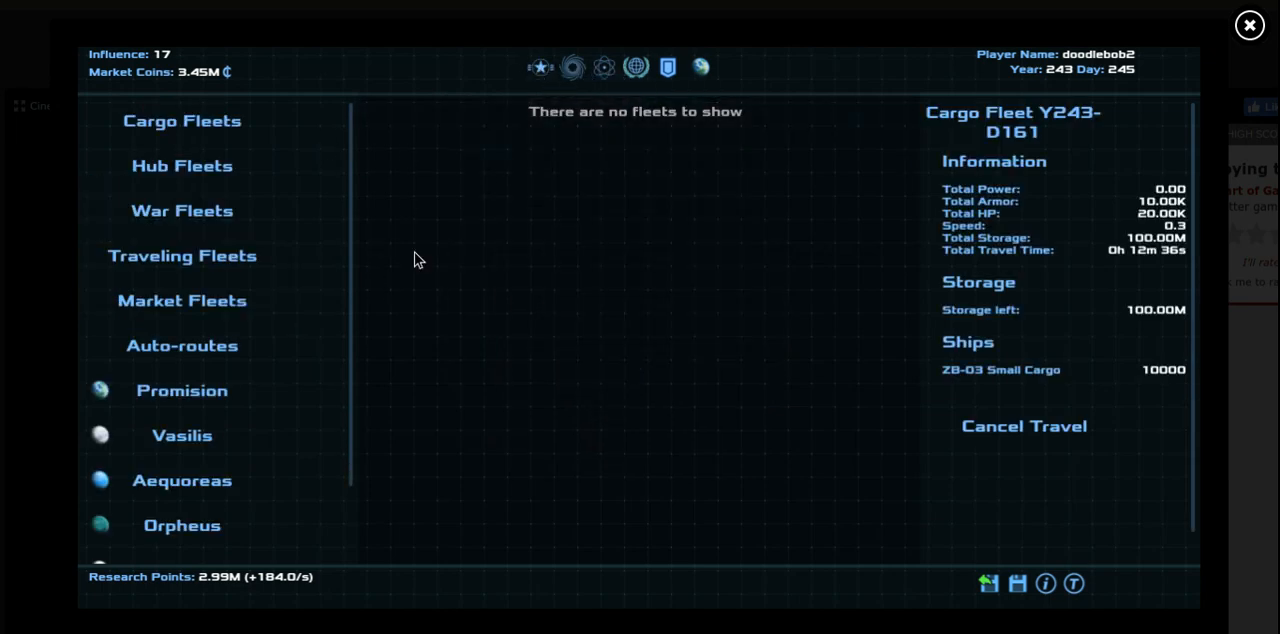
mouse_move(540, 66)
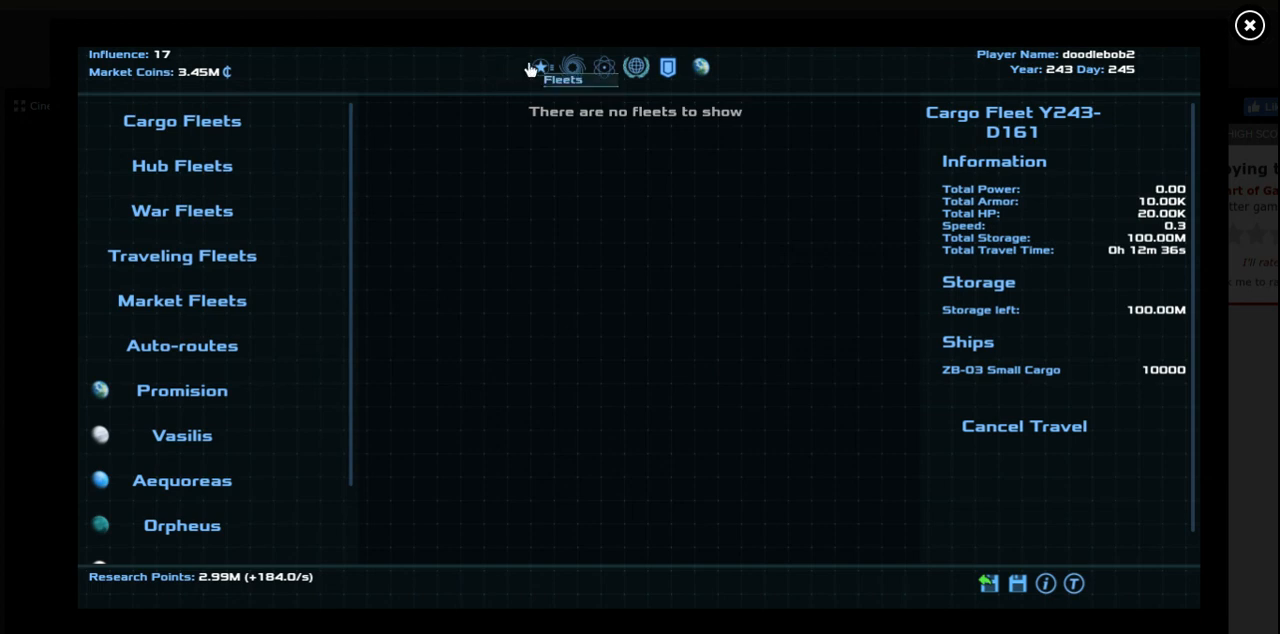
left_click(572, 68)
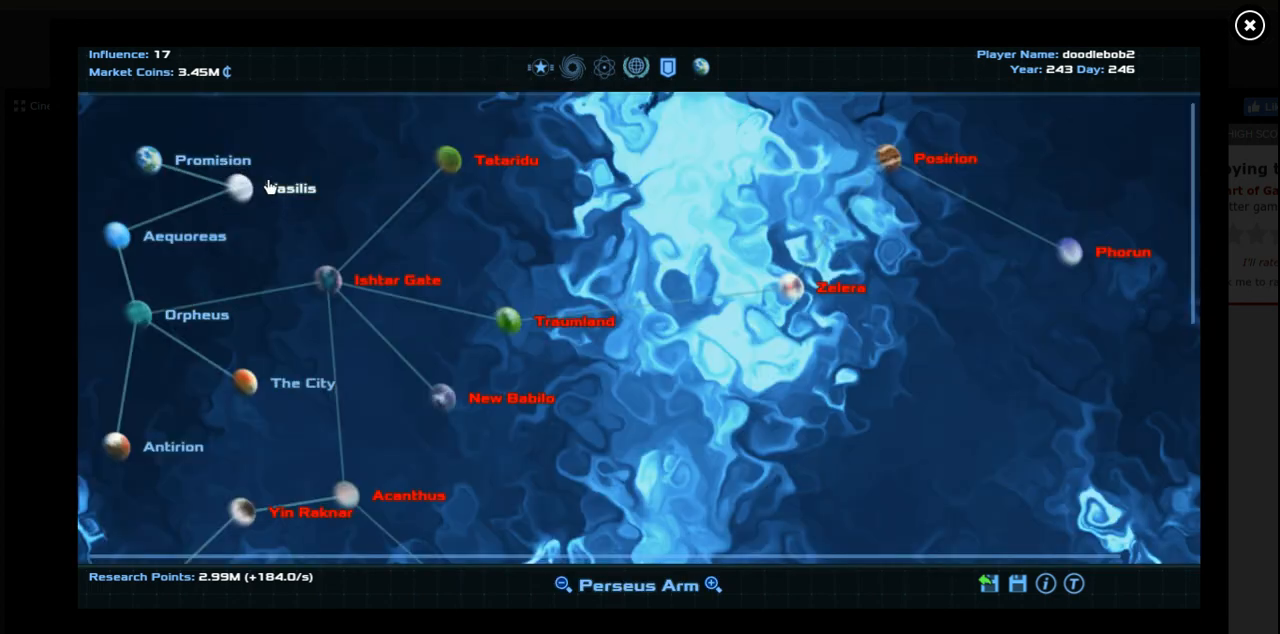
Dispatch Scout Fleet Y243-D247 from Vasilis's shipyard and view the fleets overview
left_click(236, 186)
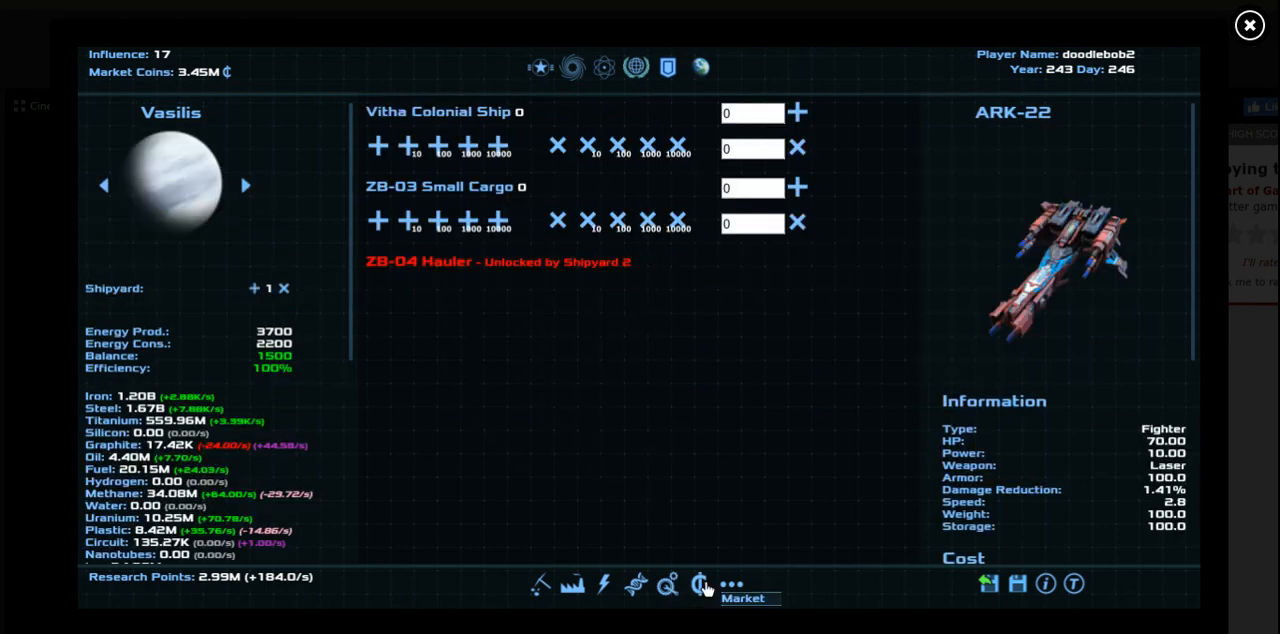
mouse_move(276, 290)
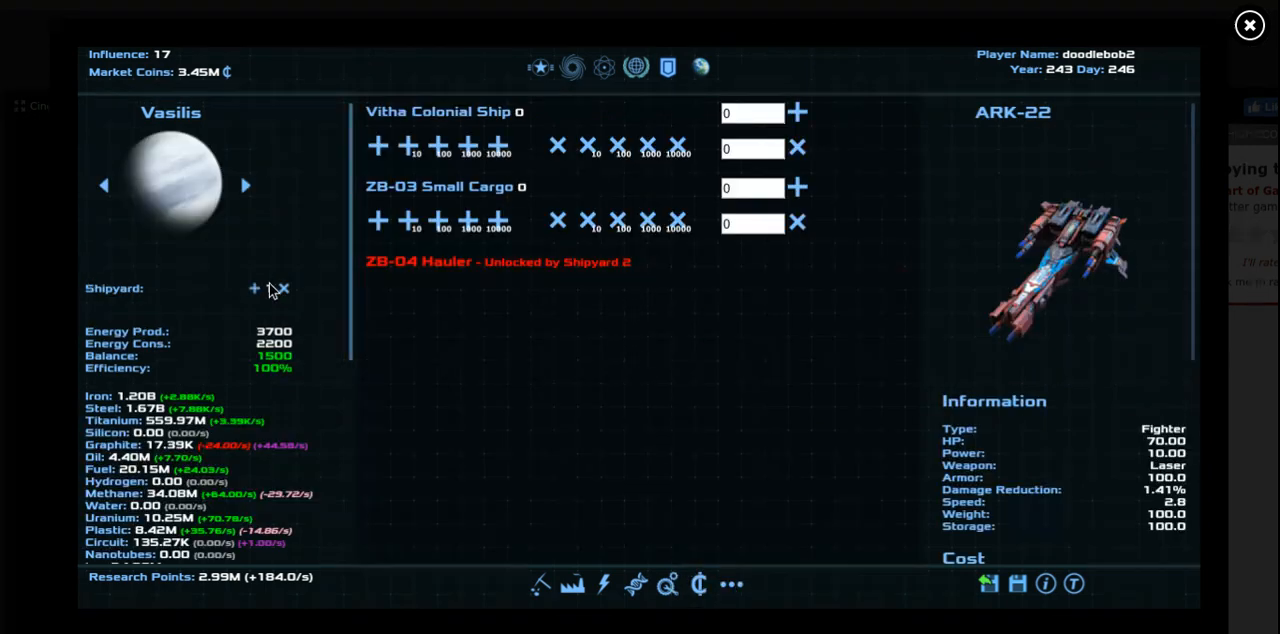
left_click(256, 288)
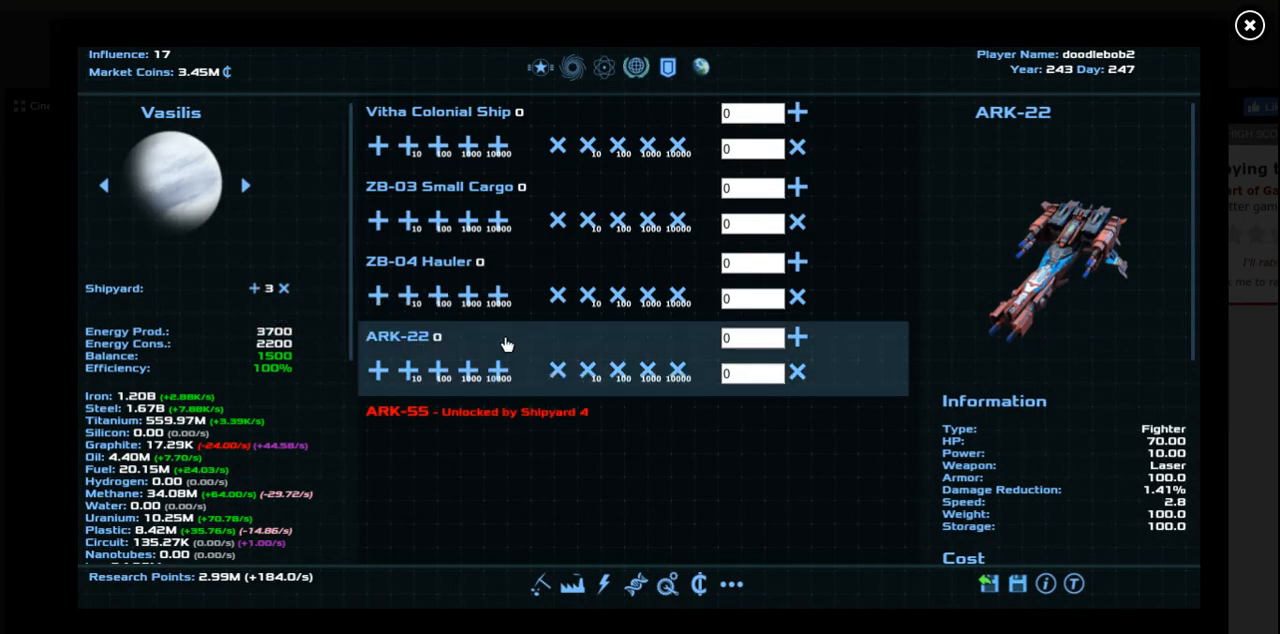
left_click(256, 288)
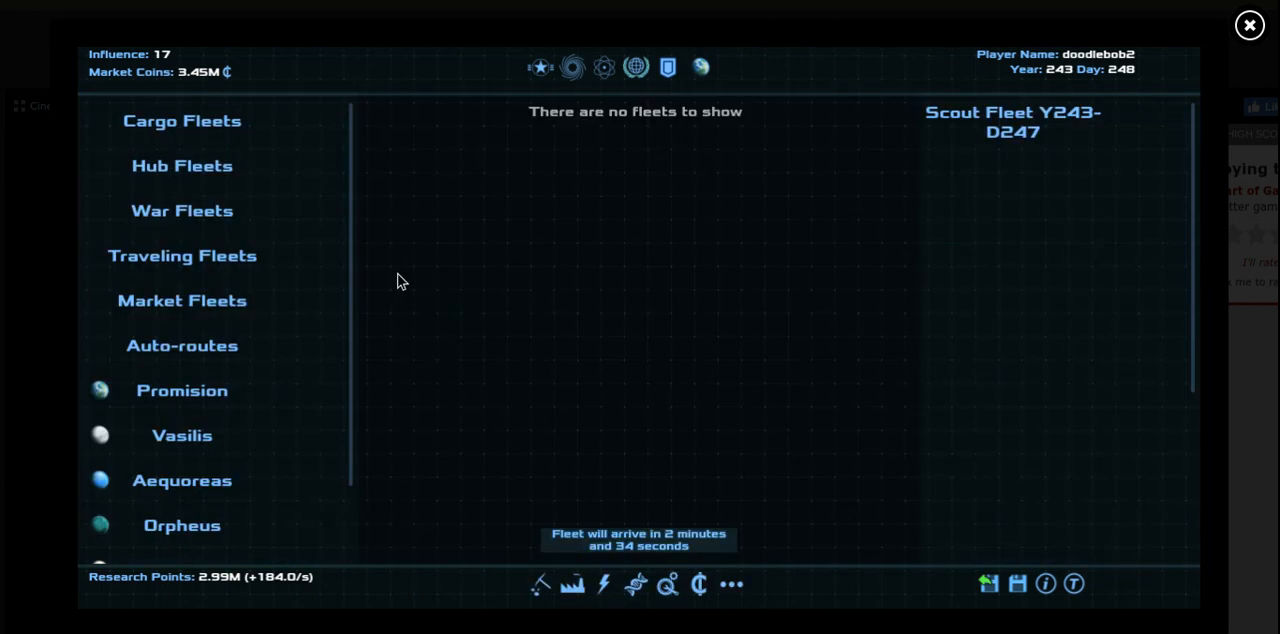
mouse_move(256, 284)
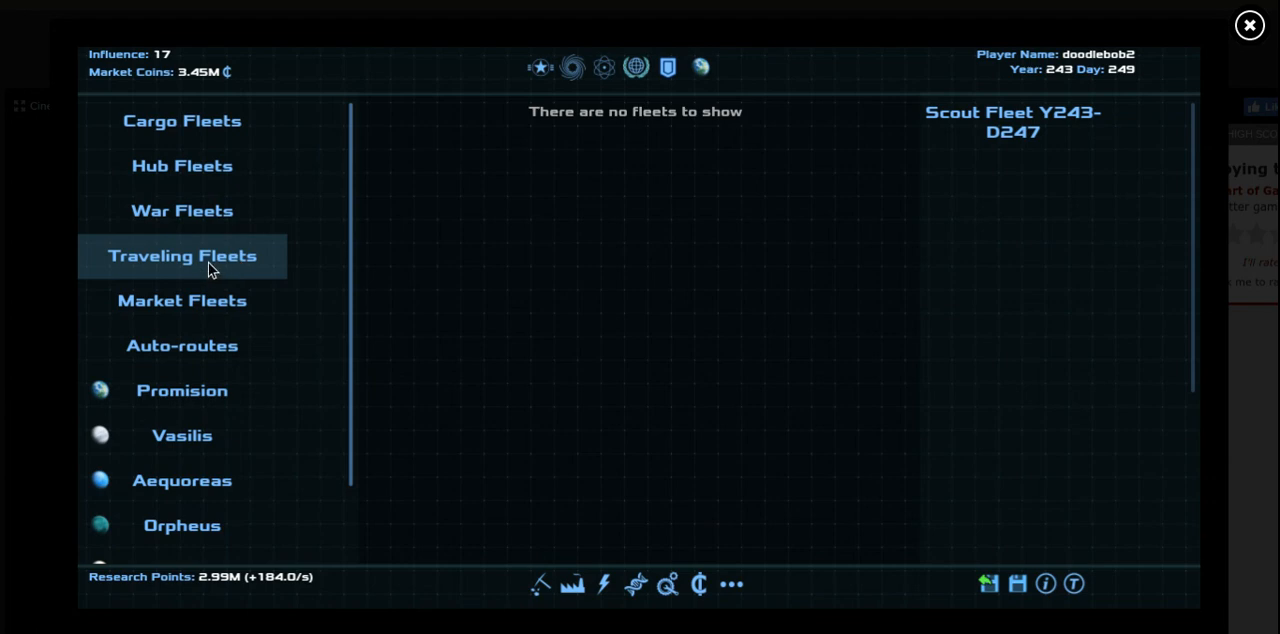
Review the travelling fleets, then show Ishtar Gate's planet details (ocean planet, Orion League)
left_click(182, 256)
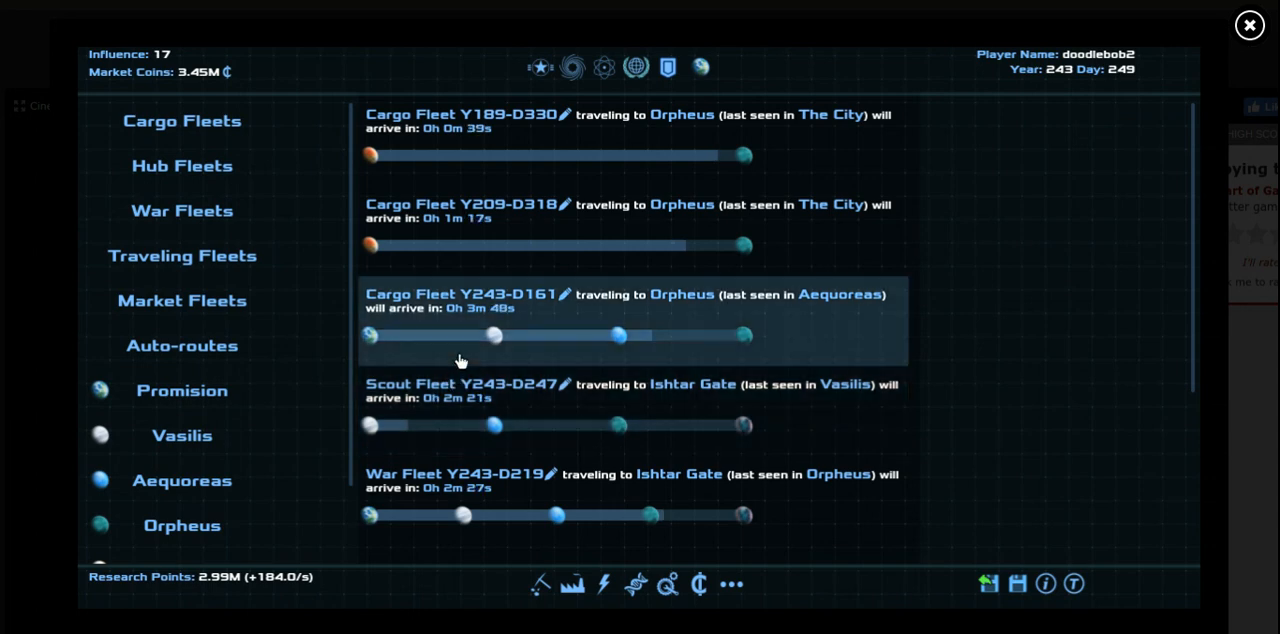
left_click(1016, 584)
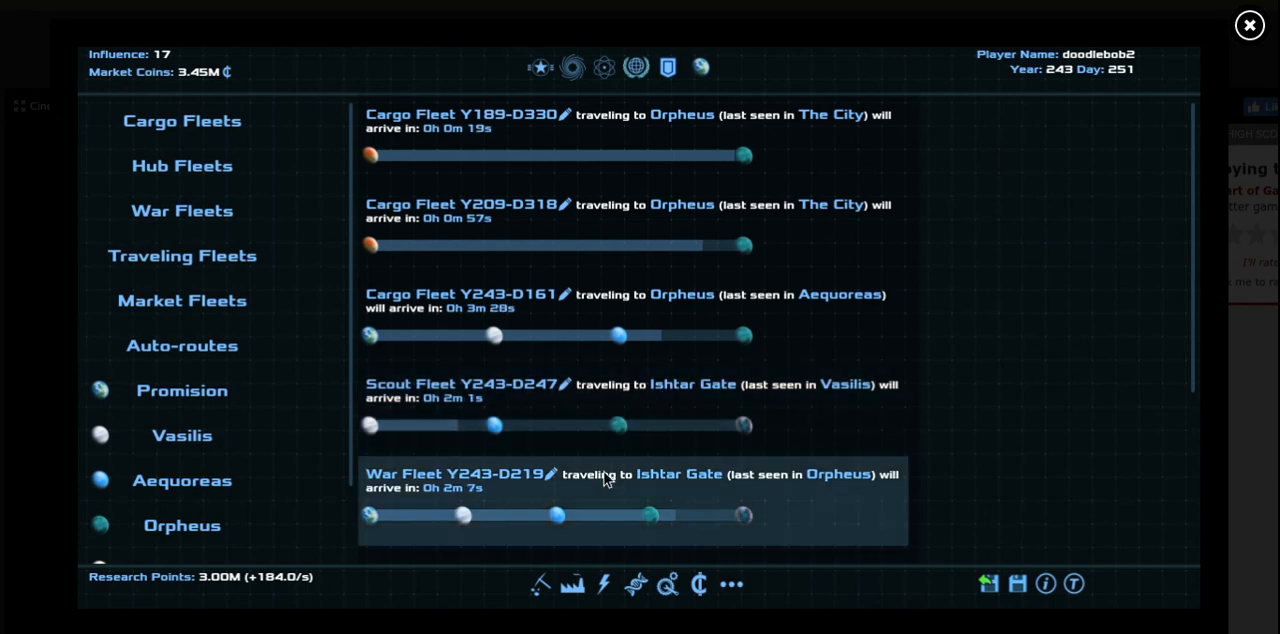
mouse_move(548, 452)
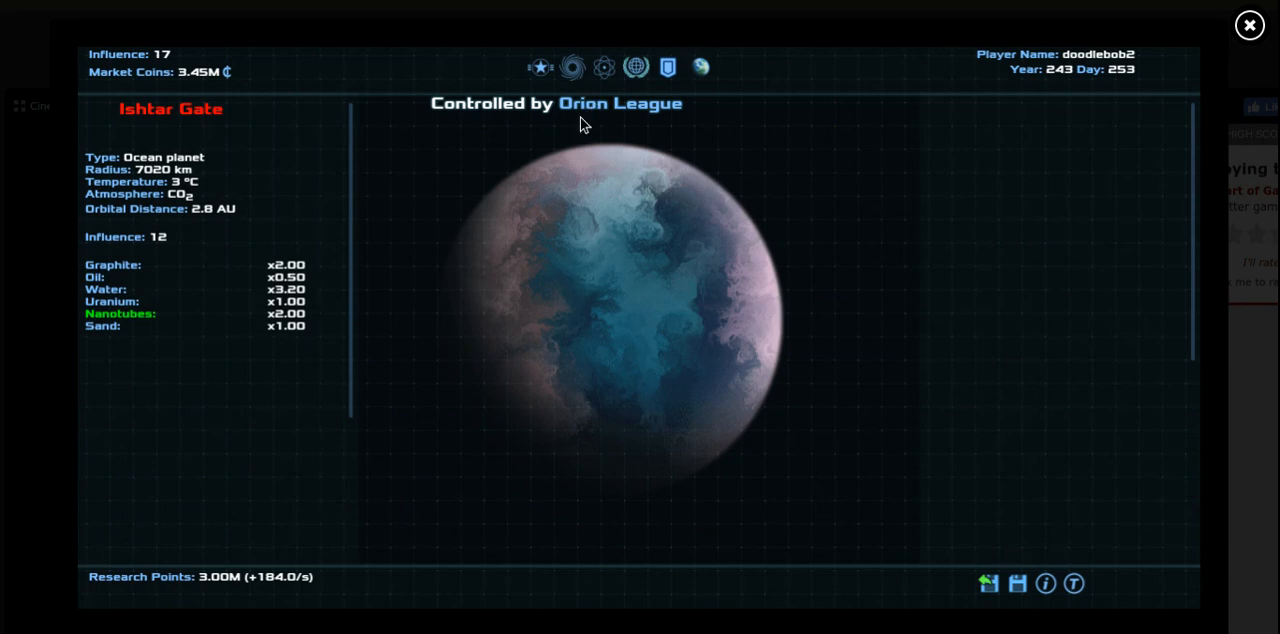
Expand the empire resource breakdowns for The City, Orpheus and Aequoreas
left_click(668, 66)
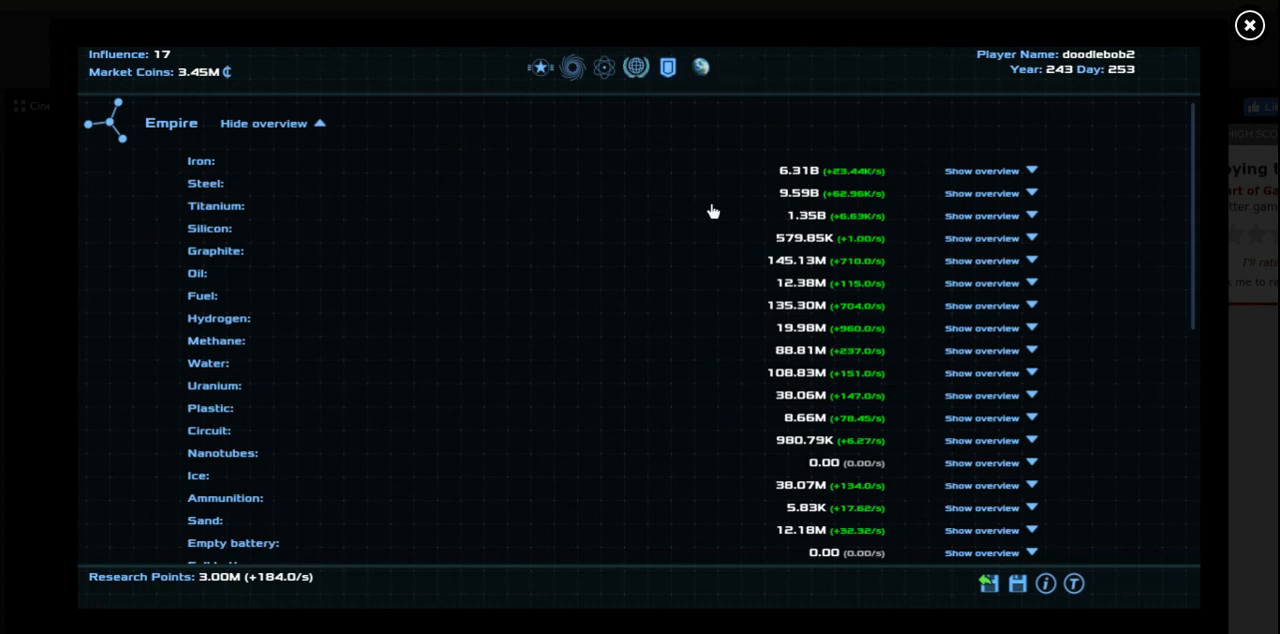
scroll("down", 3)
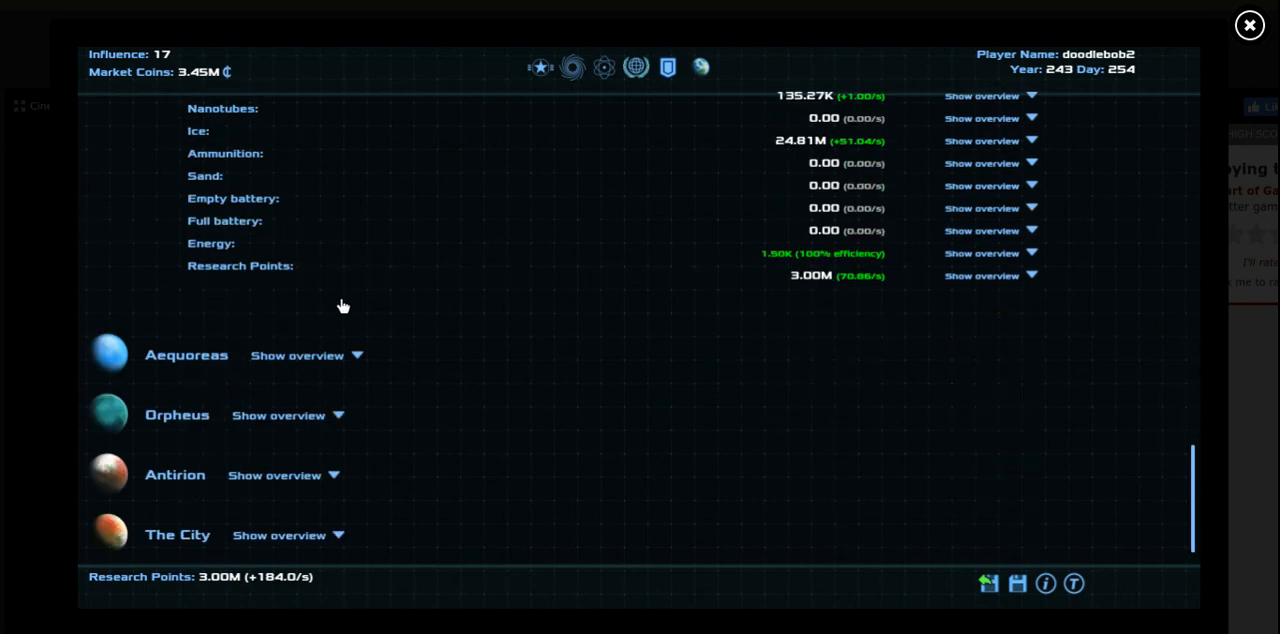
left_click(278, 536)
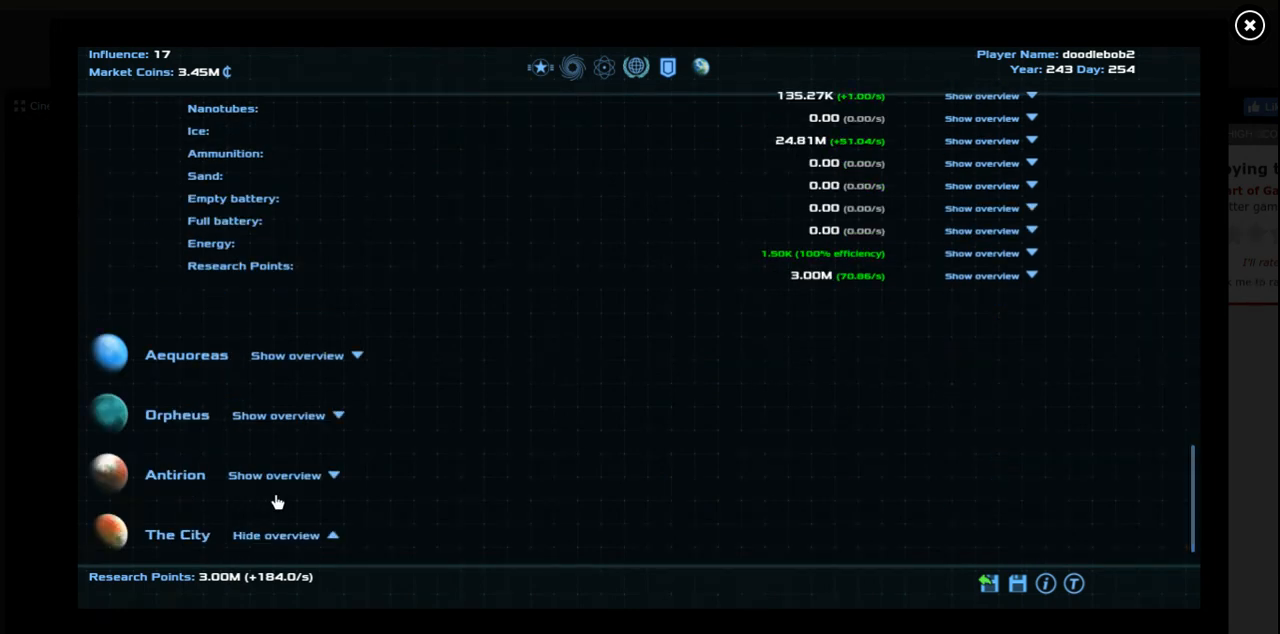
left_click(280, 416)
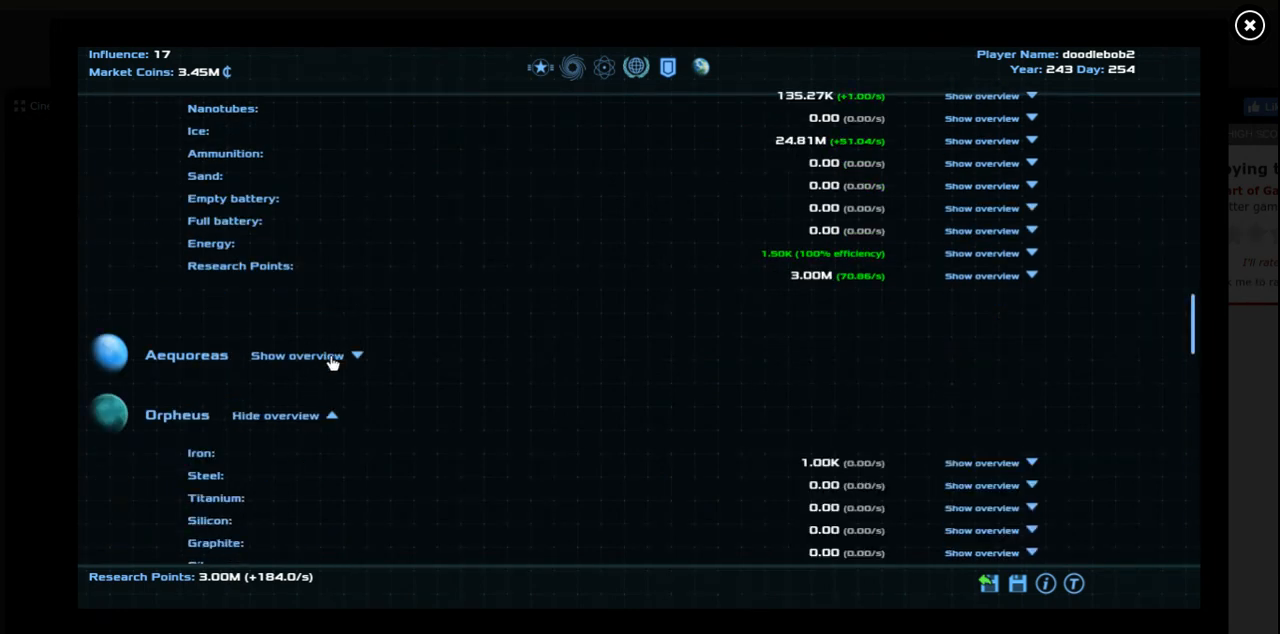
left_click(296, 356)
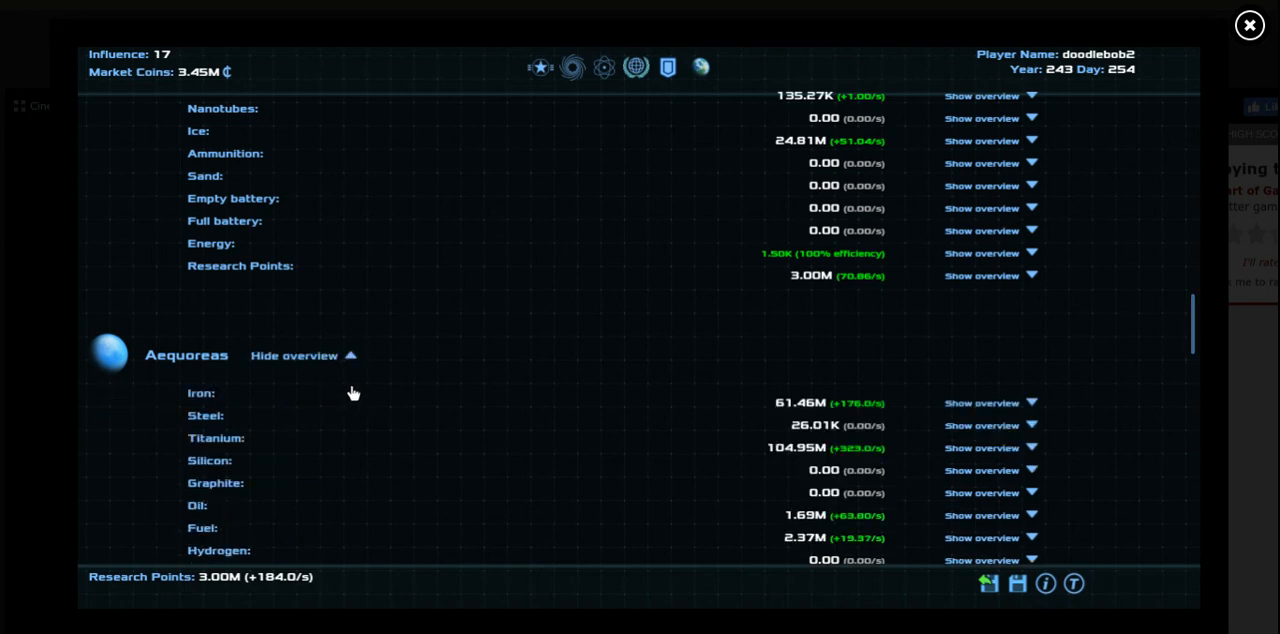
scroll("down", 3)
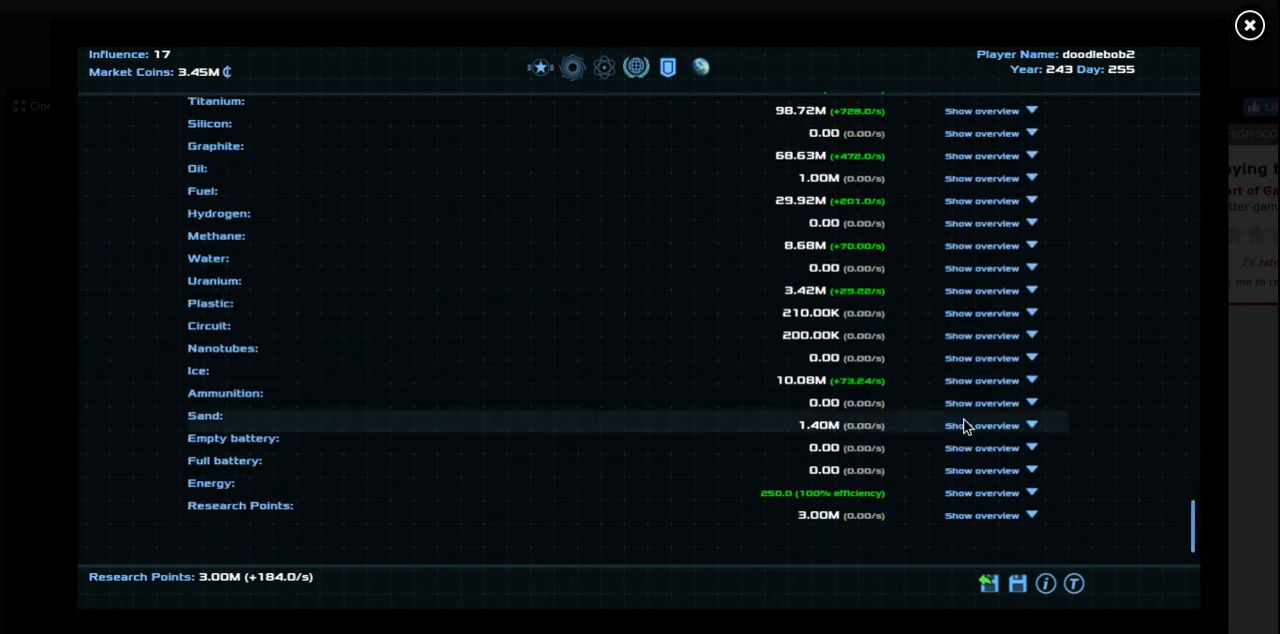
scroll("down", 3)
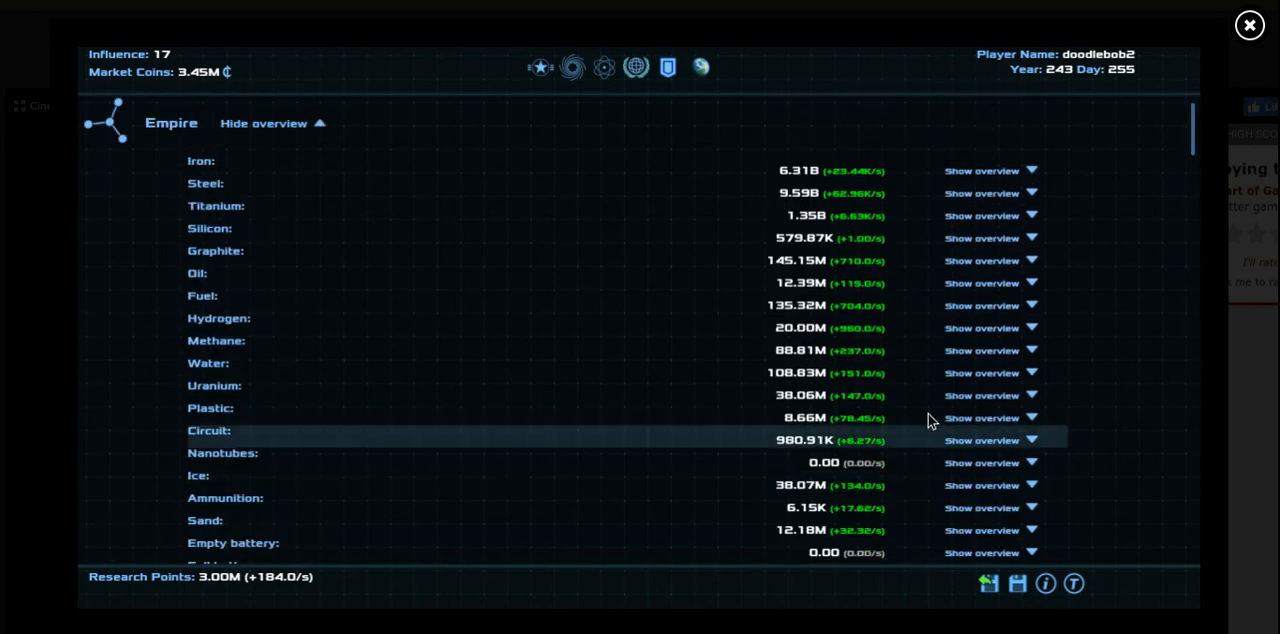
Check research and fleets, then return to the Perseus Arm map as the game saves
left_click(604, 68)
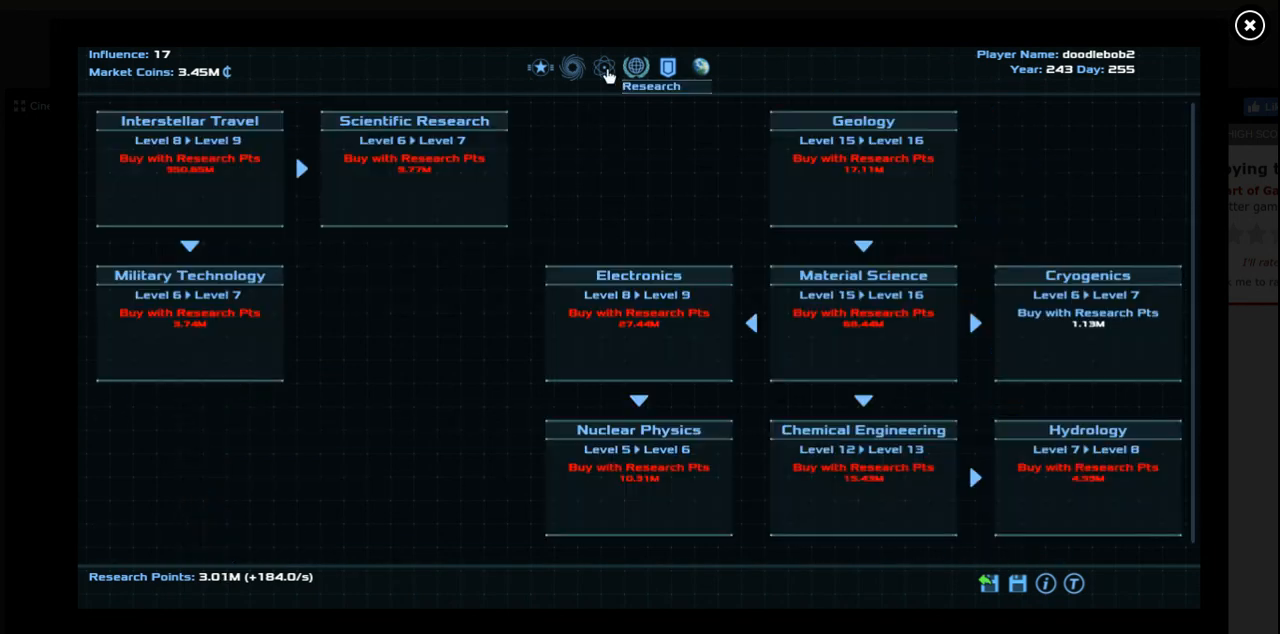
mouse_move(1064, 332)
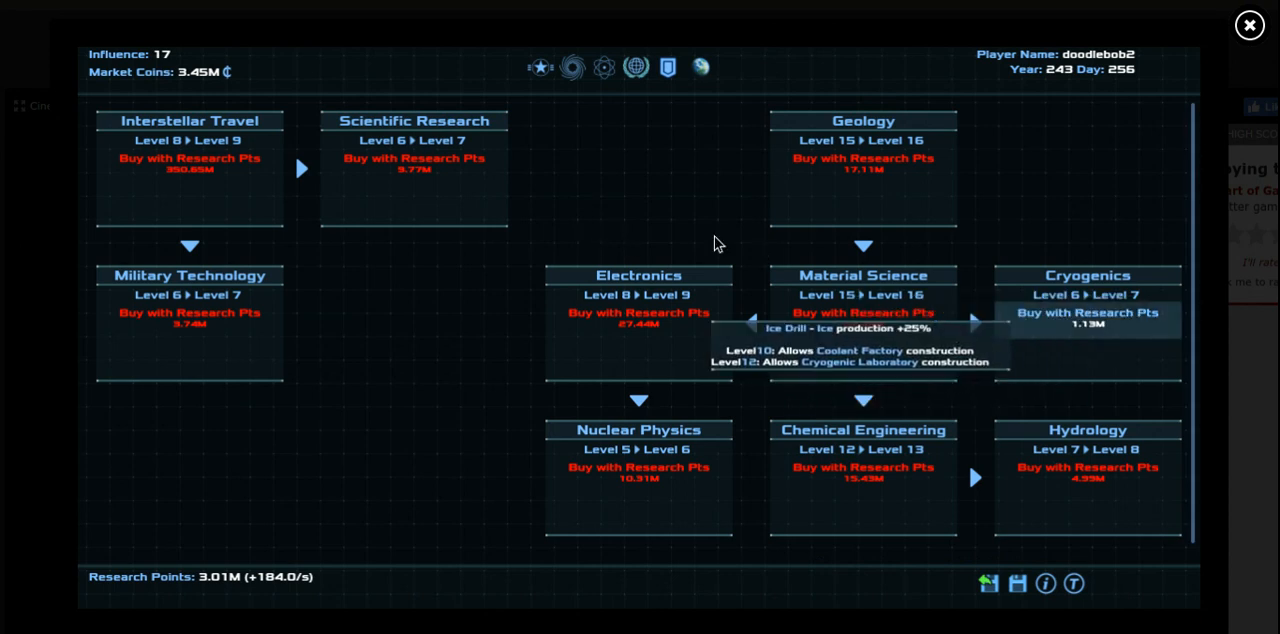
left_click(540, 68)
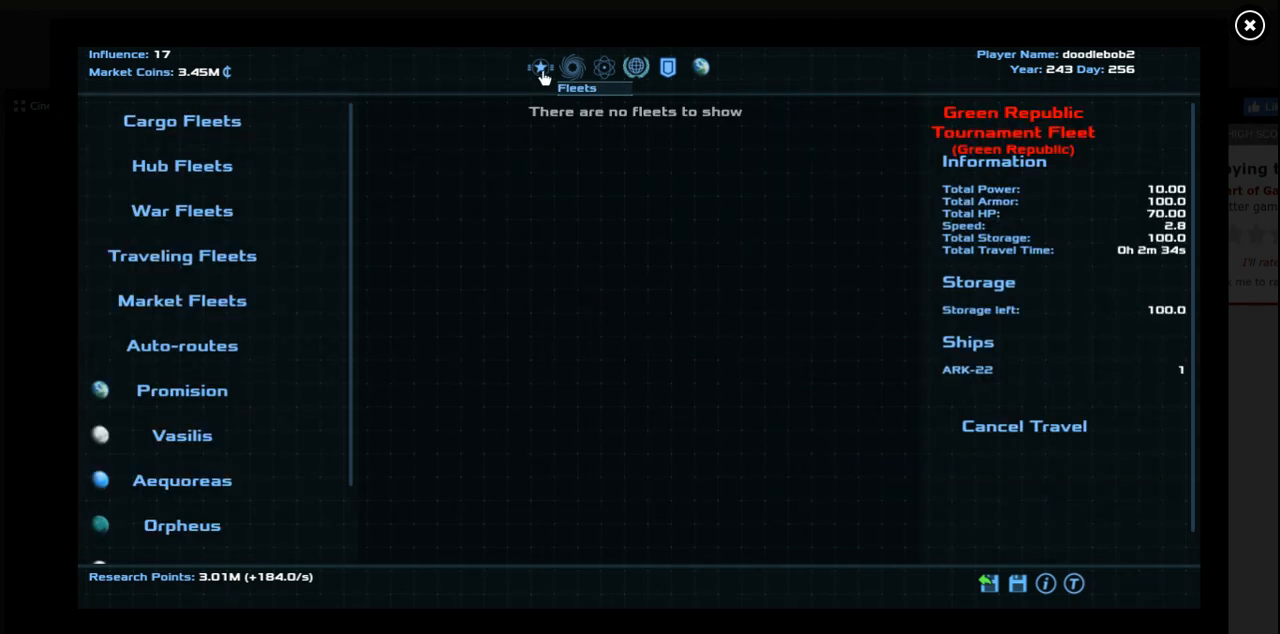
left_click(572, 68)
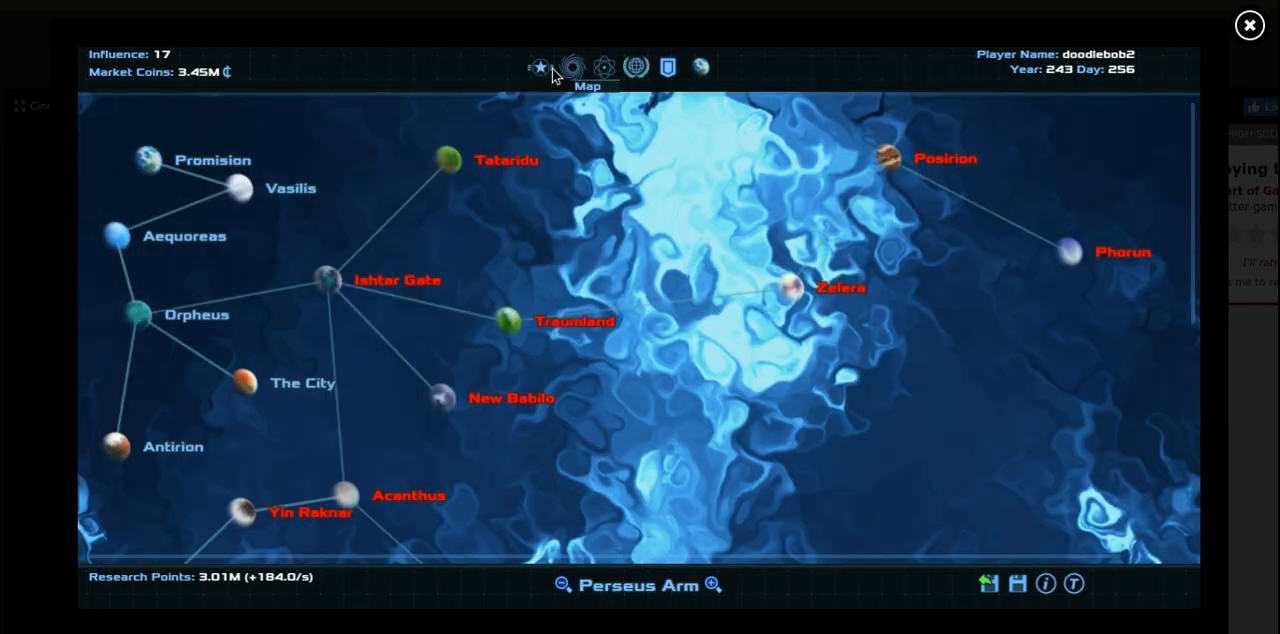
left_click(572, 66)
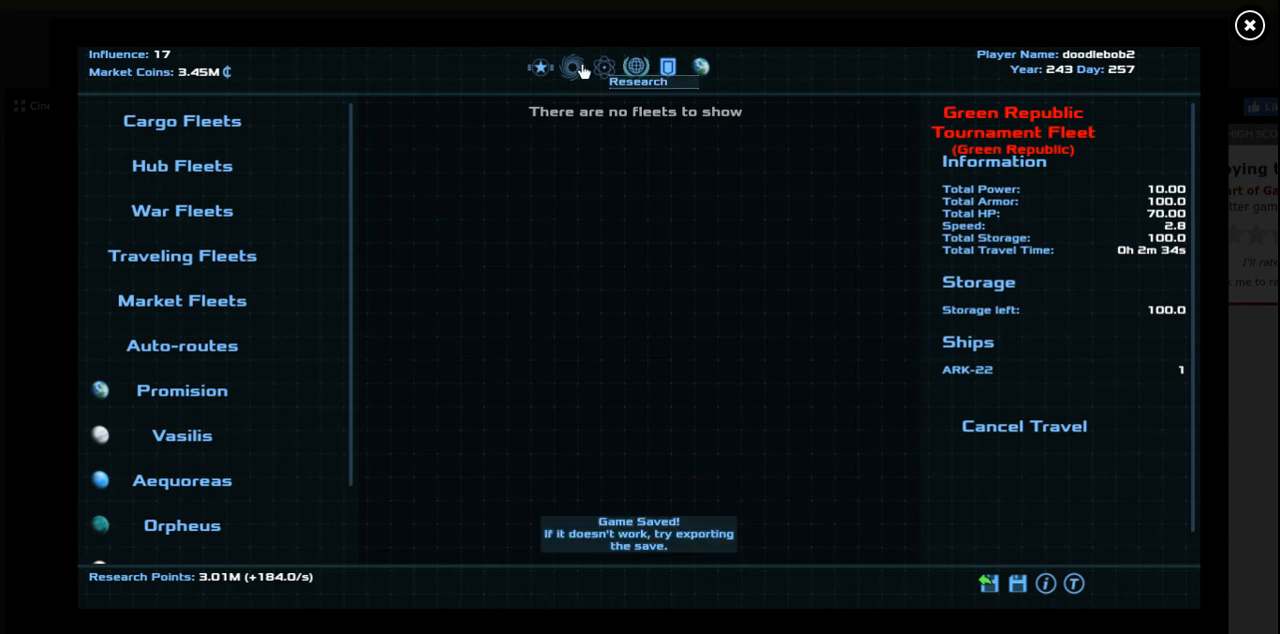
left_click(572, 66)
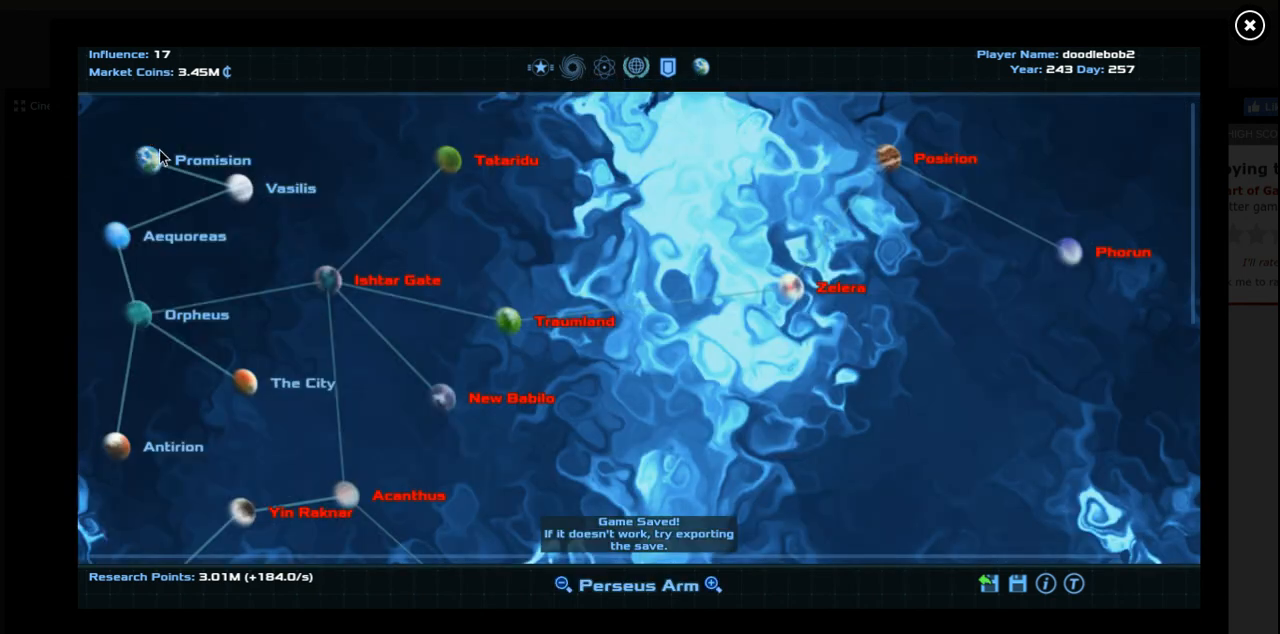
Raise Promision's laboratory to level 13 and adjust Vasilis's queued laboratory upgrades
left_click(150, 160)
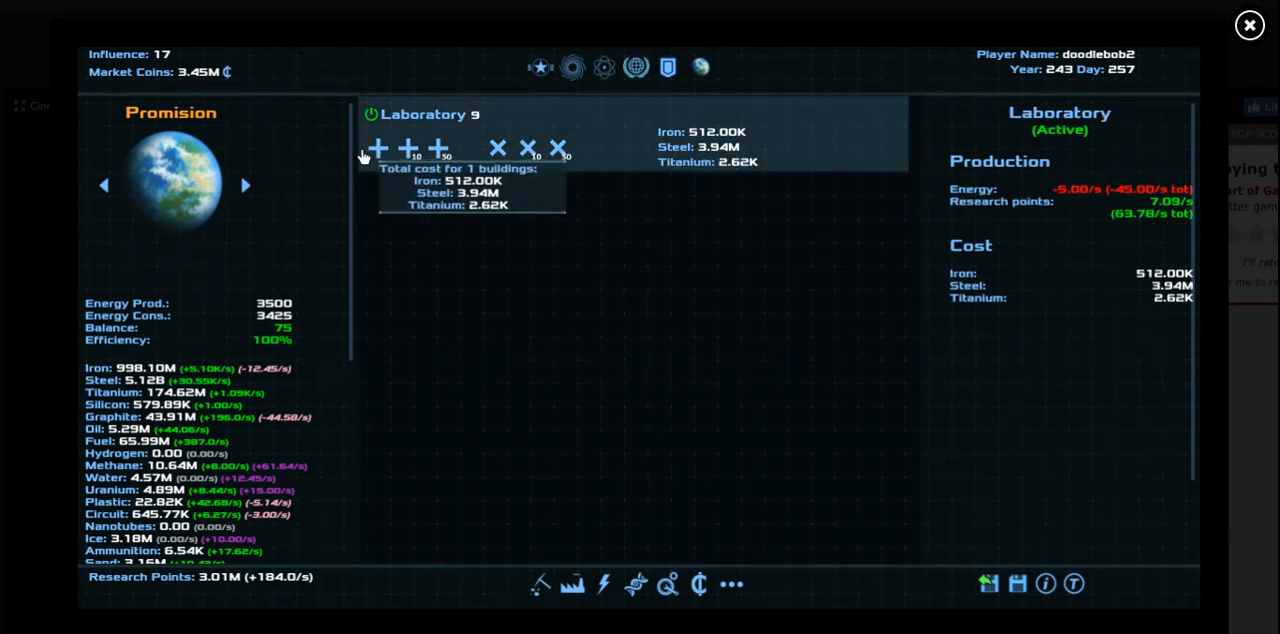
left_click(380, 144)
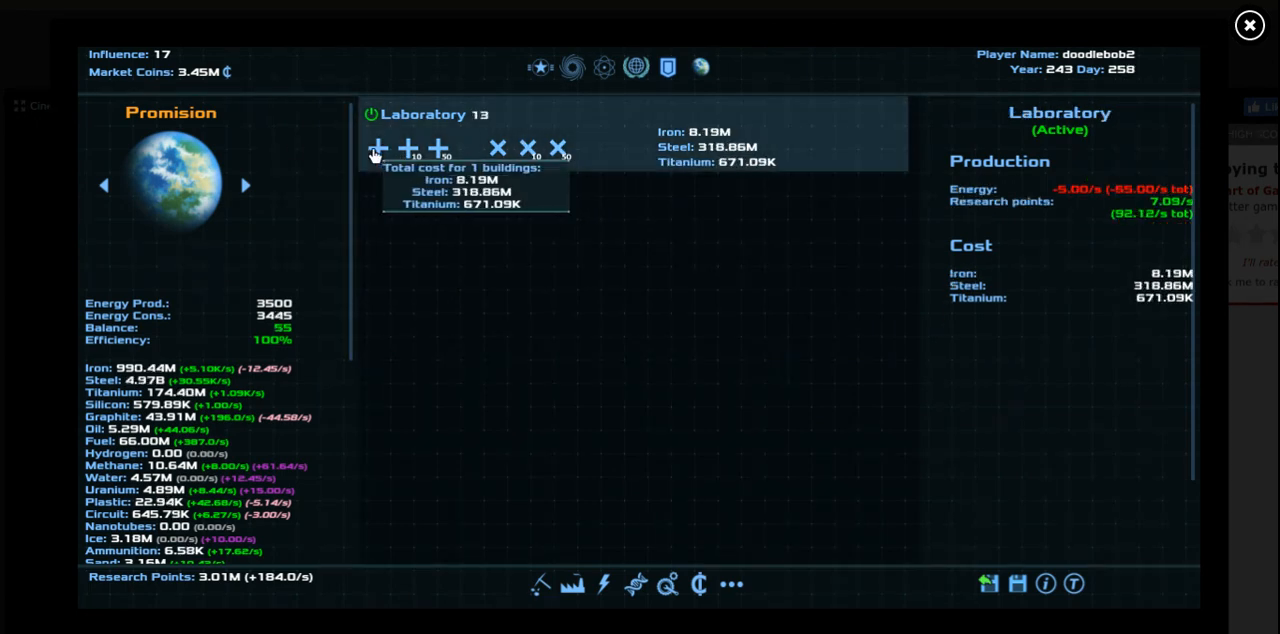
left_click(440, 148)
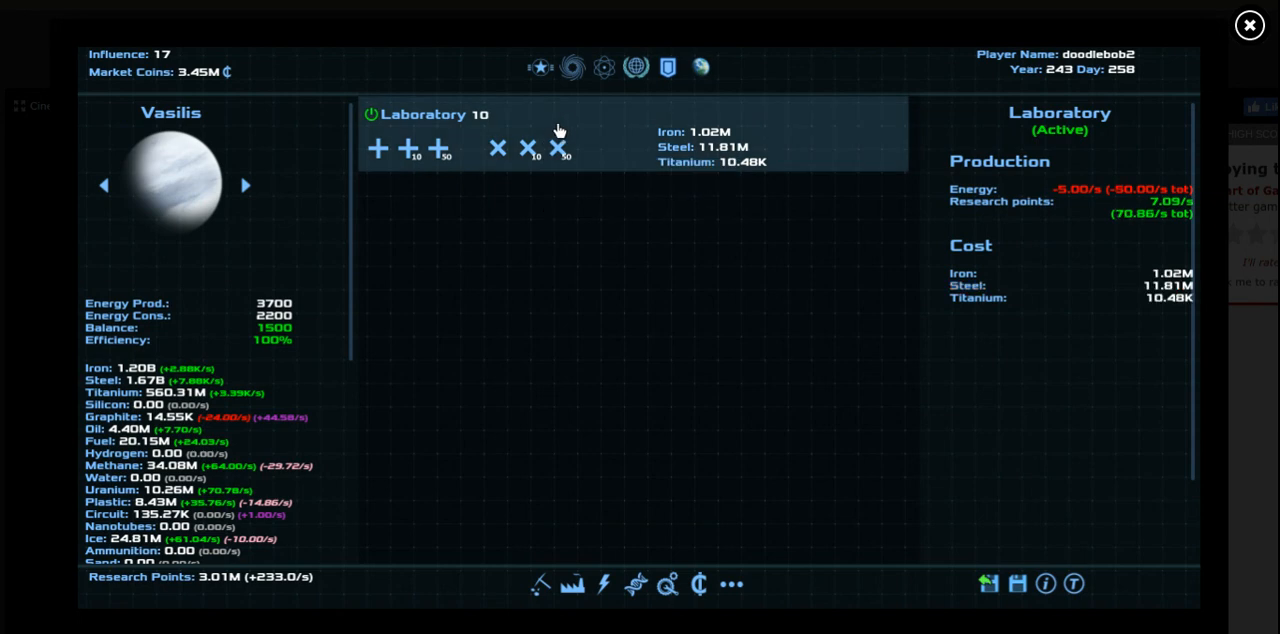
mouse_move(378, 148)
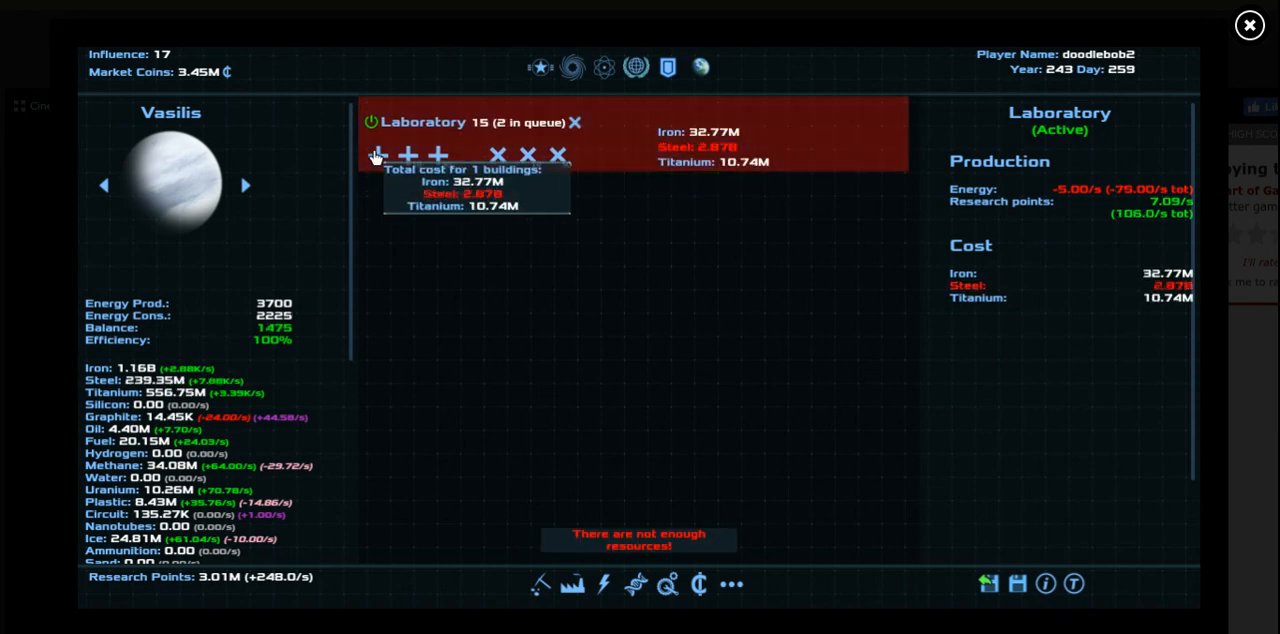
mouse_move(576, 122)
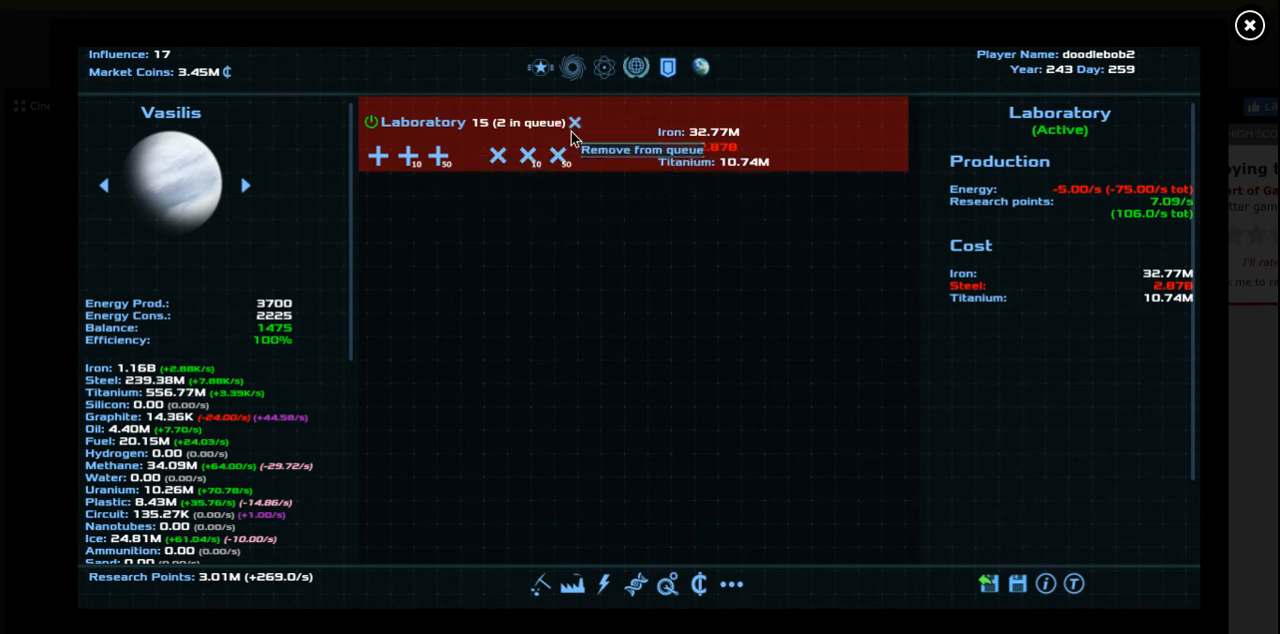
left_click(244, 184)
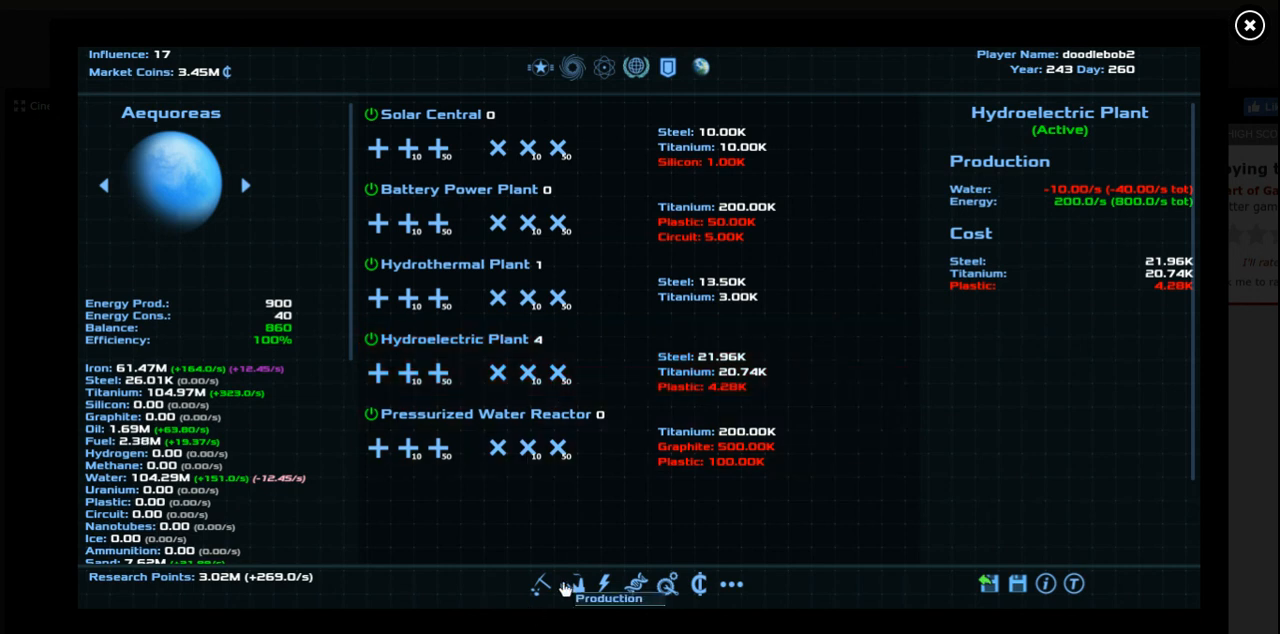
Adjust Aequoreas's Oceanographic Center queue to one built with four more queued
left_click(564, 584)
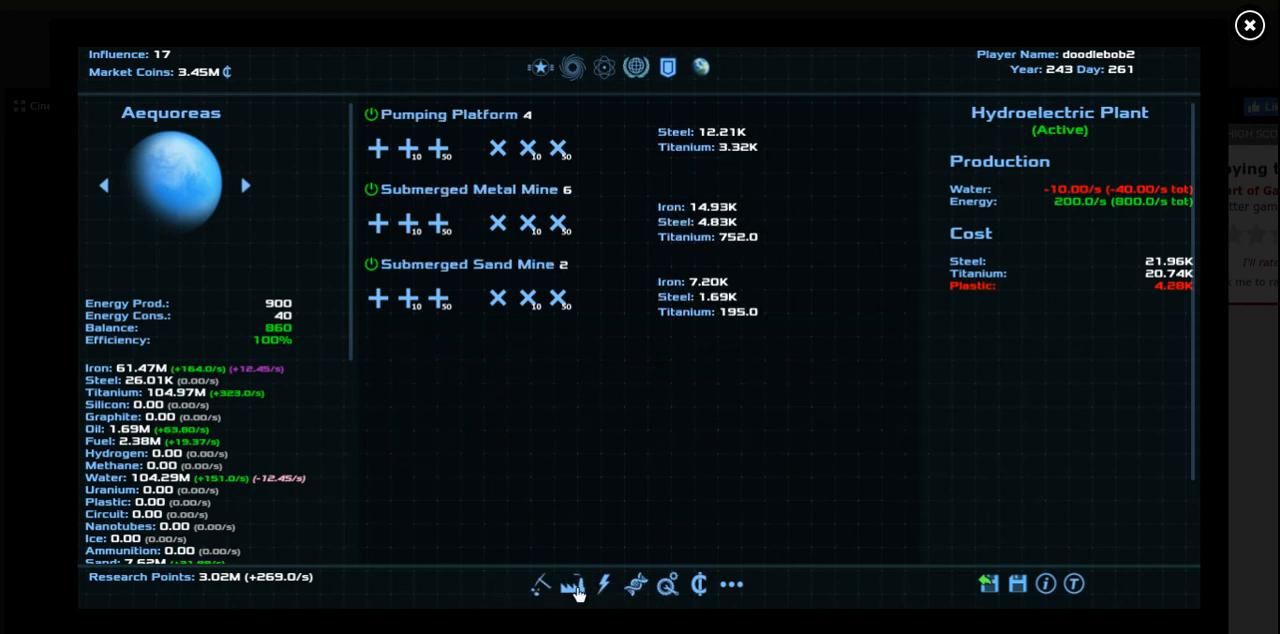
left_click(572, 584)
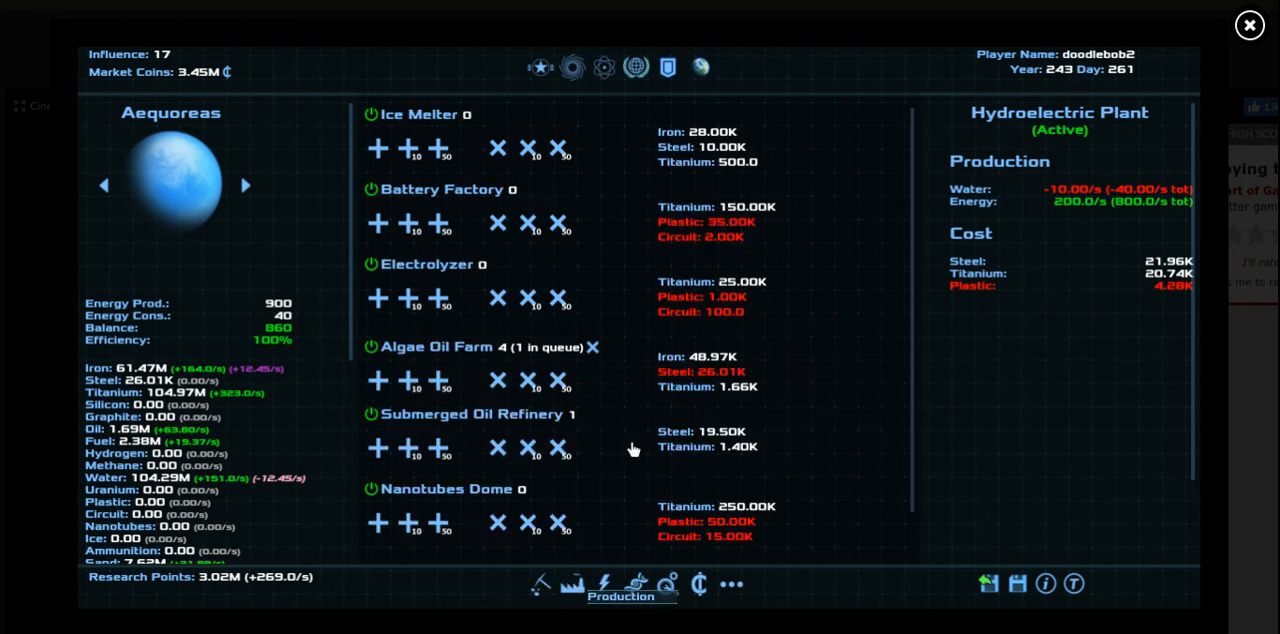
left_click(604, 584)
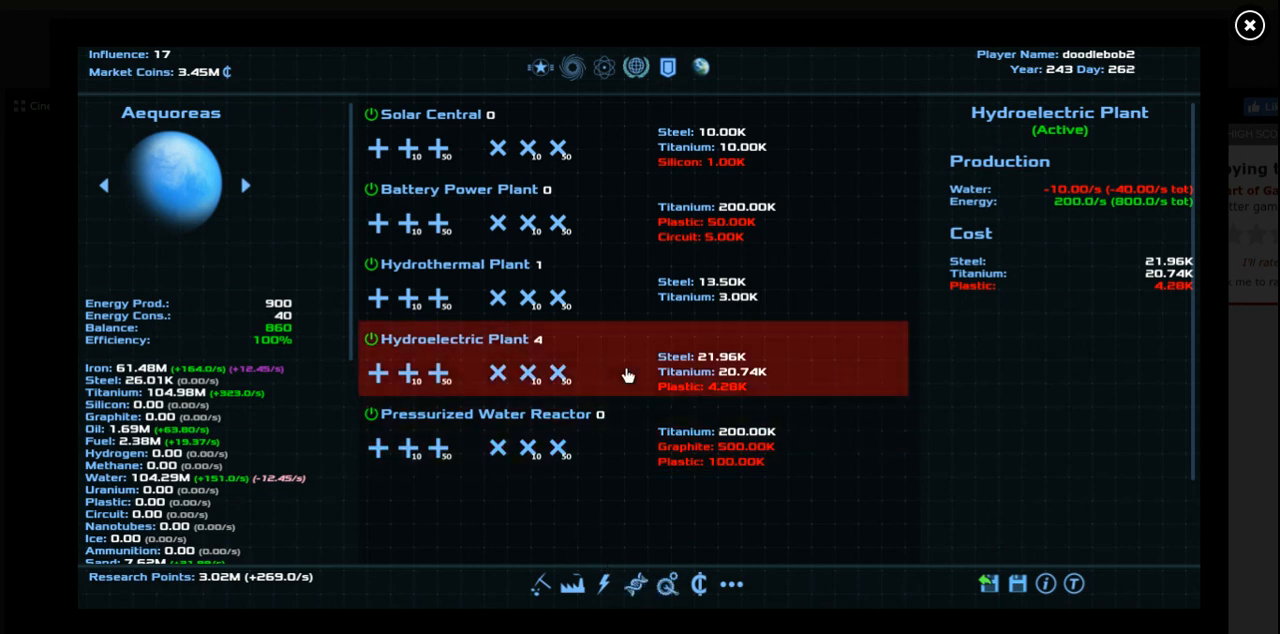
mouse_move(592, 290)
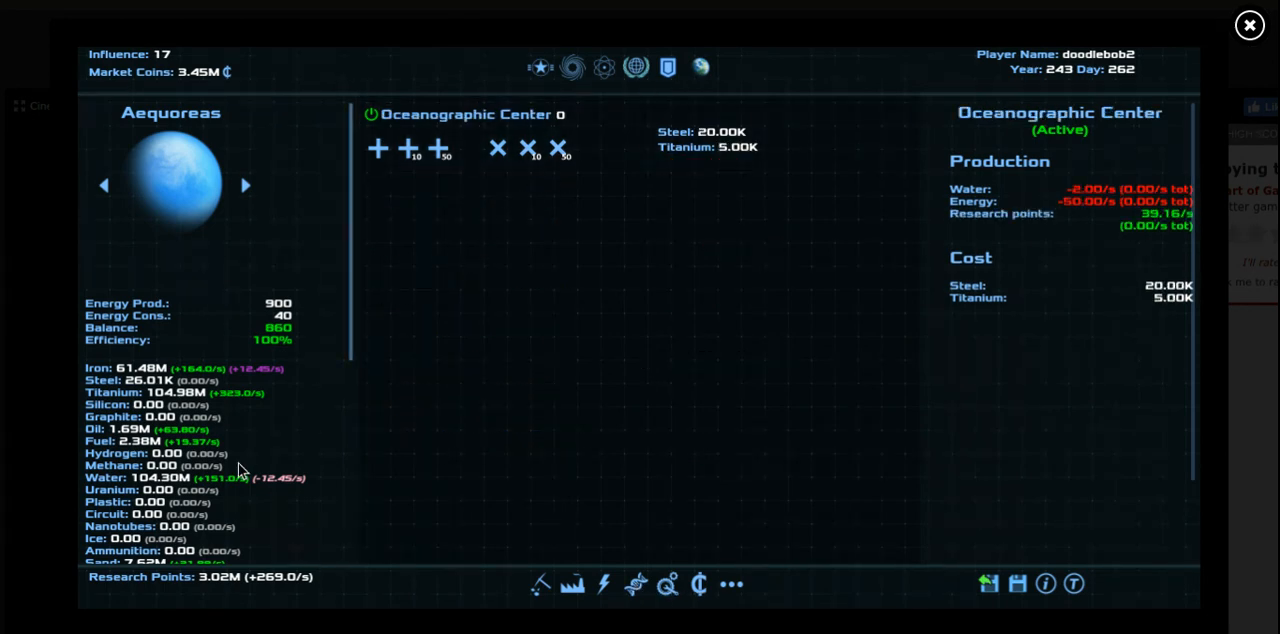
left_click(378, 148)
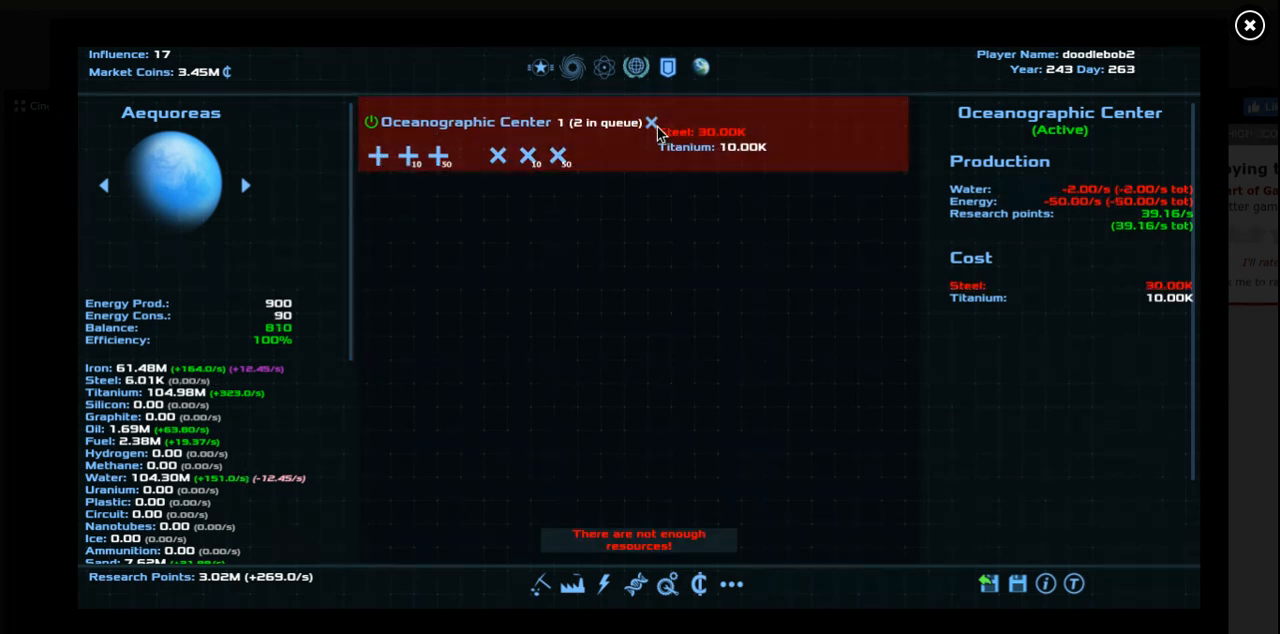
left_click(378, 156)
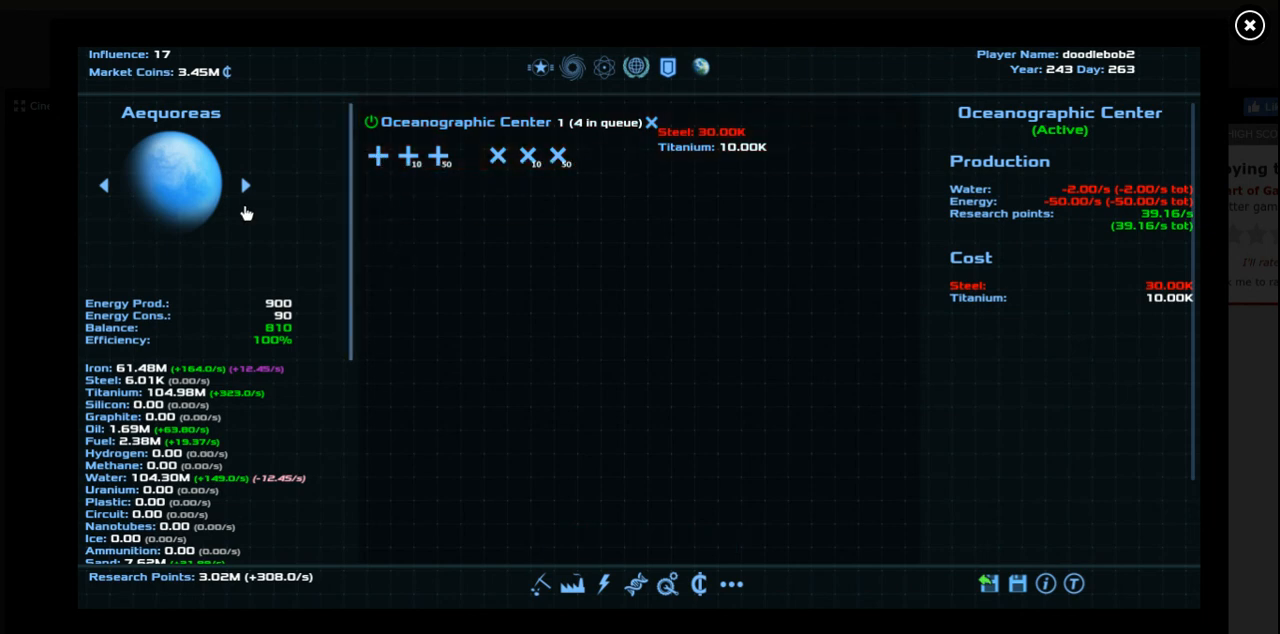
mouse_move(202, 172)
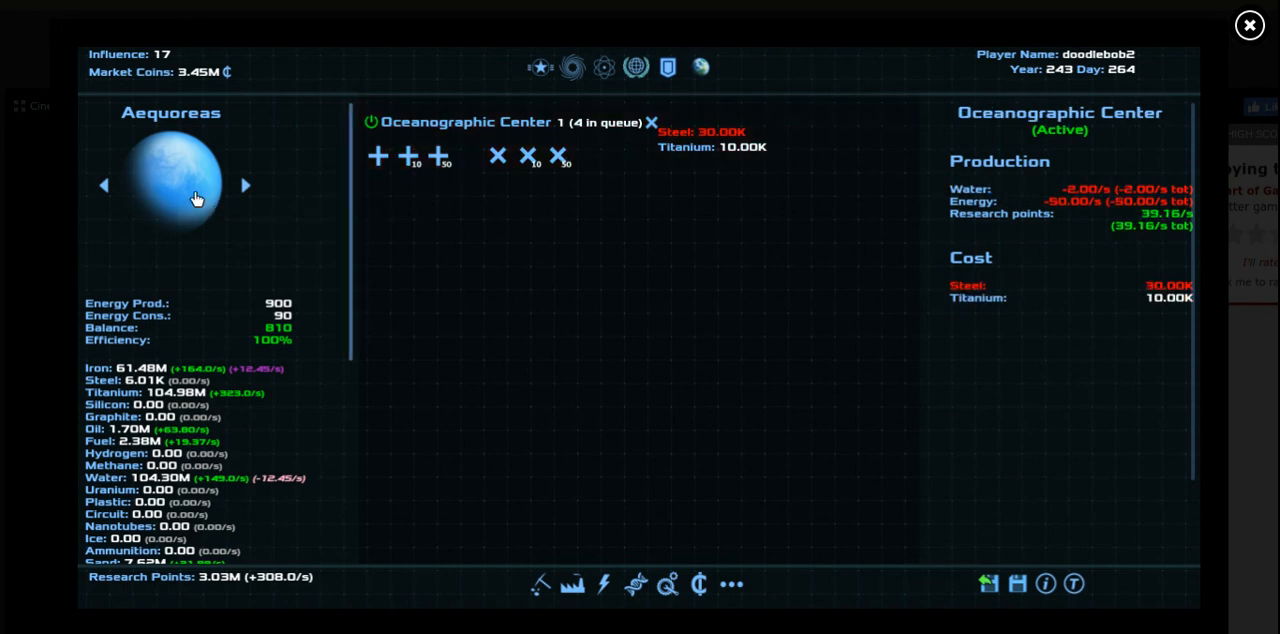
mouse_move(244, 188)
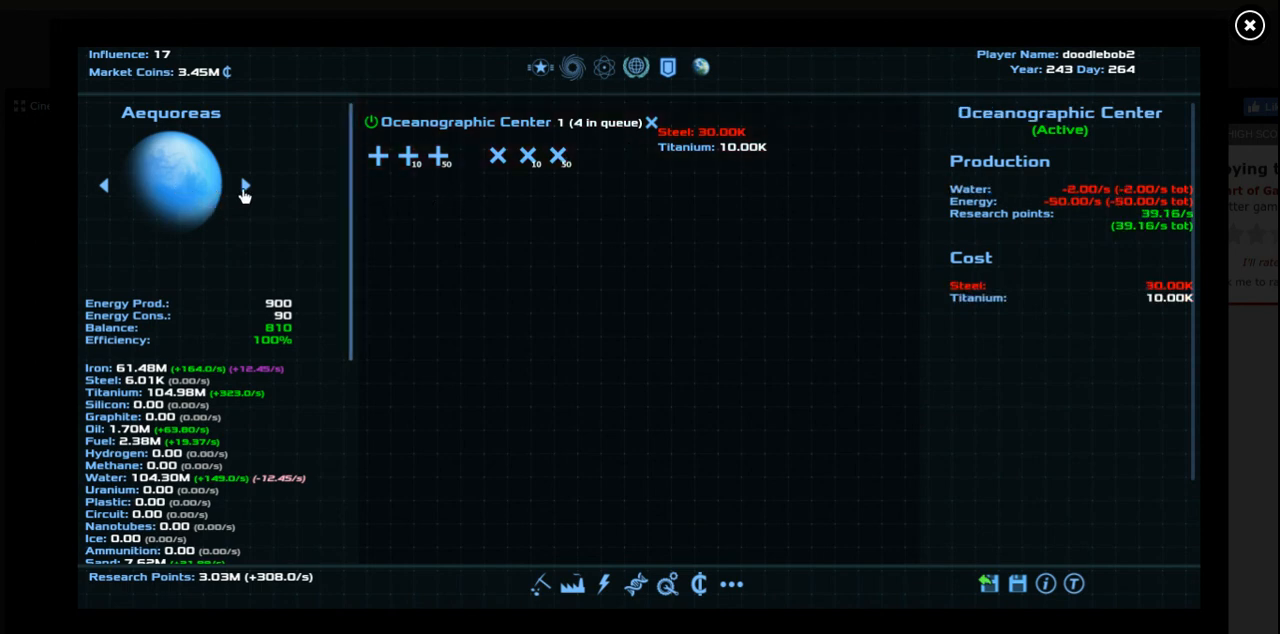
Build up The City's Laboratories from none to 14, then move on toward Vasilis
left_click(244, 184)
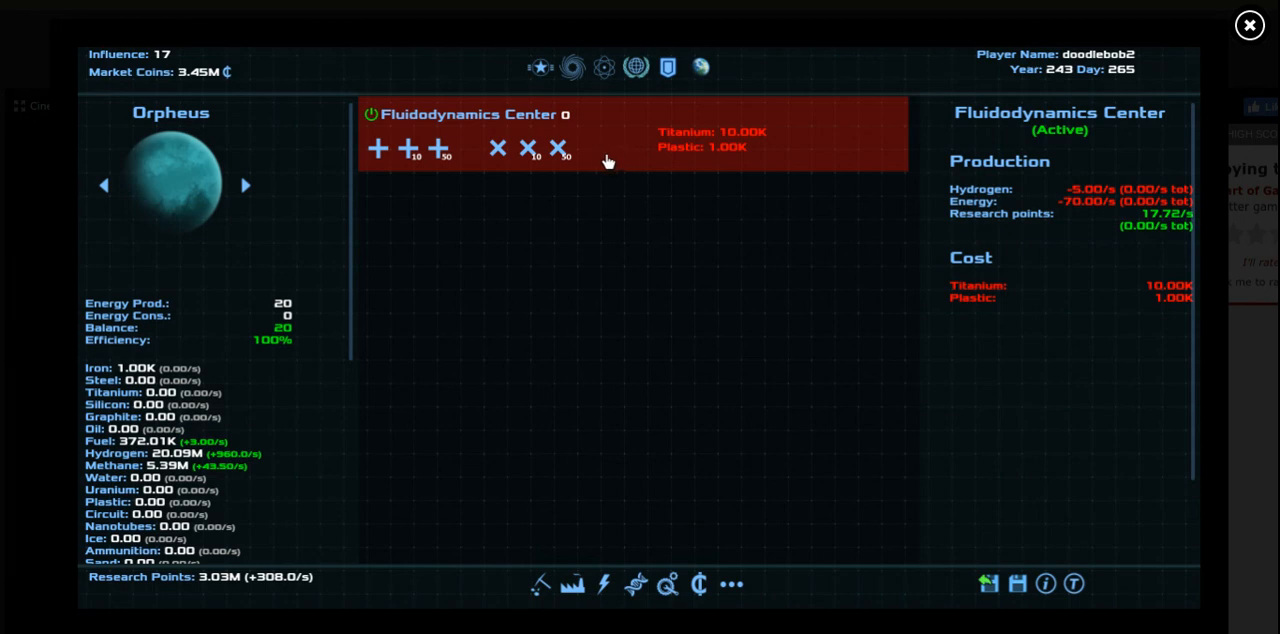
left_click(244, 184)
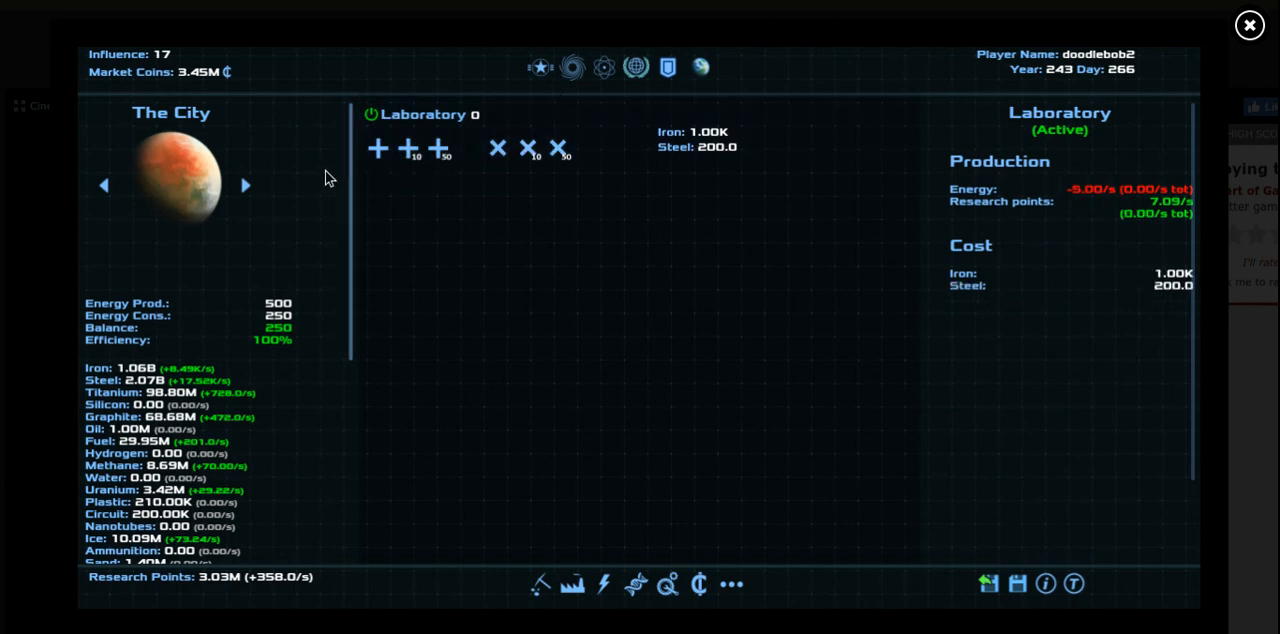
mouse_move(414, 148)
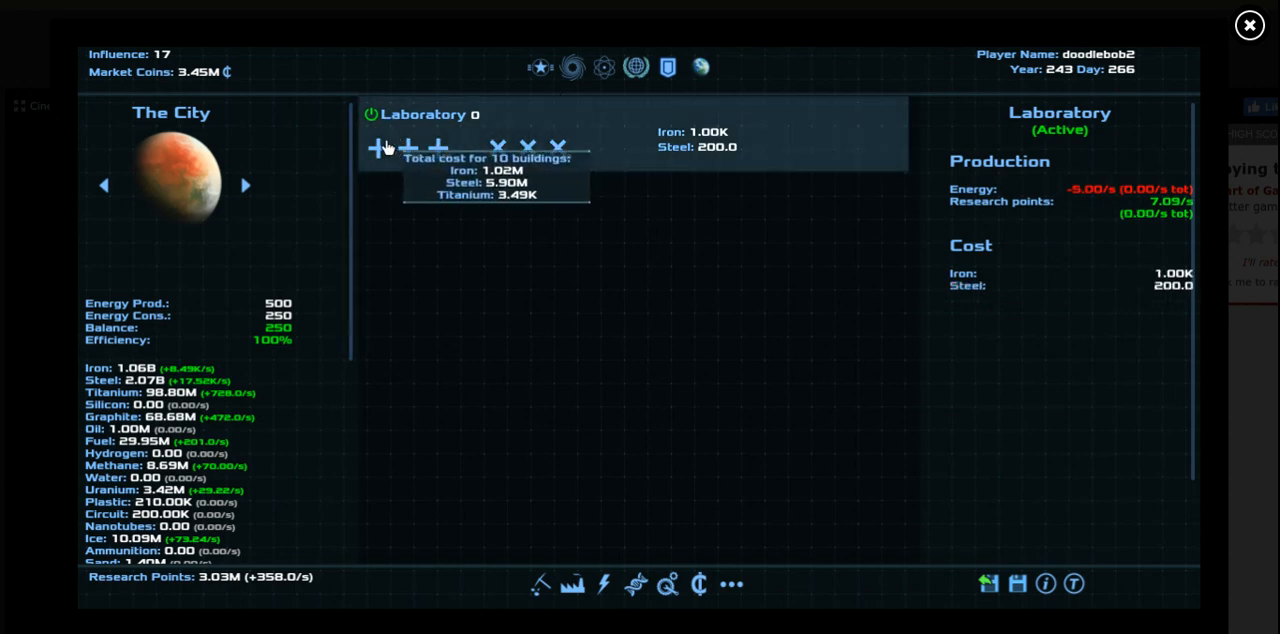
left_click(380, 146)
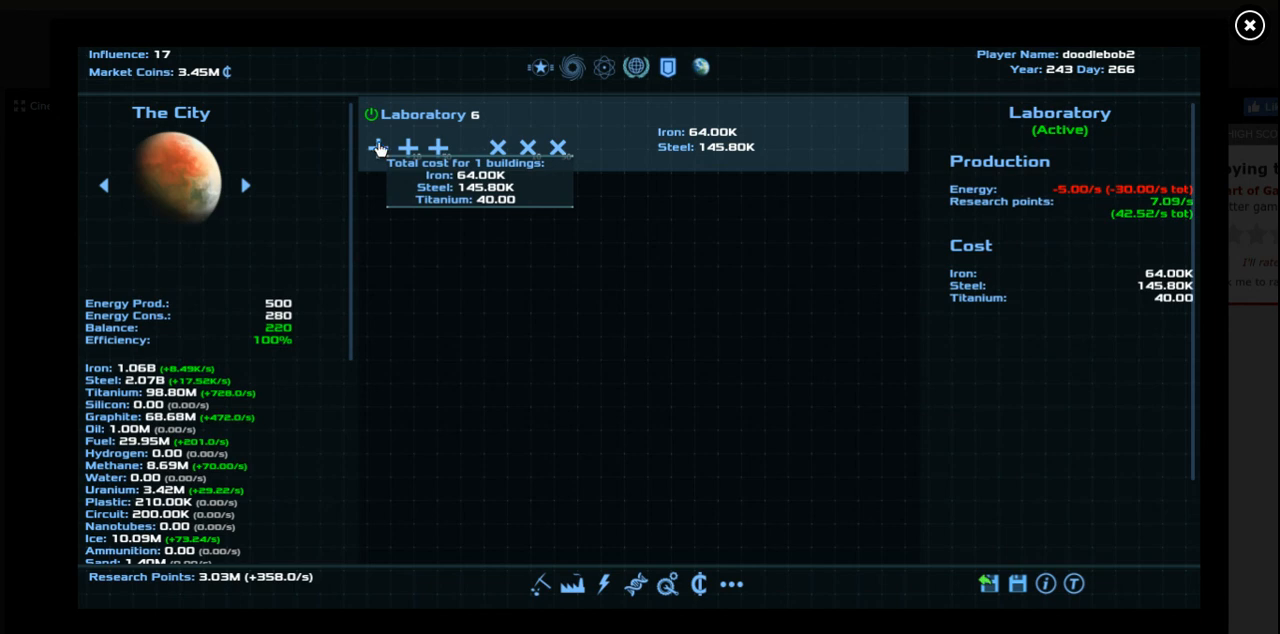
left_click(380, 148)
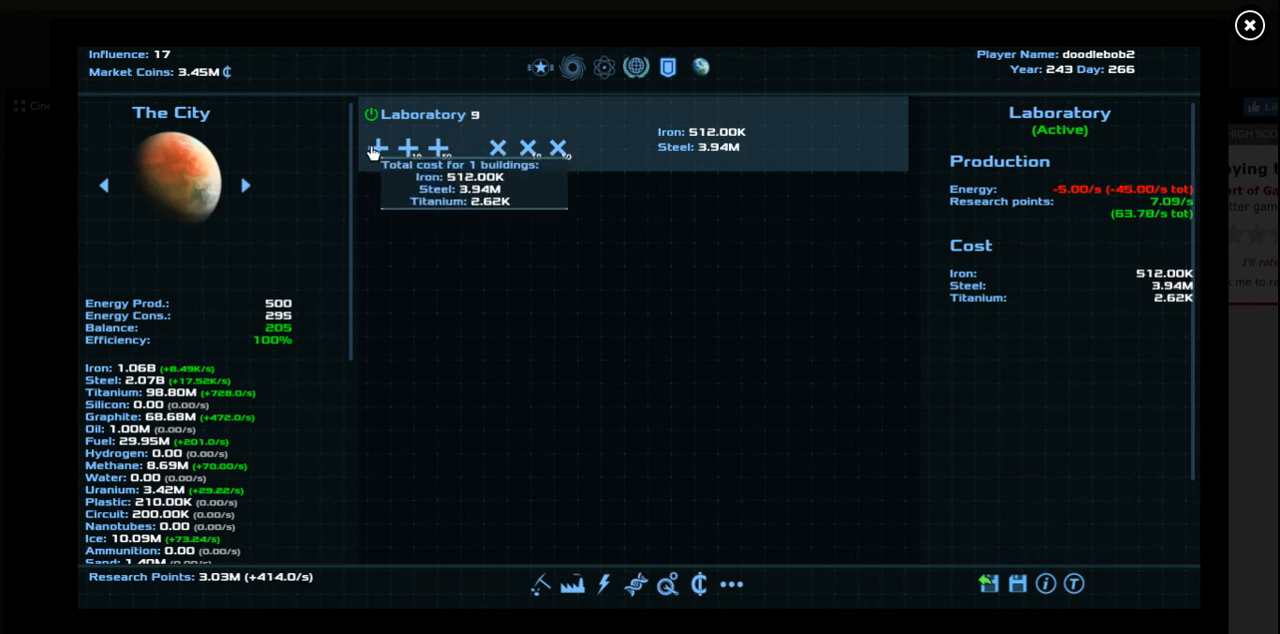
left_click(380, 148)
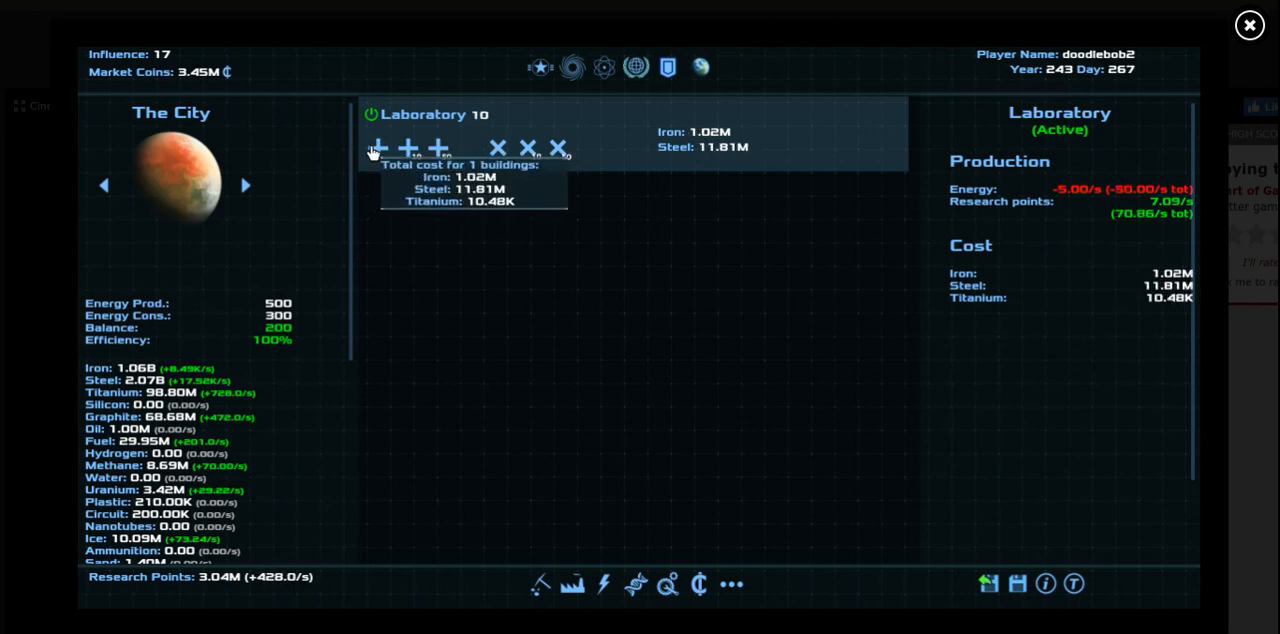
left_click(380, 148)
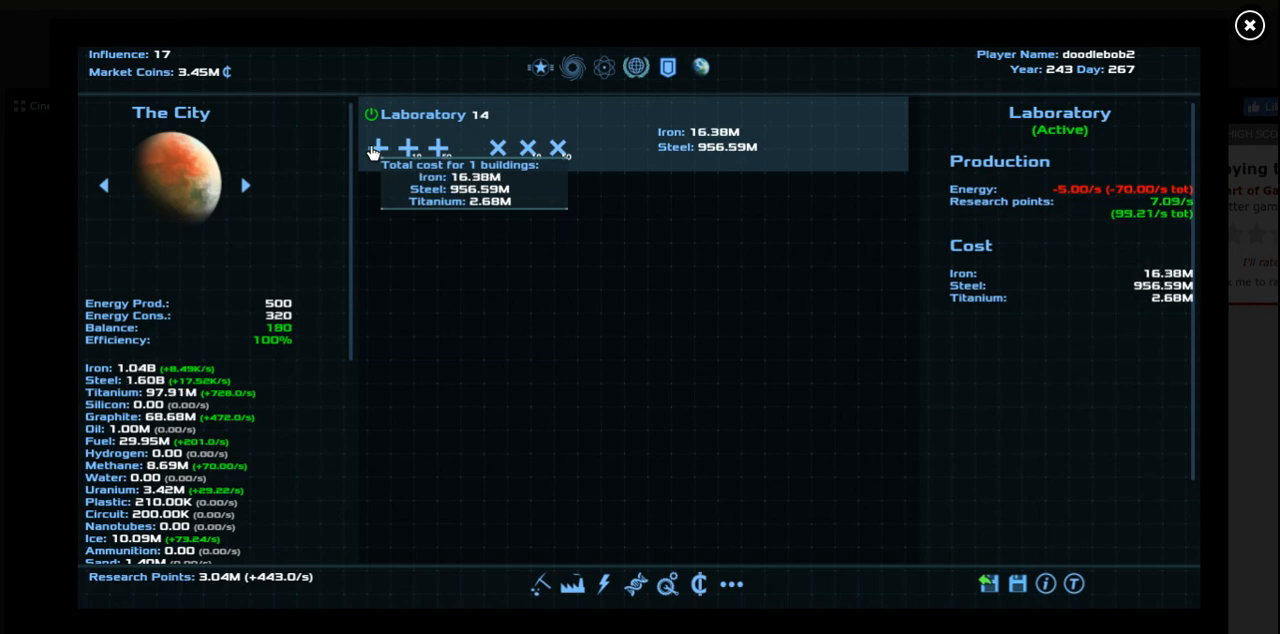
left_click(378, 148)
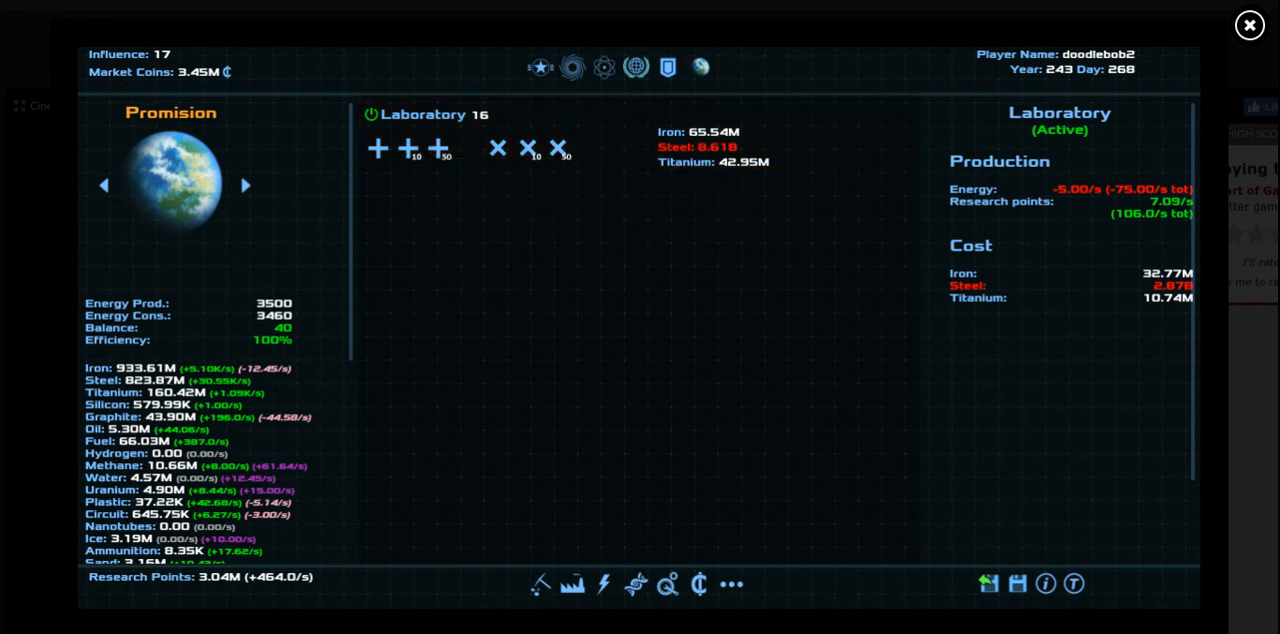
mouse_move(570, 228)
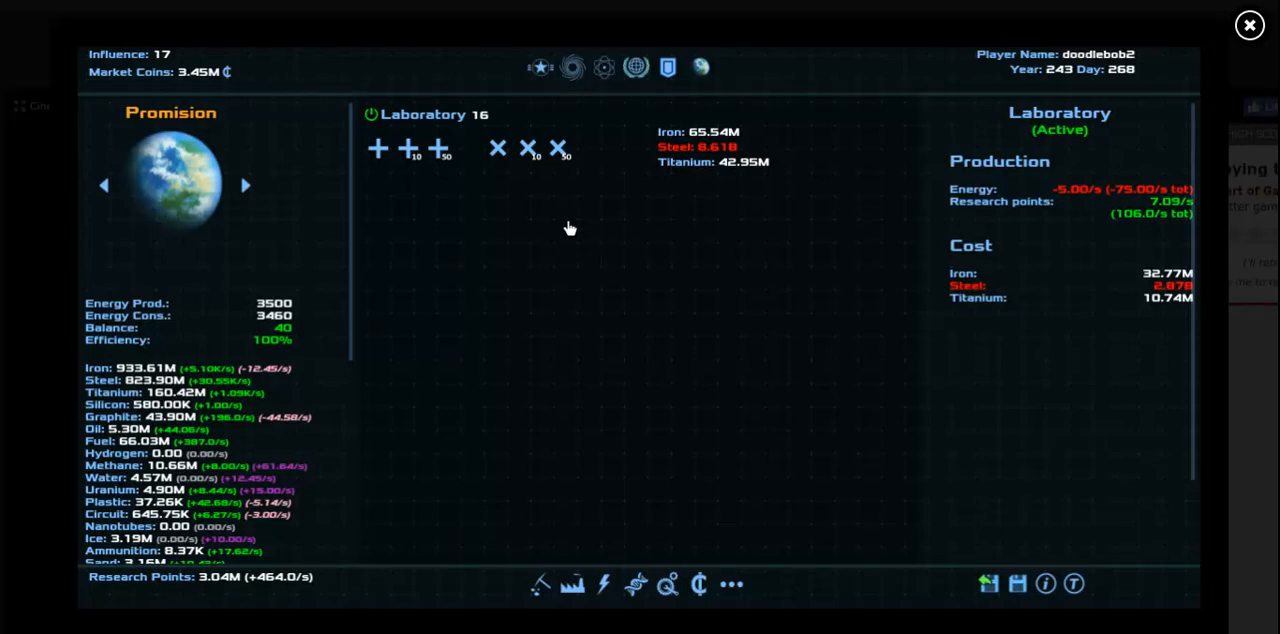
left_click(244, 184)
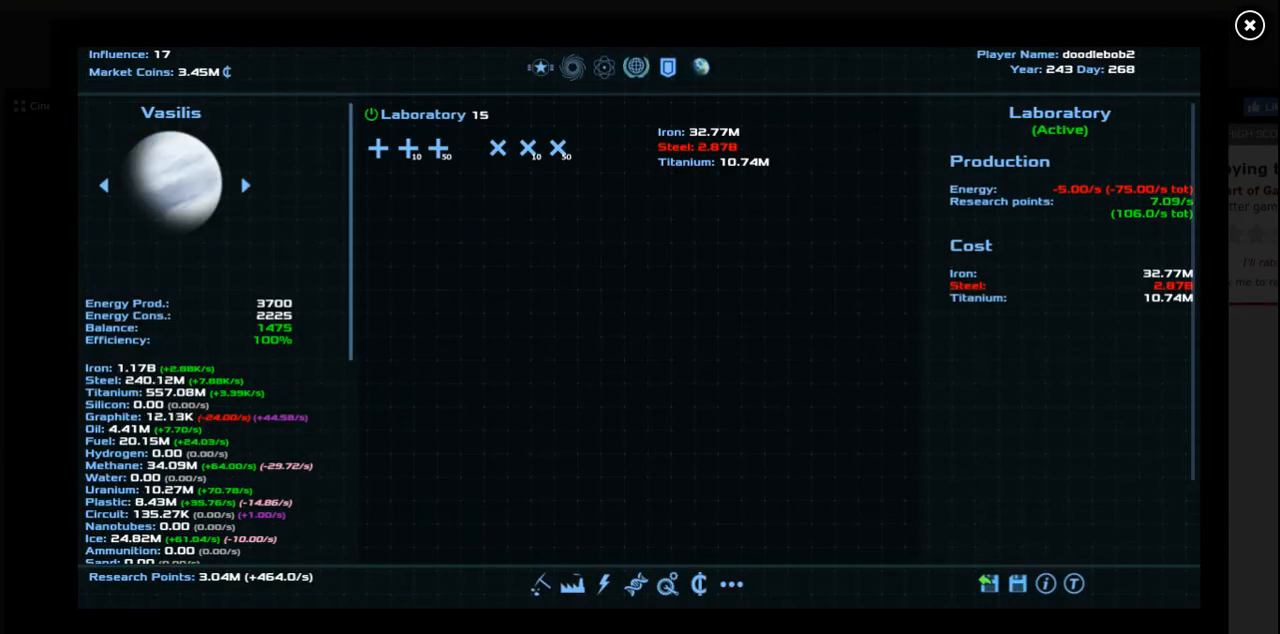
mouse_move(548, 600)
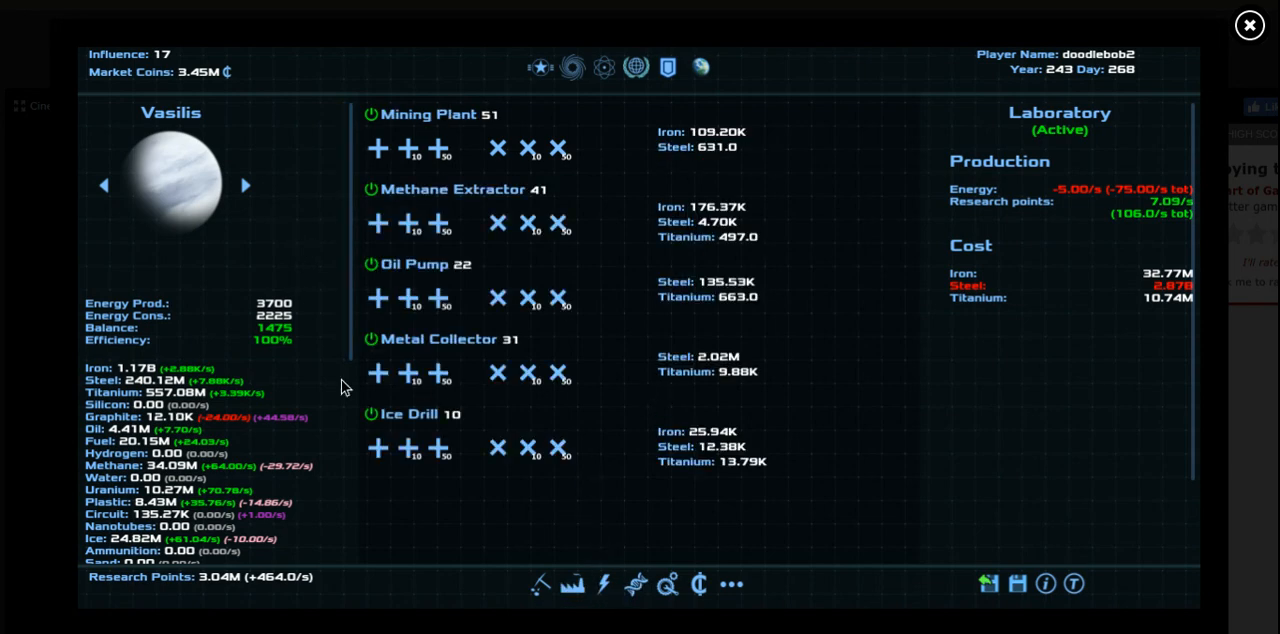
mouse_move(408, 374)
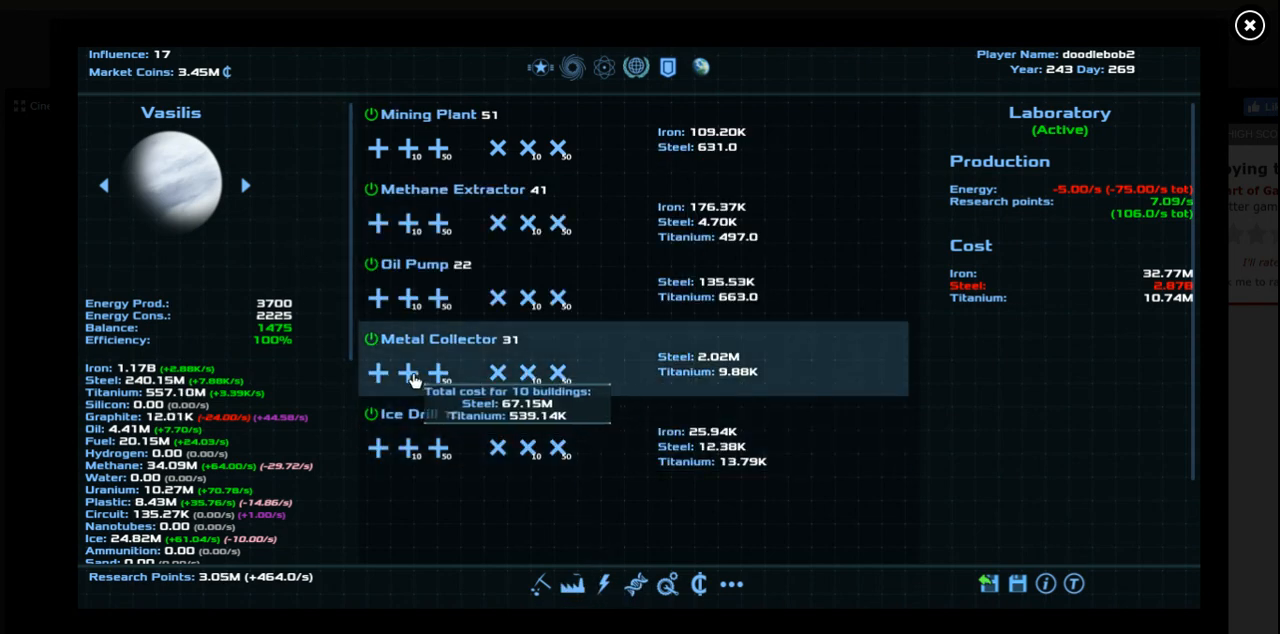
Queue ten more Metal Collectors and ten more Oil Pumps on Vasilis (46 and 32)
left_click(412, 372)
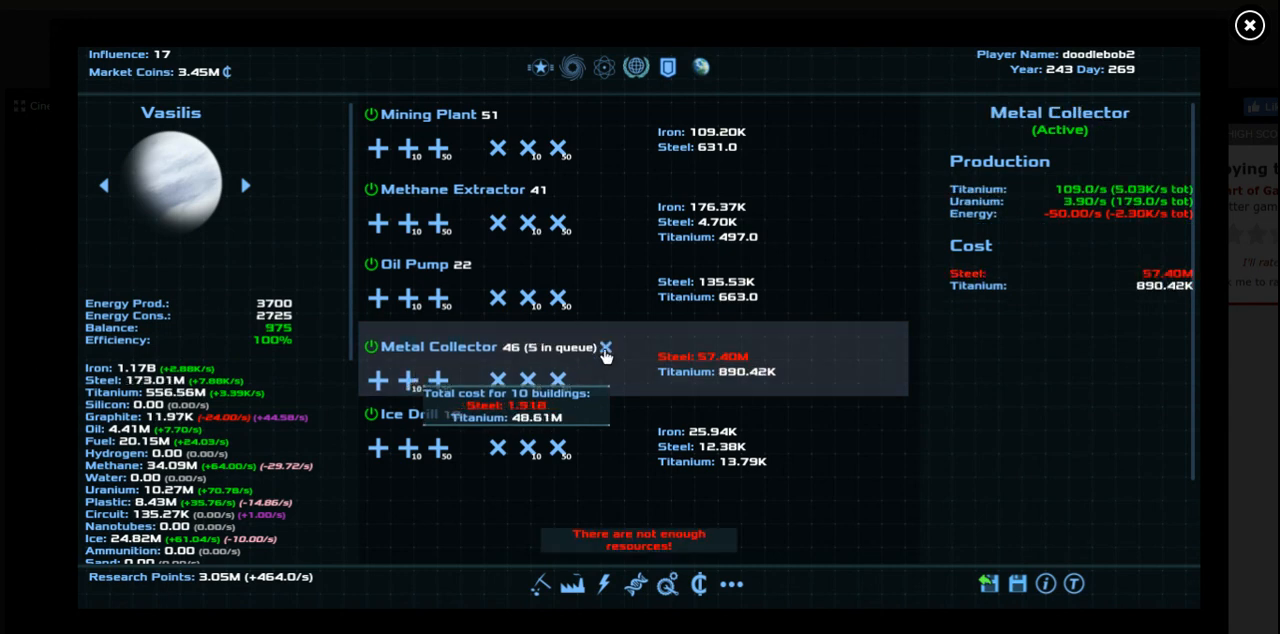
left_click(606, 348)
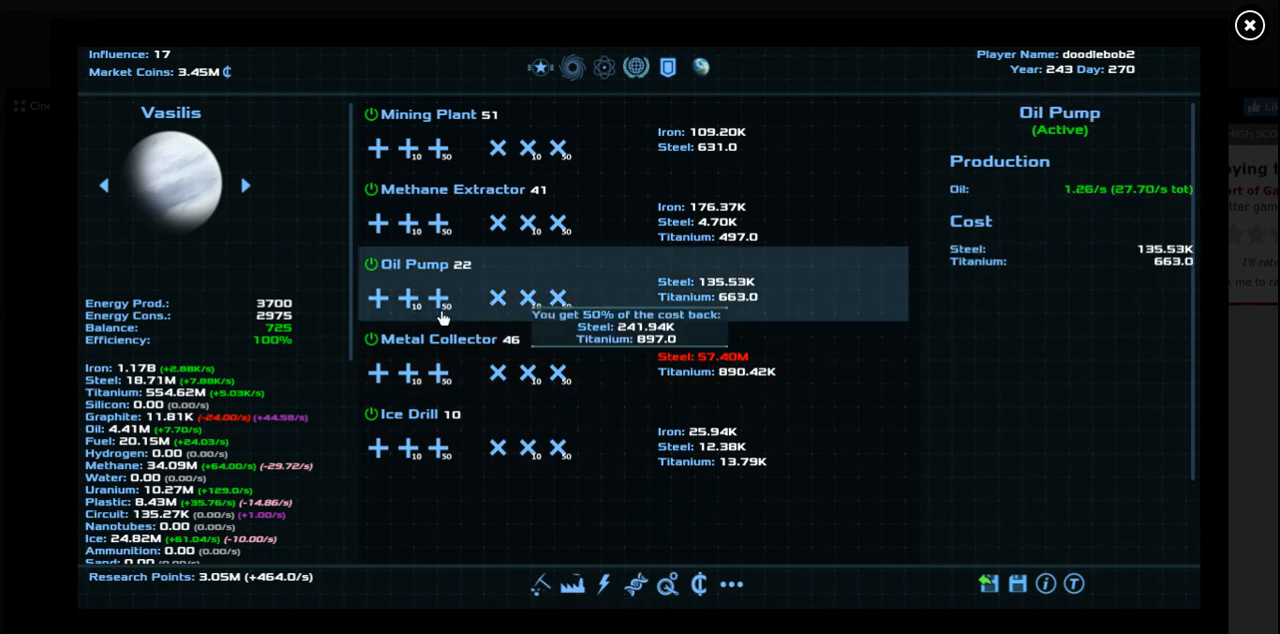
left_click(412, 308)
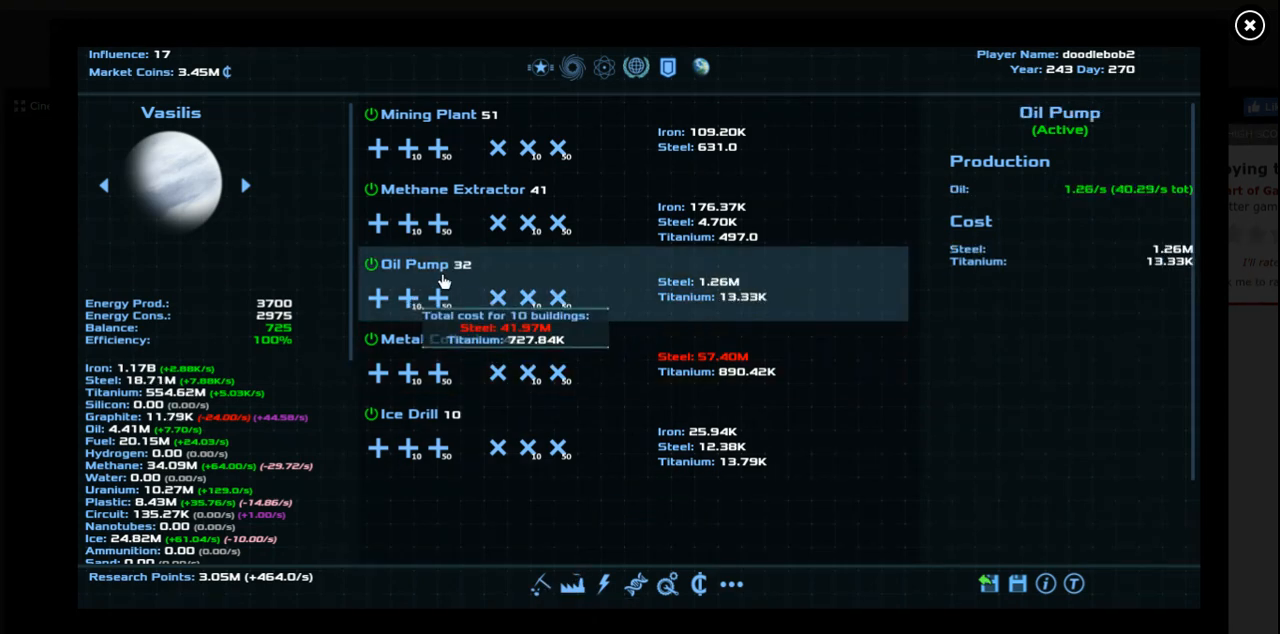
left_click(408, 298)
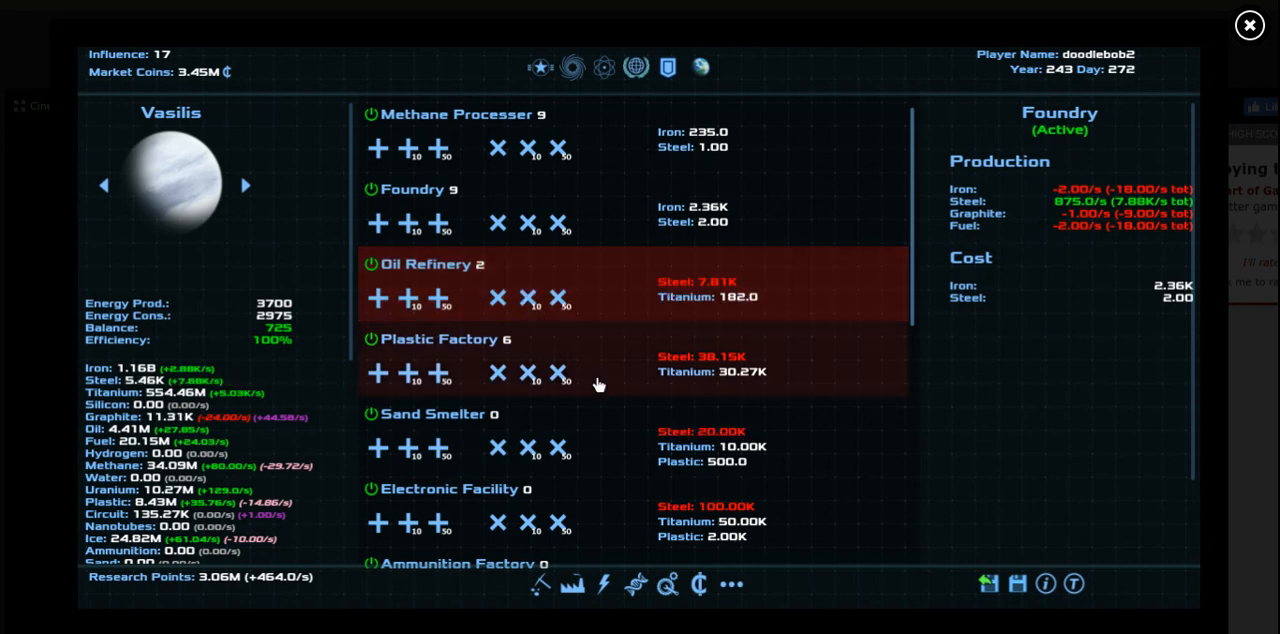
Build three Ammunition Factories on Vasilis
left_click(450, 488)
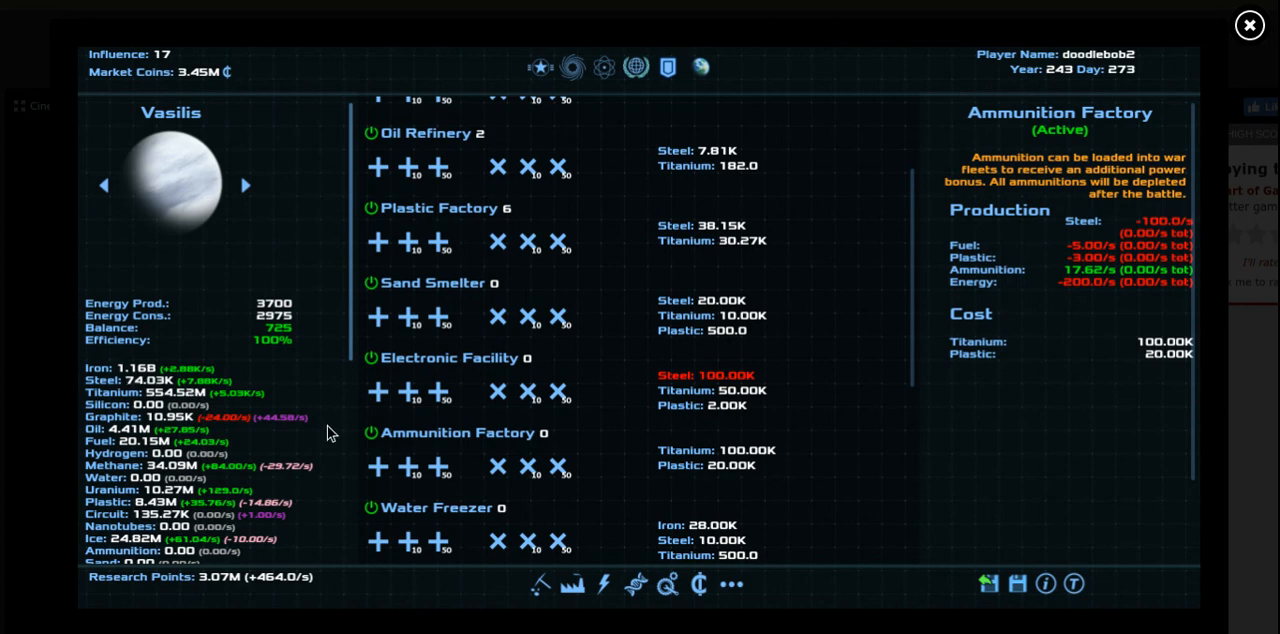
left_click(376, 468)
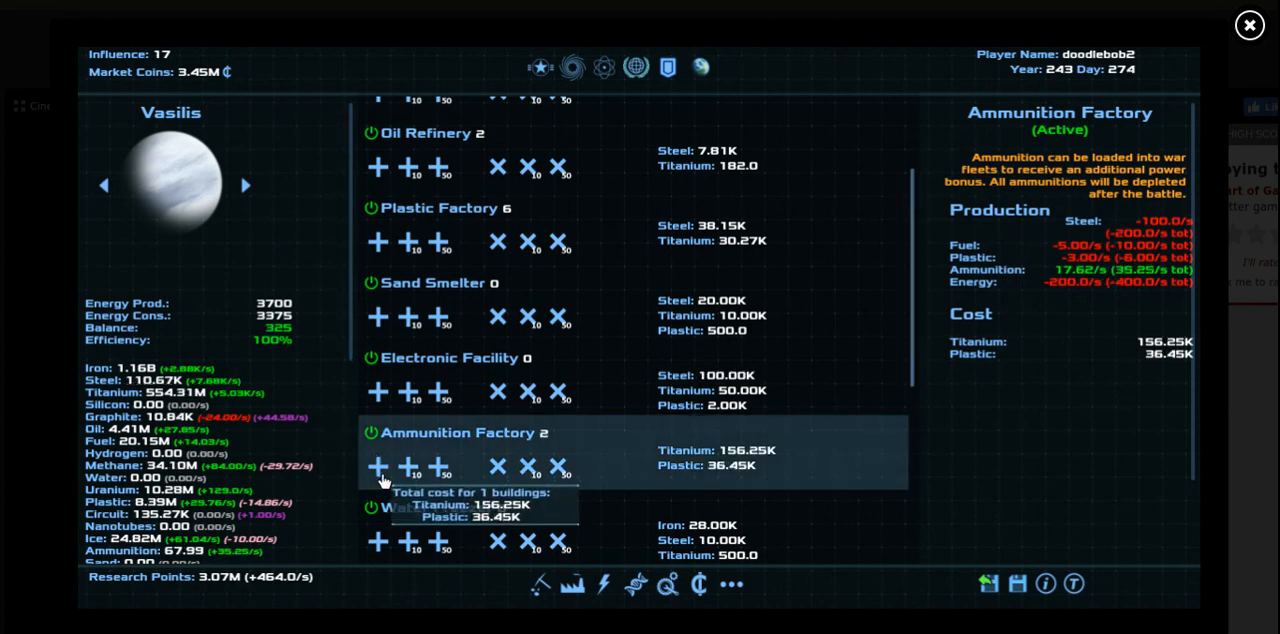
left_click(376, 468)
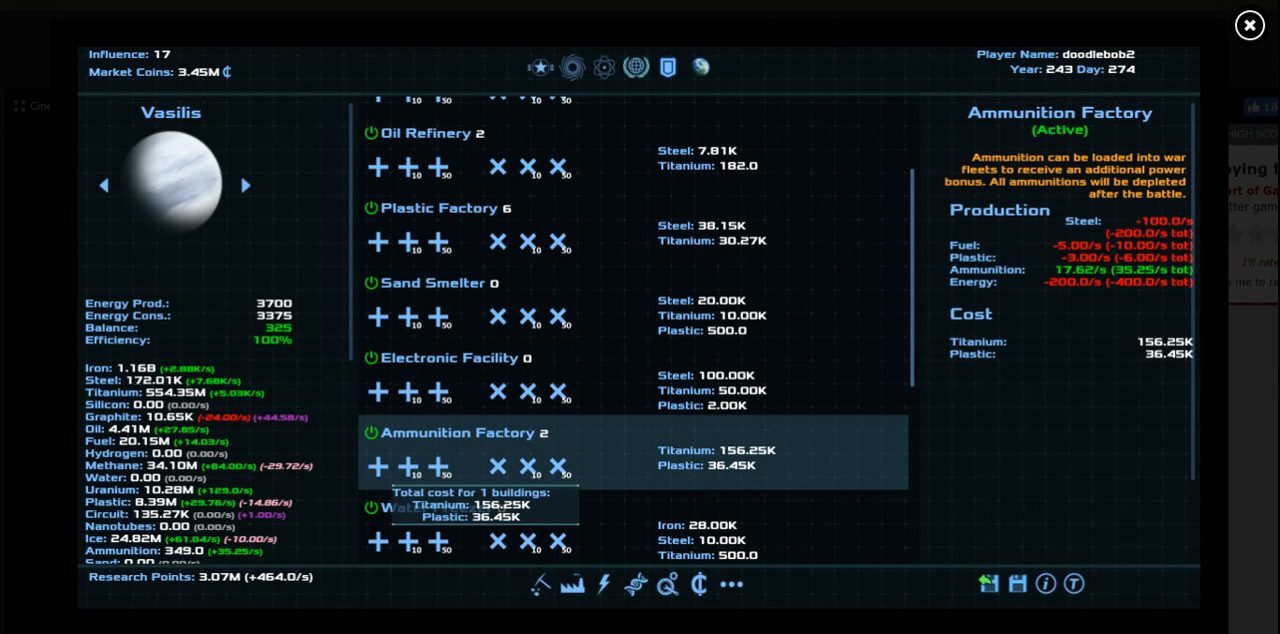
left_click(376, 464)
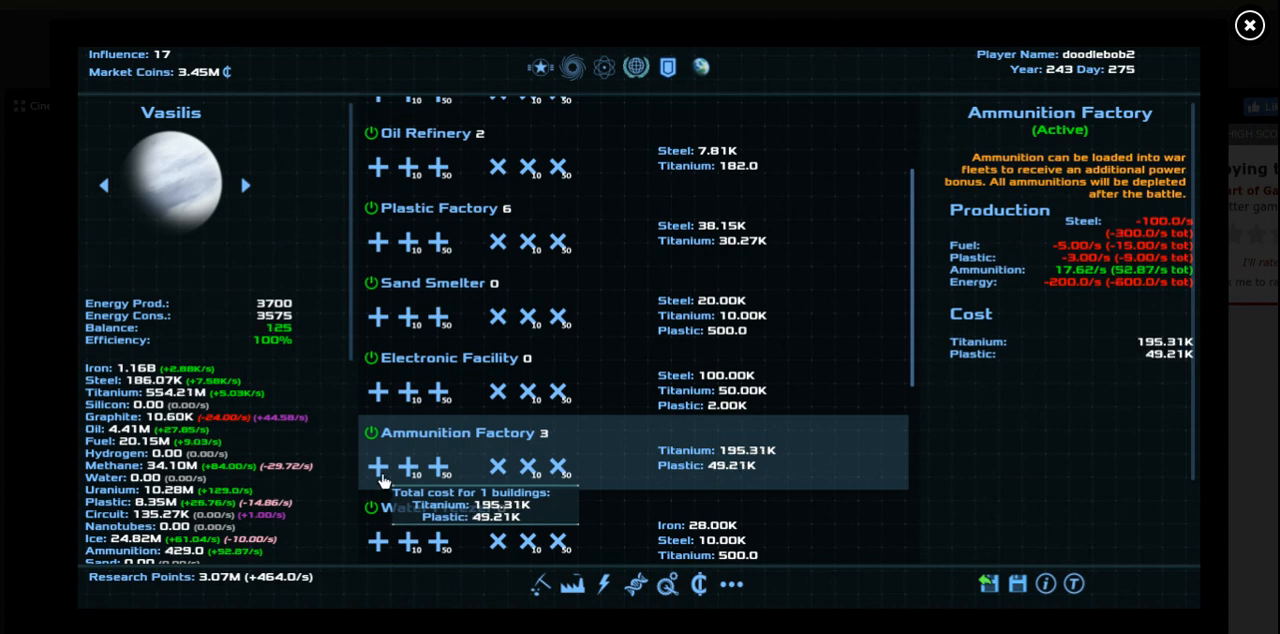
mouse_move(576, 452)
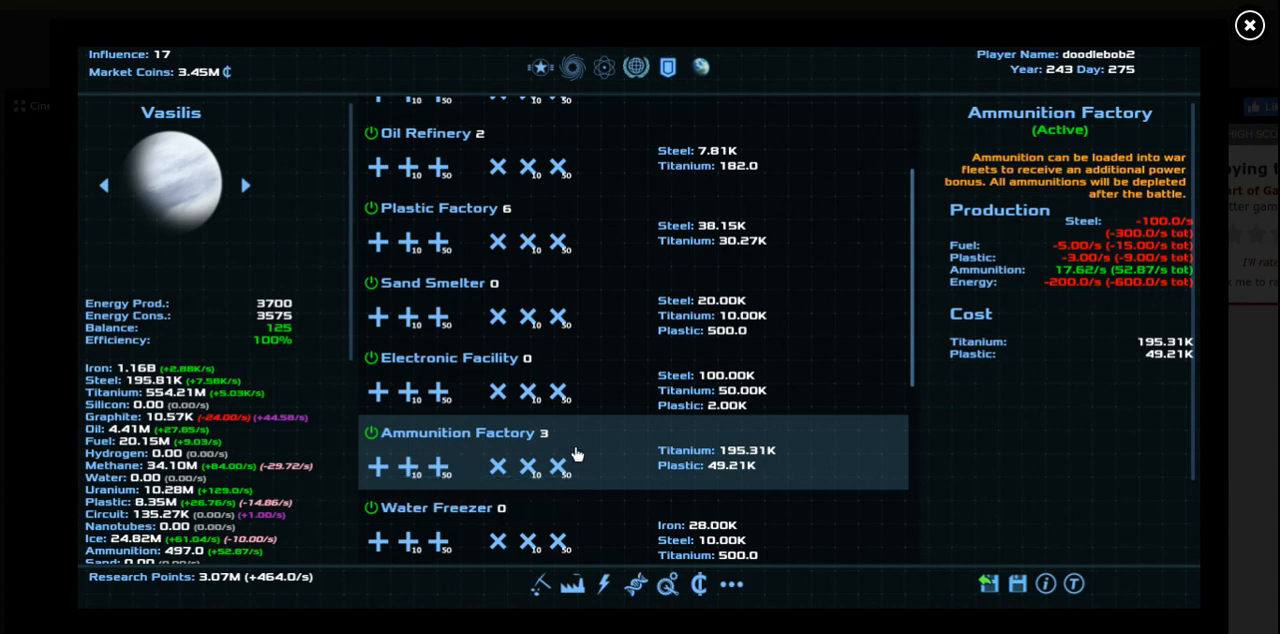
scroll("down", 3)
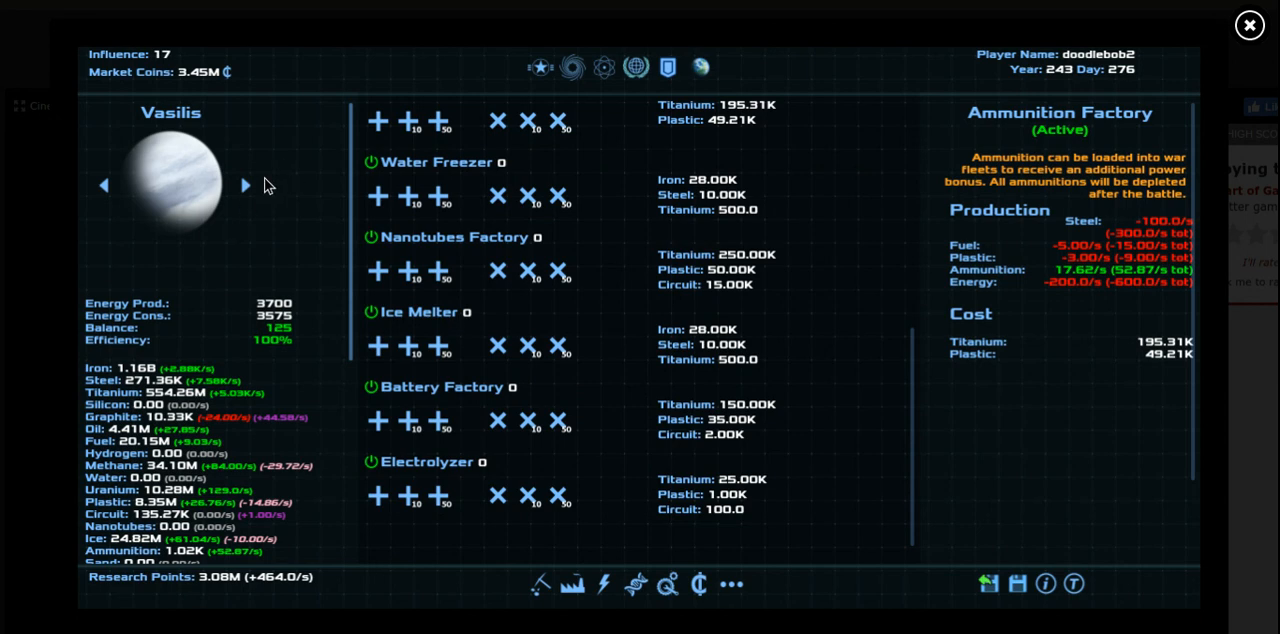
Browse Aequoreas's building categories through to Shipyard, Battery Charger and Trade Hub
left_click(244, 186)
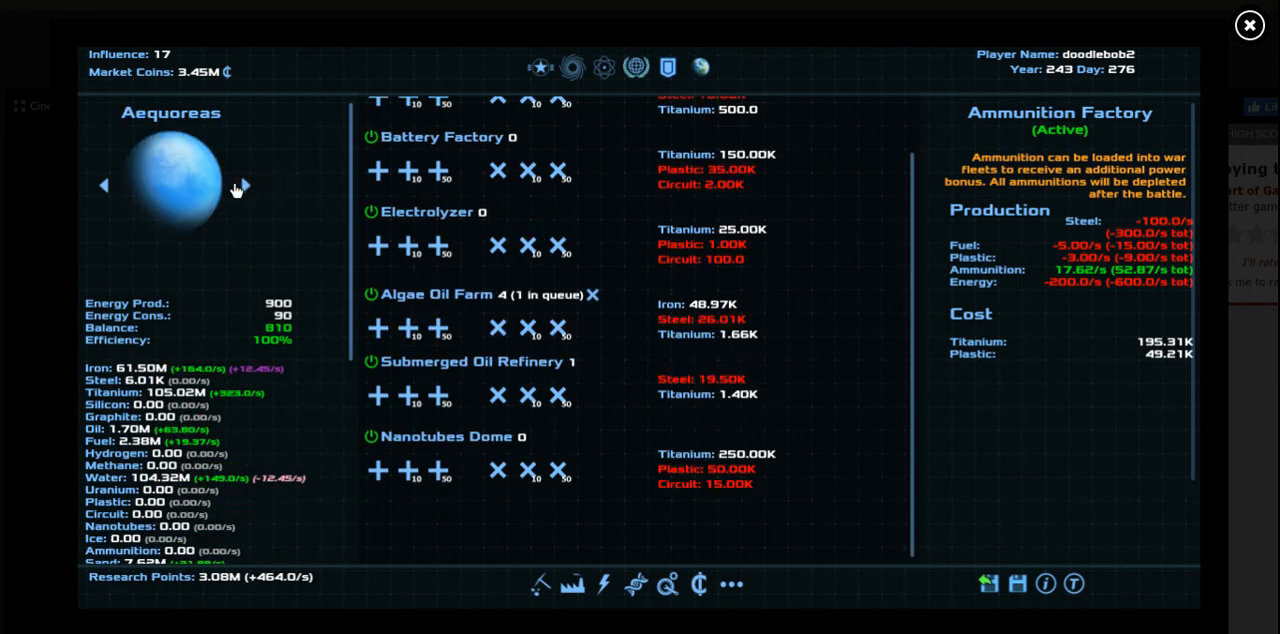
mouse_move(592, 358)
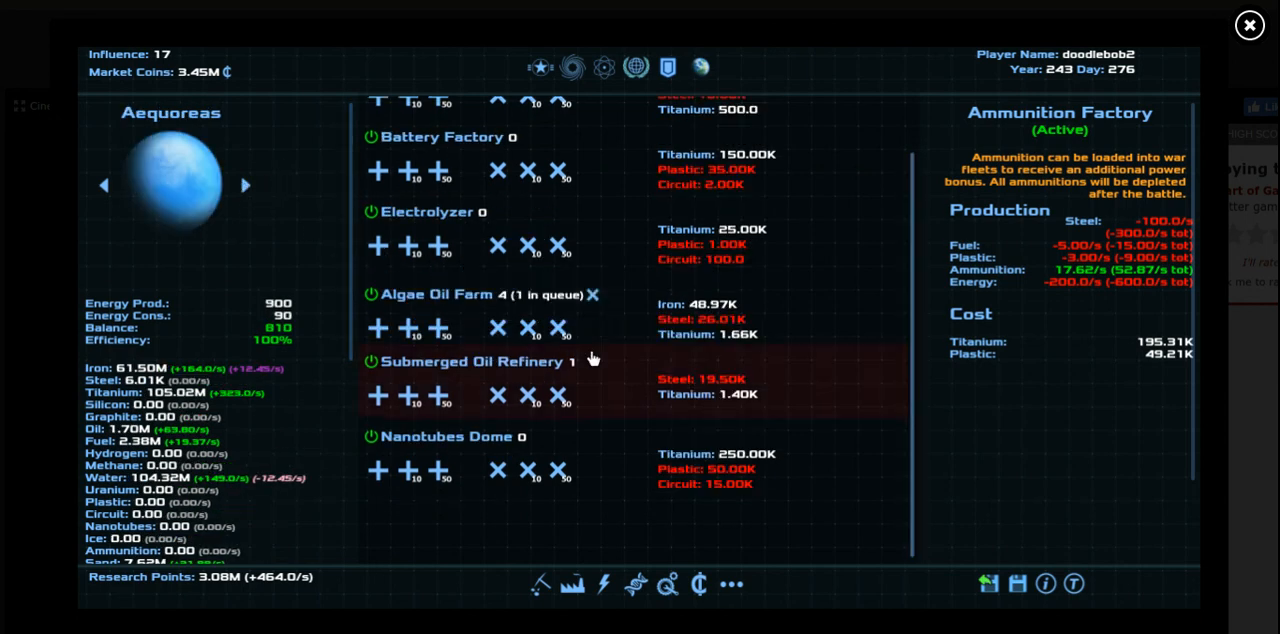
left_click(604, 584)
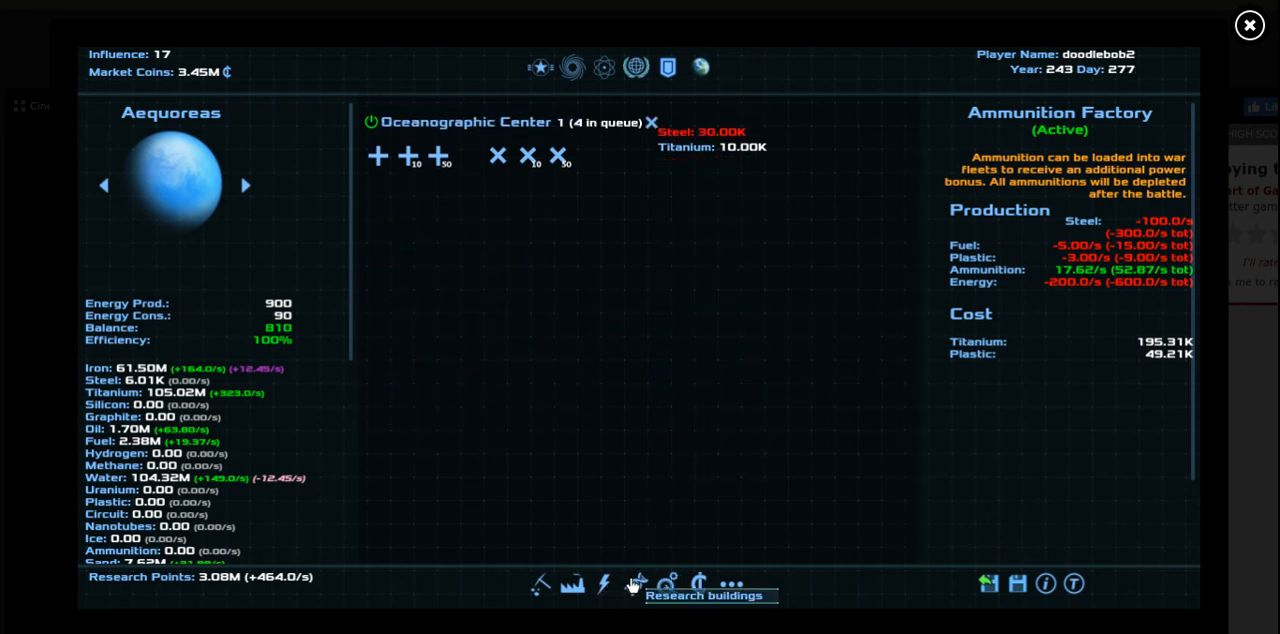
left_click(668, 584)
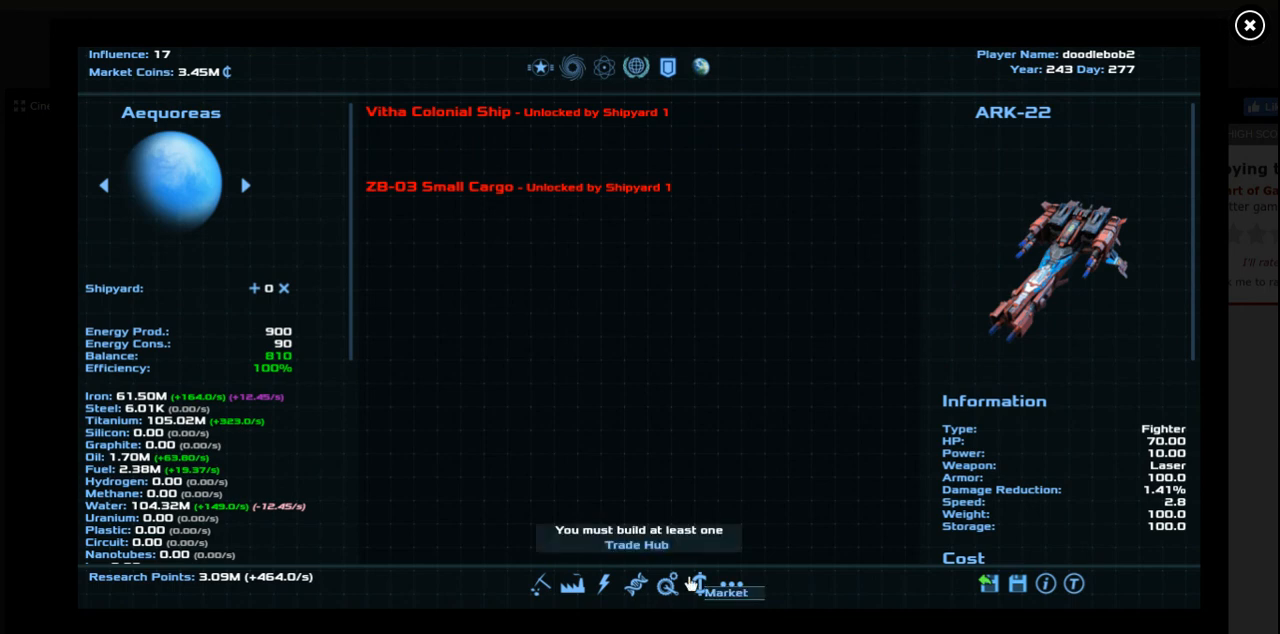
left_click(730, 584)
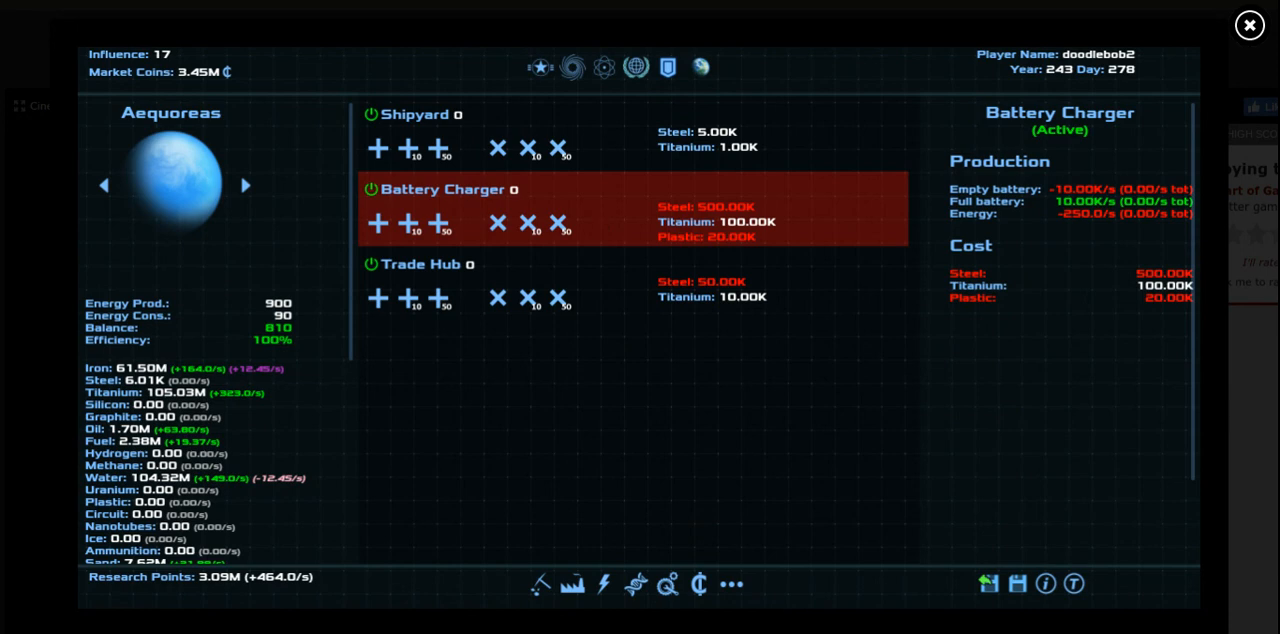
mouse_move(584, 264)
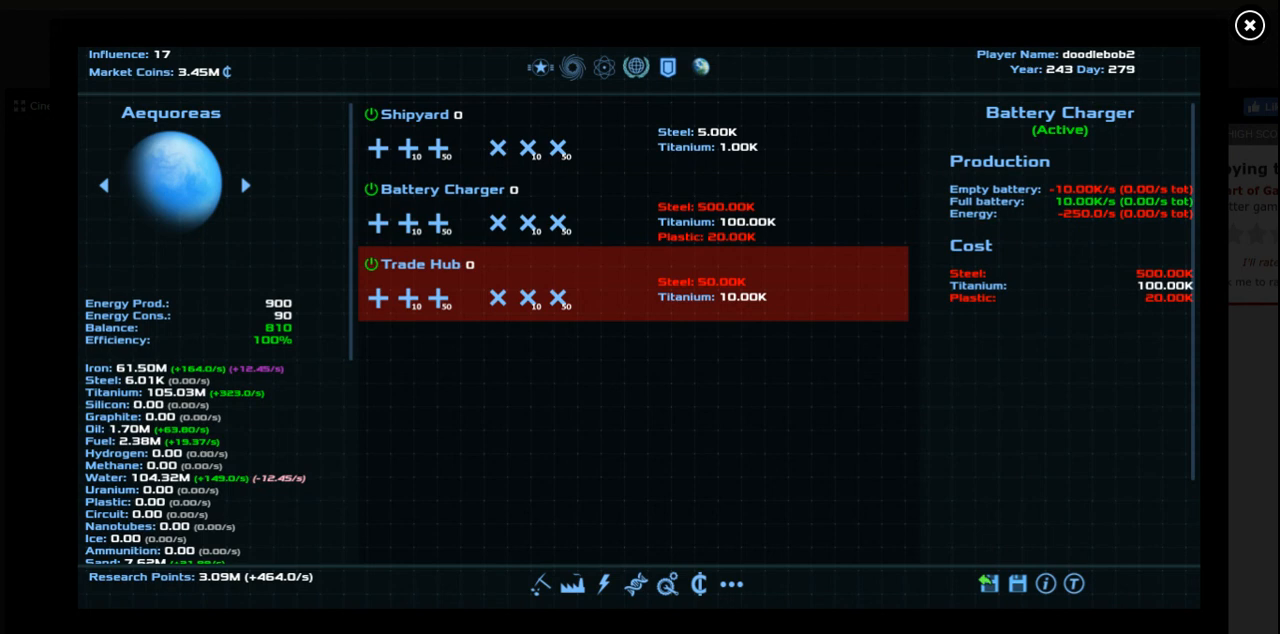
mouse_move(572, 300)
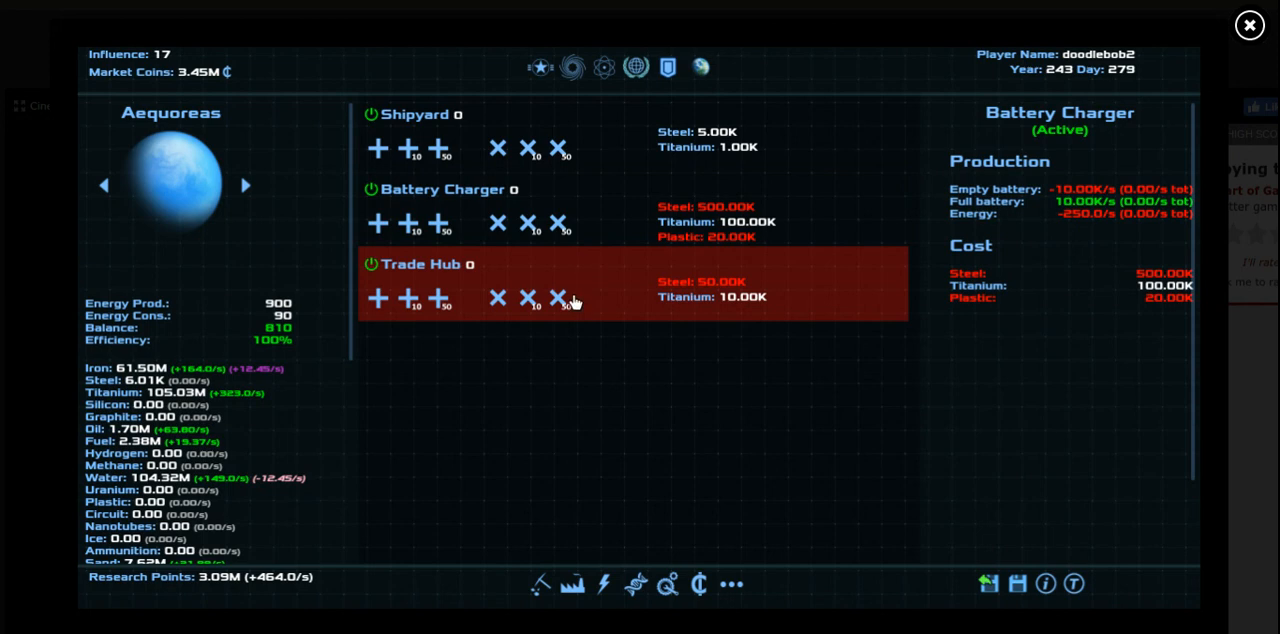
mouse_move(590, 352)
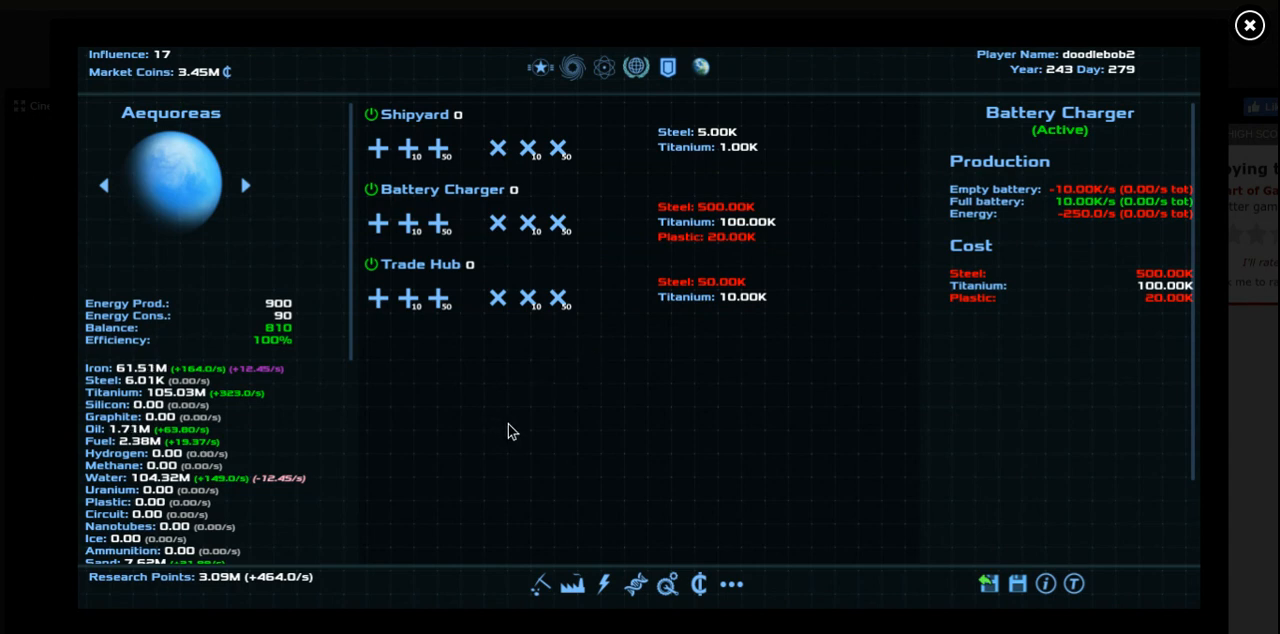
mouse_move(560, 532)
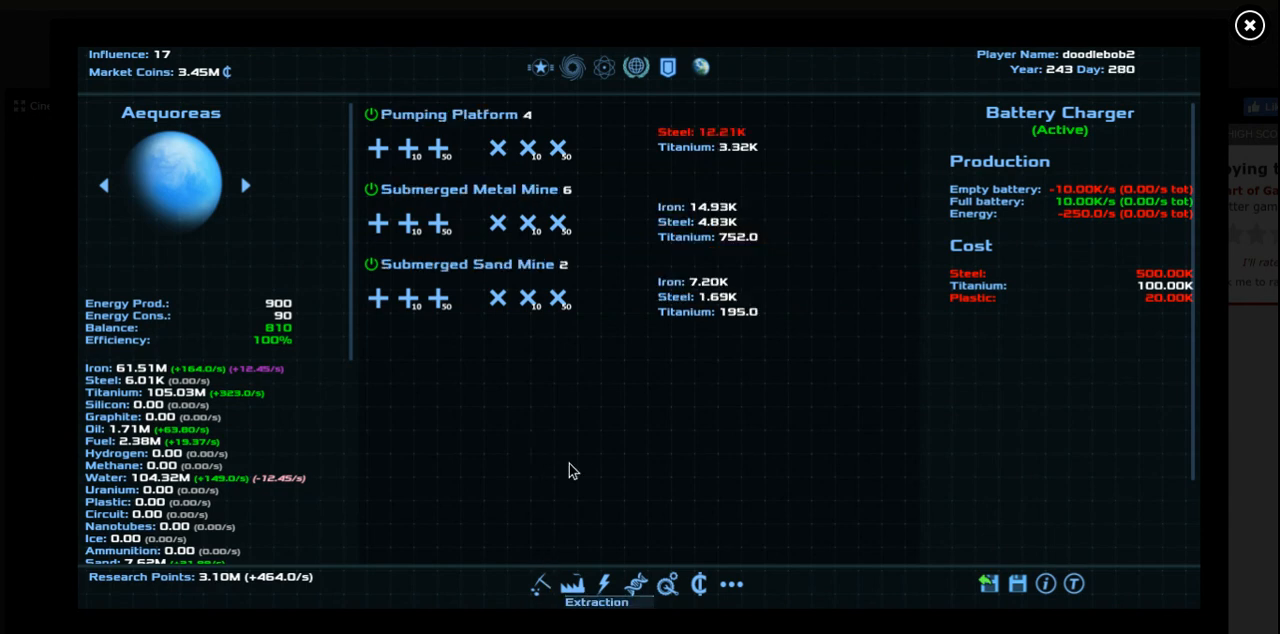
Queue additional Submerged Metal and Sand Mines on Aequoreas
left_click(532, 298)
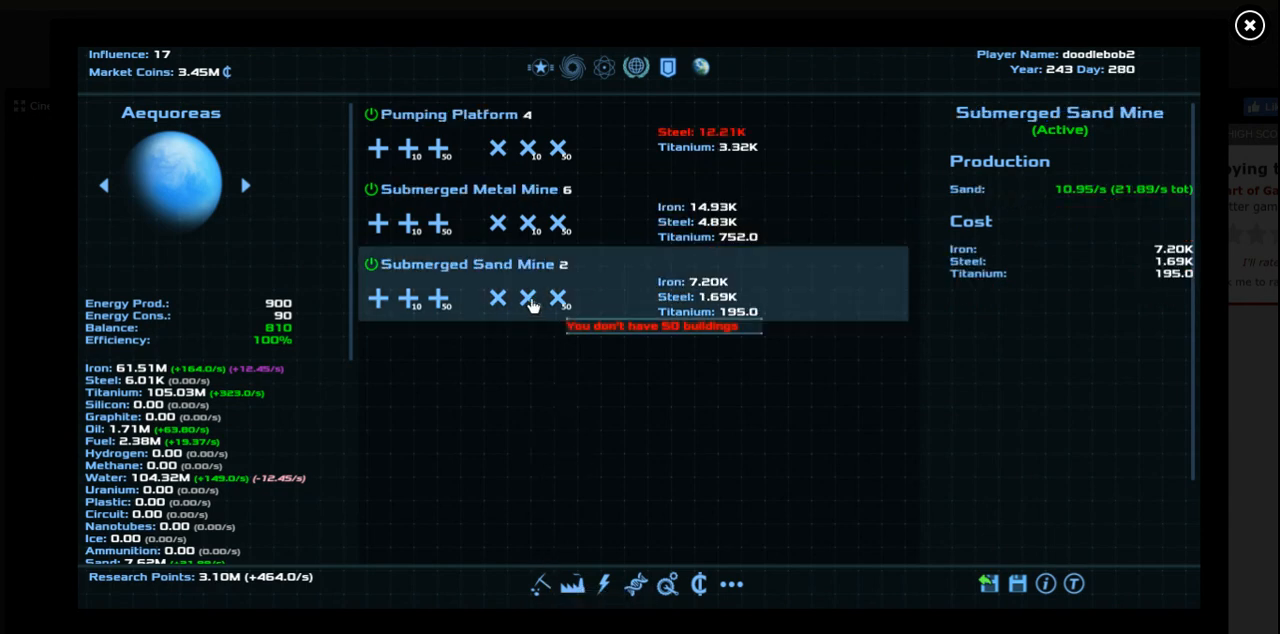
left_click(378, 304)
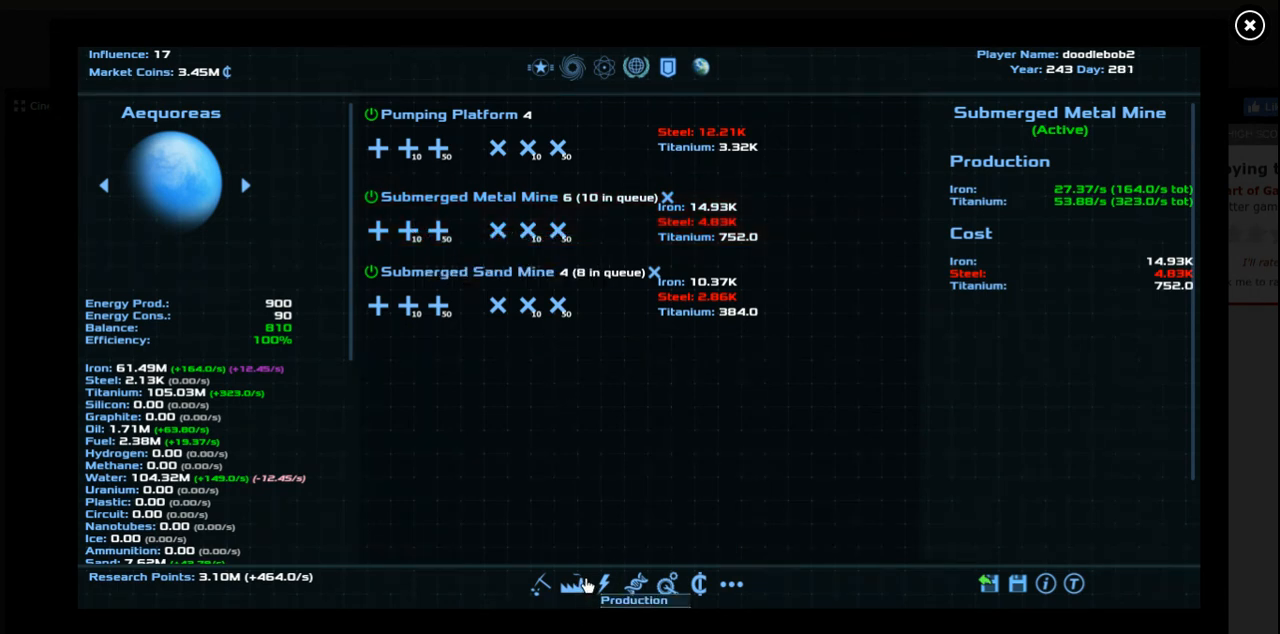
mouse_move(564, 548)
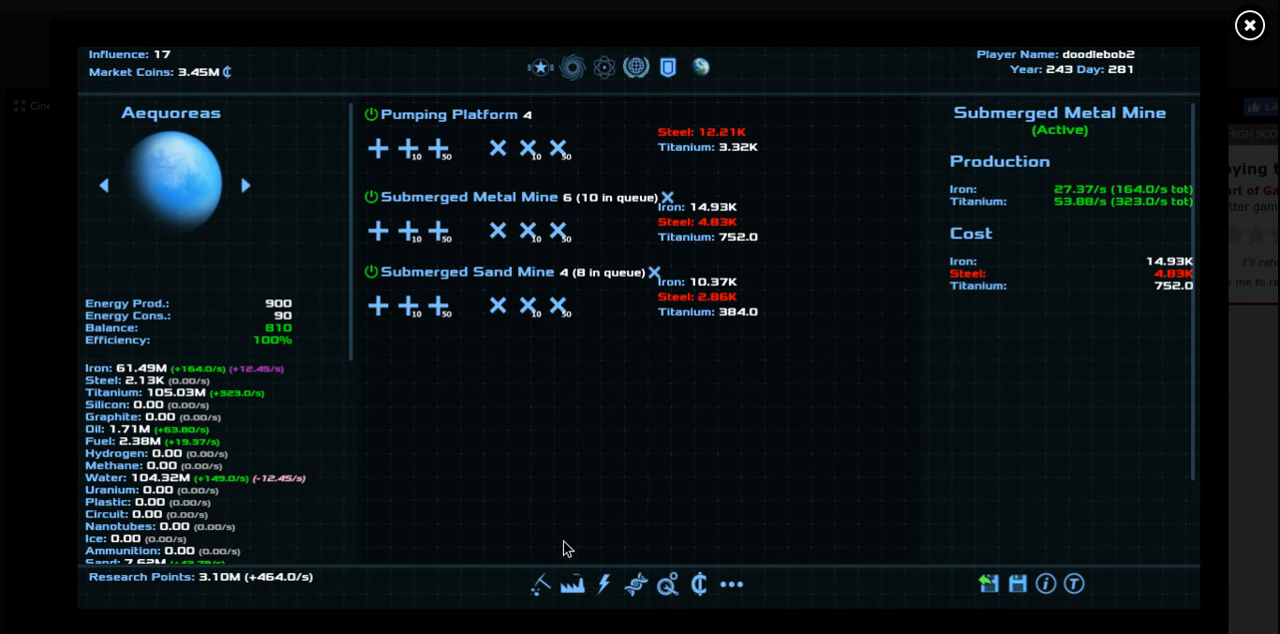
Review Aequoreas' Energy, Research and Shipyard lists, move to Antirion and show the fleets overview
left_click(604, 584)
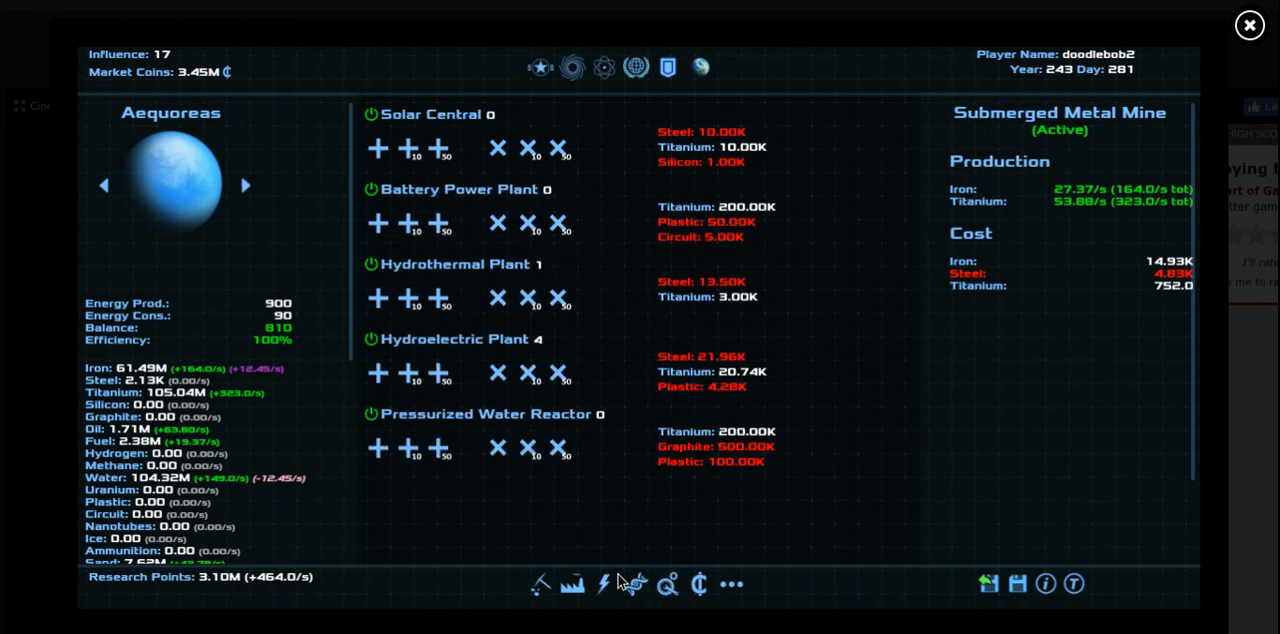
left_click(666, 584)
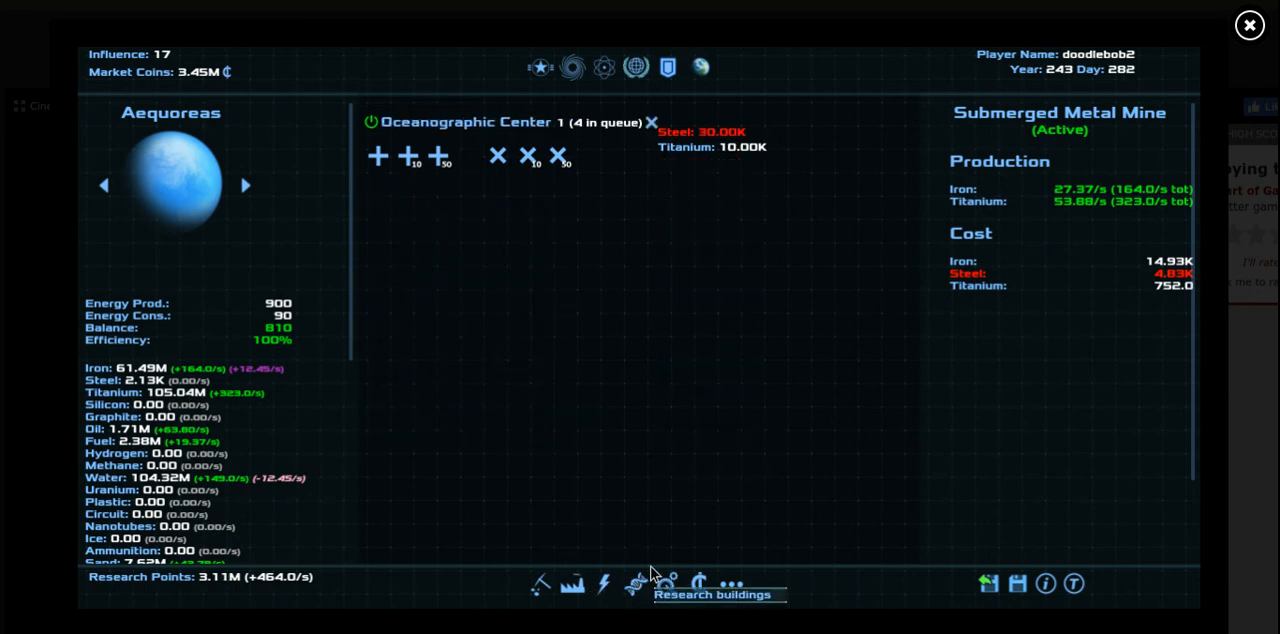
left_click(668, 584)
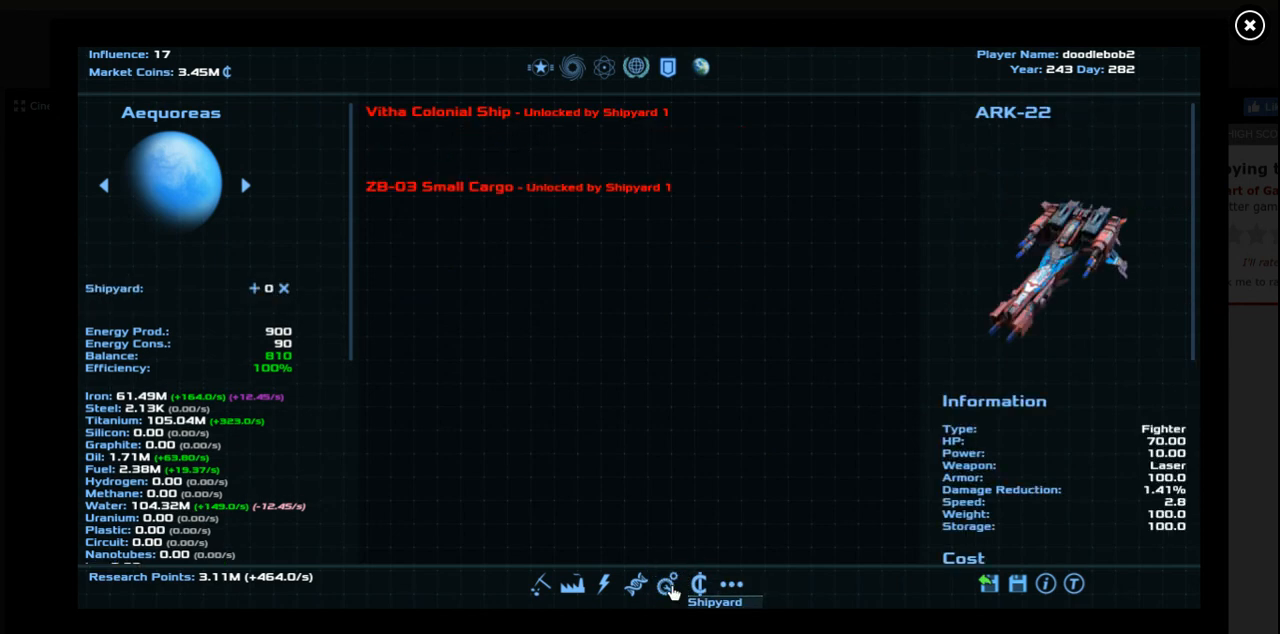
mouse_move(264, 204)
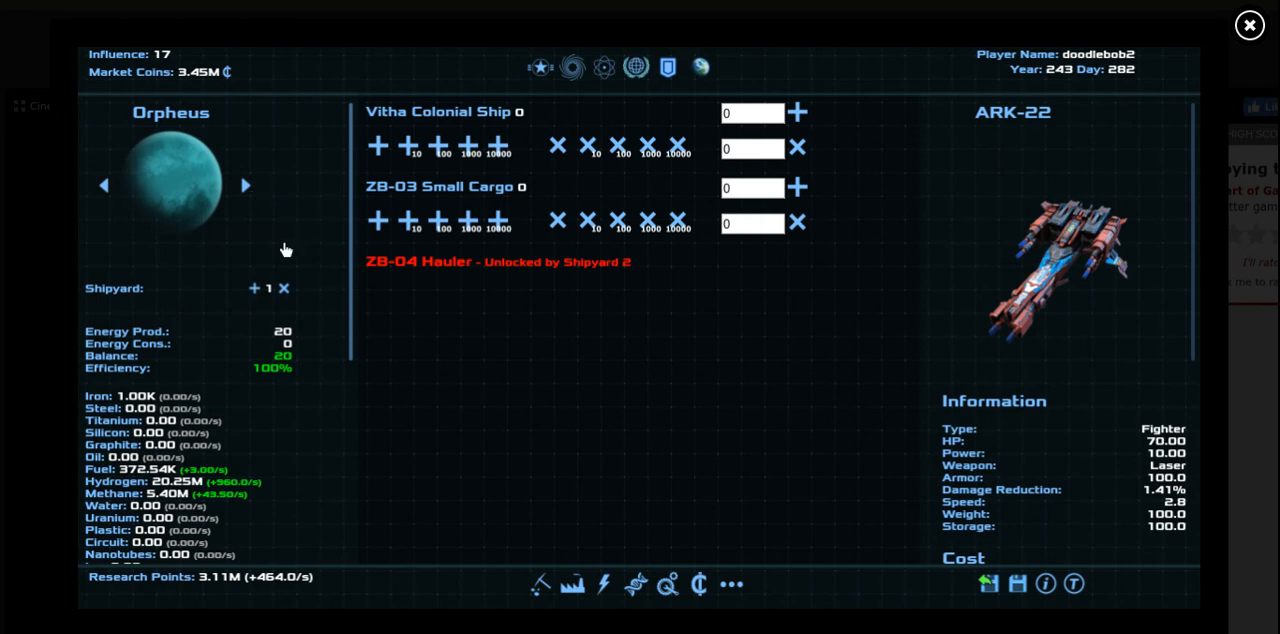
left_click(244, 186)
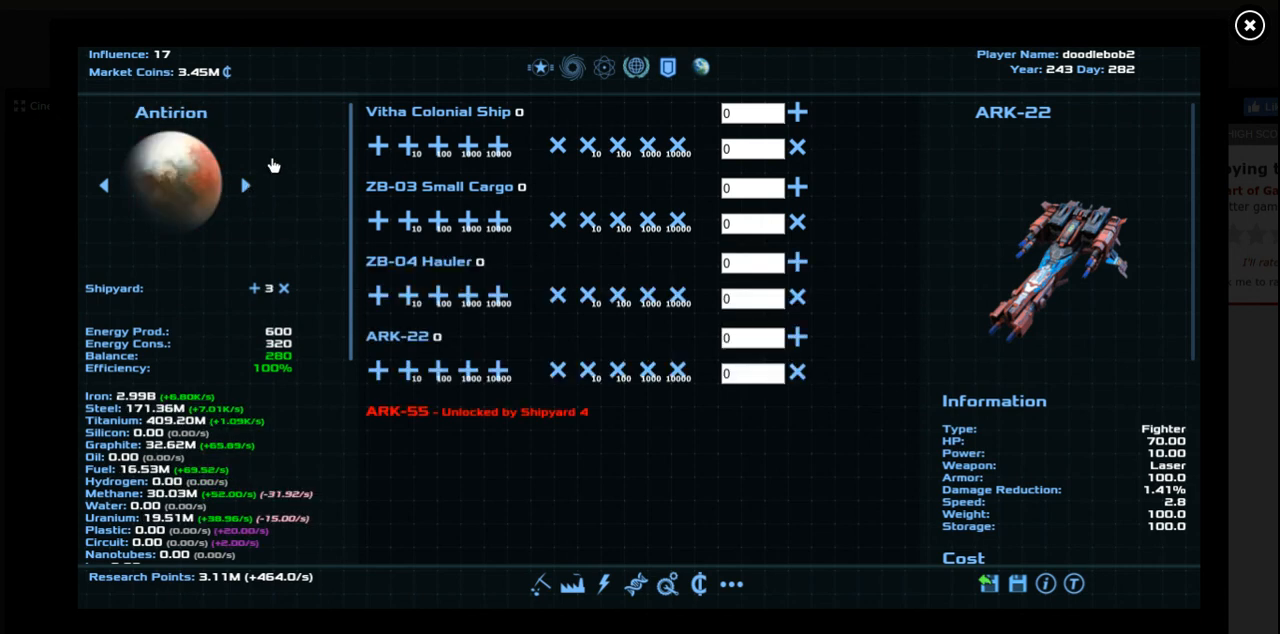
left_click(540, 66)
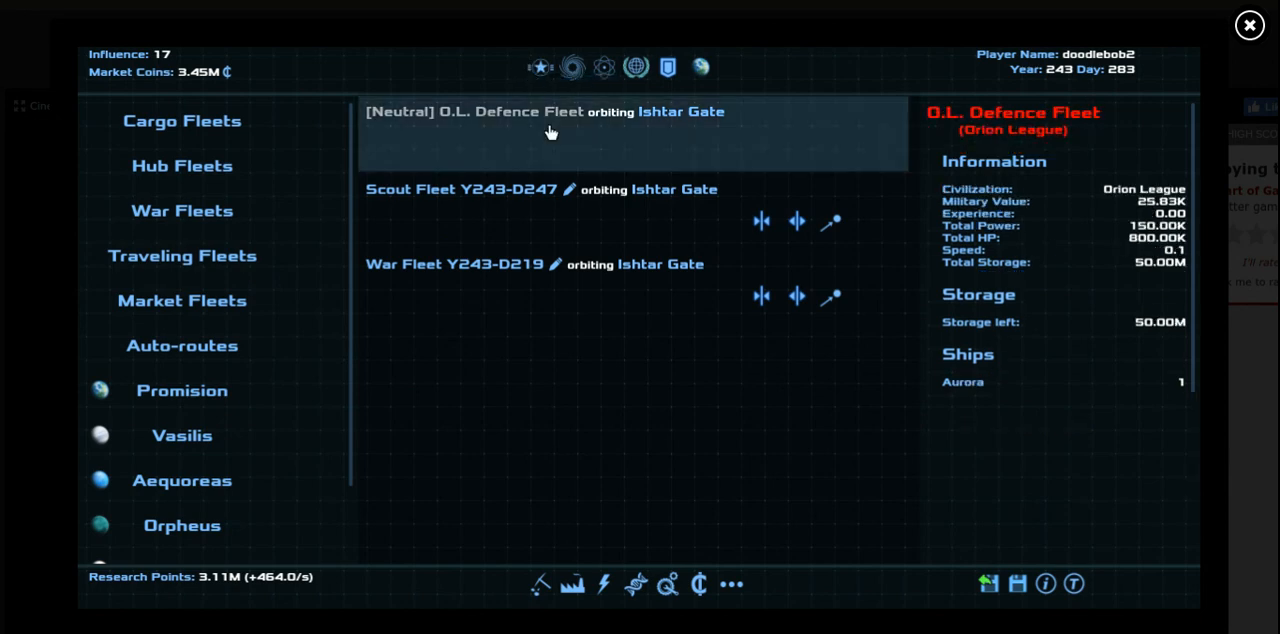
mouse_move(548, 124)
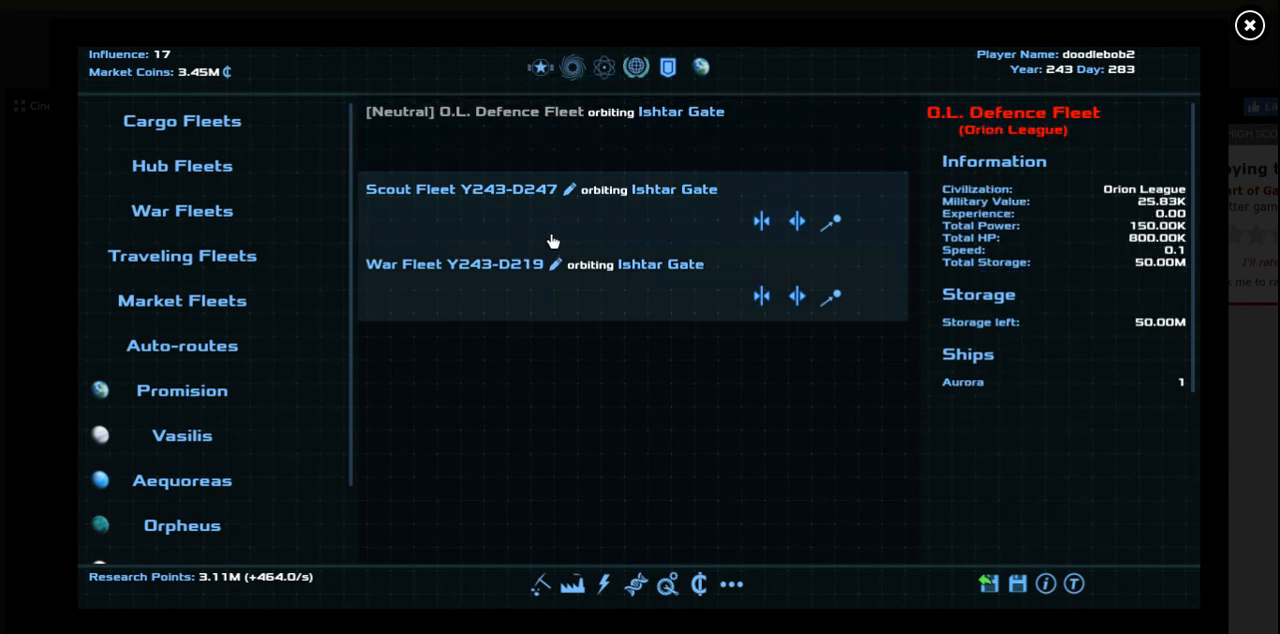
Merge Scout Fleet Y243-D247 at Ishtar Gate into War Fleet Y243-D219 and save the game
left_click(460, 188)
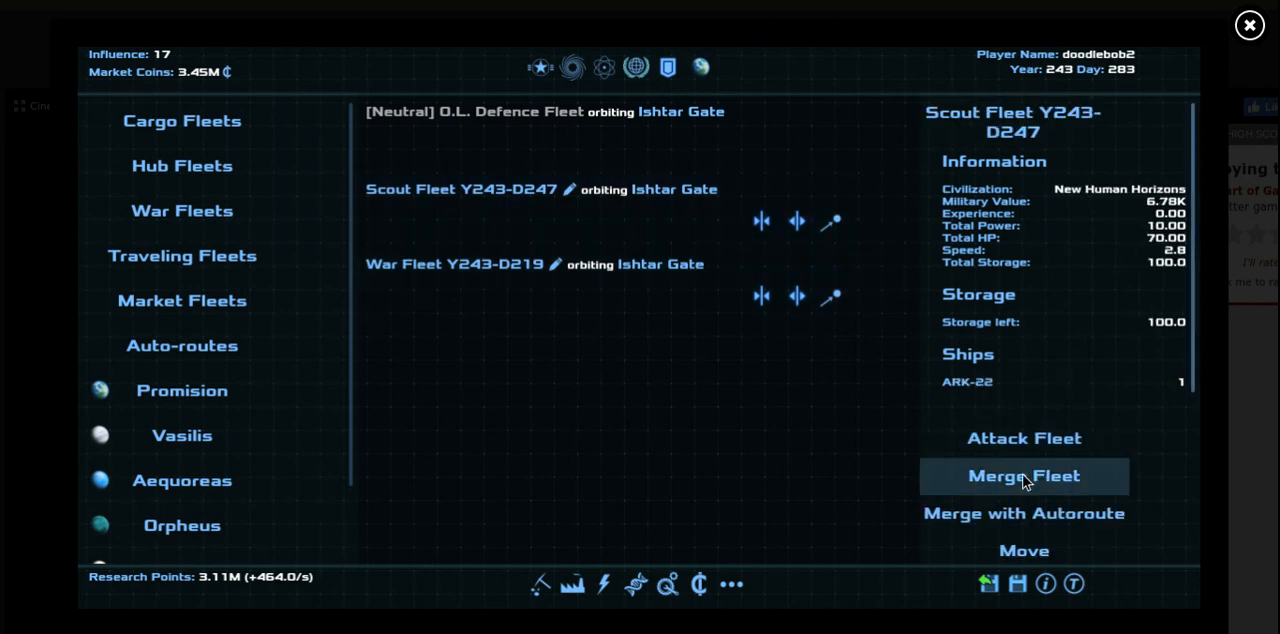
left_click(1024, 476)
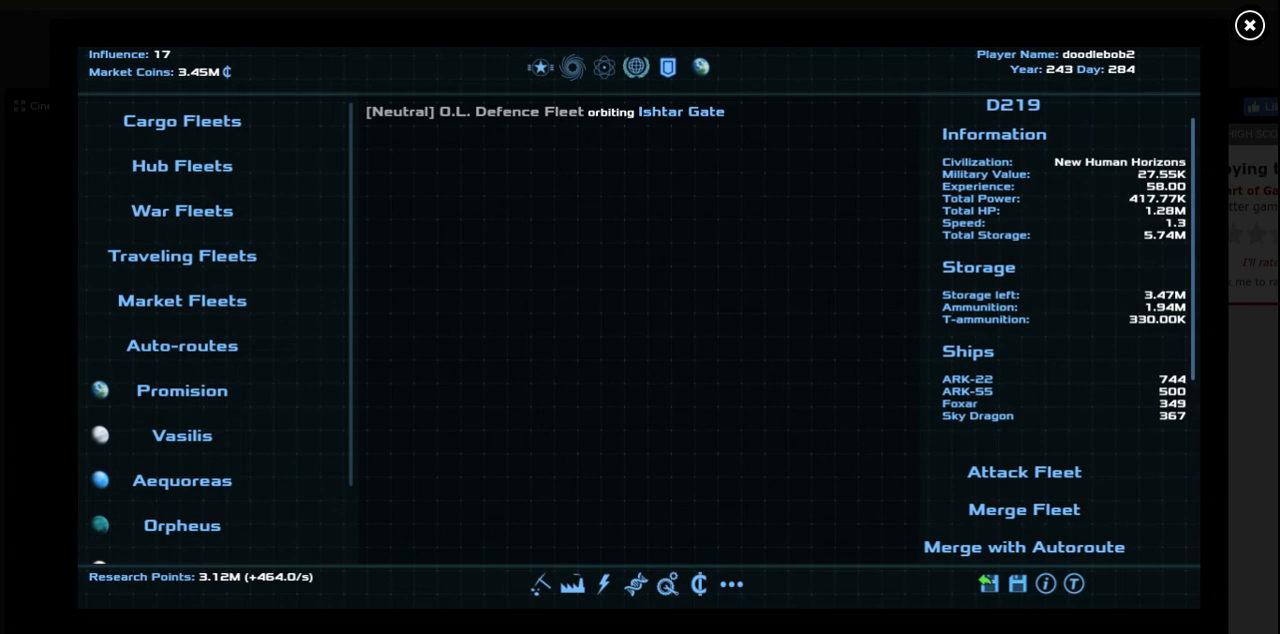
left_click(1016, 584)
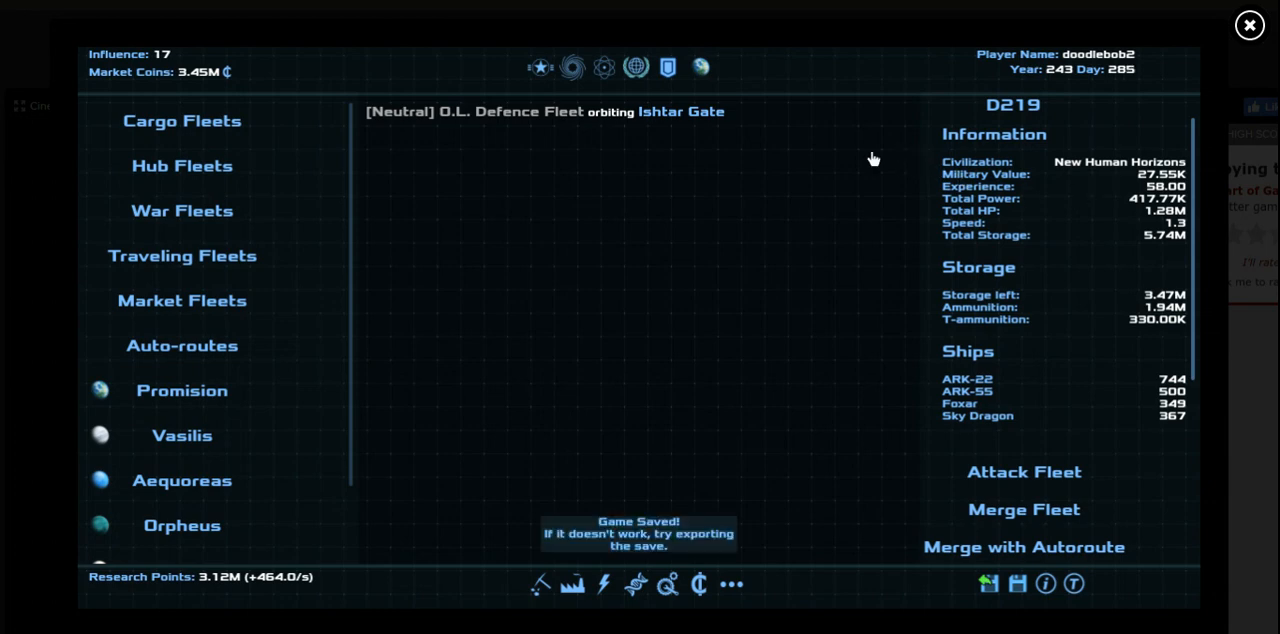
Attack the neutral O.L. Defence Fleet with War Fleet Y243-D219 and acknowledge the victory
left_click(1024, 472)
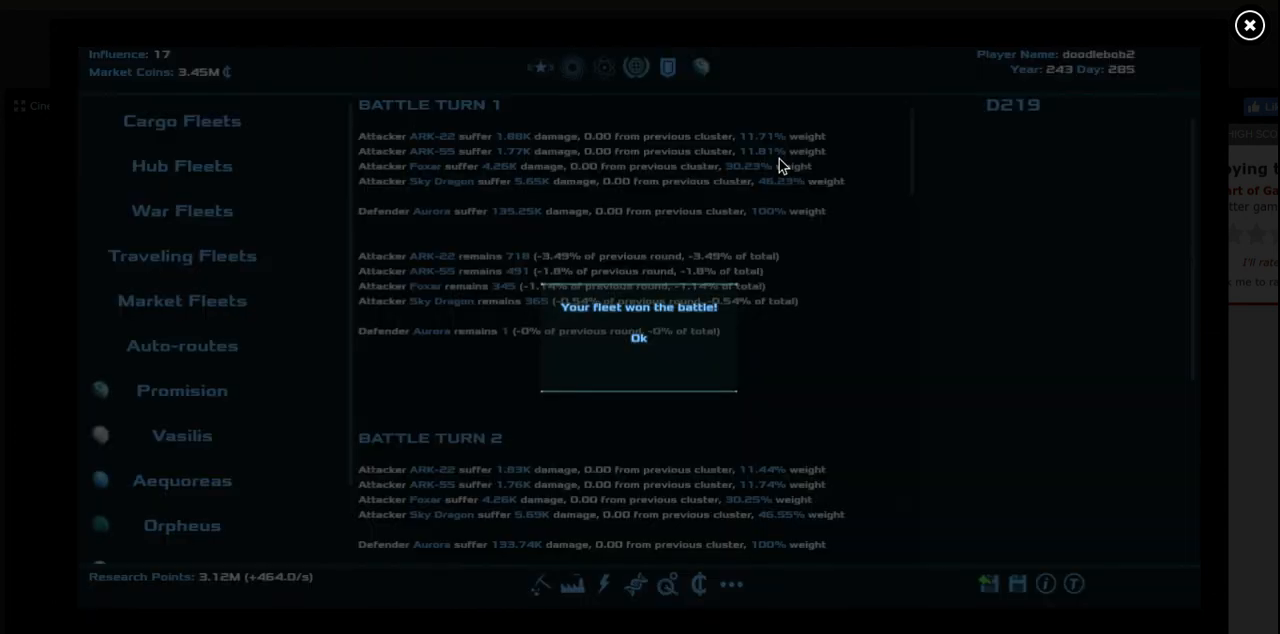
left_click(638, 338)
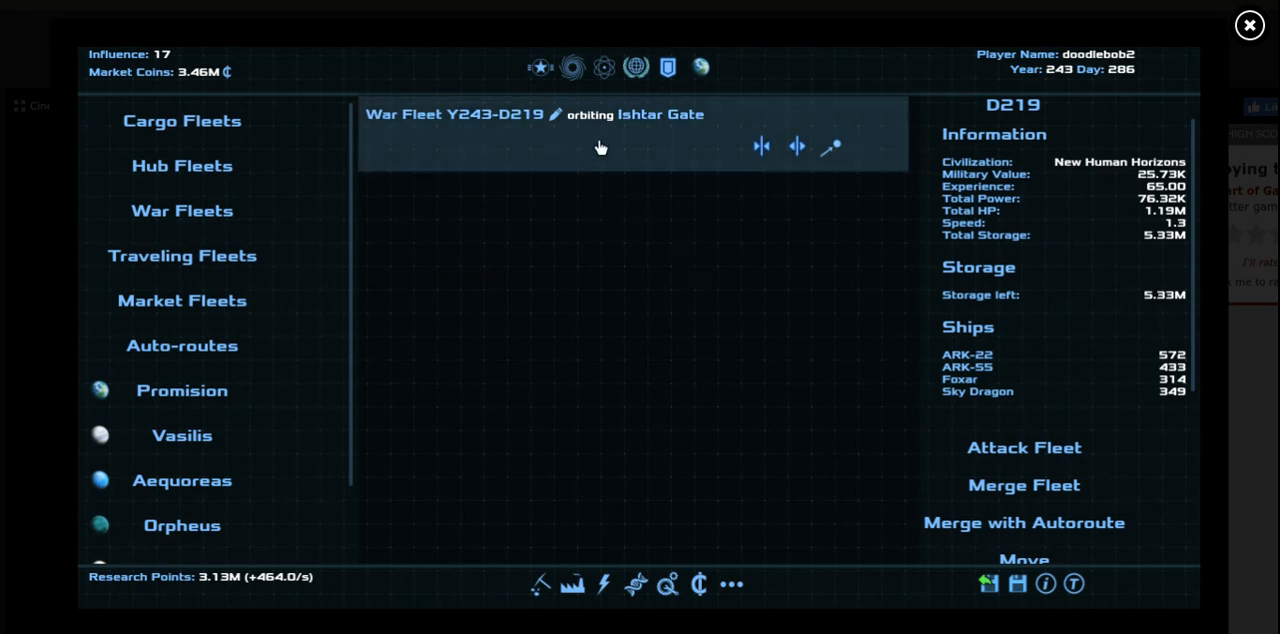
mouse_move(980, 226)
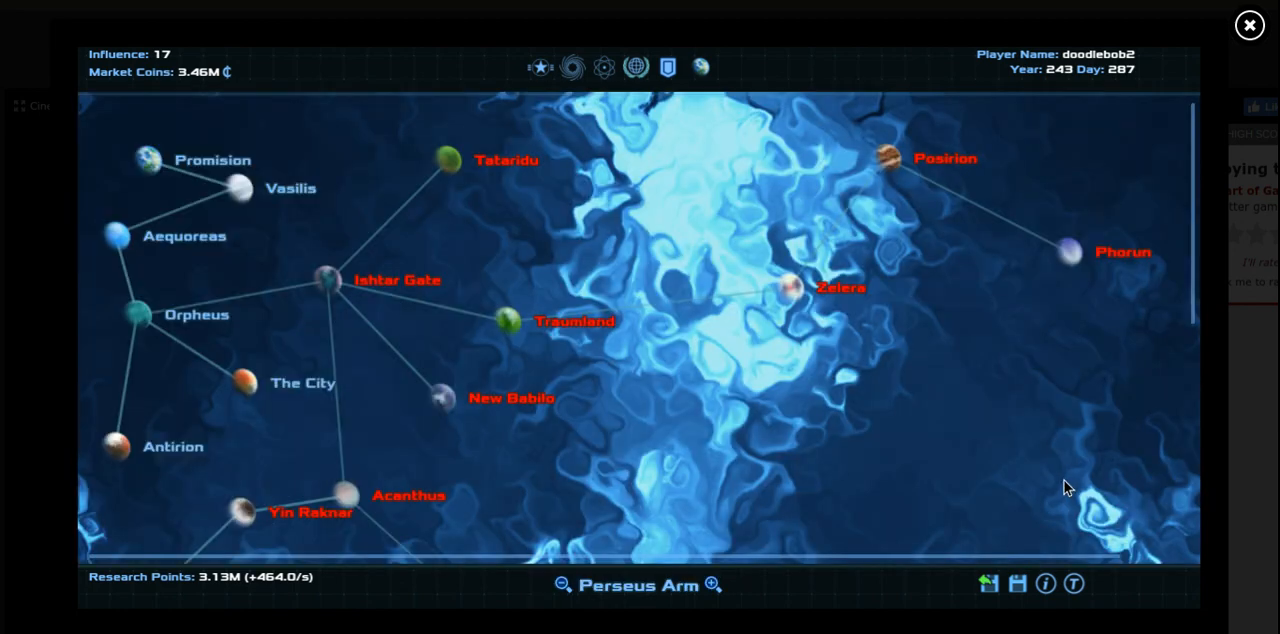
mouse_move(550, 364)
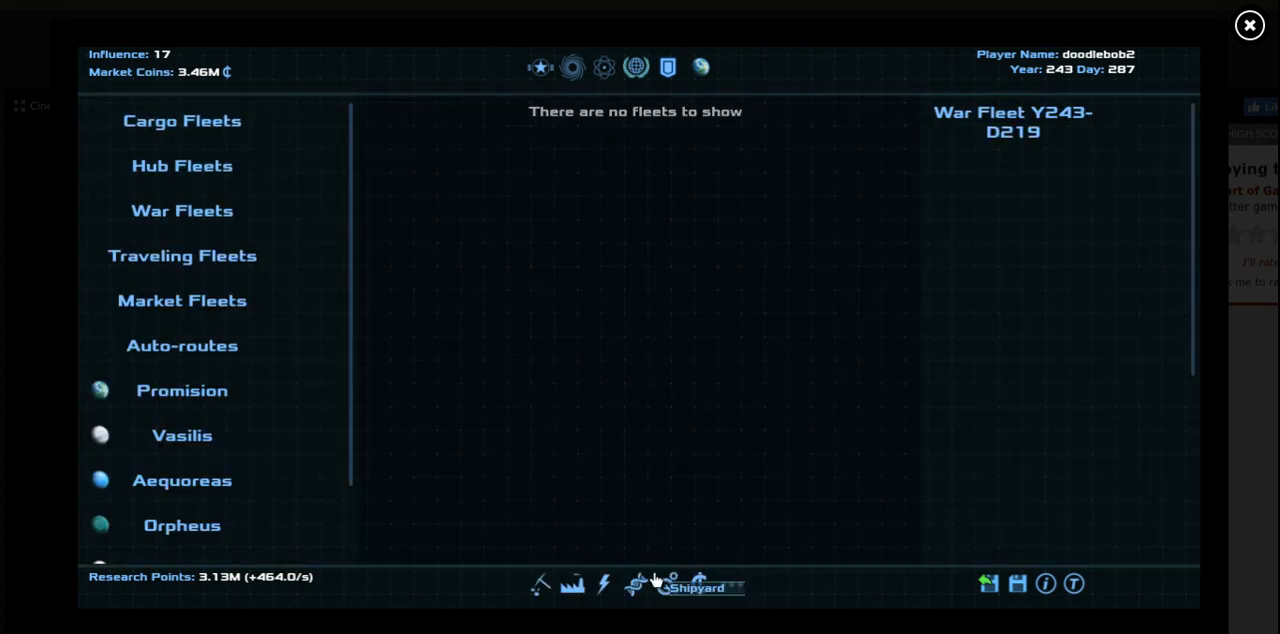
Build a Vitha Colonial Ship at Antirion and dispatch it as a colonial fleet
left_click(696, 588)
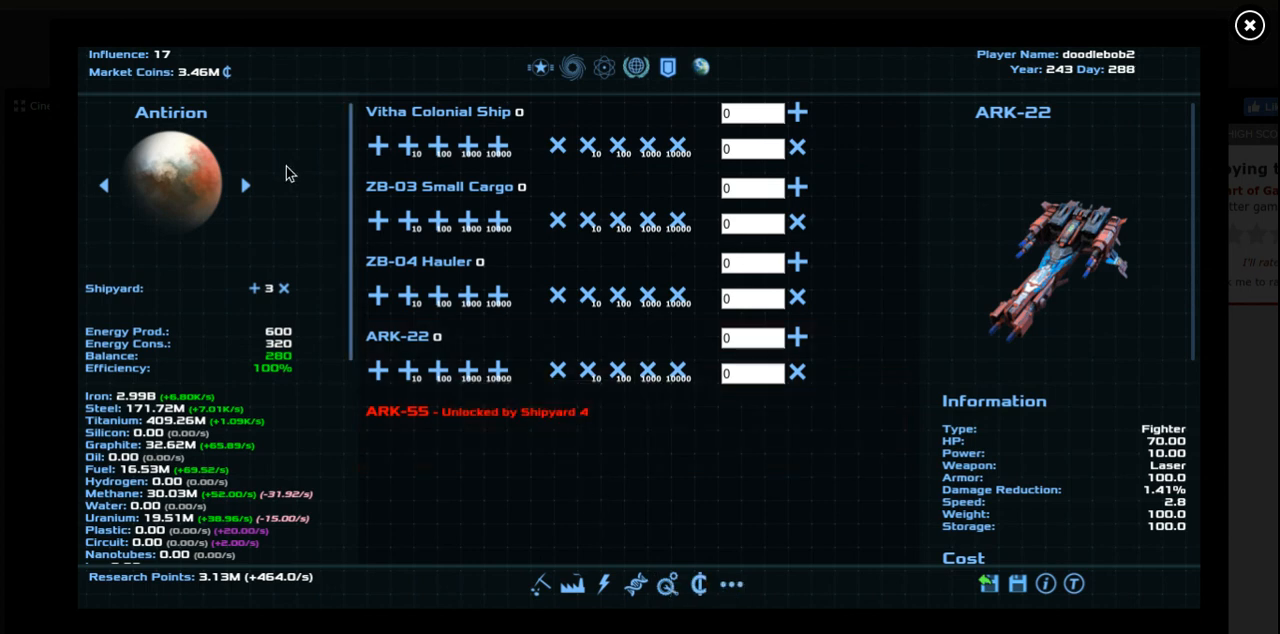
mouse_move(362, 152)
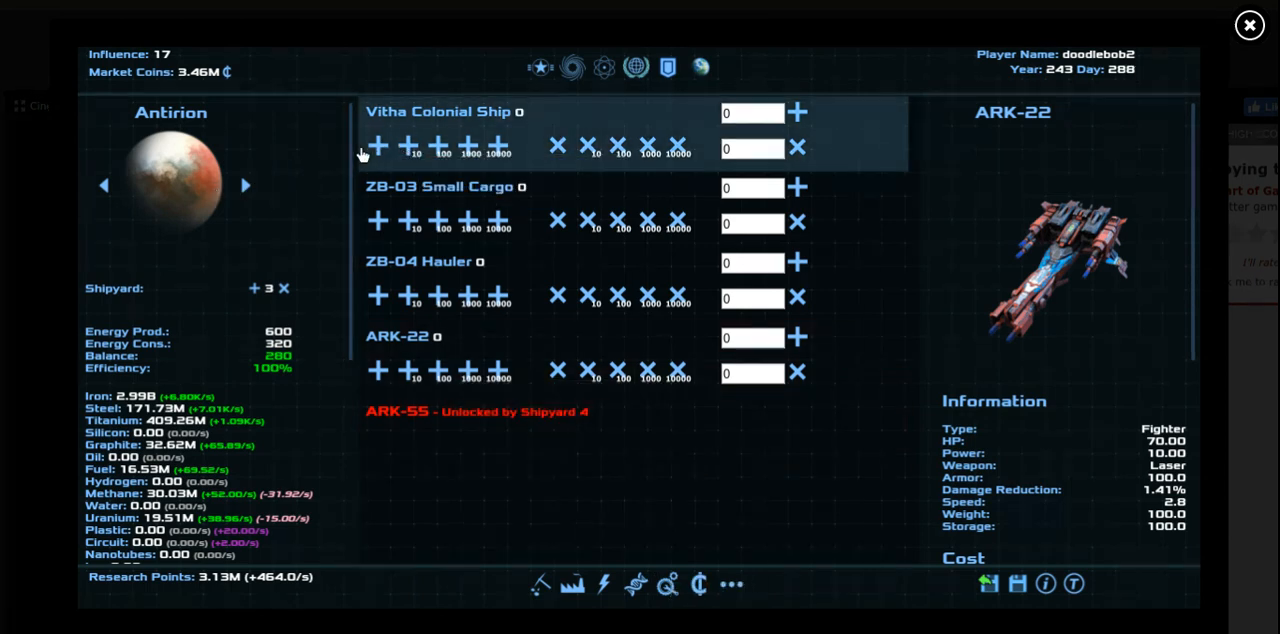
left_click(540, 68)
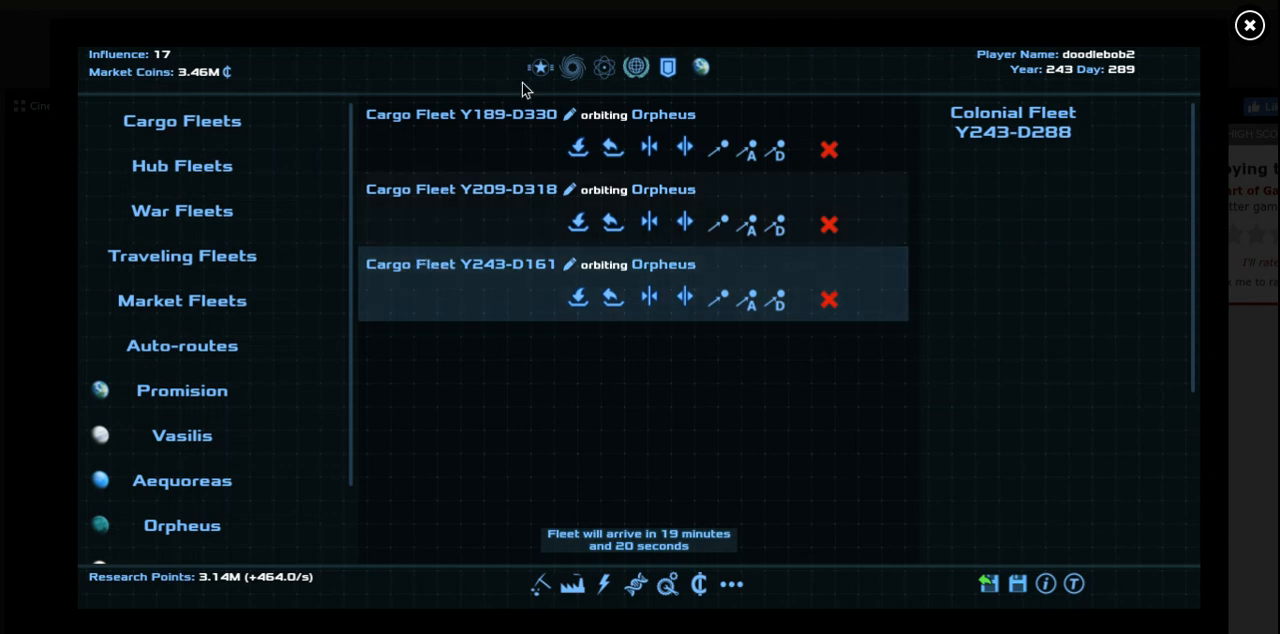
left_click(636, 68)
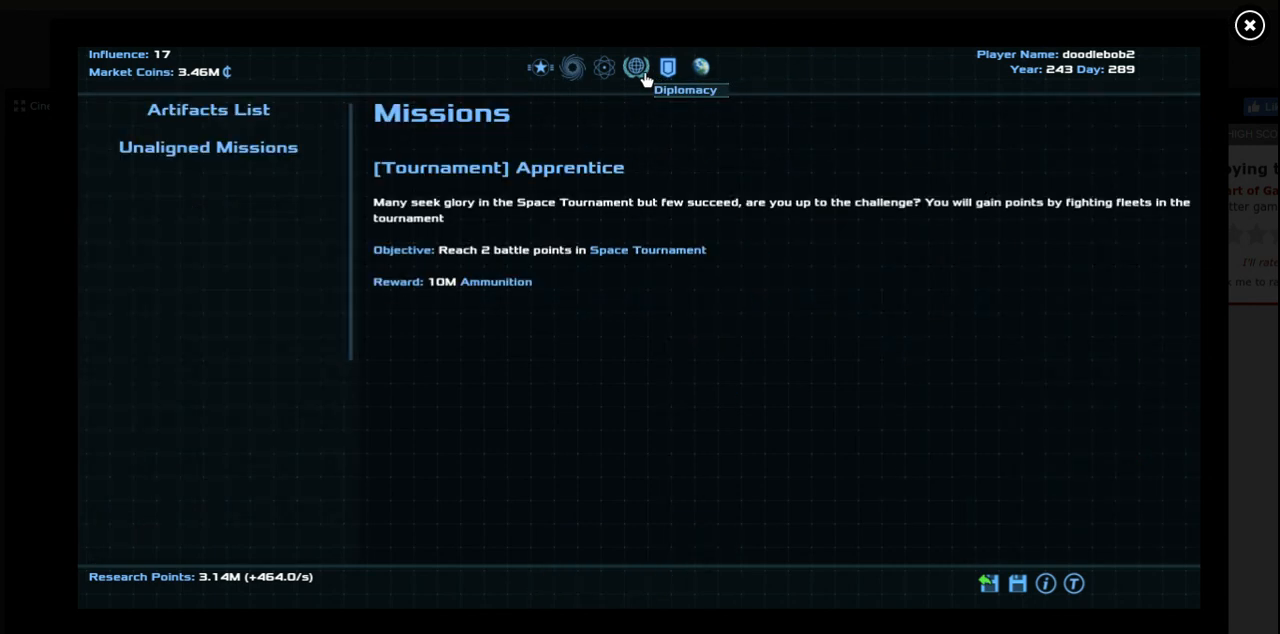
left_click(604, 68)
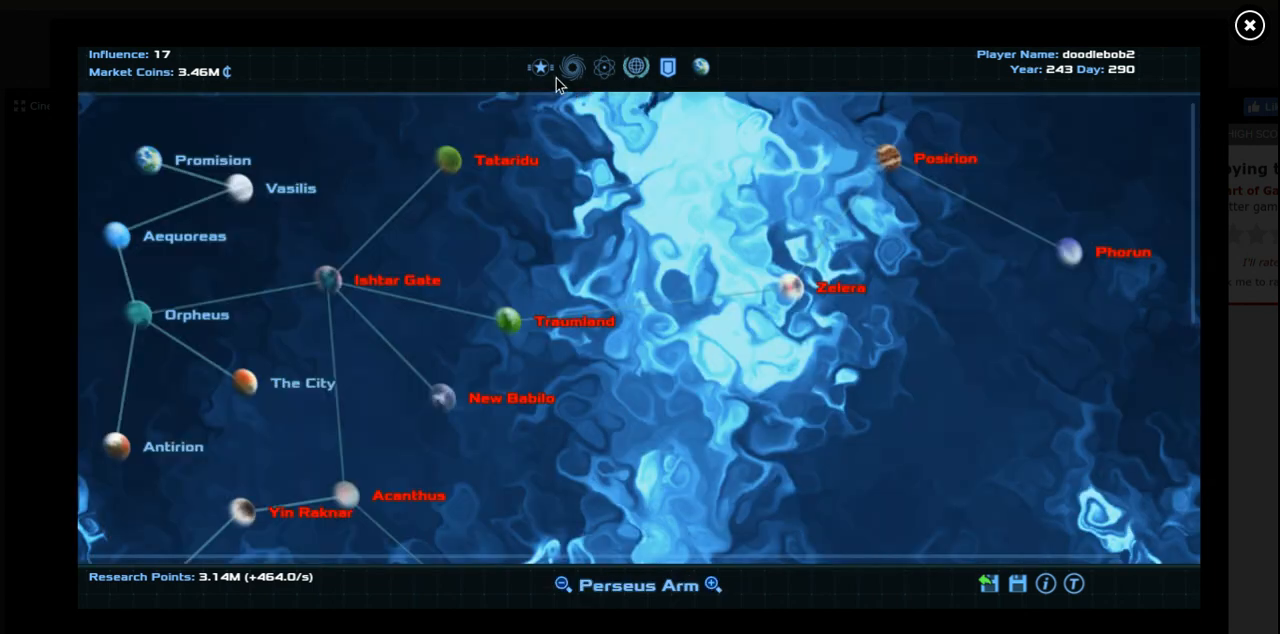
left_click(572, 68)
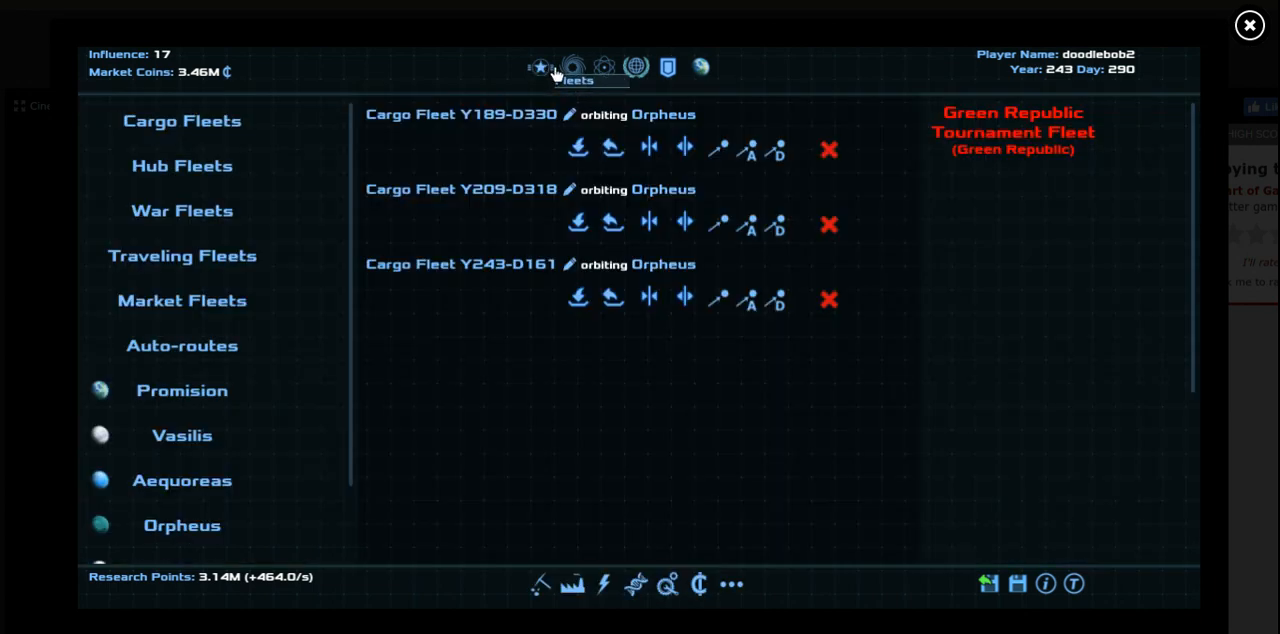